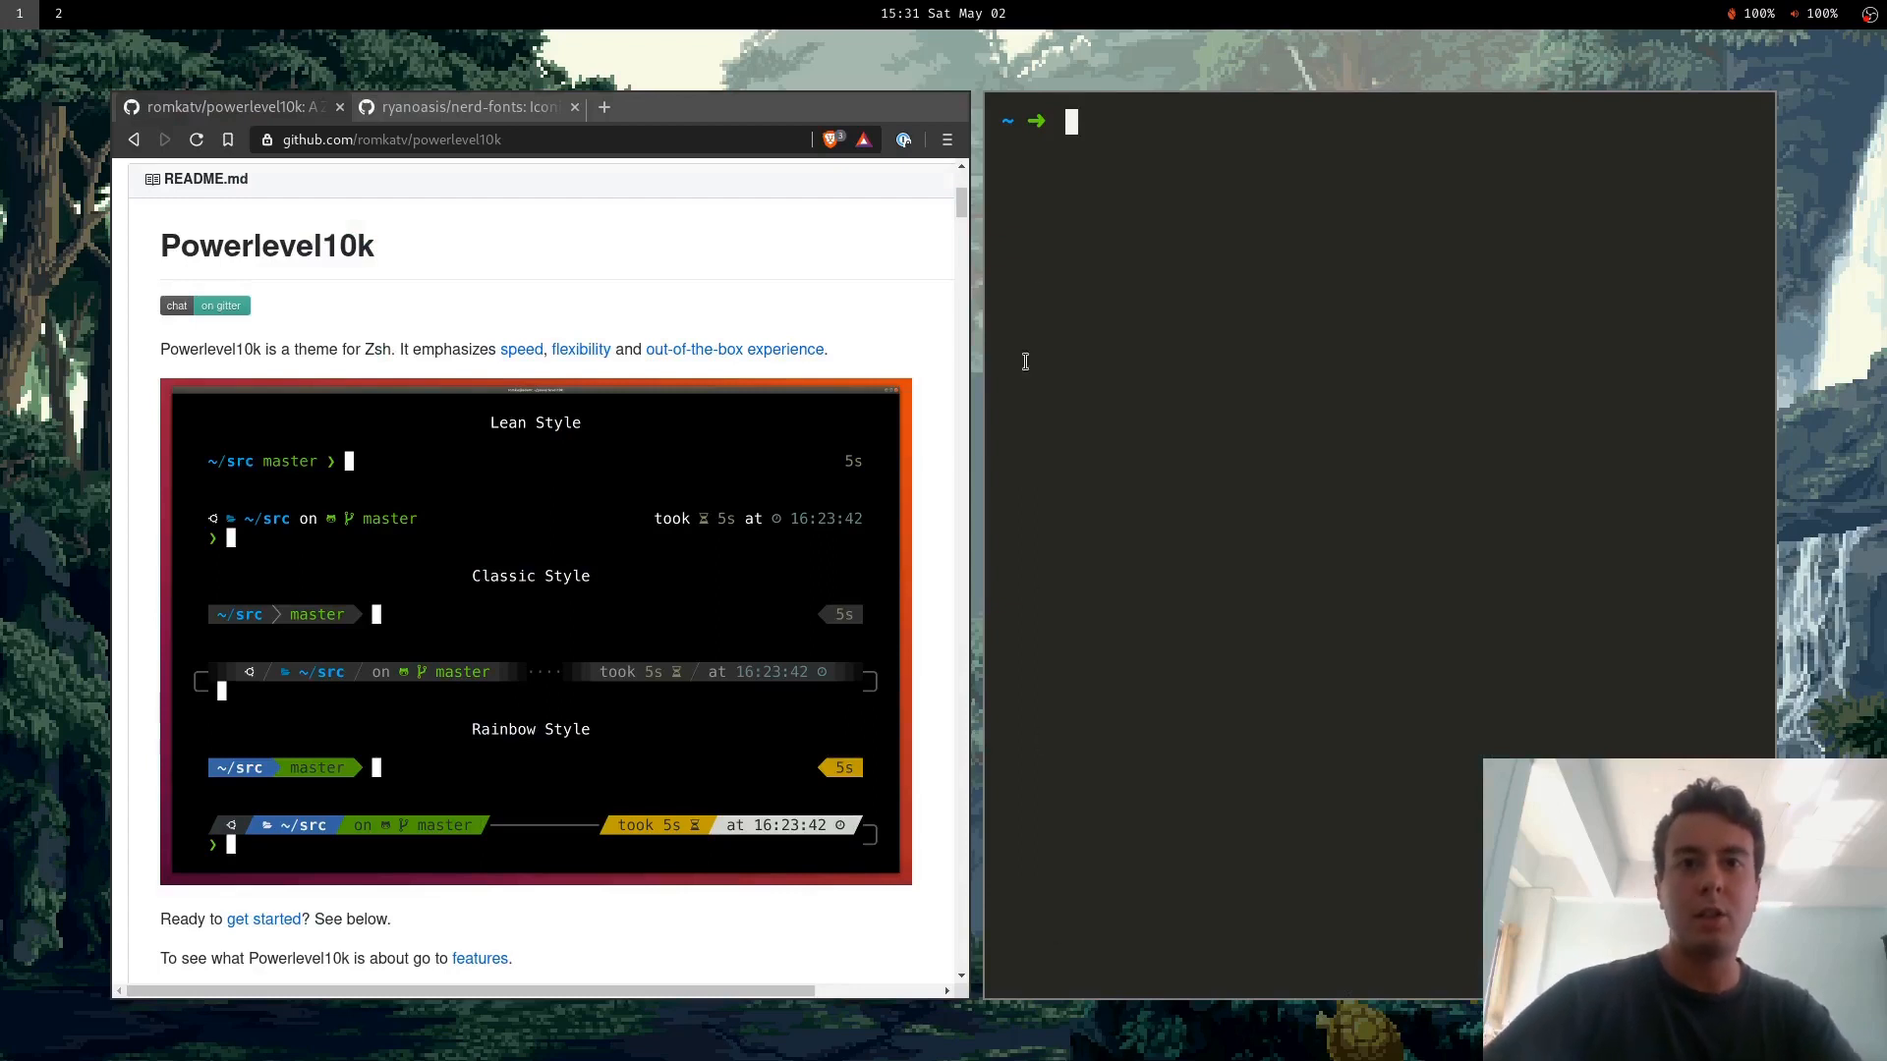
mouse_move(1103, 156)
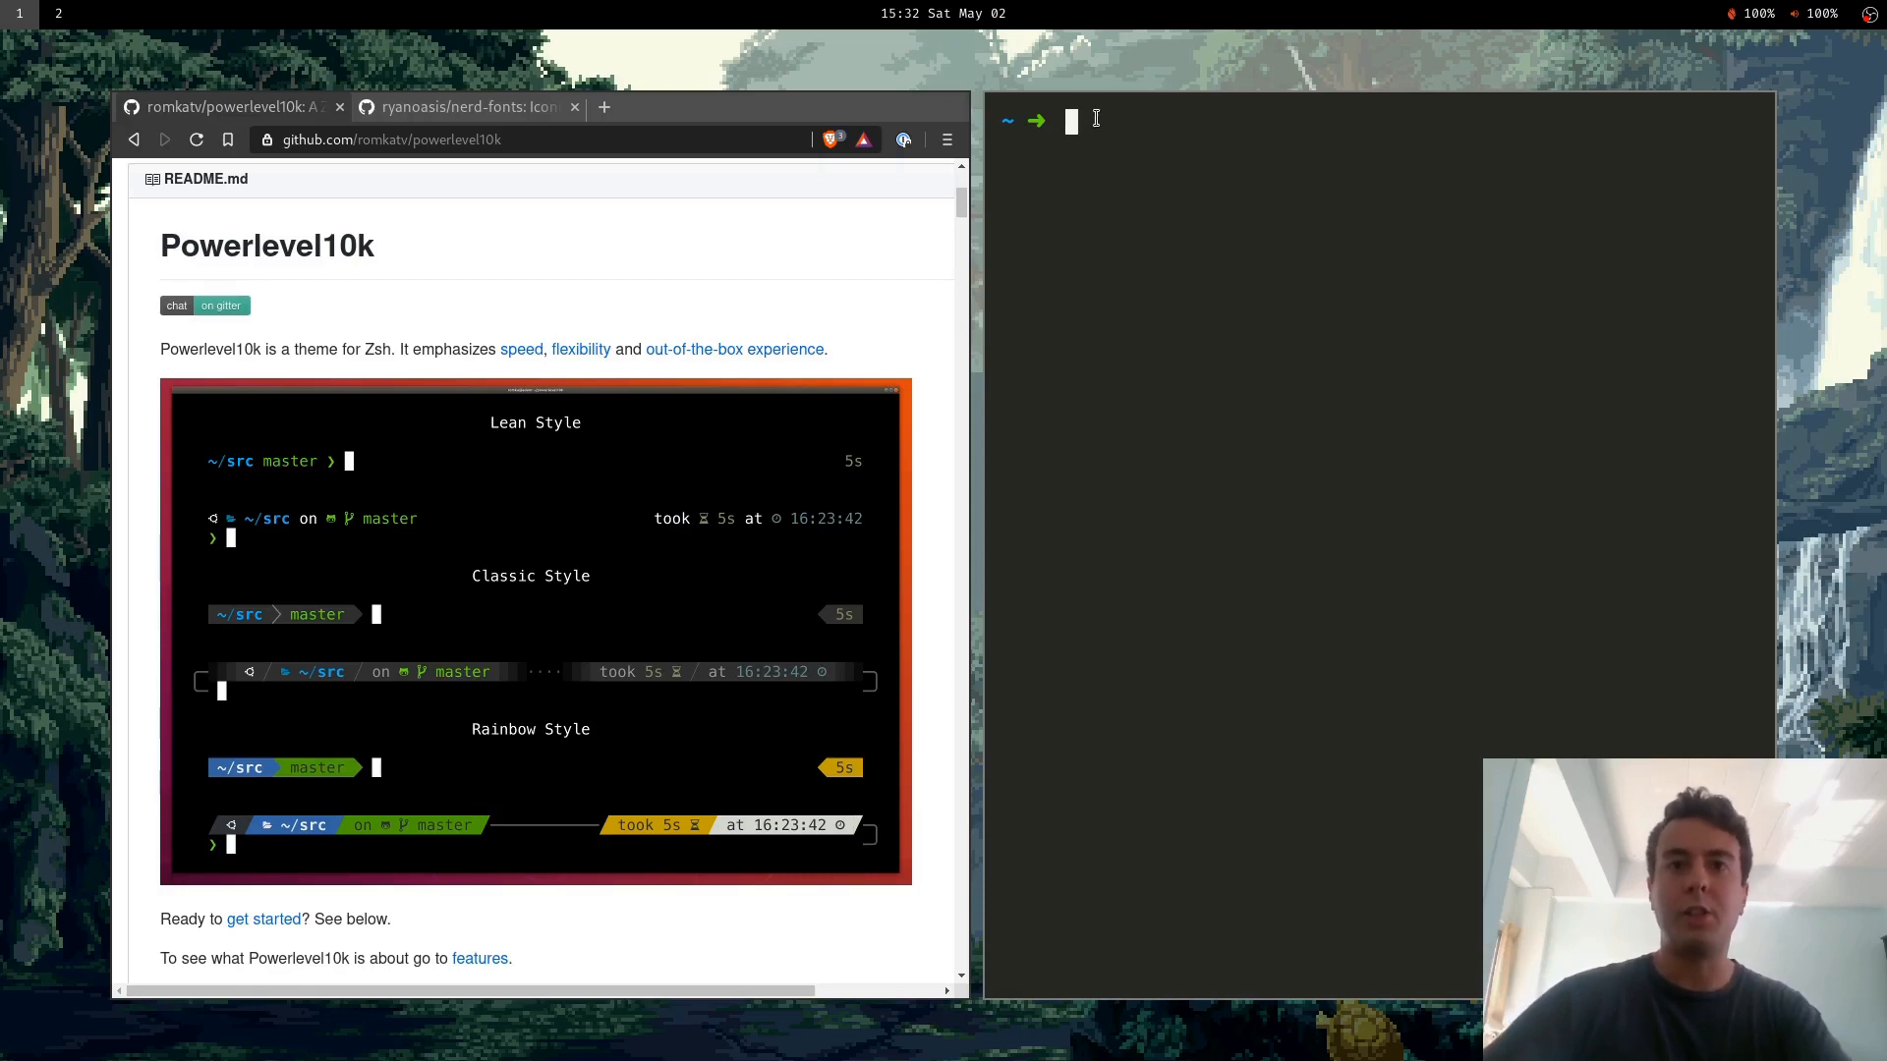
mouse_move(1148, 166)
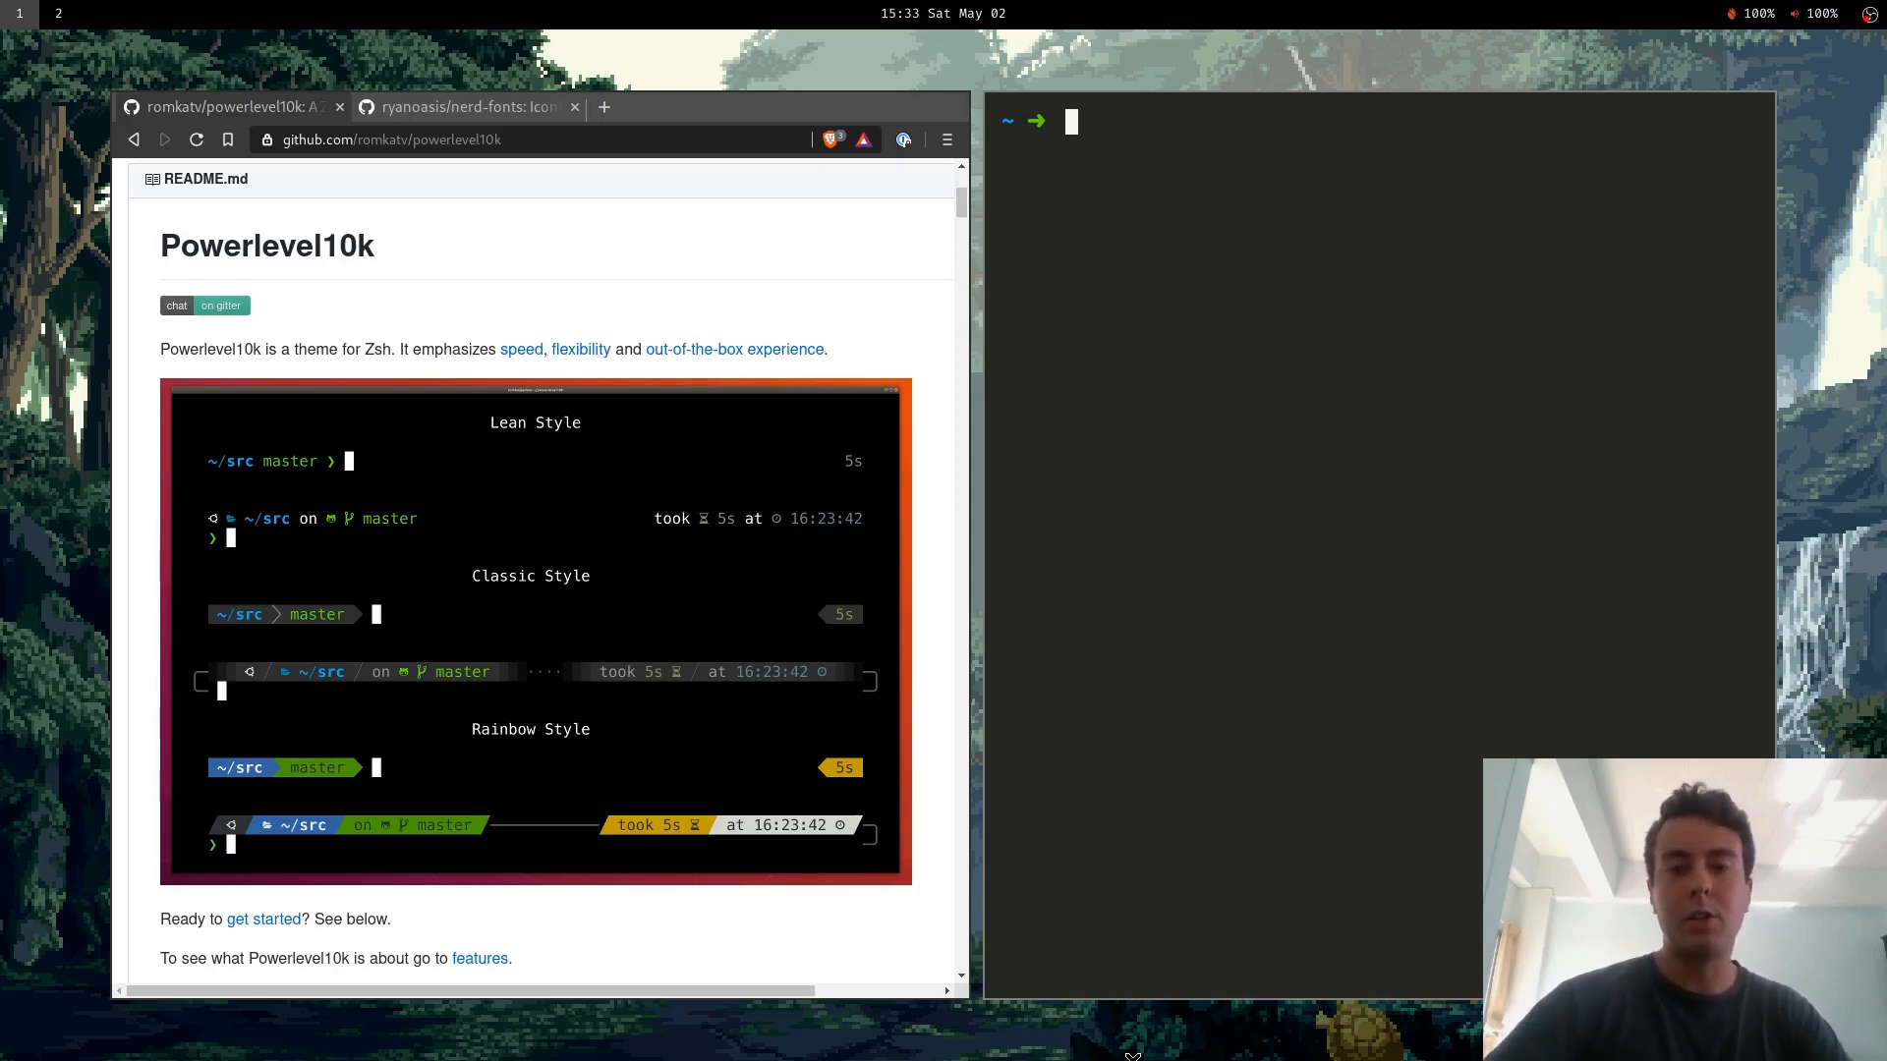
Install zsh with pacman and make /usr/bin/zsh the login shell with chsh.
text(pactl set-sink-volume 0 -15%)
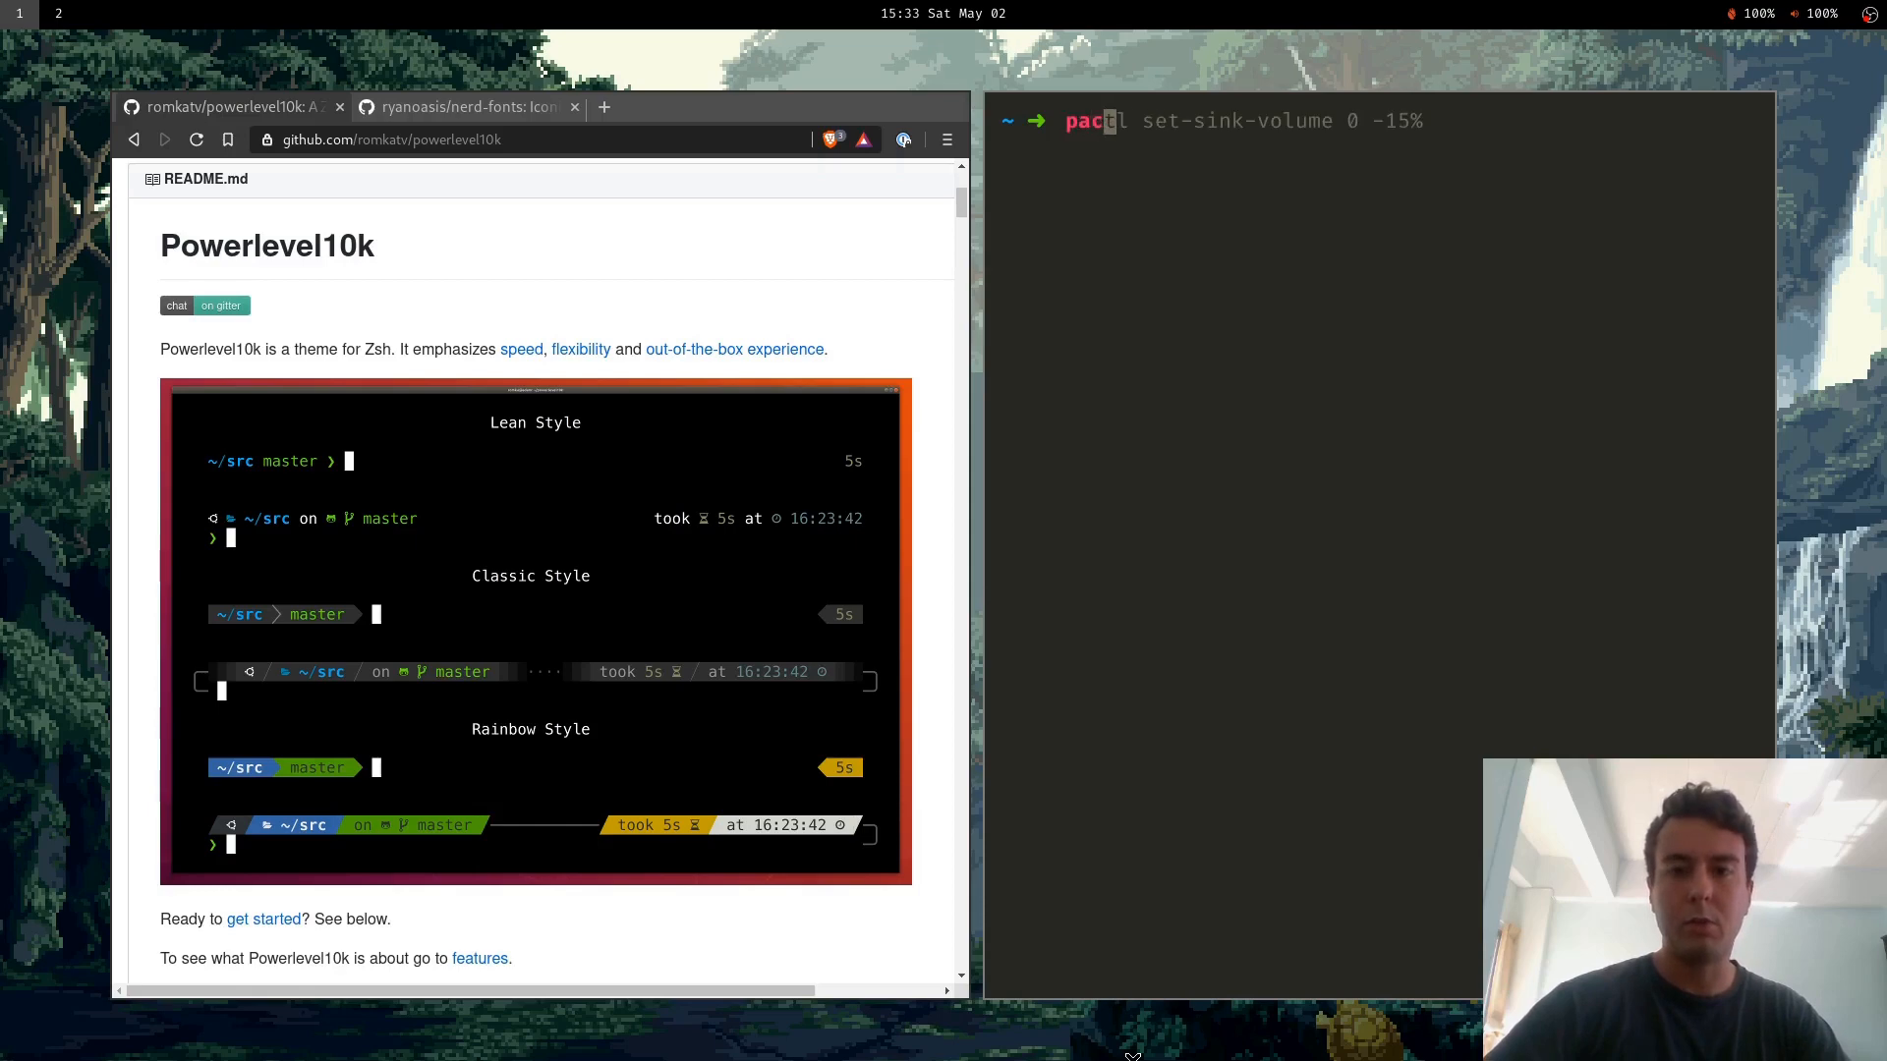
text(pacman -S)
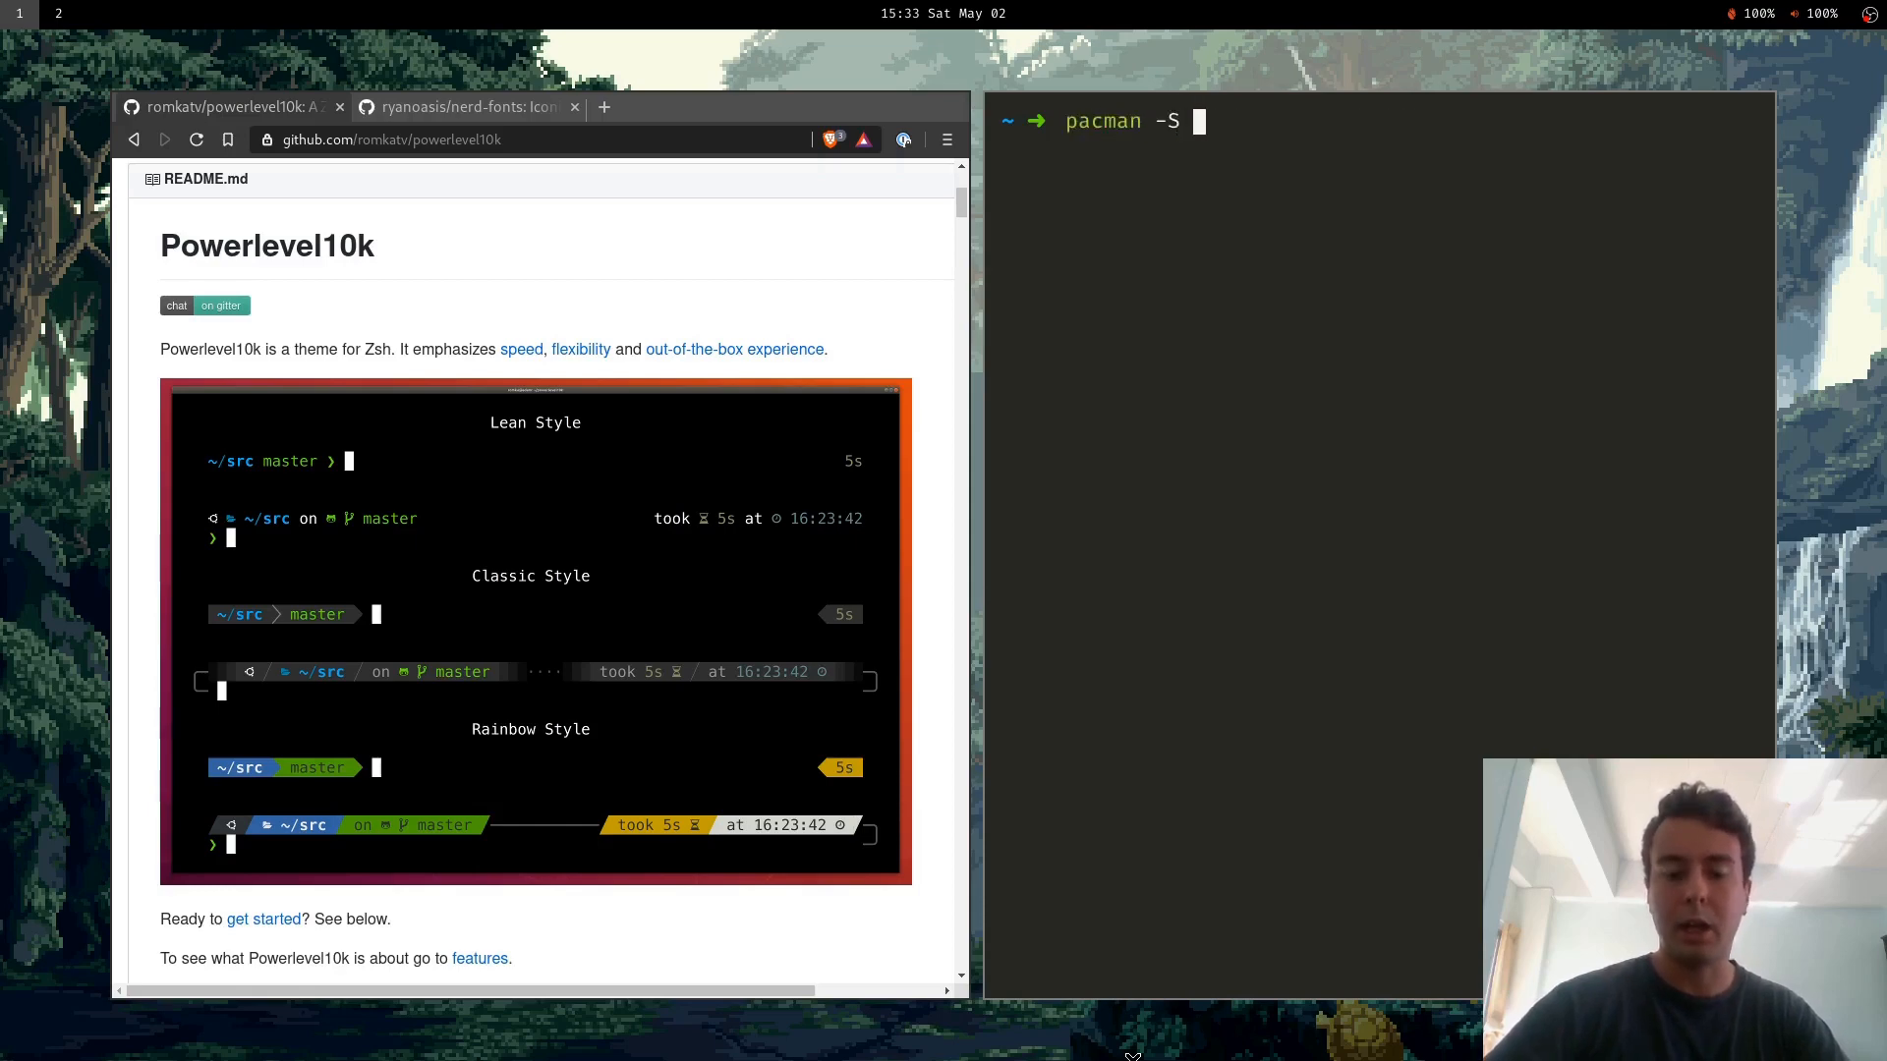
text(zsh)
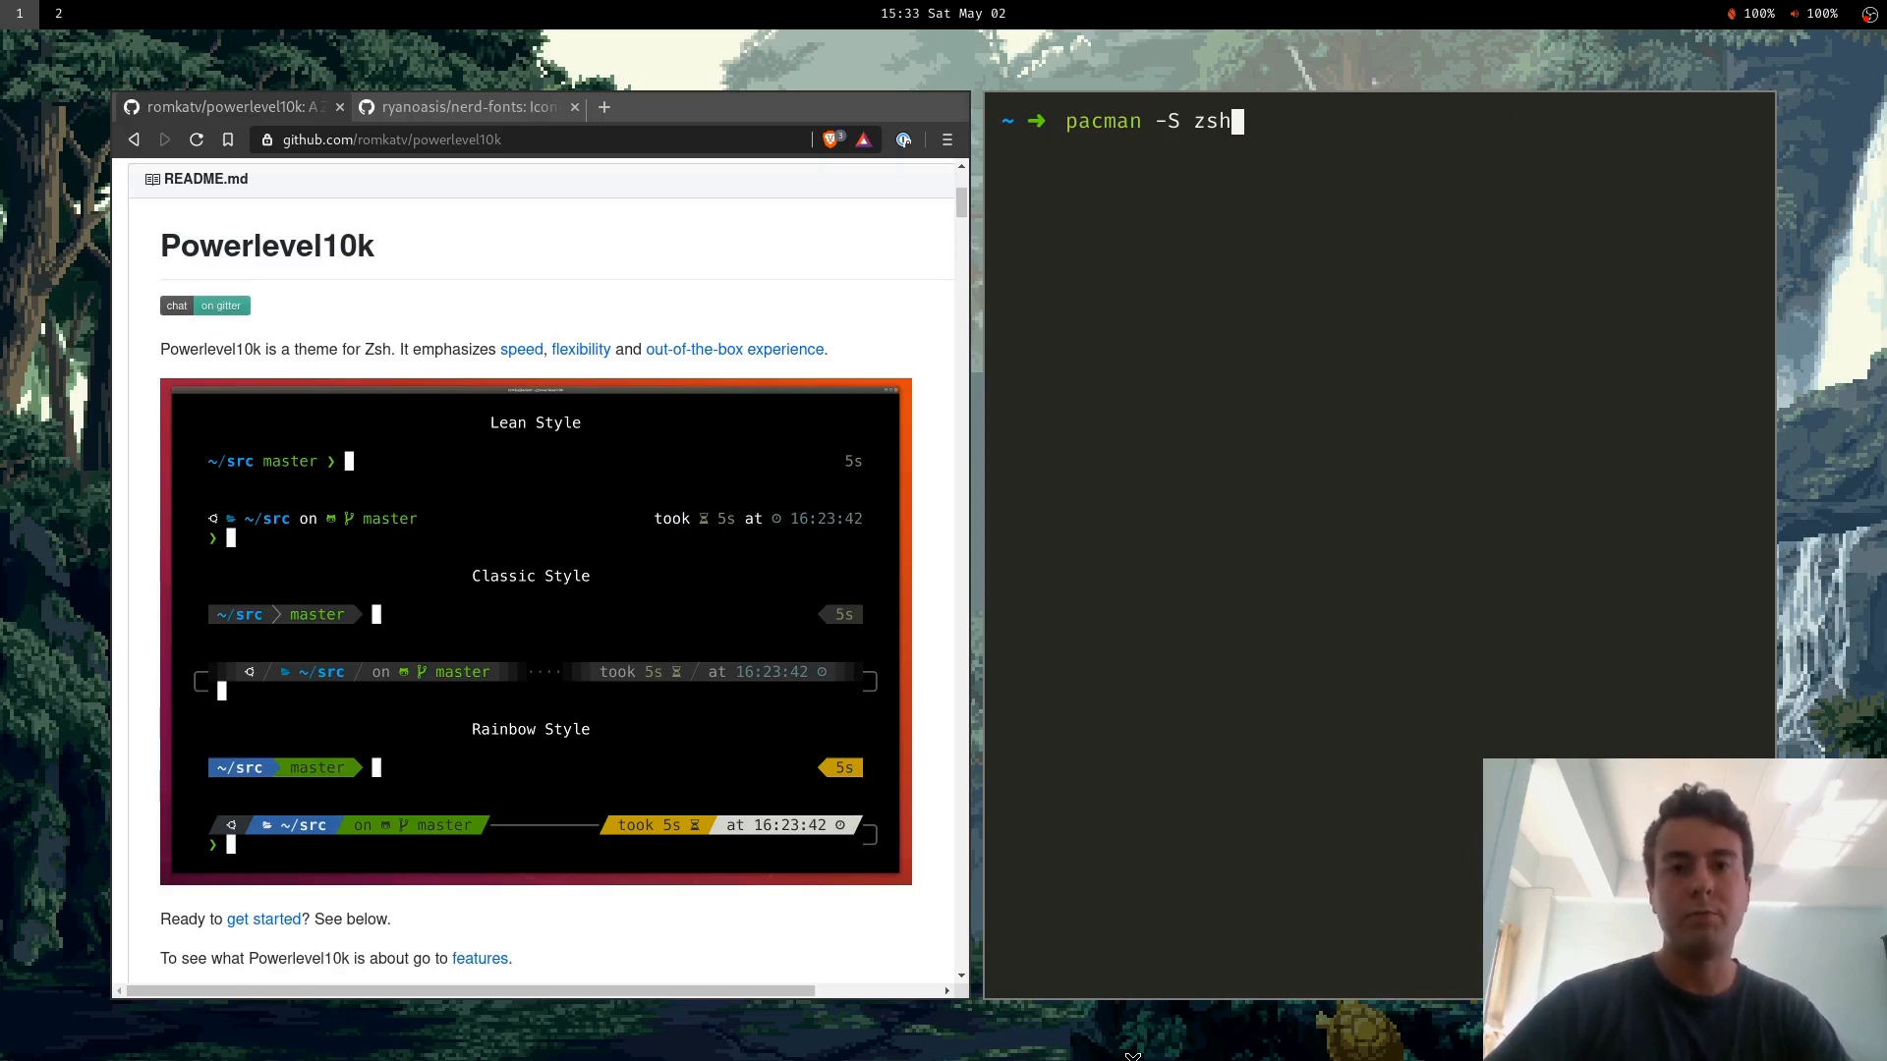
key(ctrl+c)
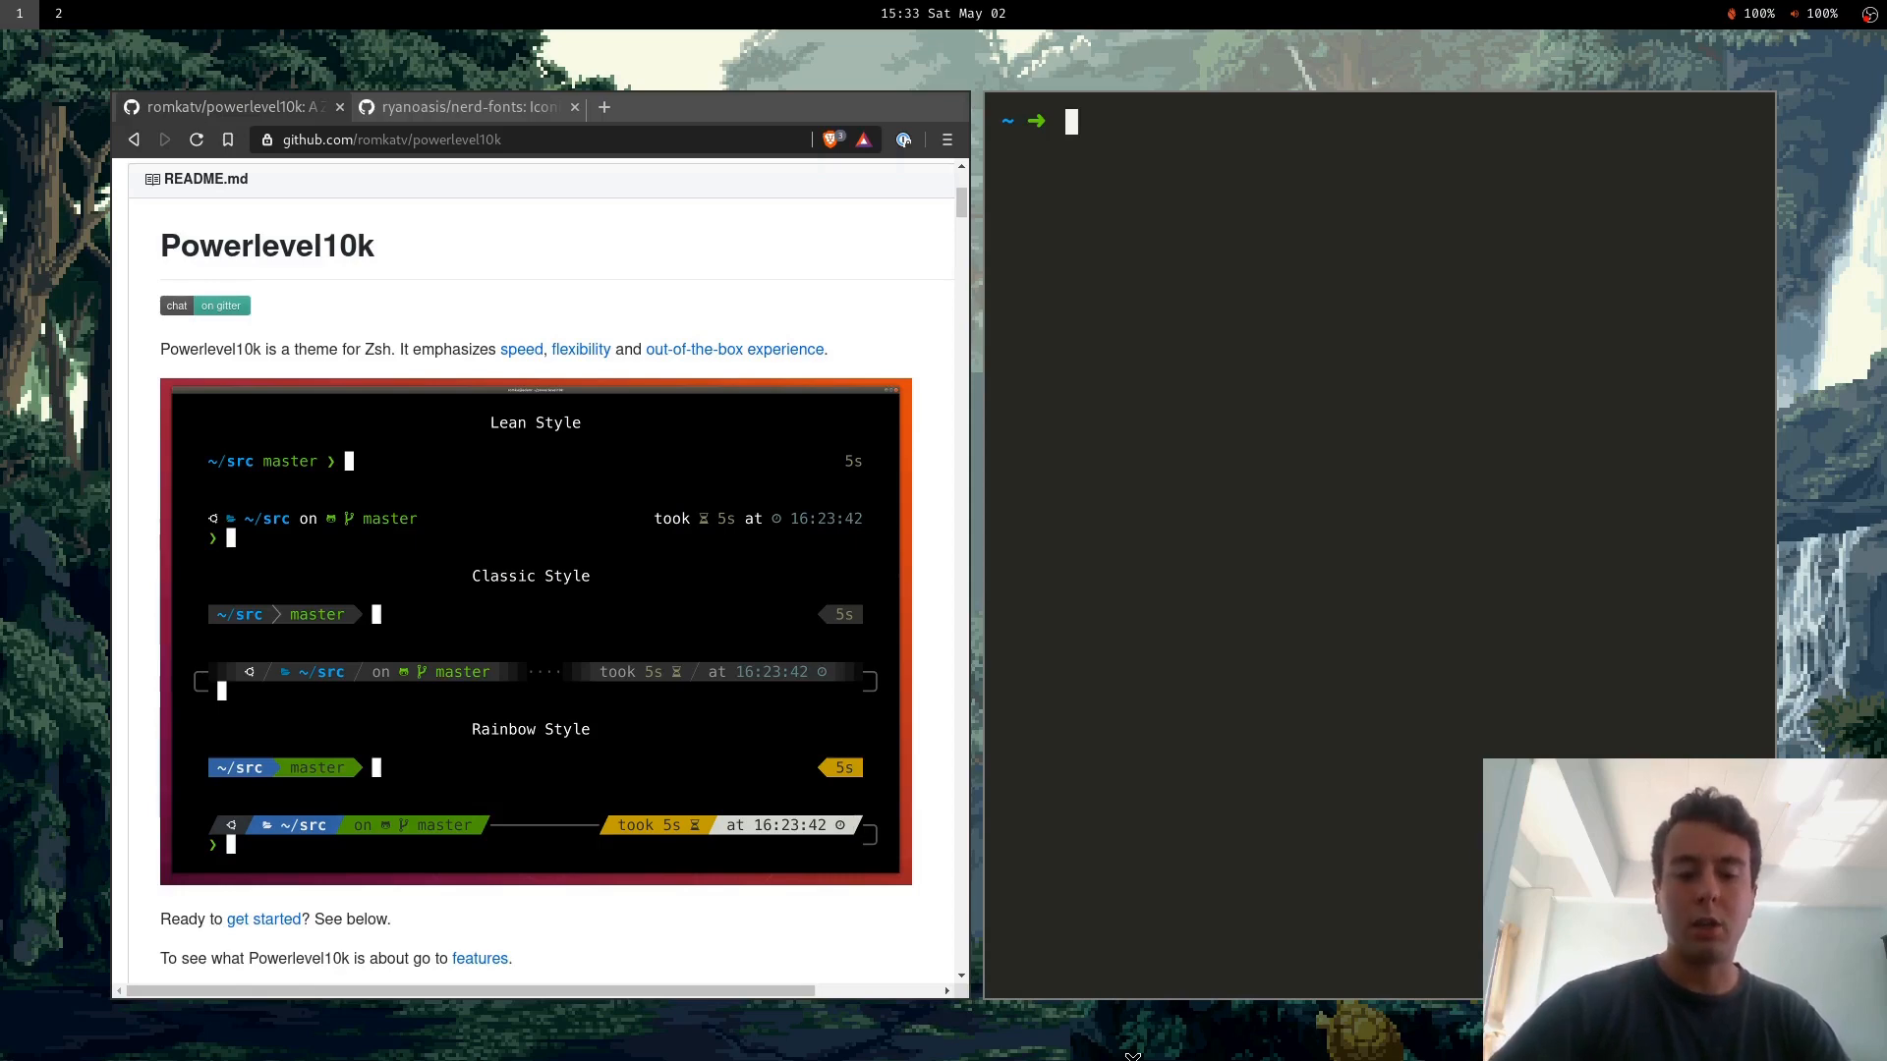
text(chsh -s /usr/bin/zsh)
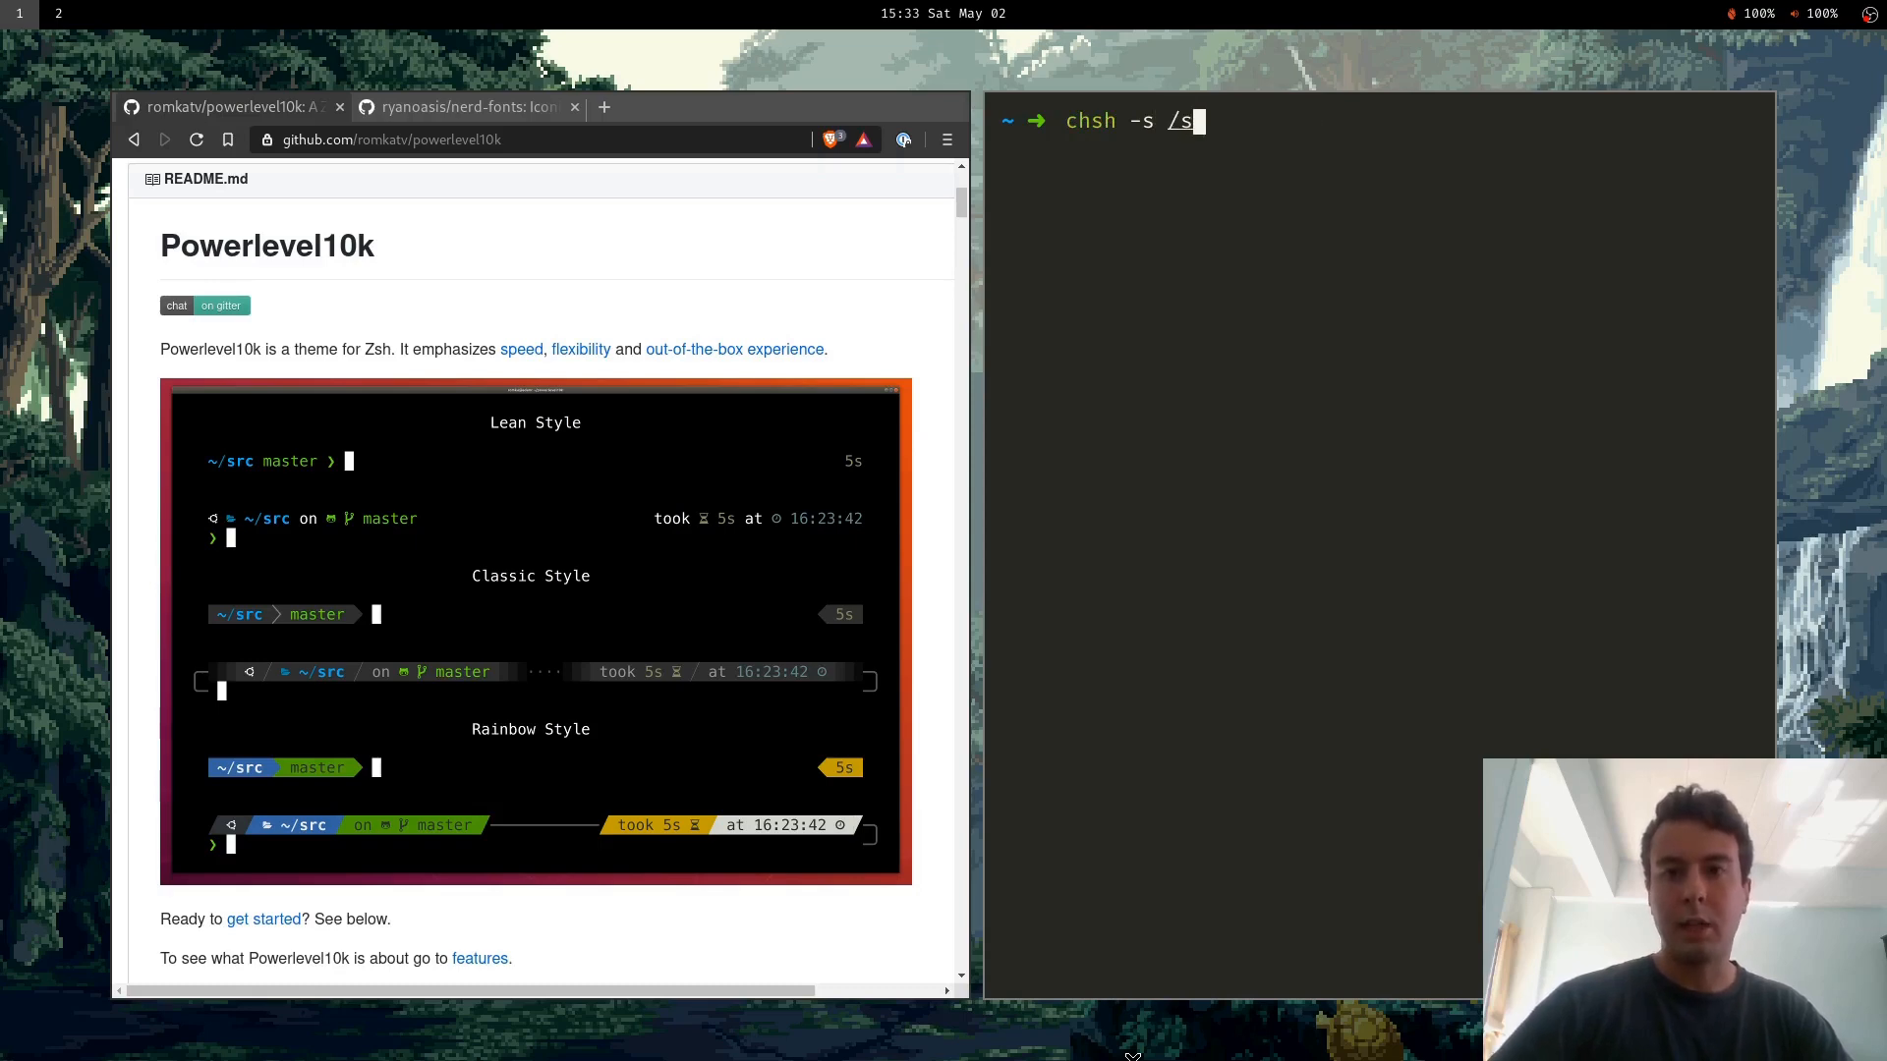
text(usr/bin/zsh)
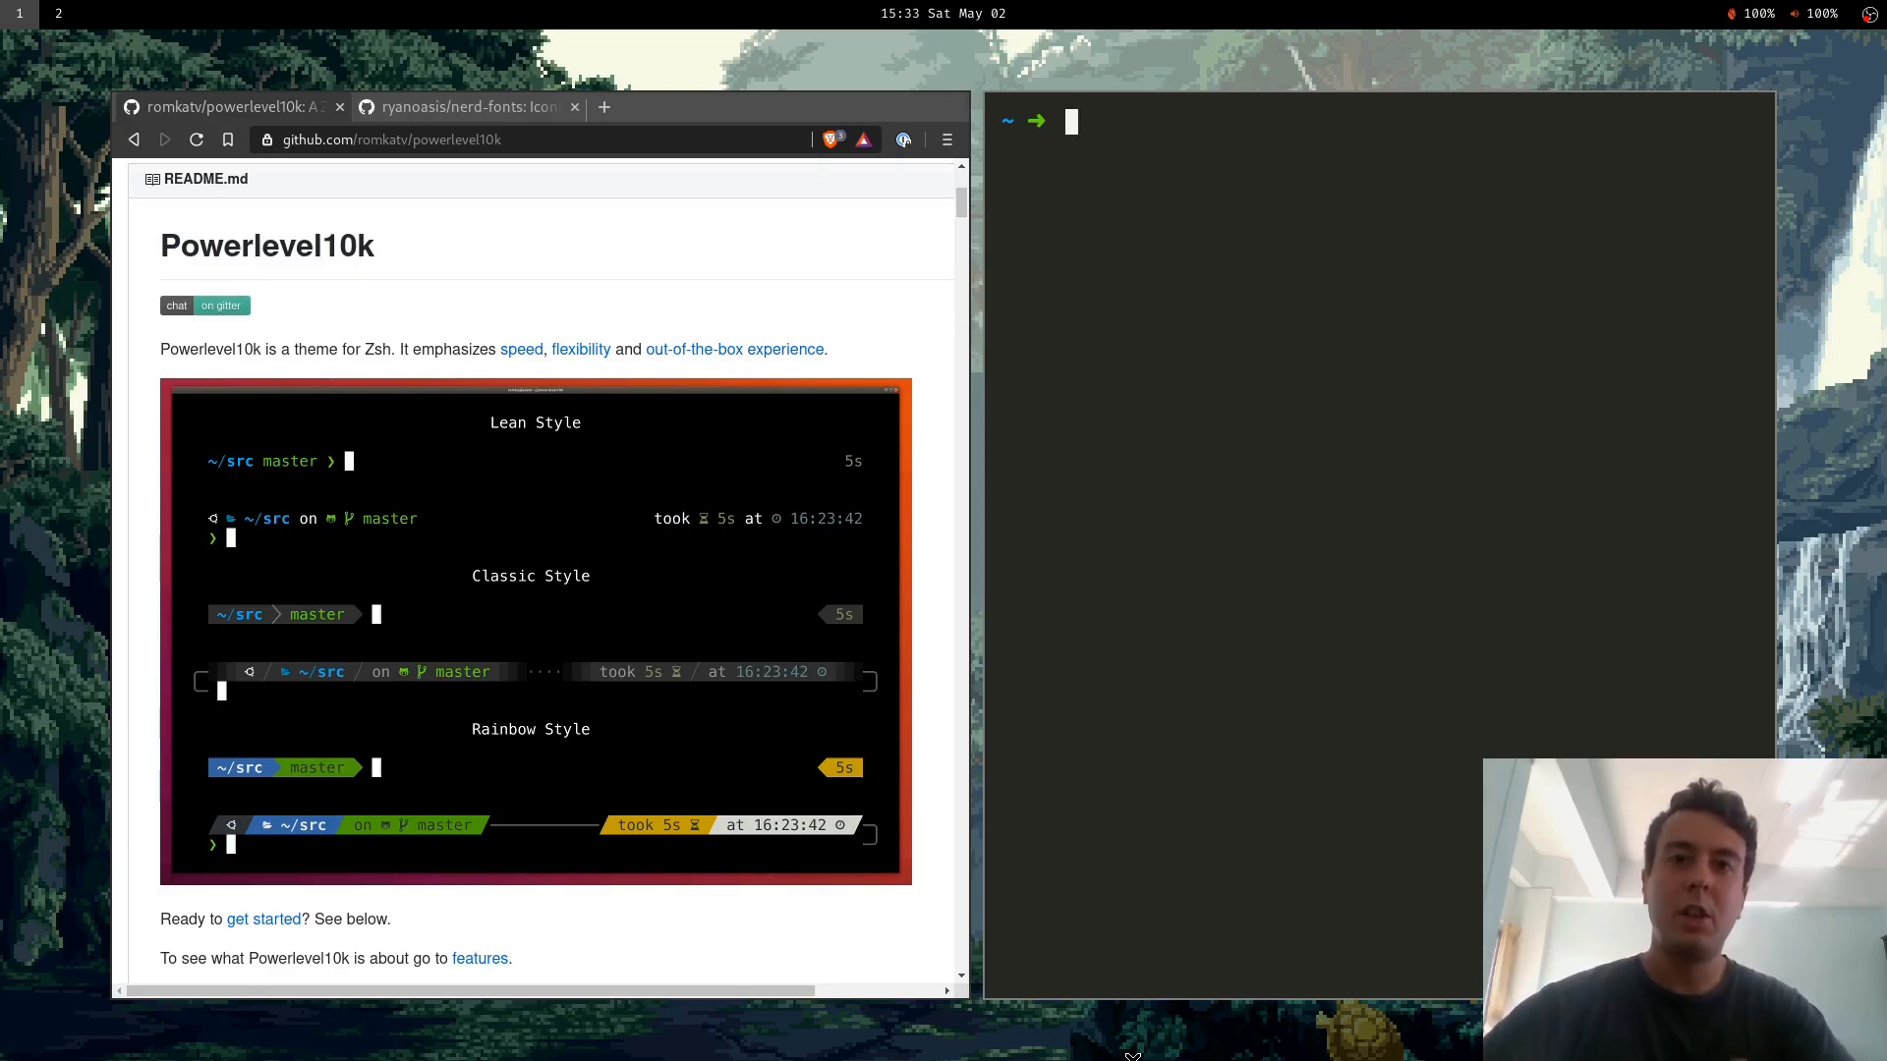
Rename .zshrc to .zshrc_backup, start a fresh zsh, then discard the half-typed mv and clear.
text(mv .zshrc .zshrc_backup)
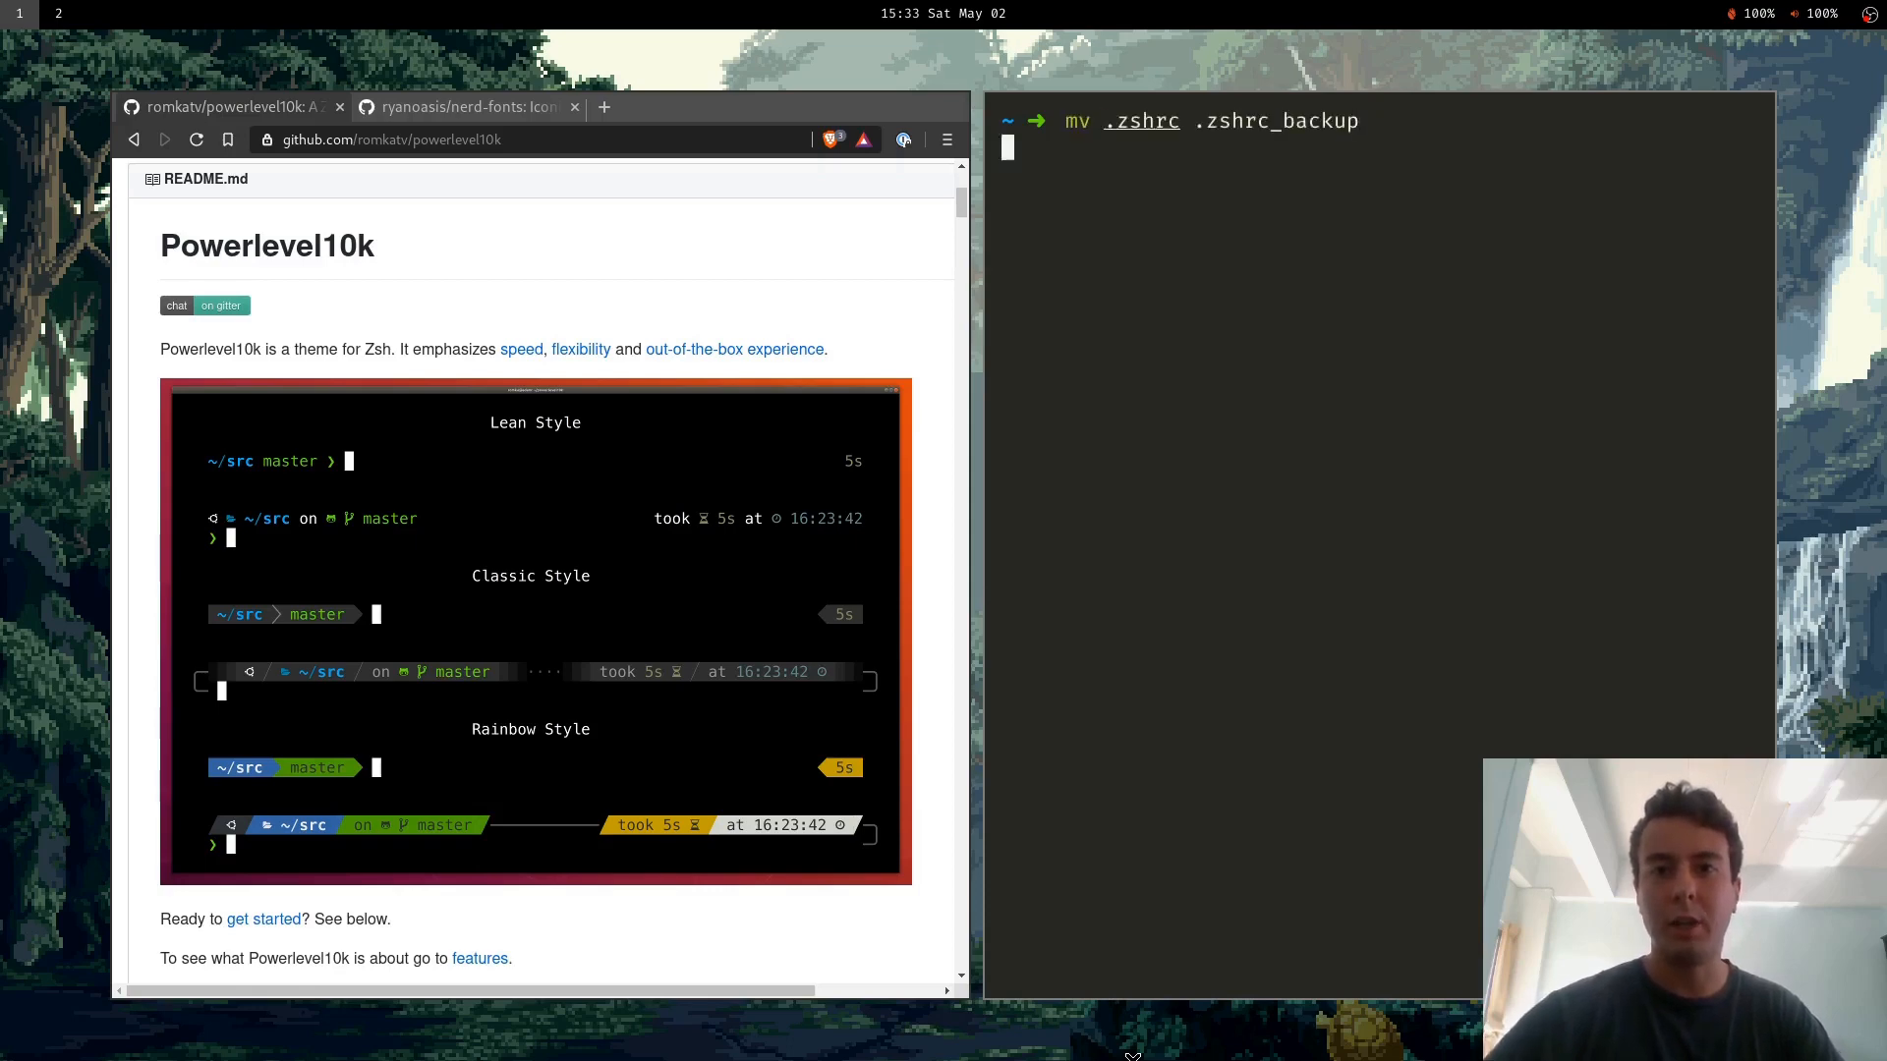
text(zsh)
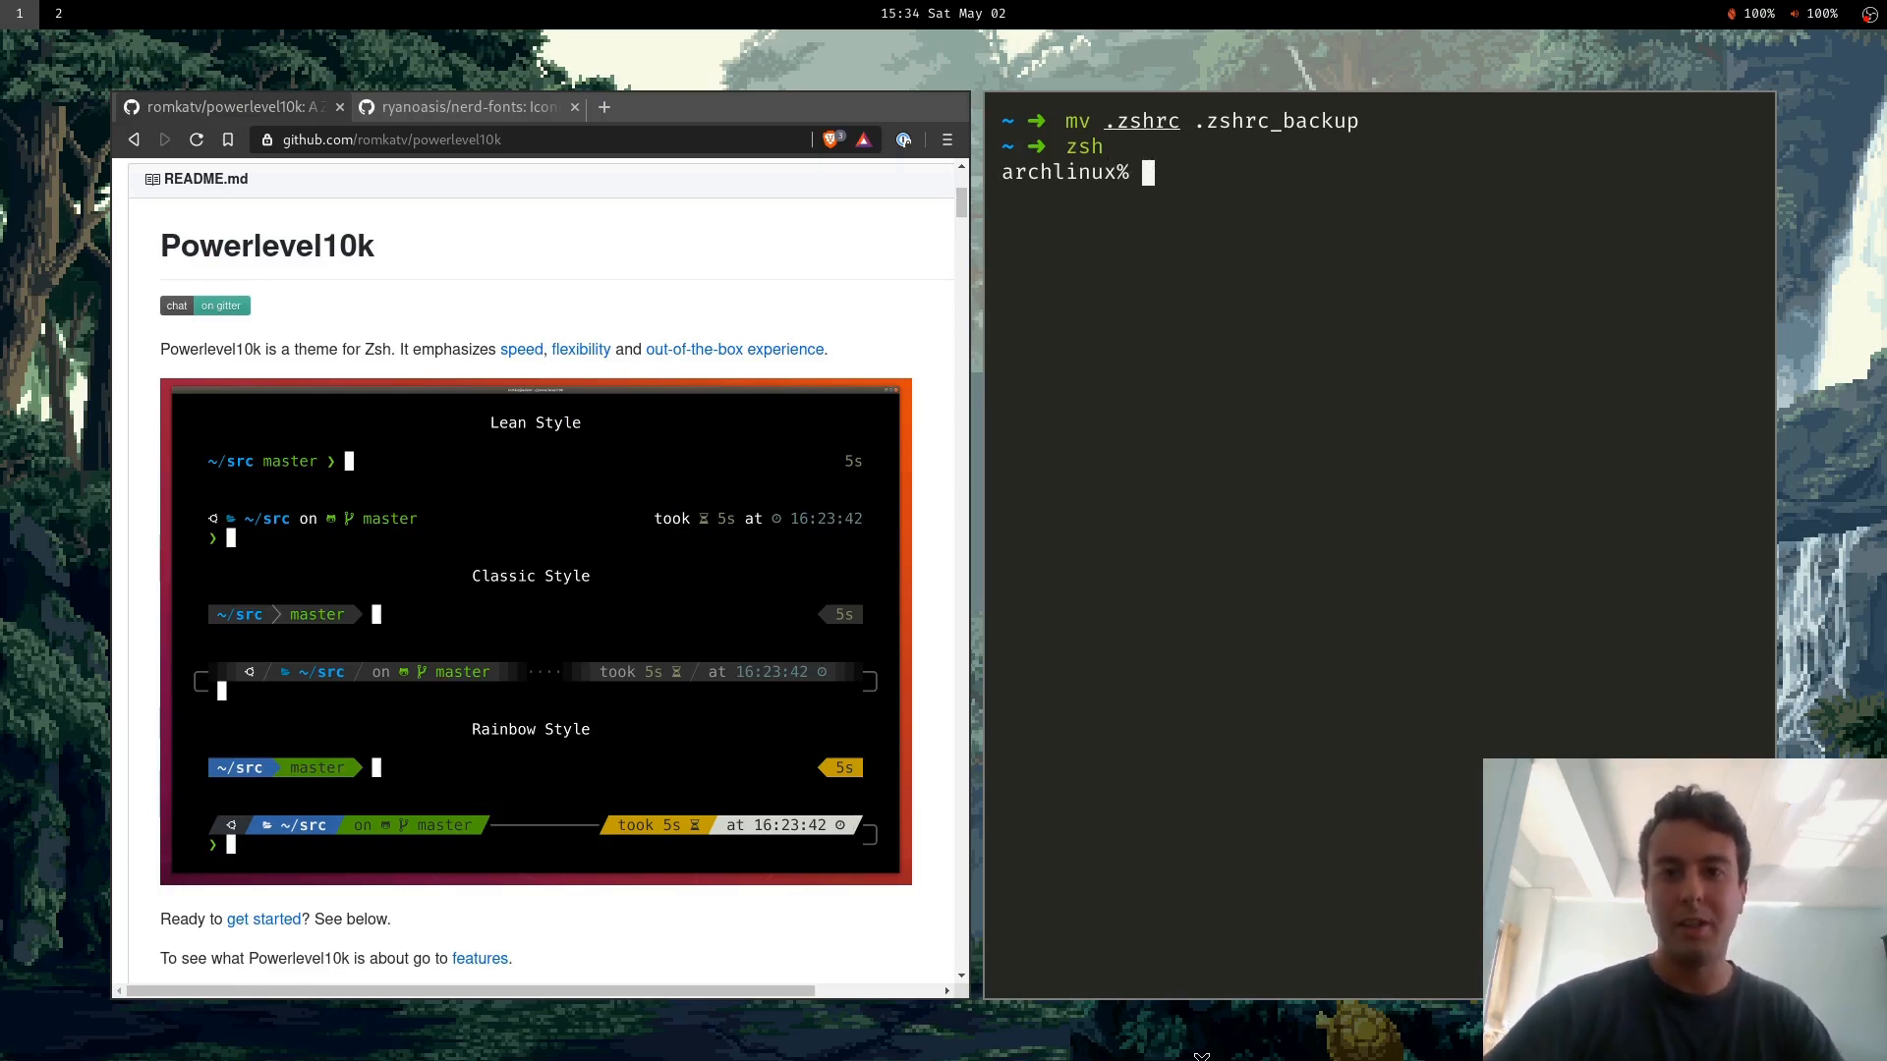
text(mv)
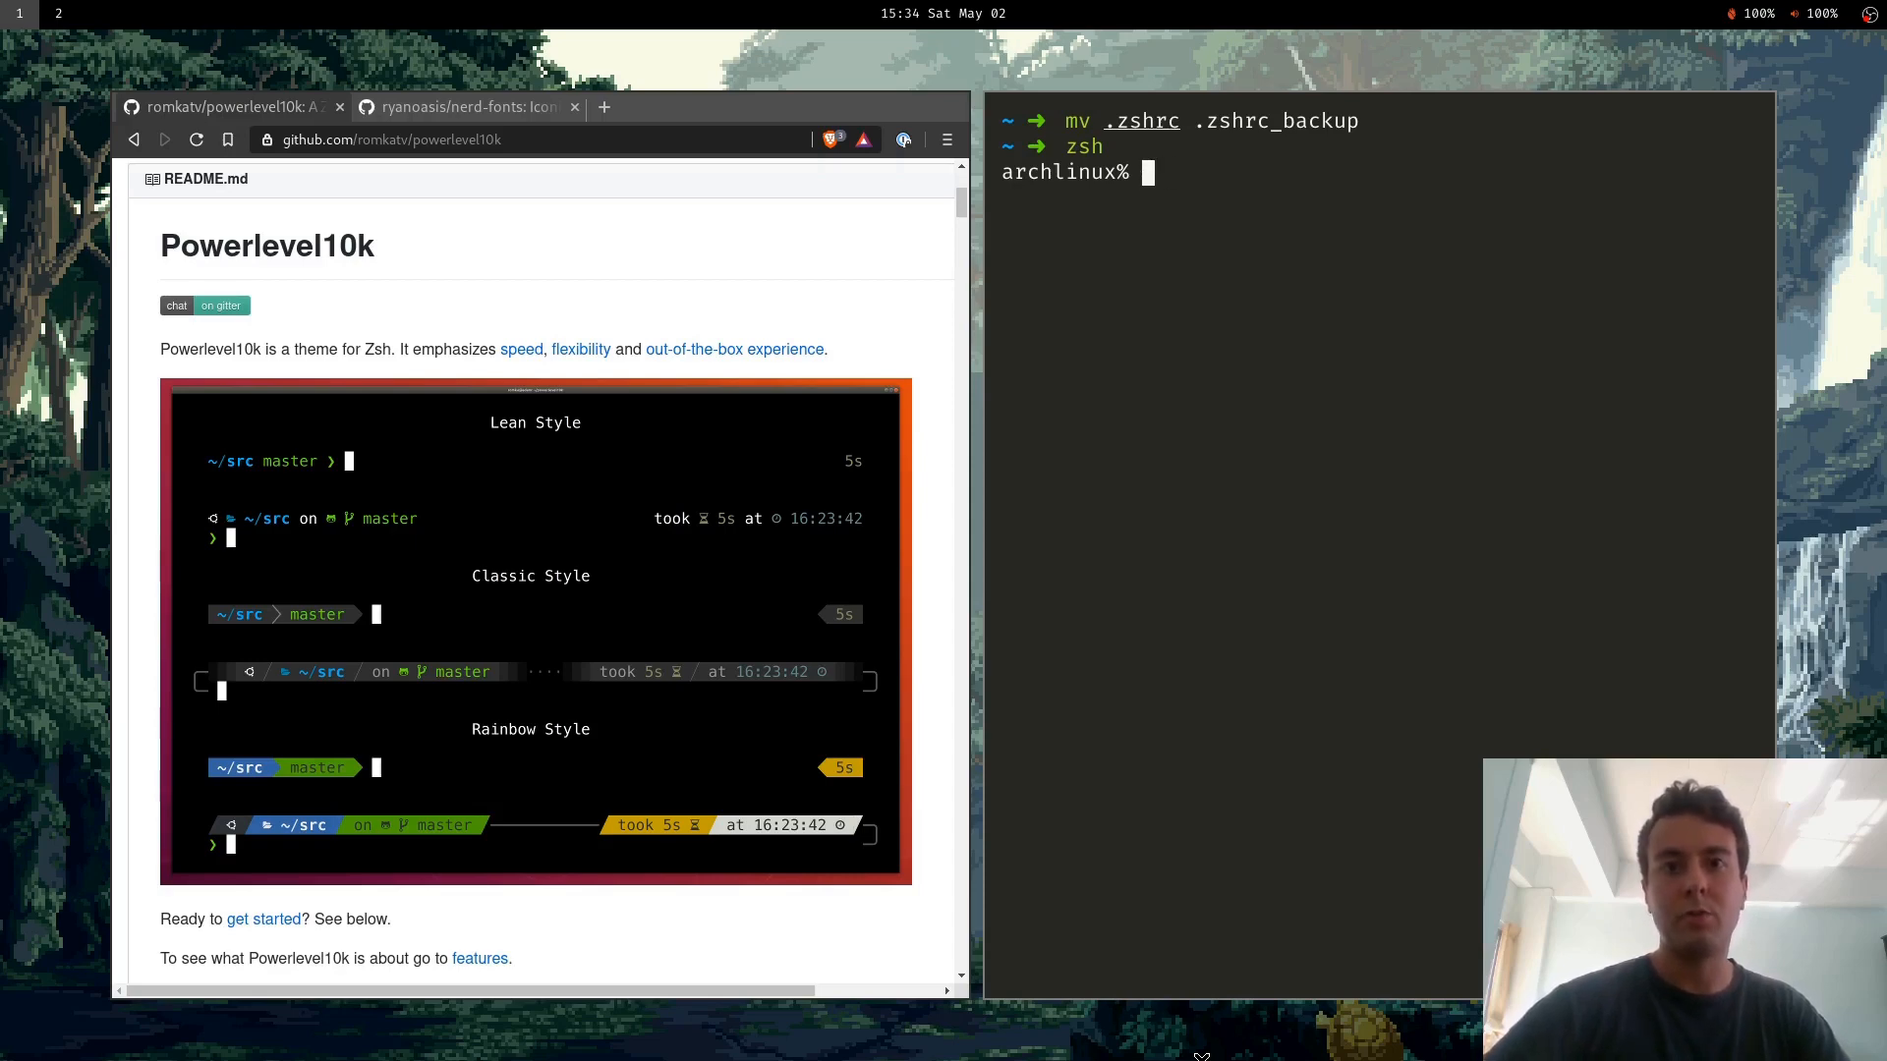
text(mv /)
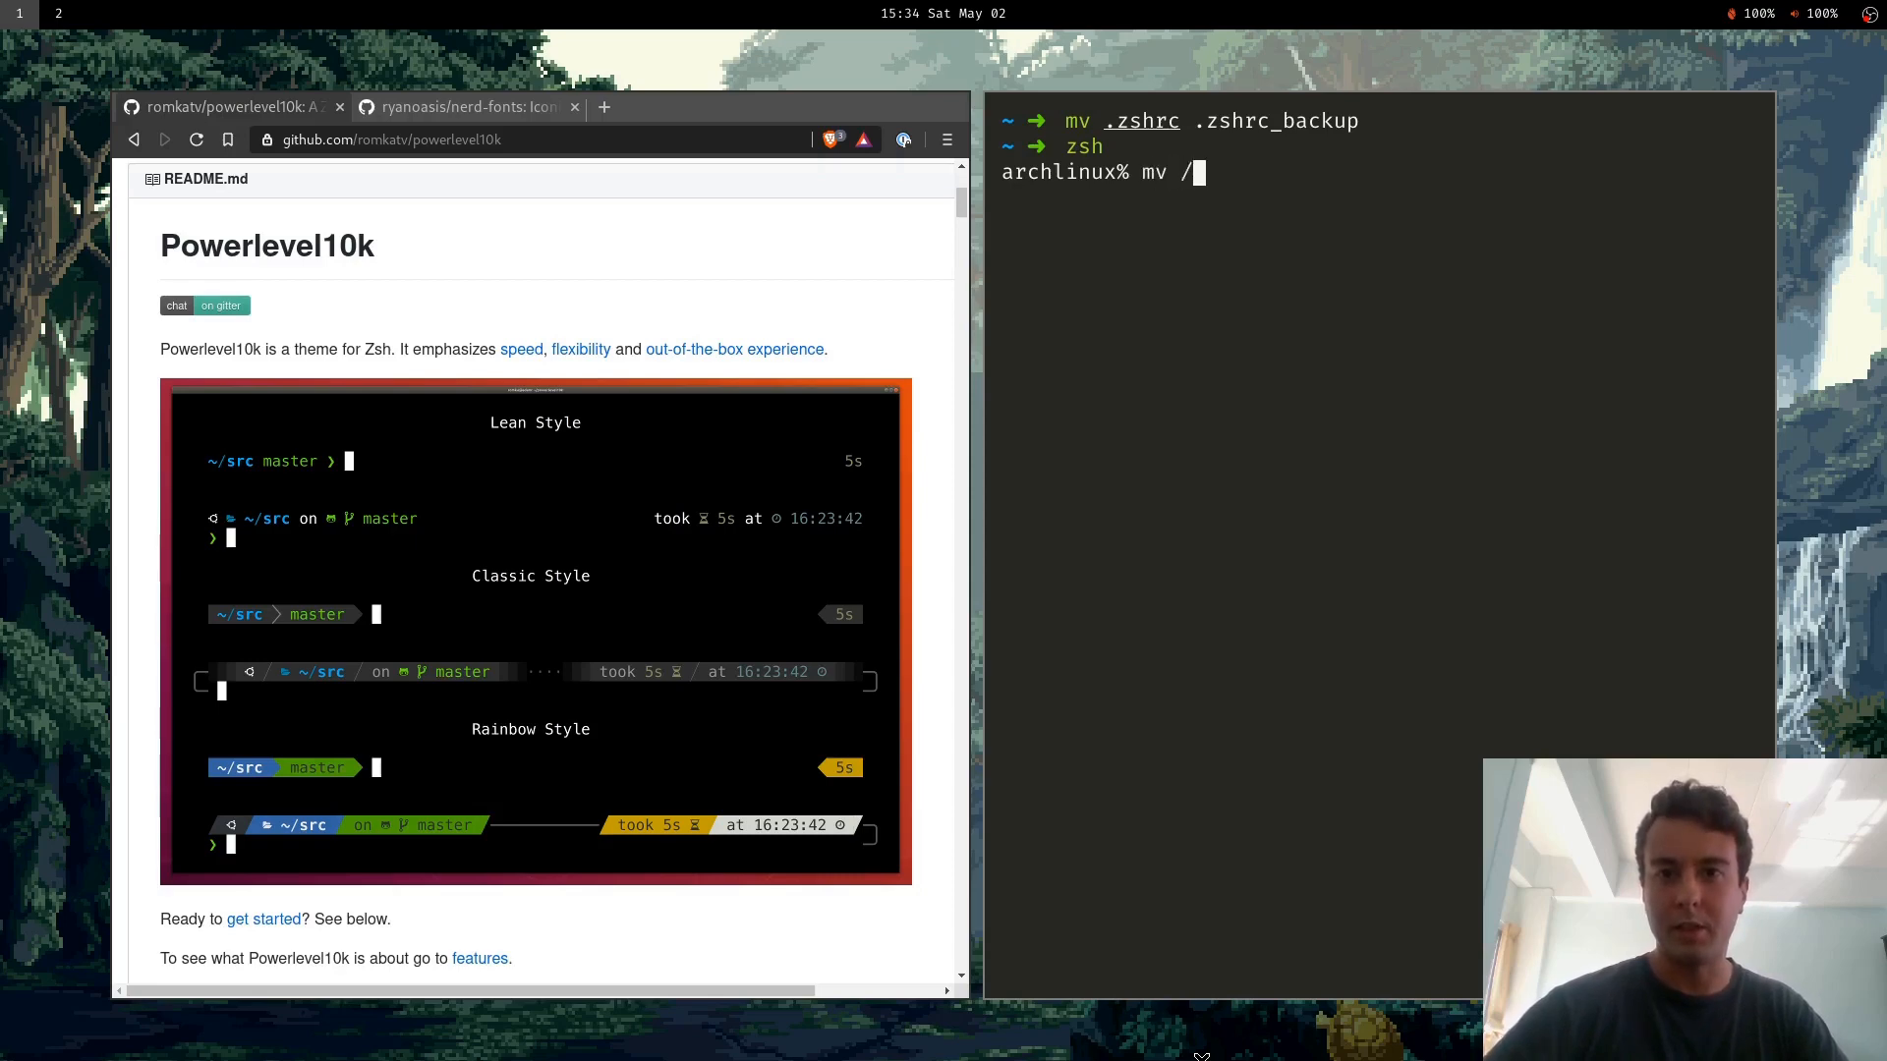
key(ctrl+l)
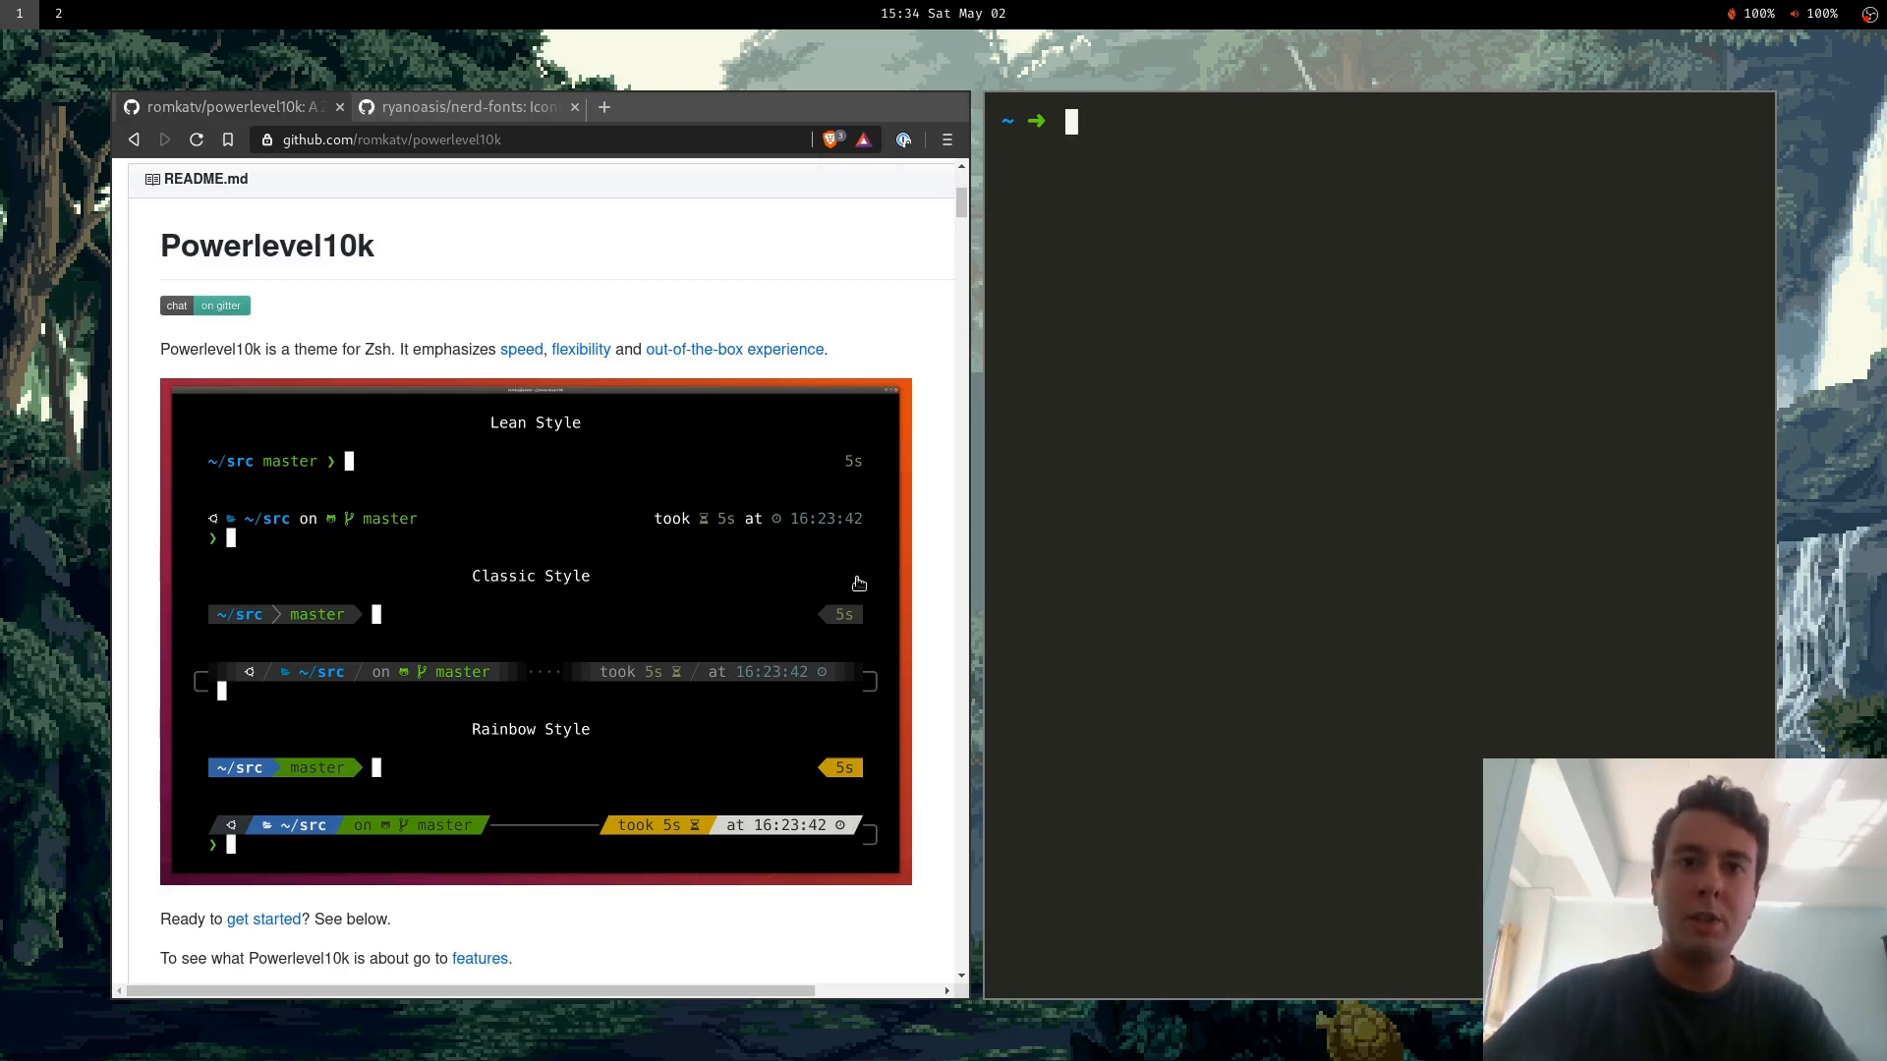
Scroll the Powerlevel10k README down to Get Started and follow the Manual installation link.
scroll(down, 3)
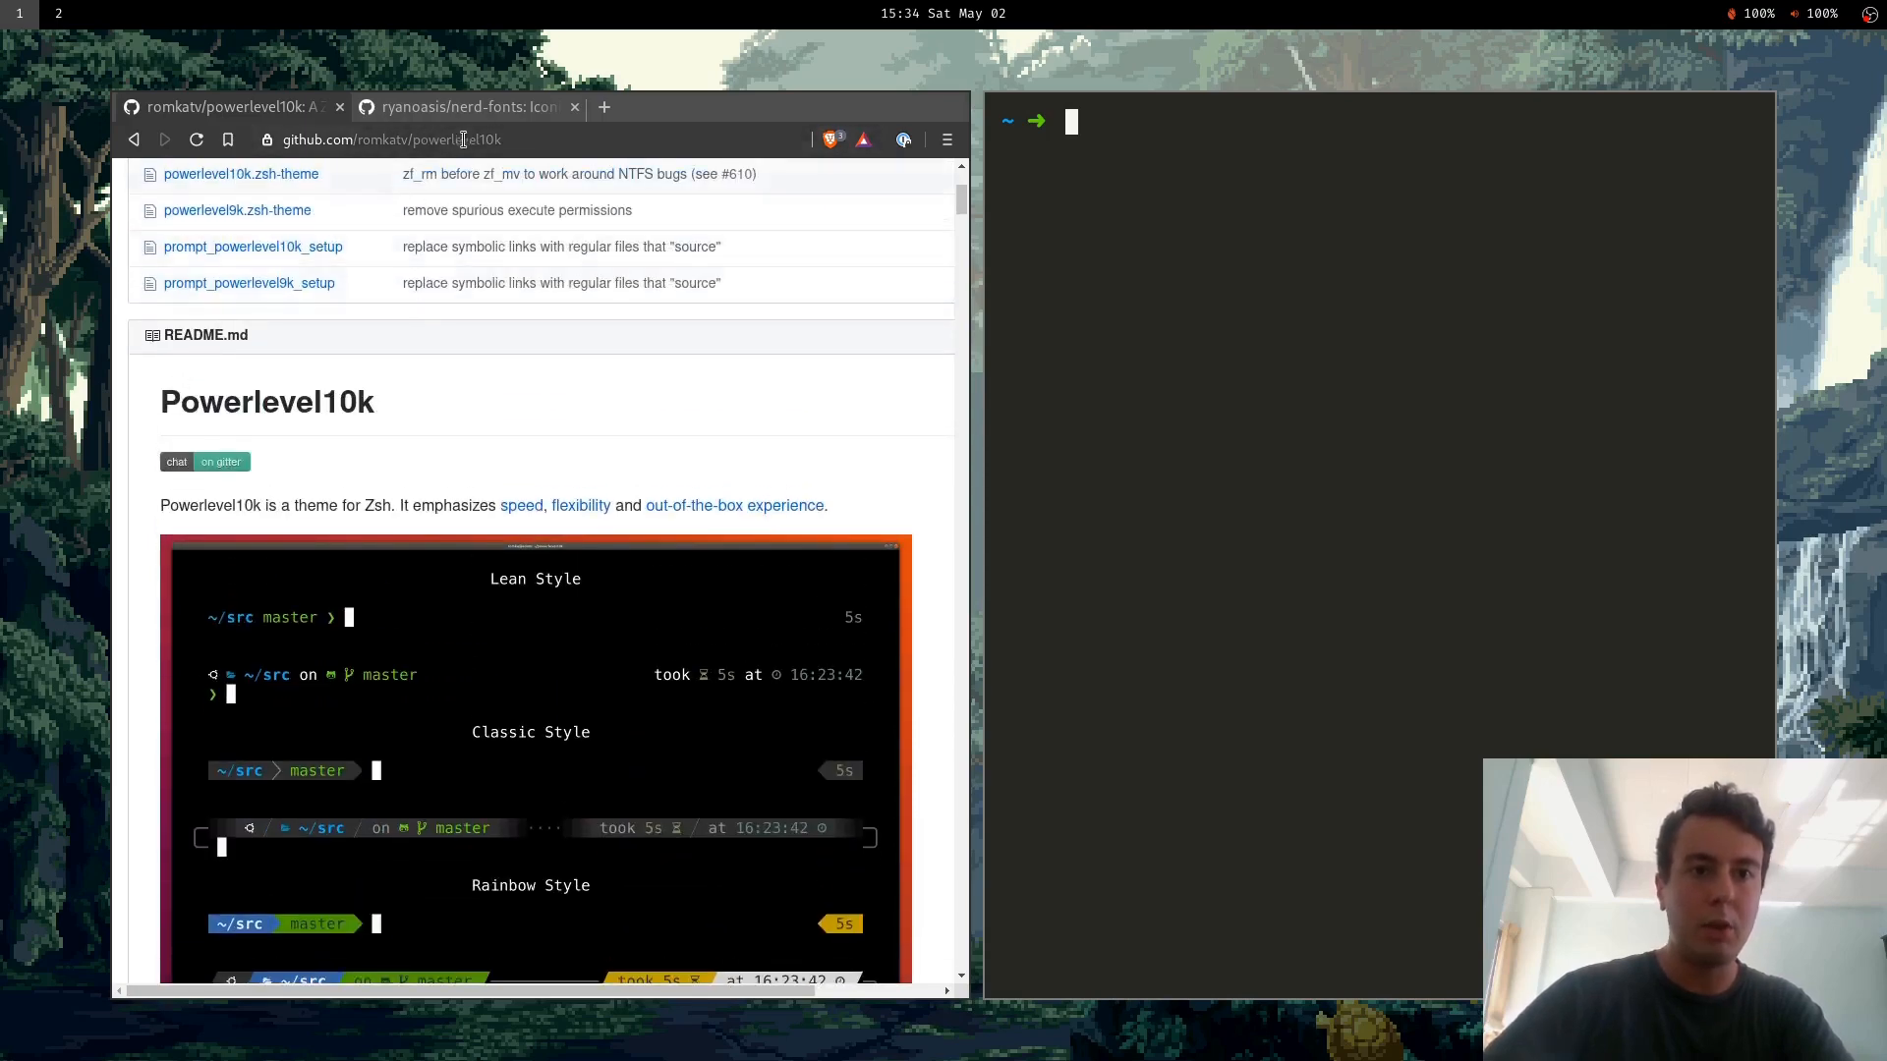
scroll(down, 3)
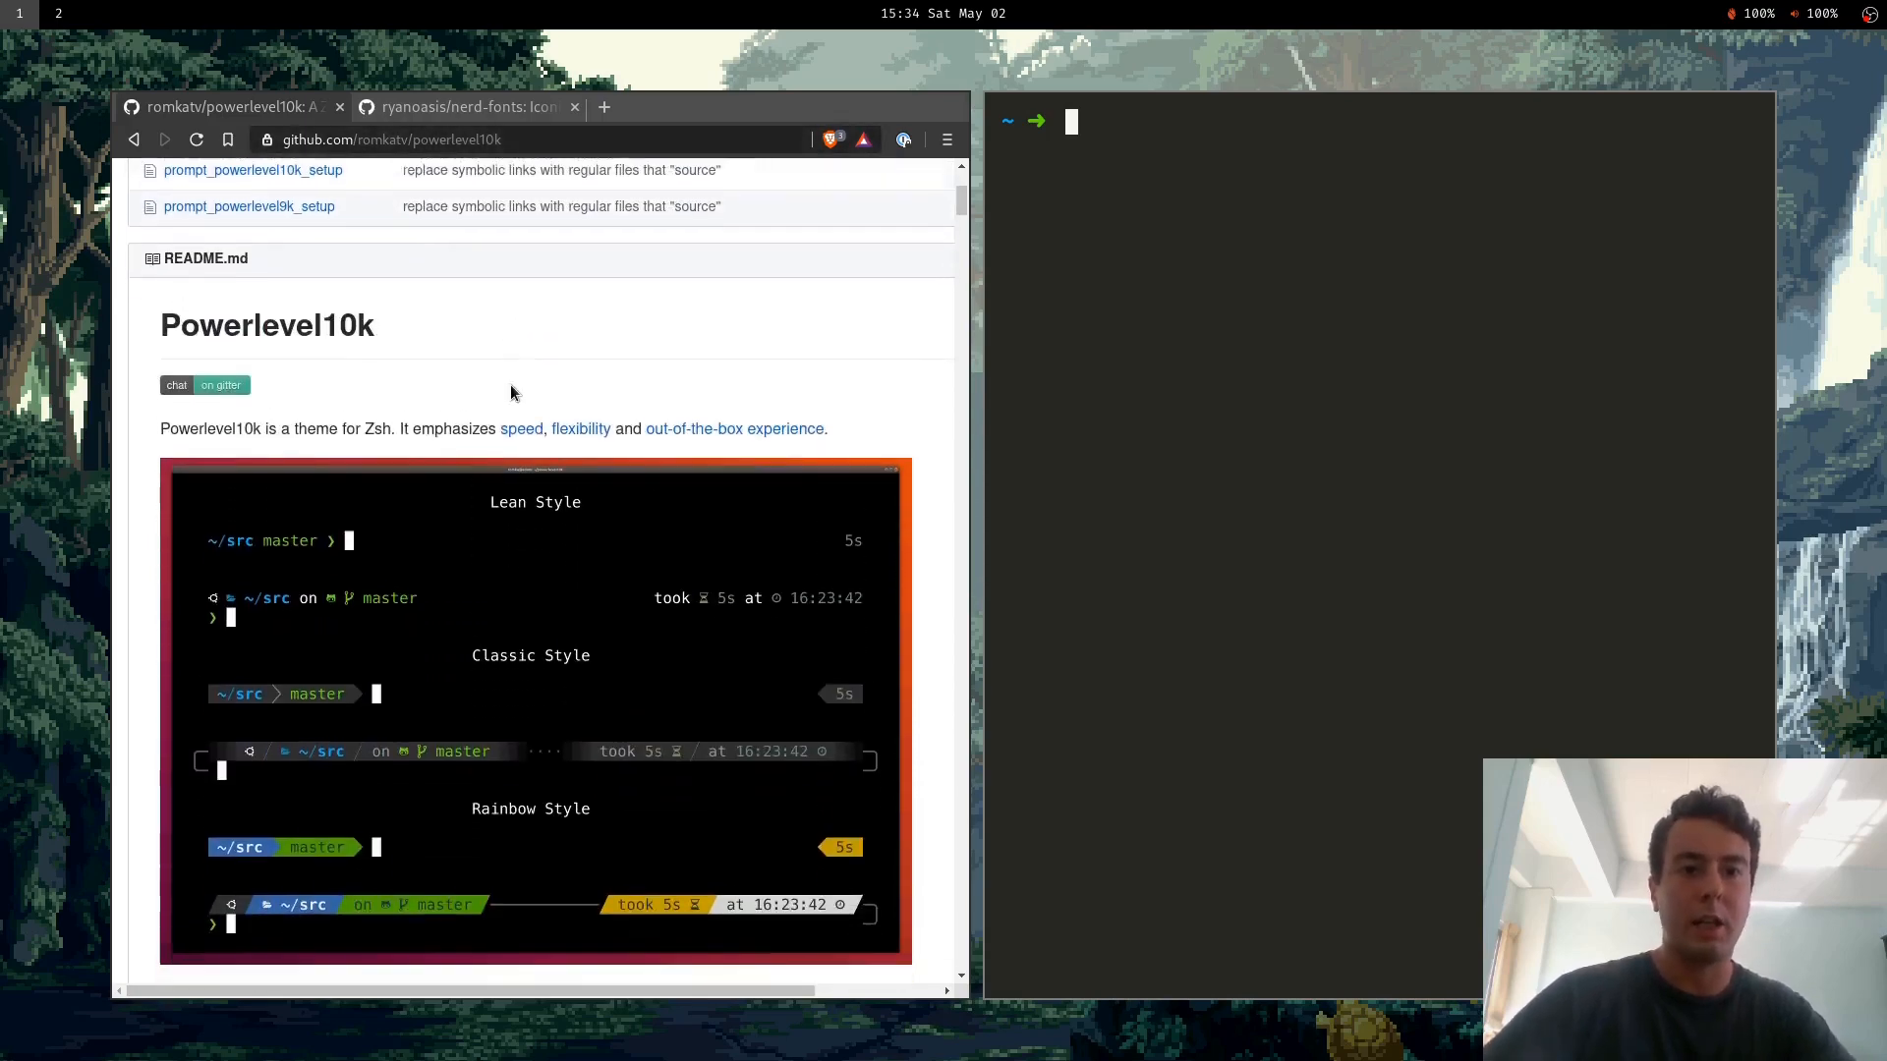
scroll(down, 3)
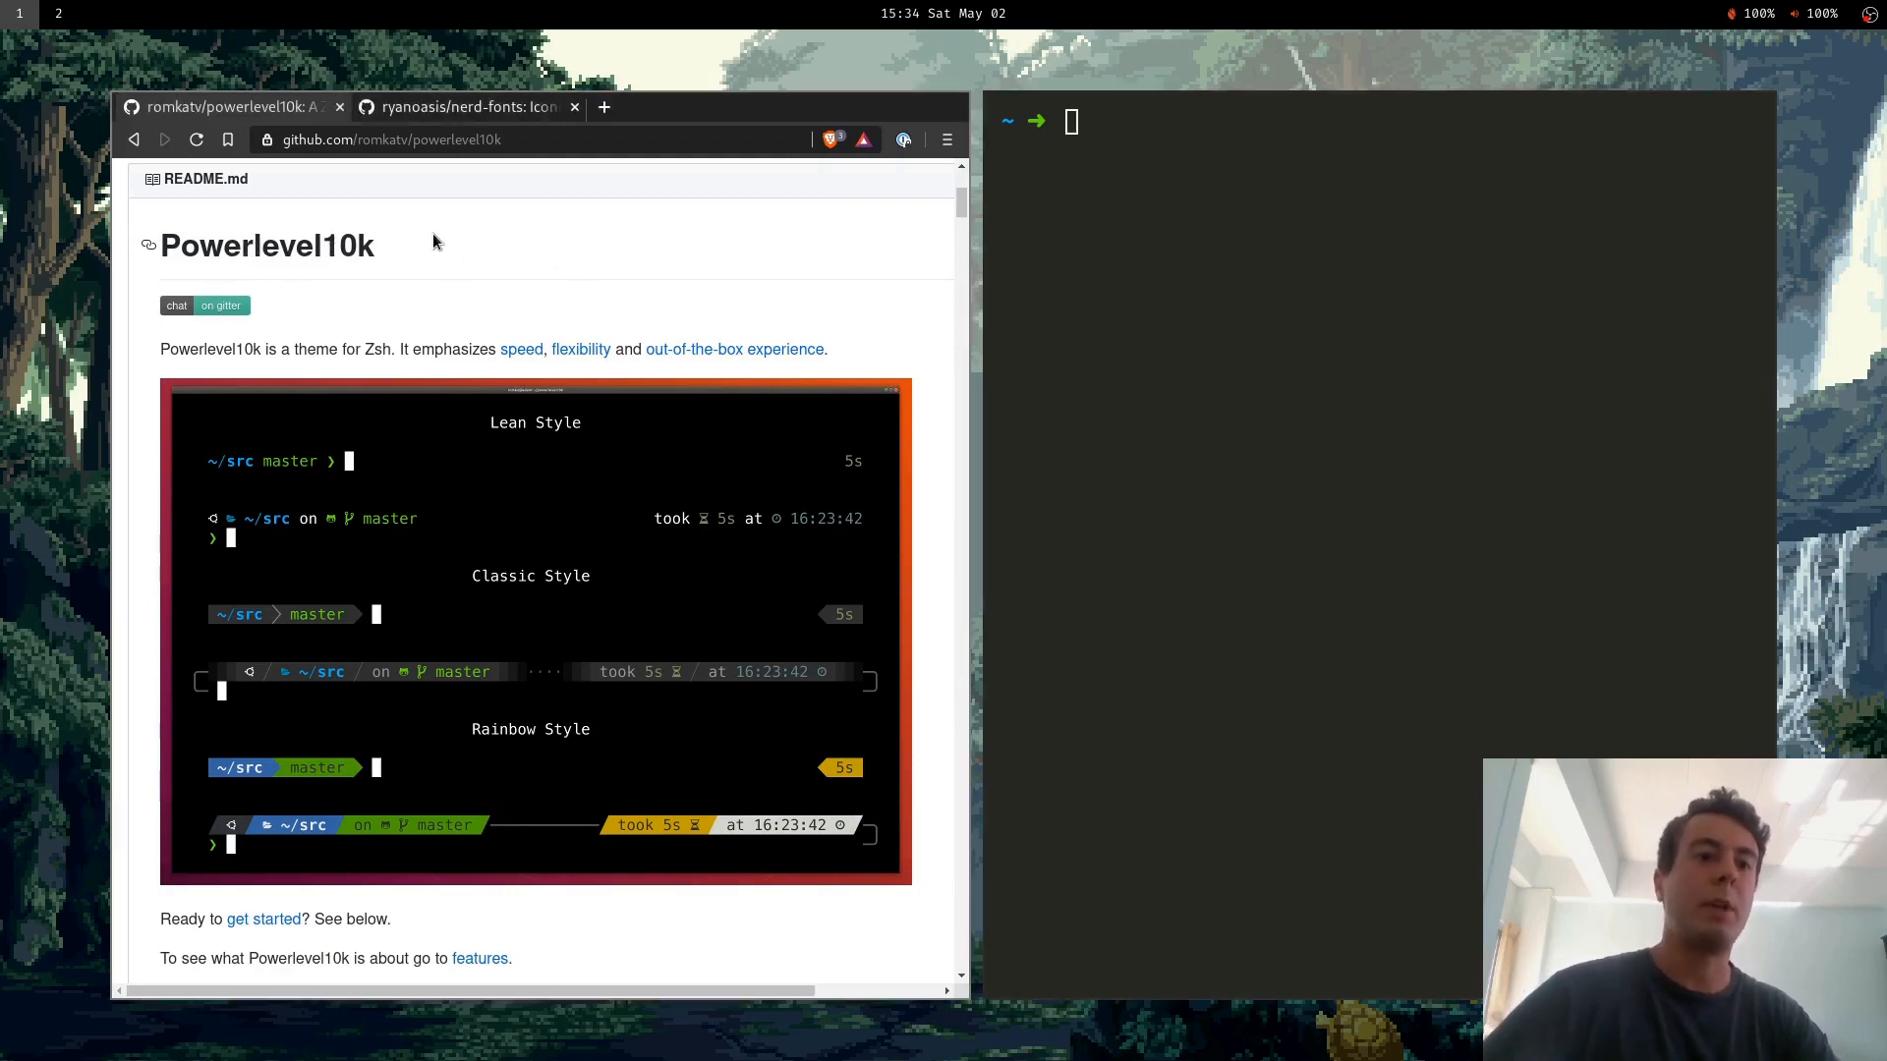
scroll(down, 3)
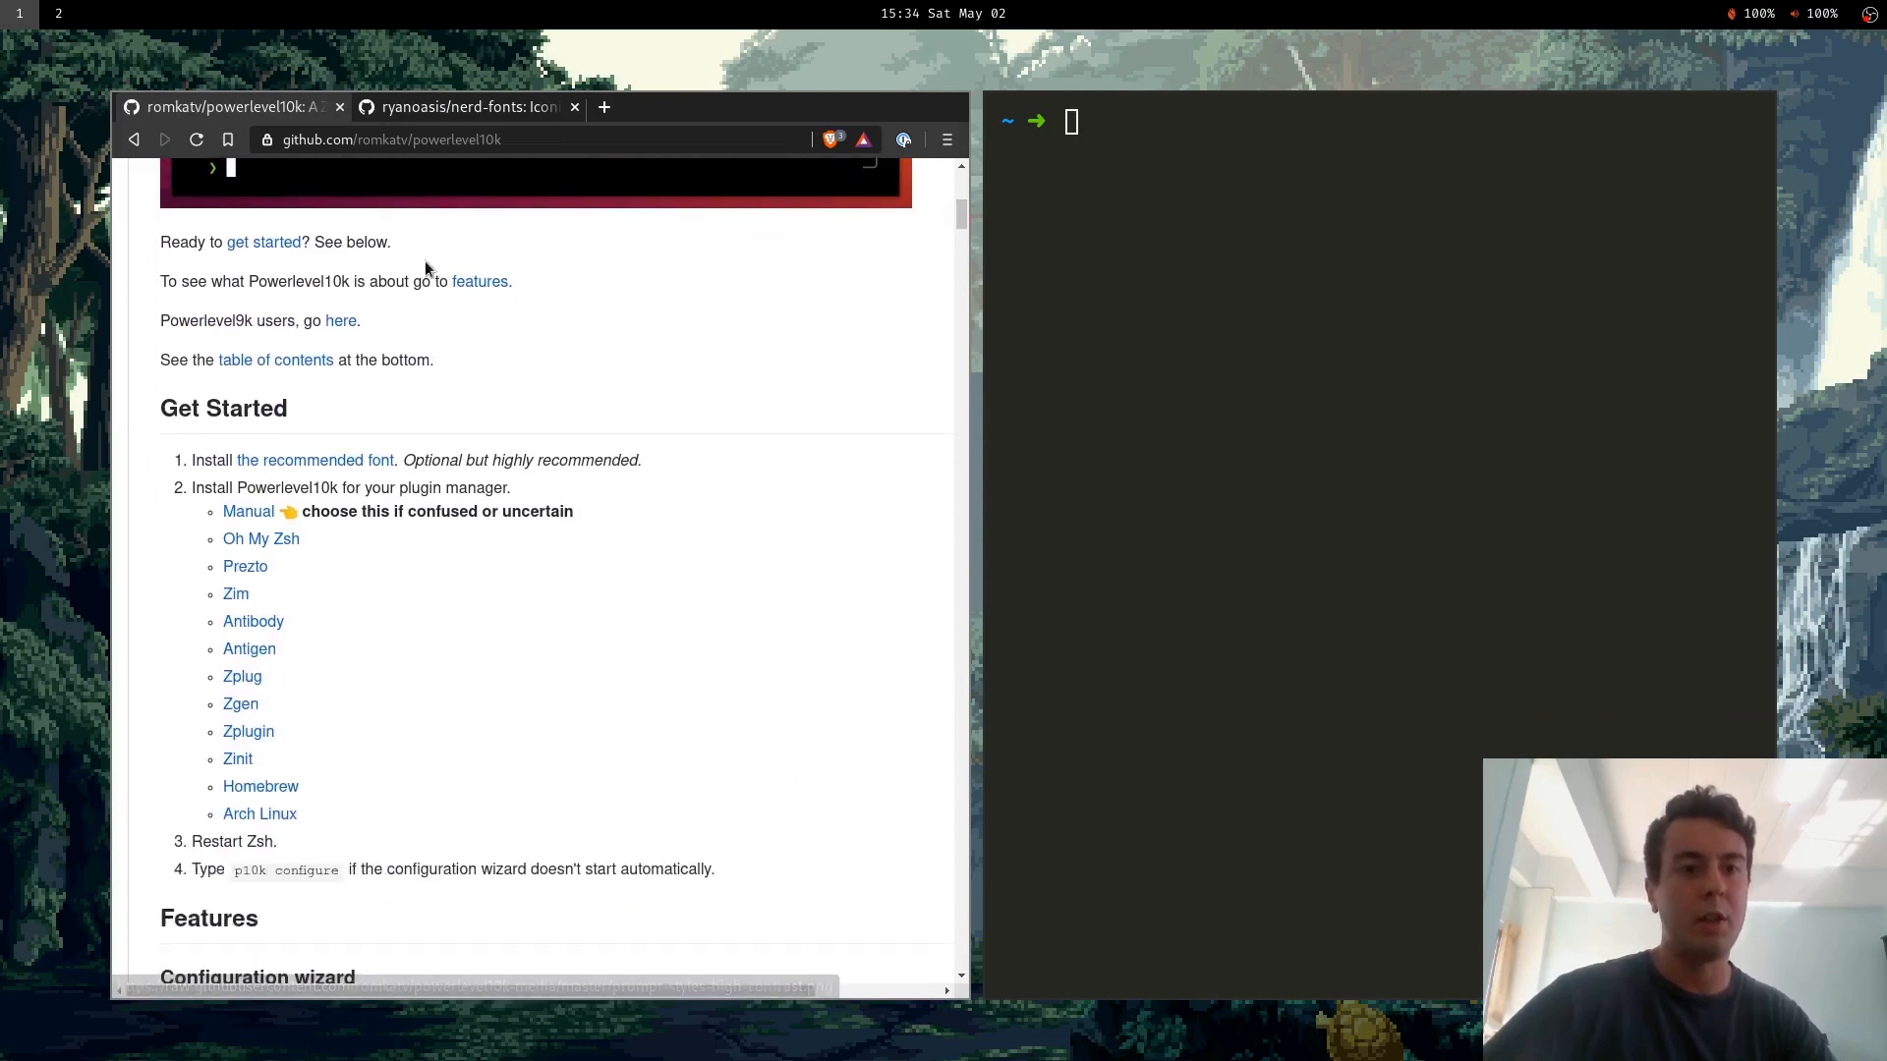
scroll(down, 3)
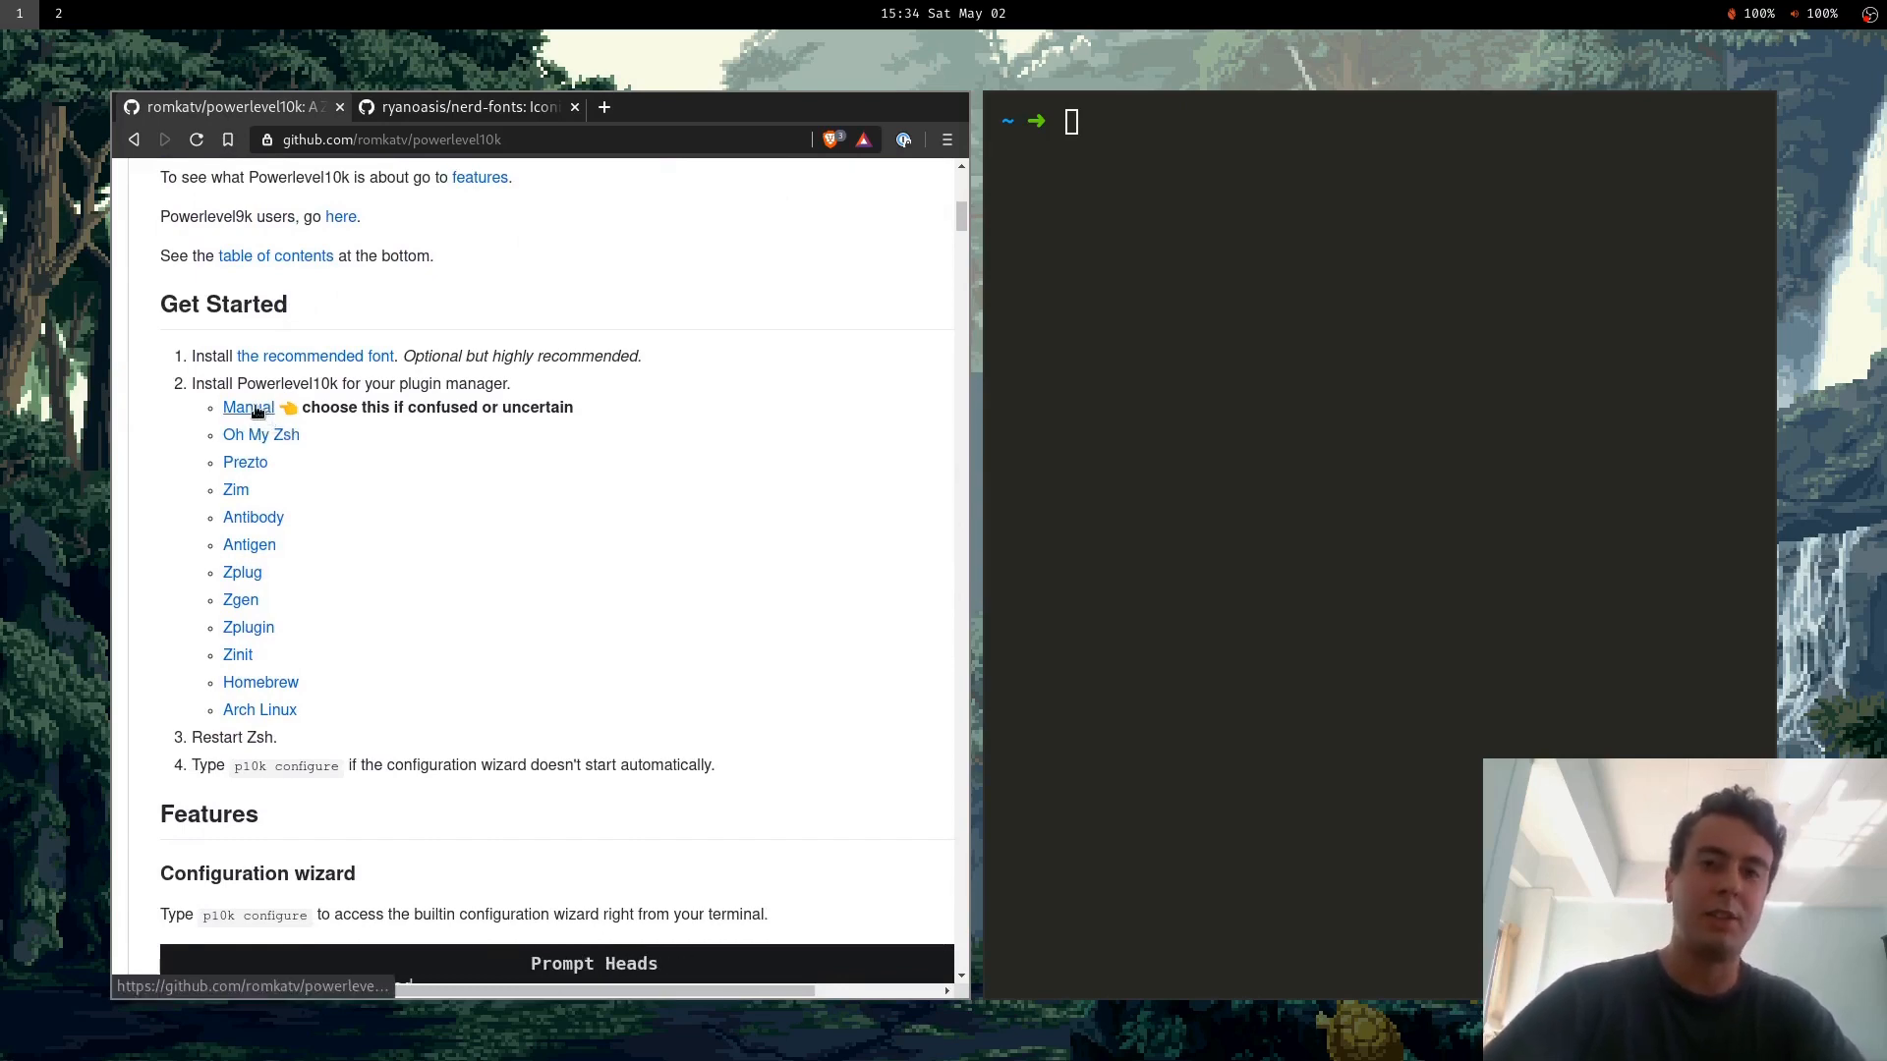
click(248, 407)
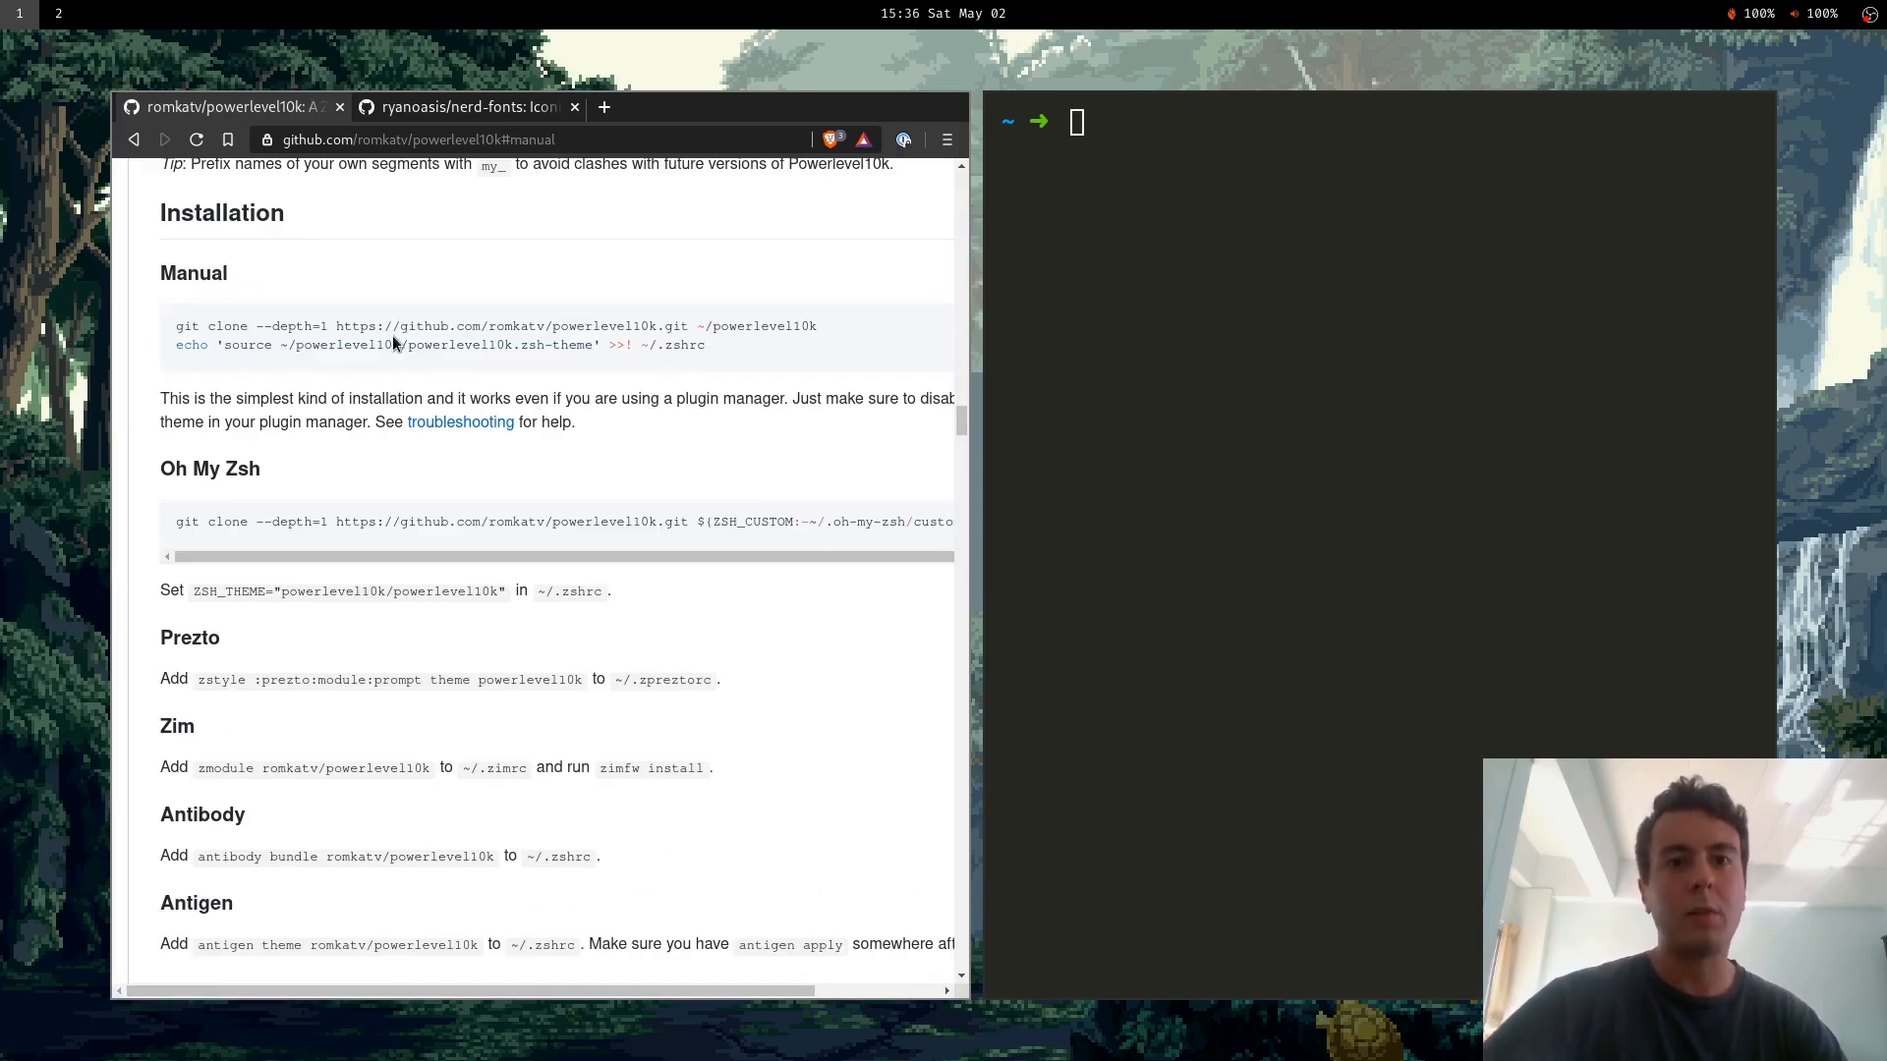
Copy the clone and source commands into the terminal, editing paths to ~/.config/zsh/powerlevel10k.
drag(176, 325, 706, 344)
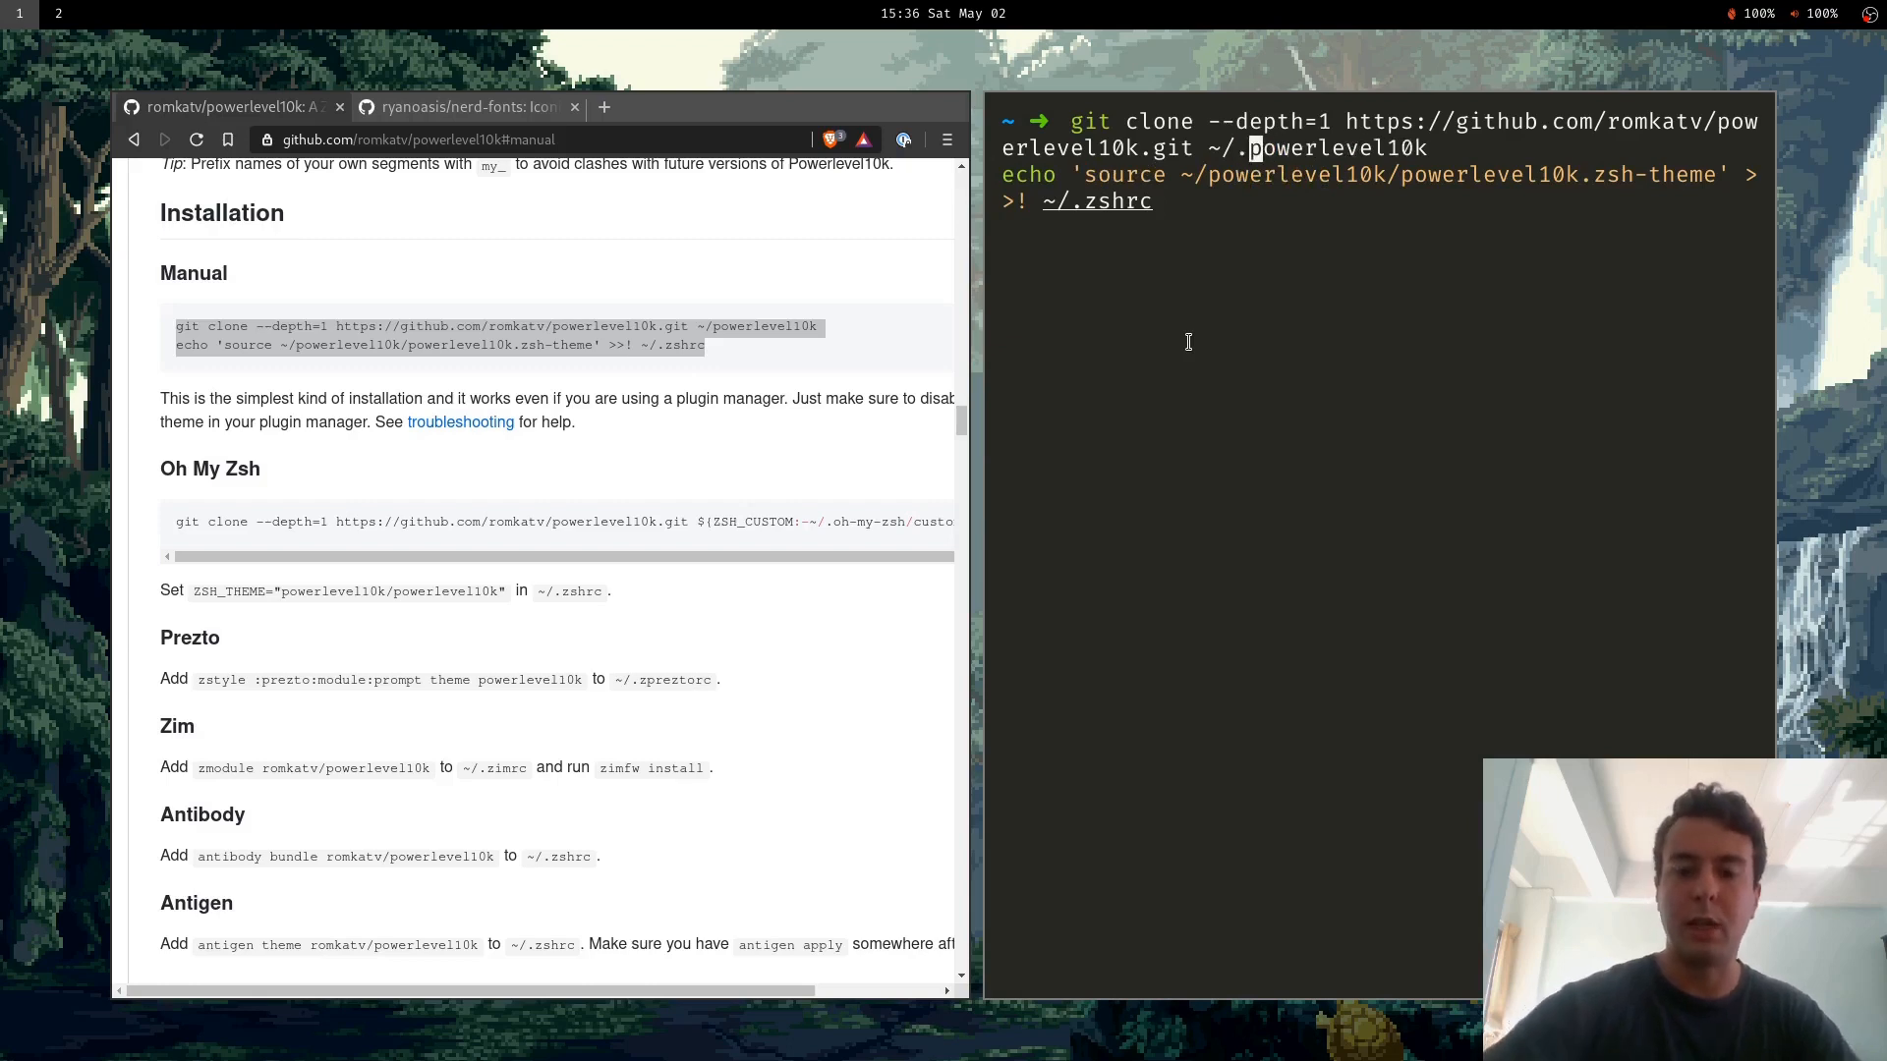
text(config/)
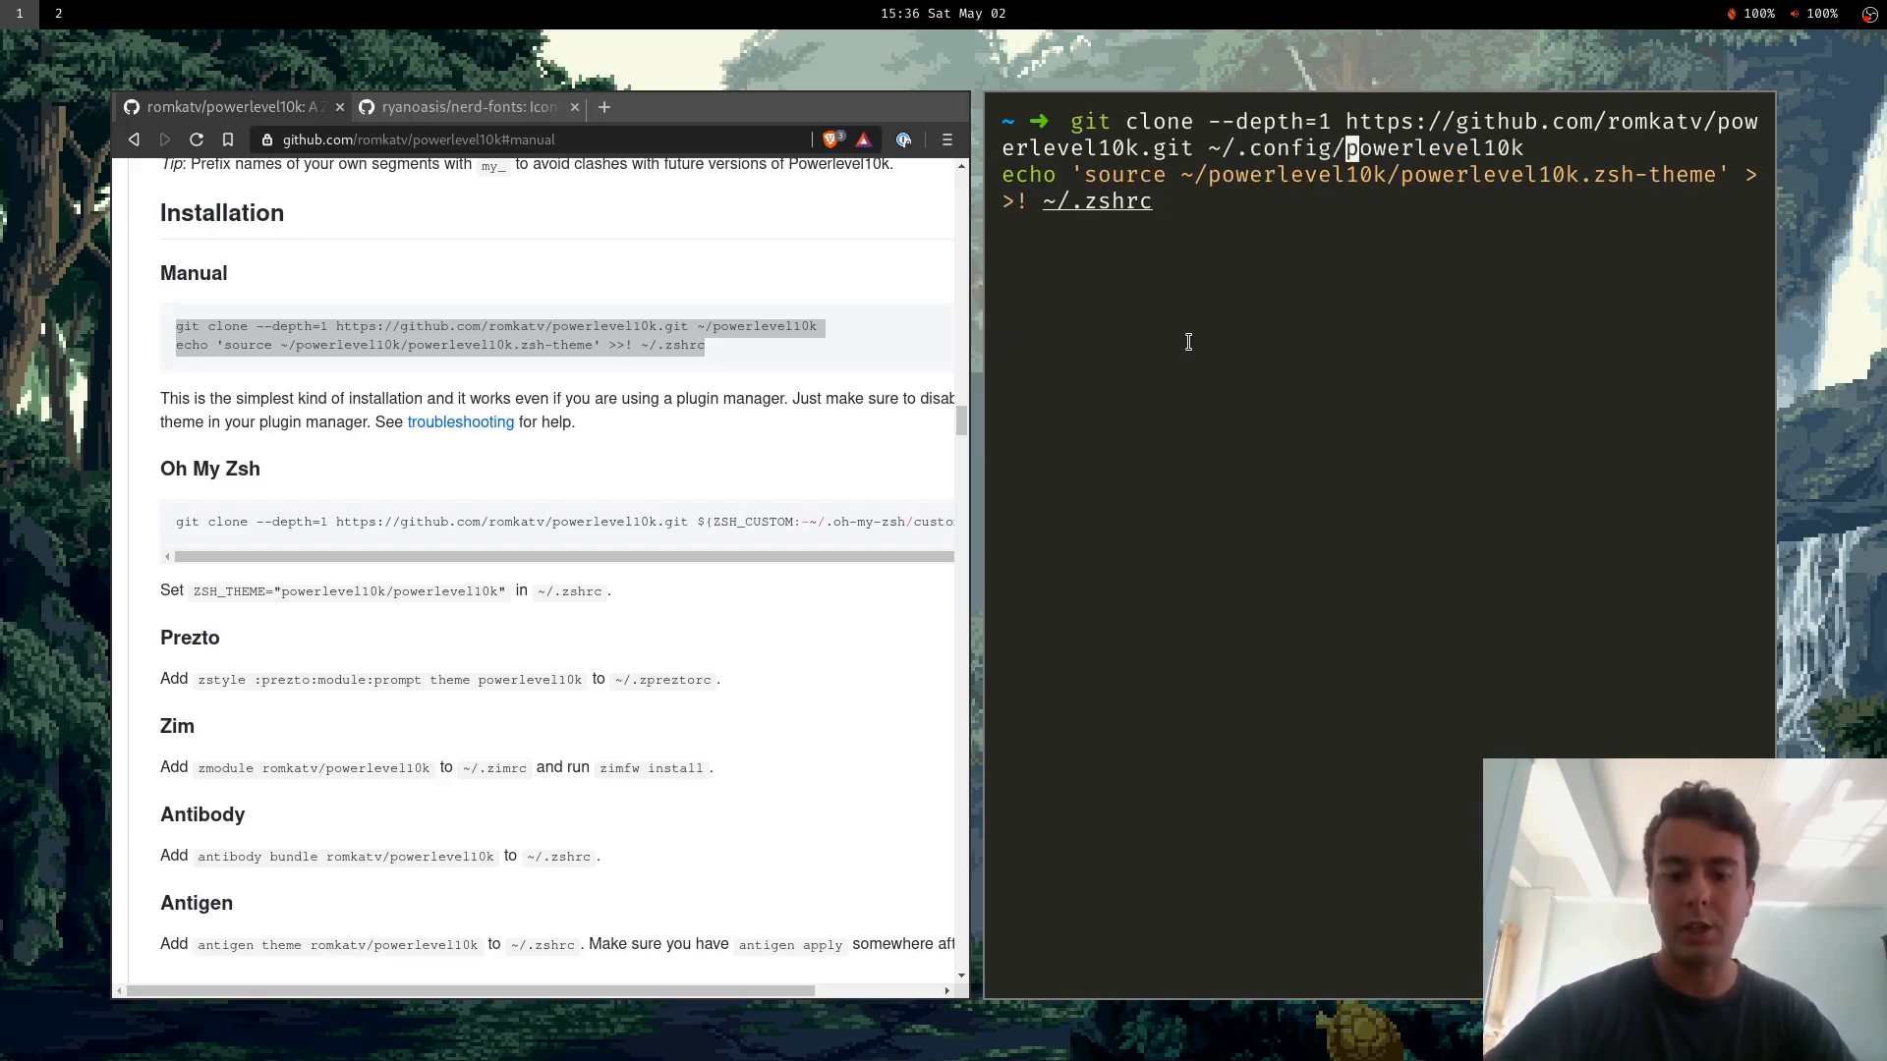
text(zsh/)
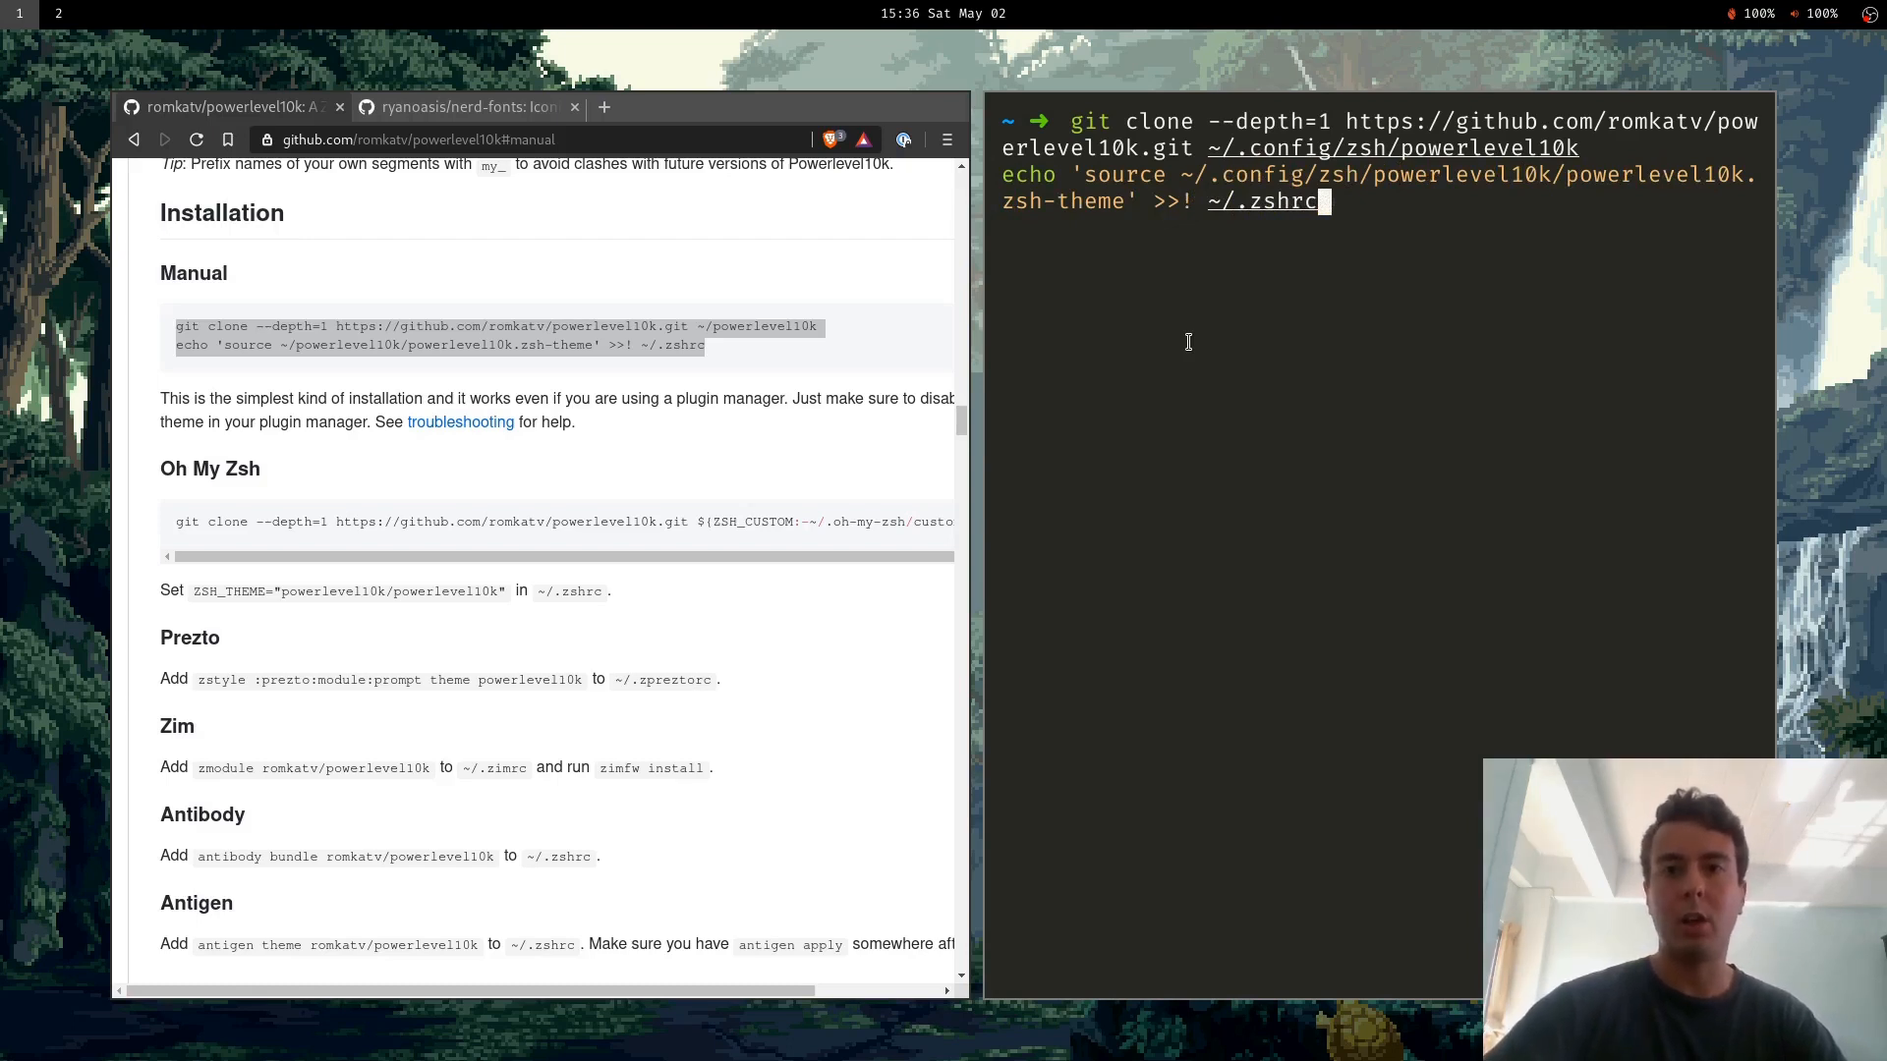
Run the Powerlevel10k clone and source commands, then start the 'p10k configure' wizard.
key(Return)
text(zsh)
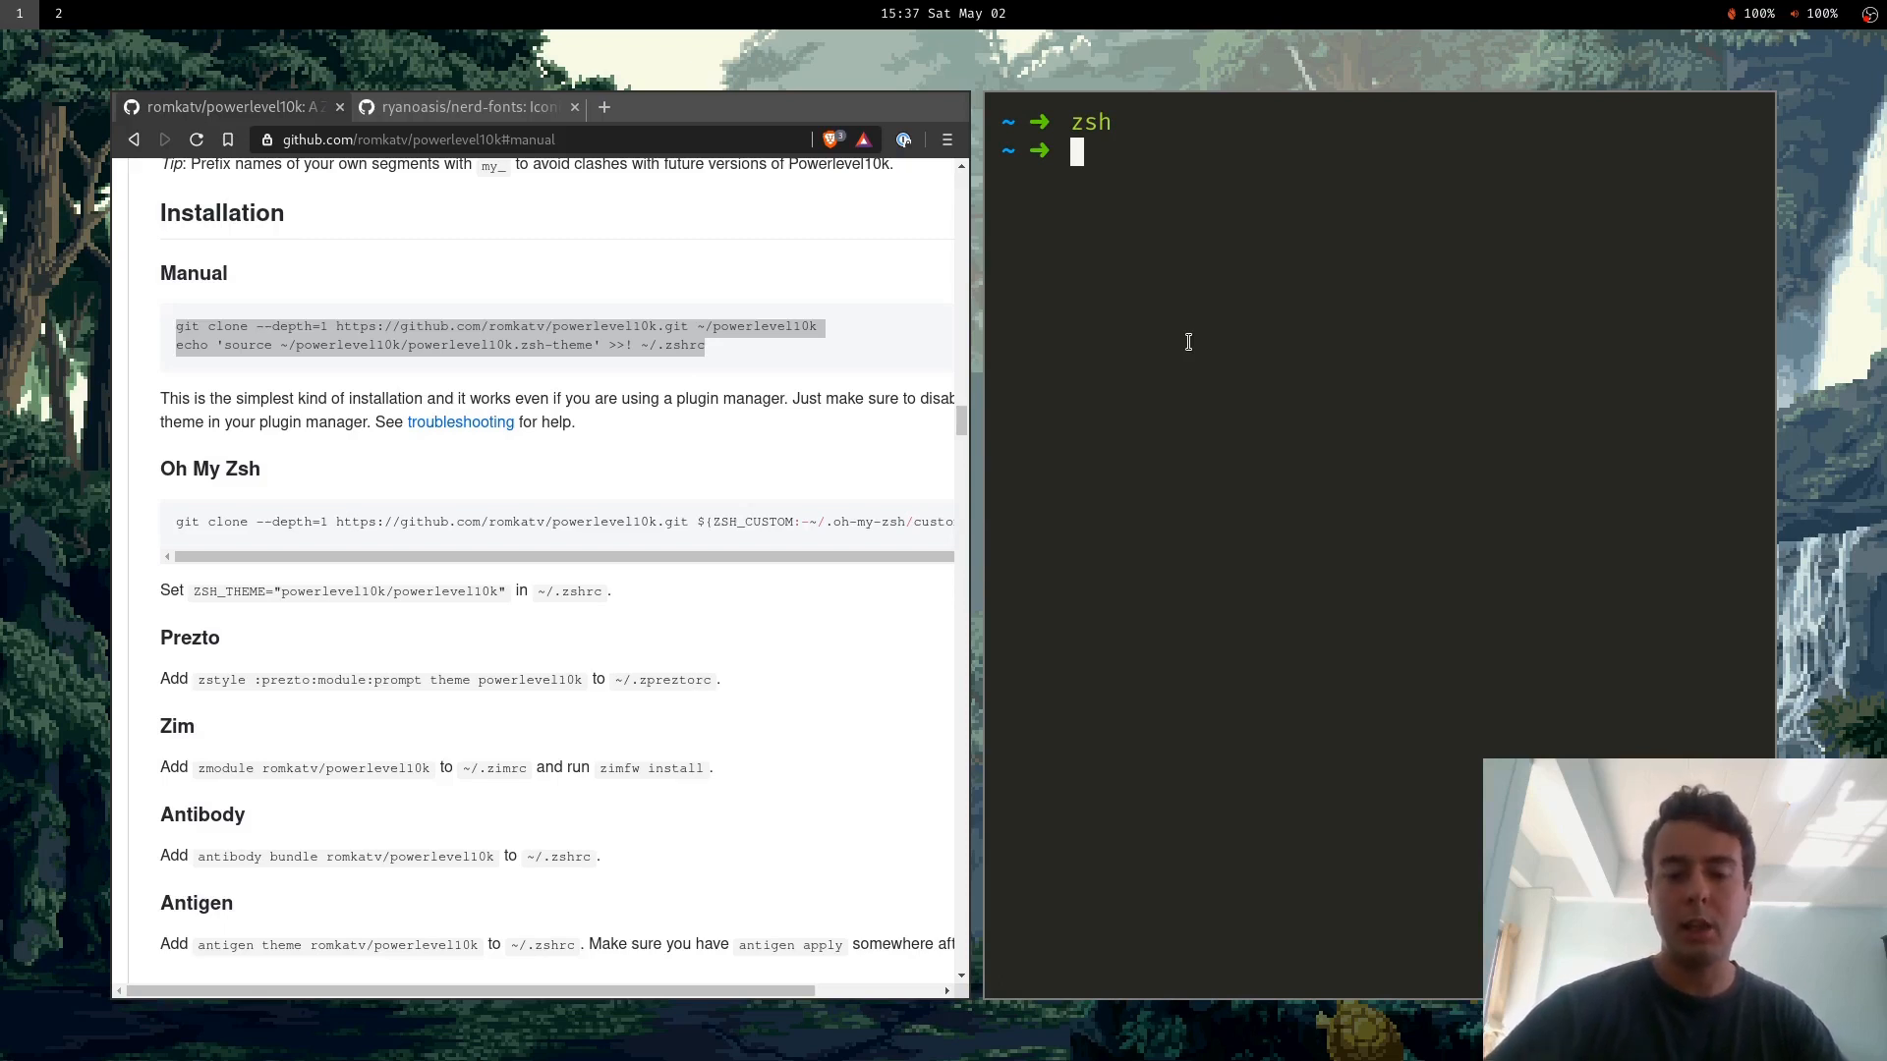
text(p10k configure)
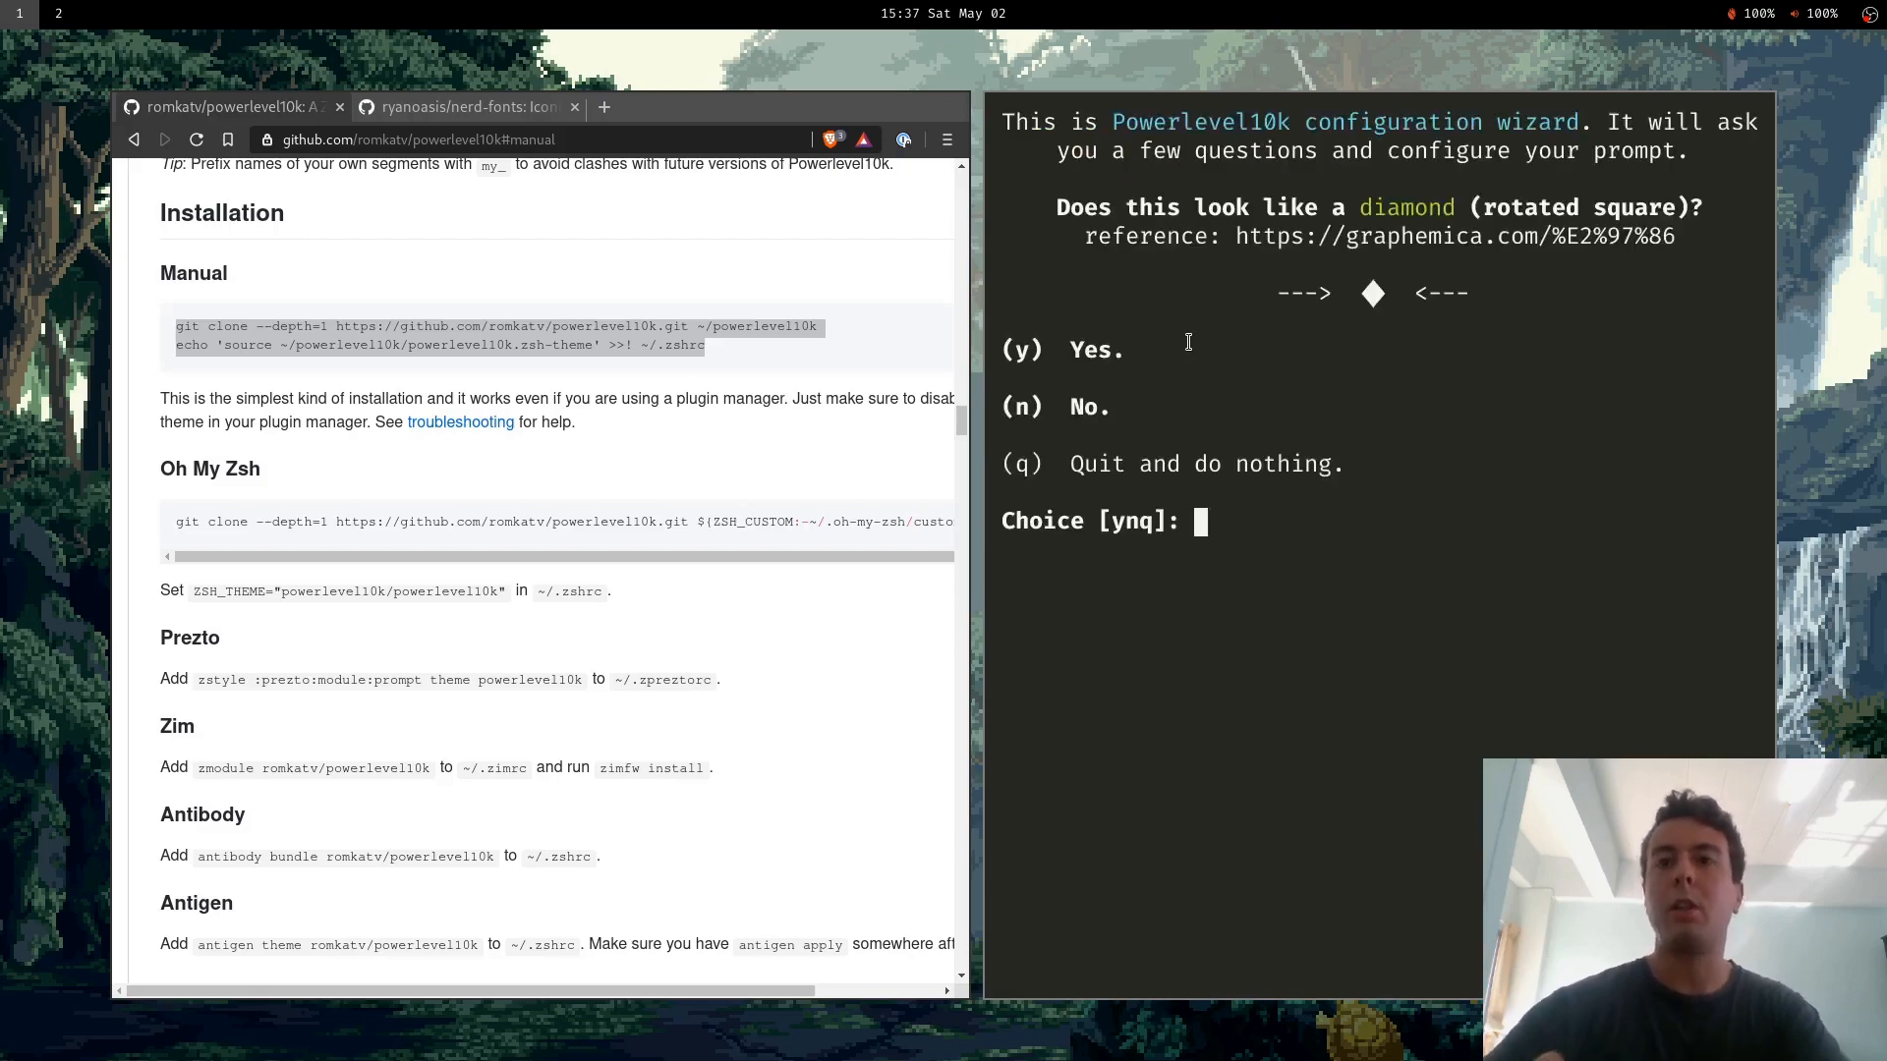
mouse_move(1216, 376)
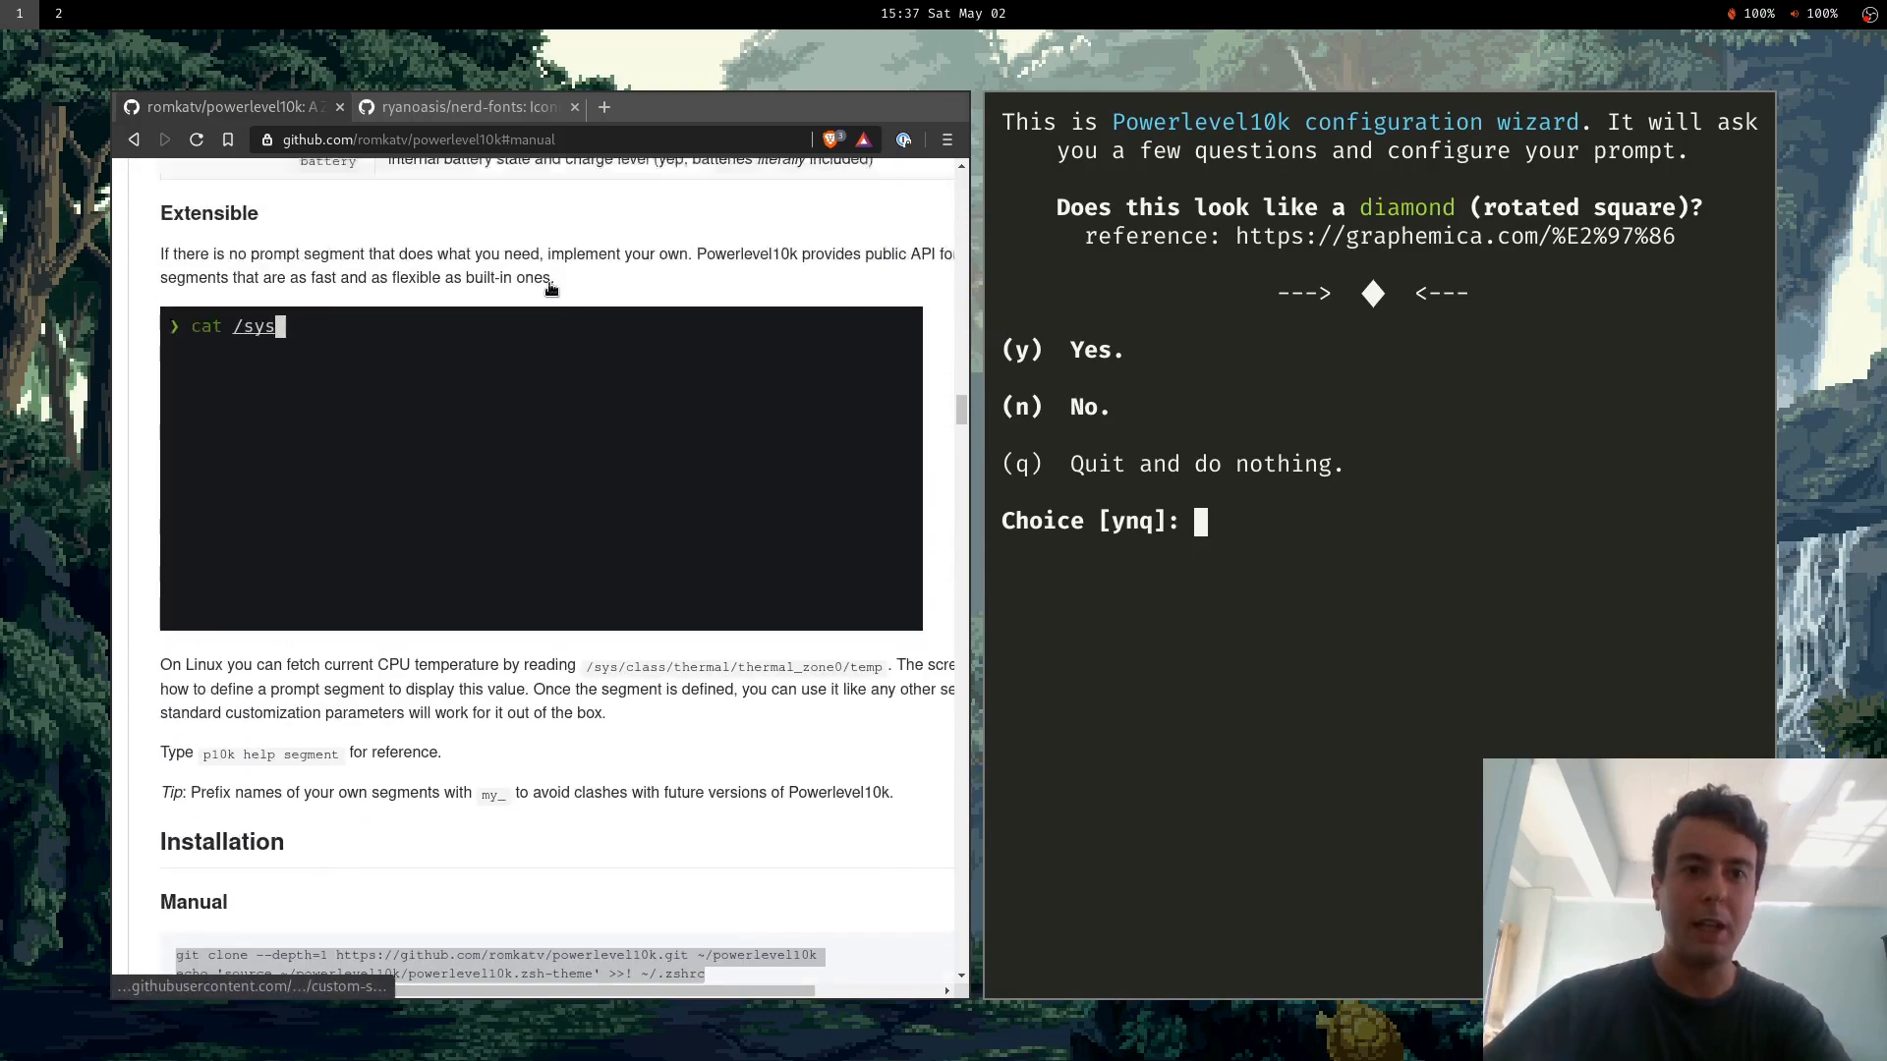
Scroll through the Powerlevel10k manual and switch to the ryanoasis/nerd-fonts repository tab.
scroll(down, 3)
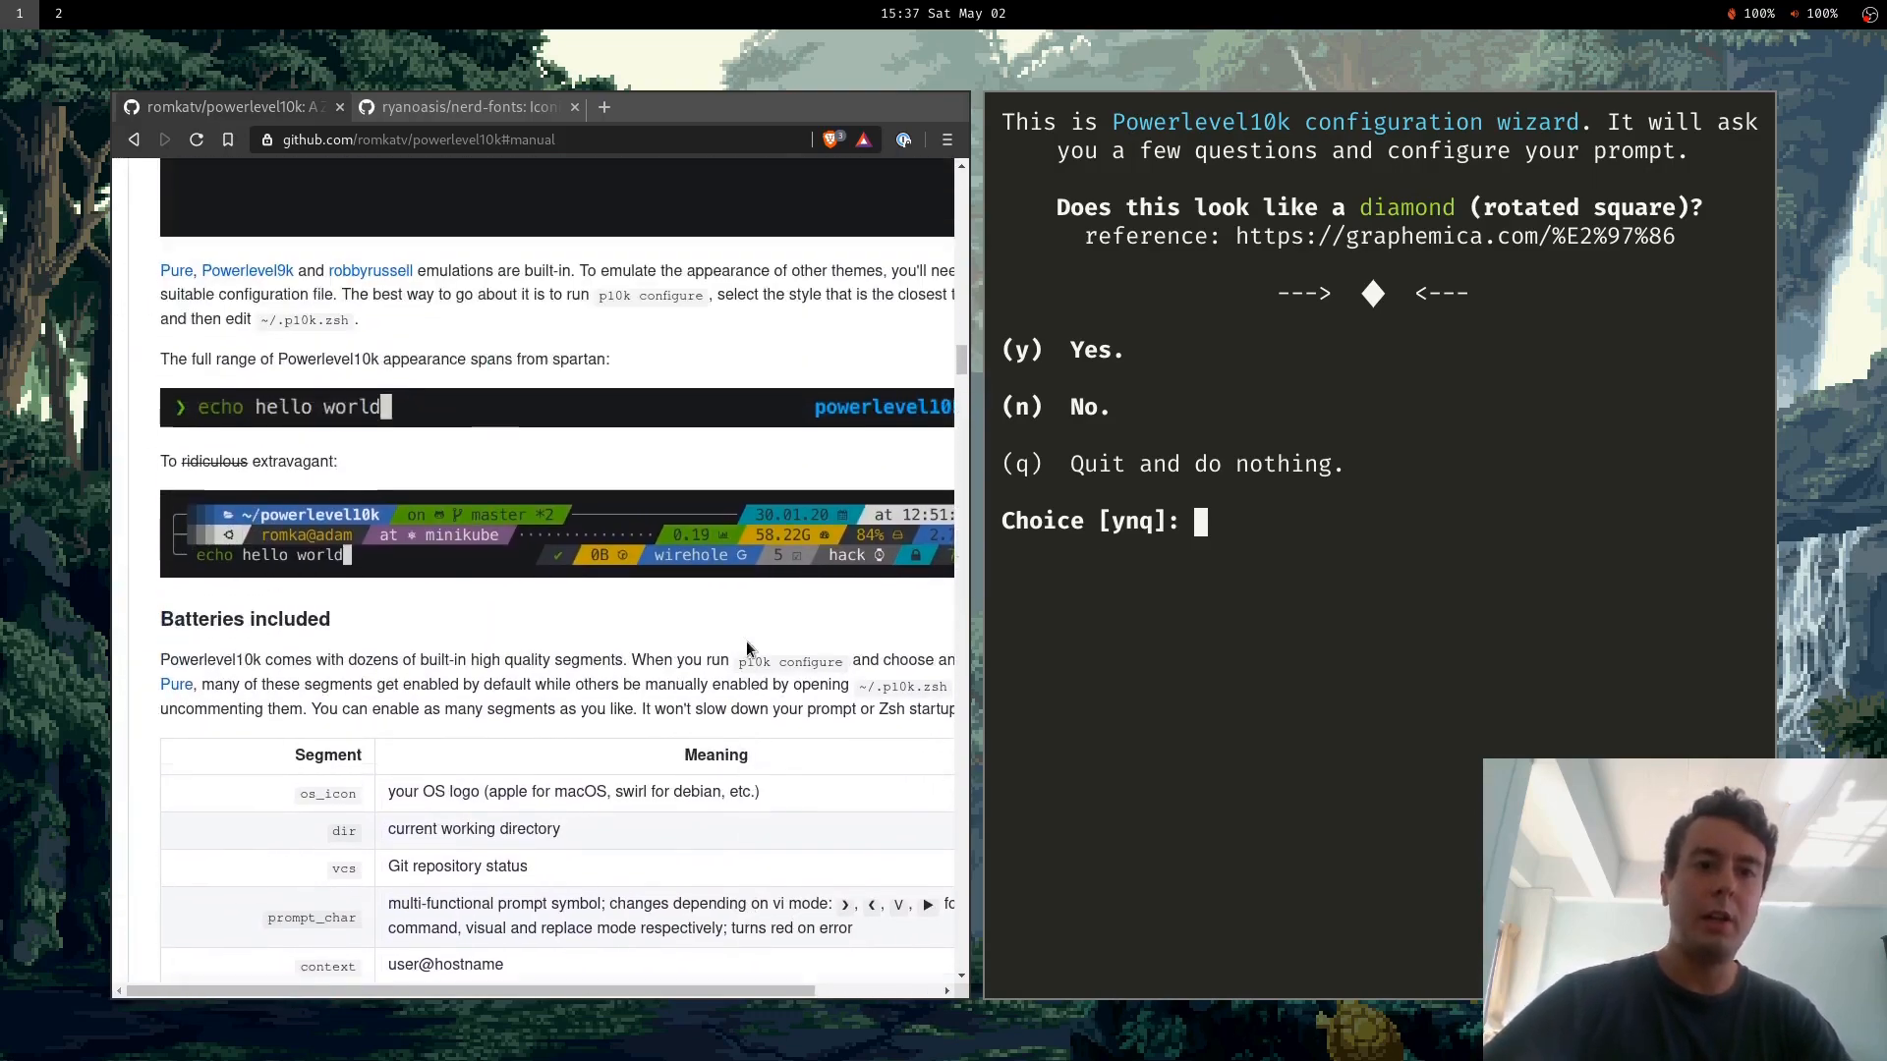
scroll(down, 3)
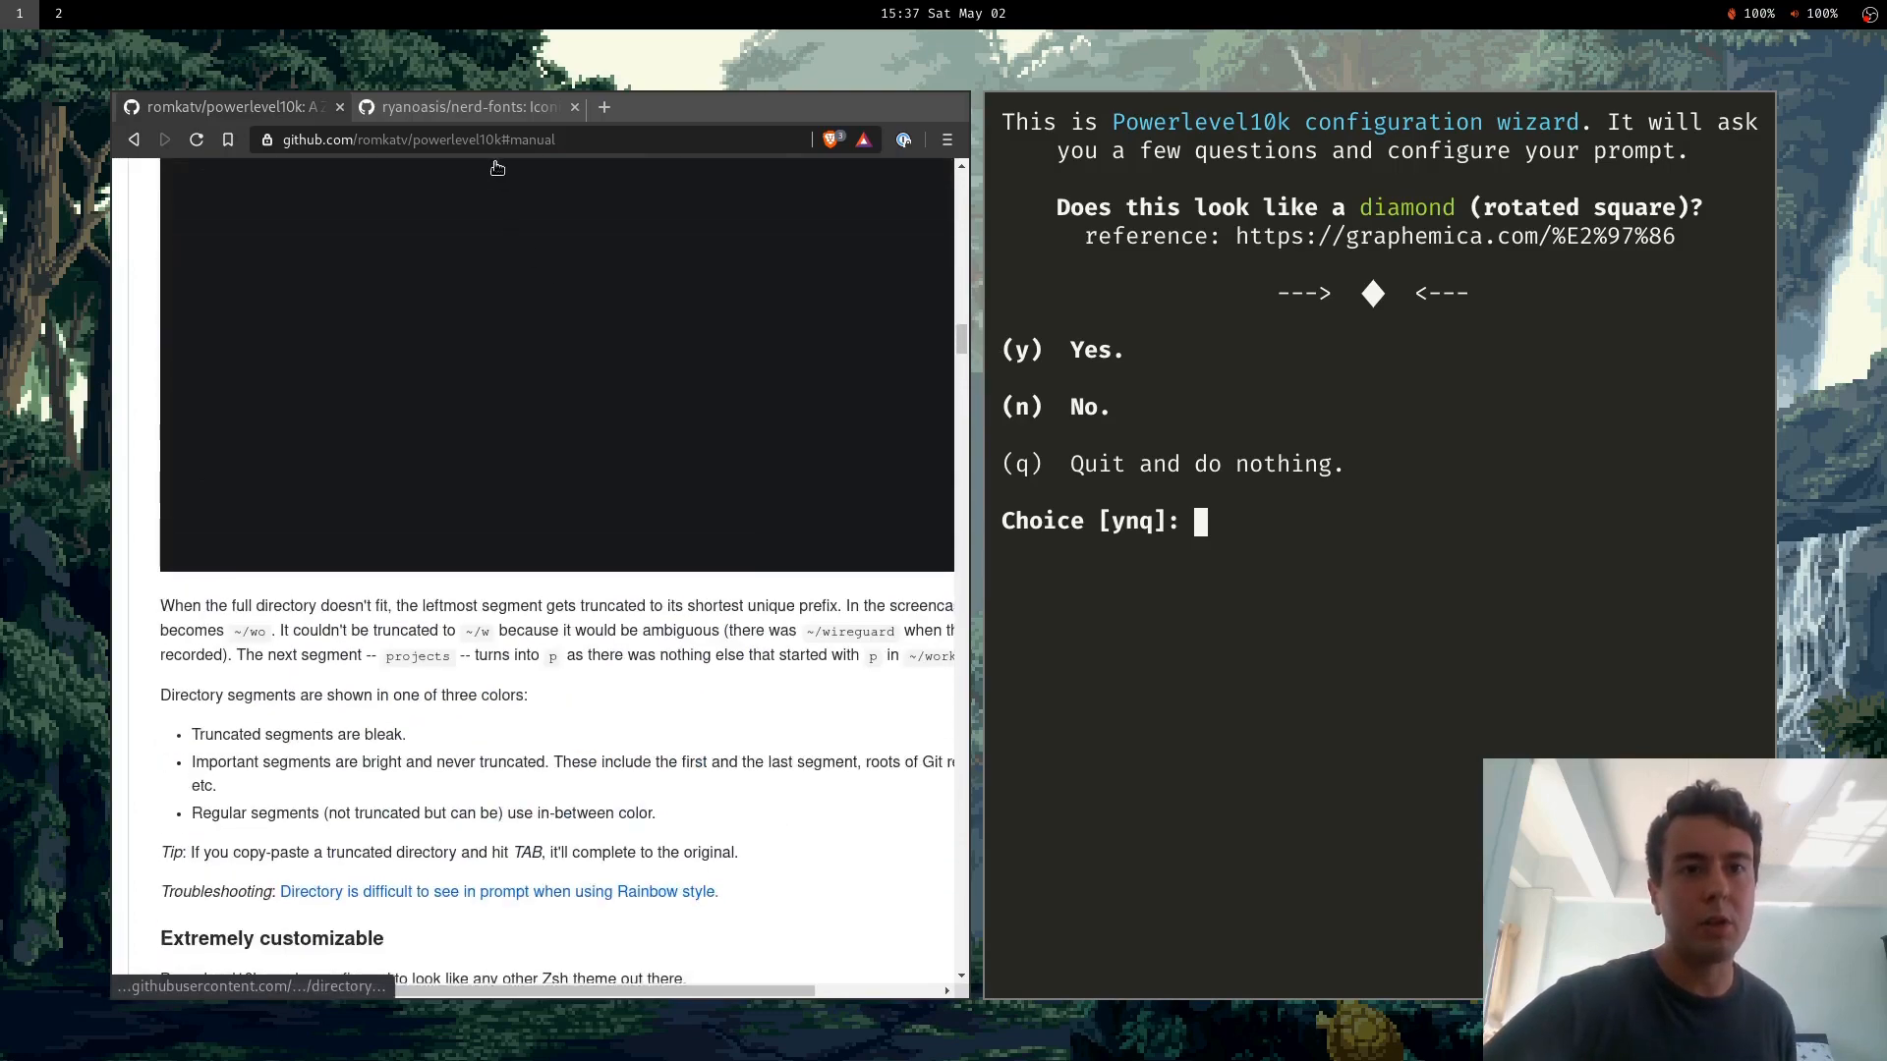
click(466, 106)
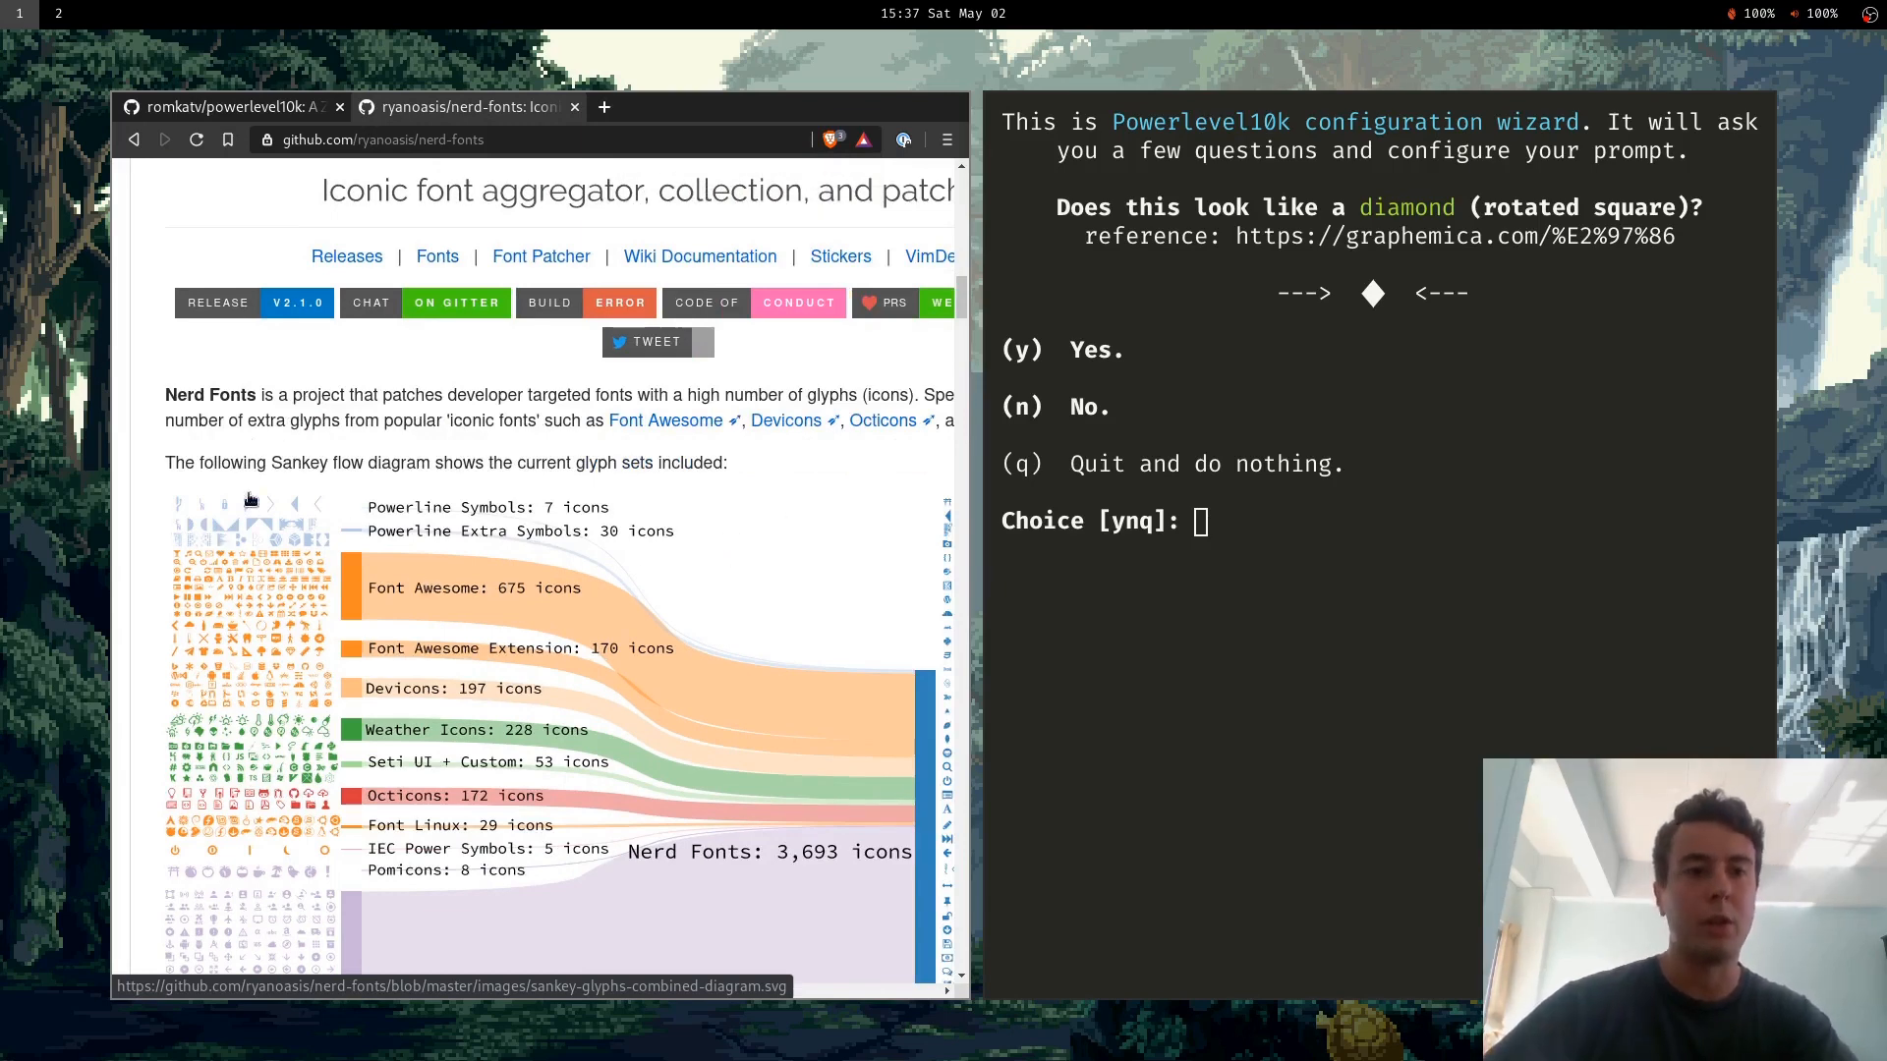
mouse_move(364, 423)
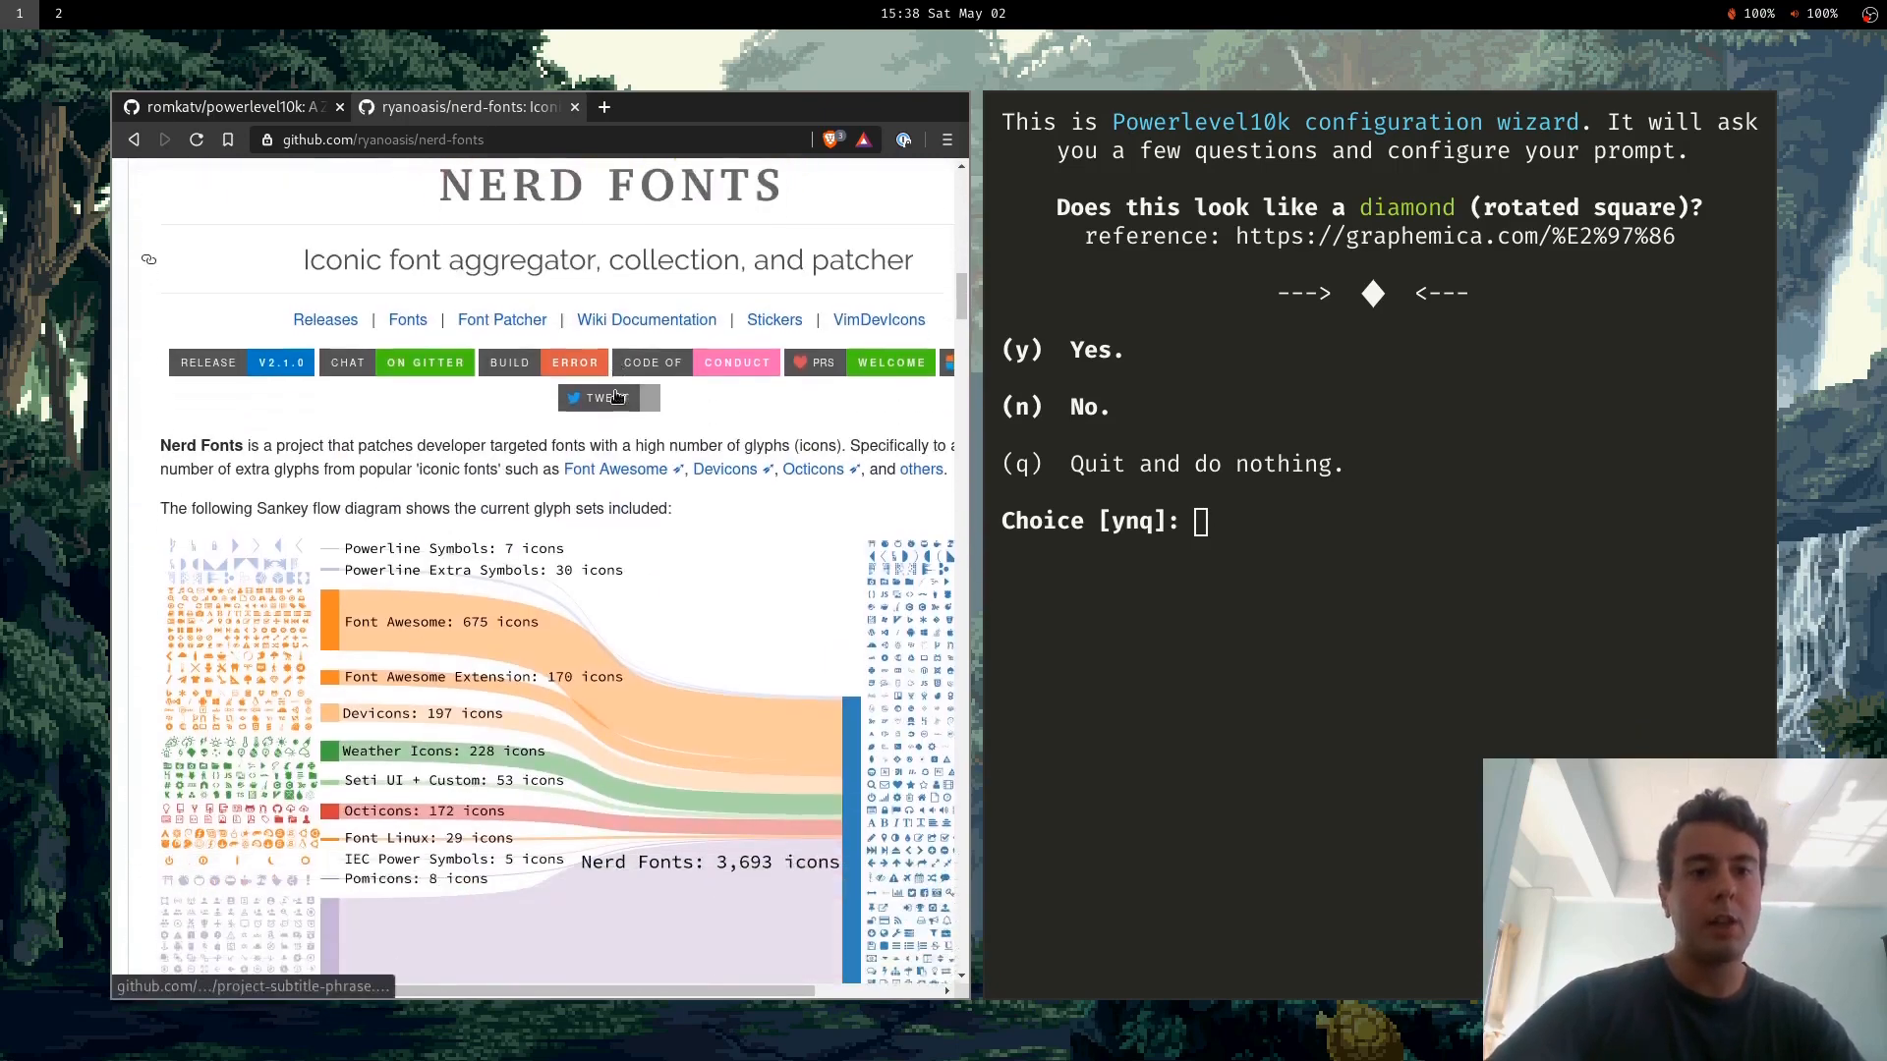
Scroll the Nerd Fonts README and return to the Nerd Fonts repository page.
scroll(down, 3)
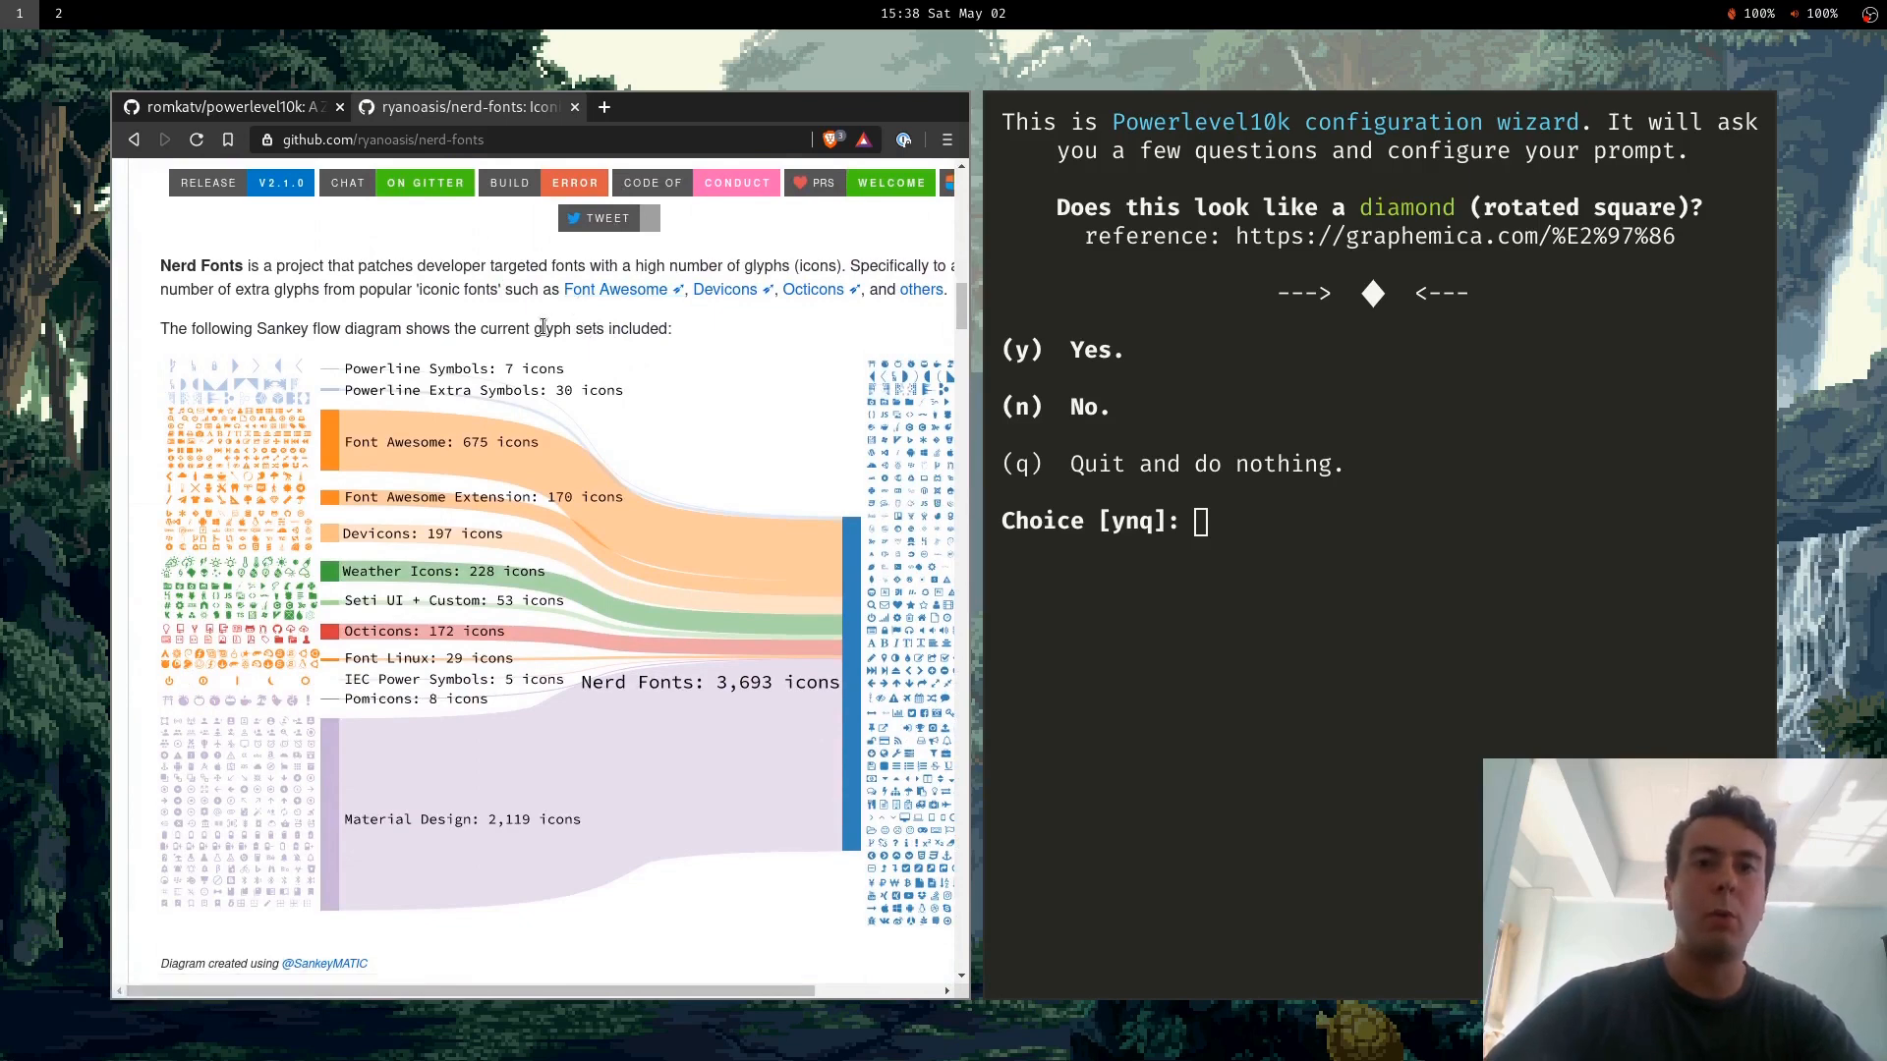
scroll(down, 3)
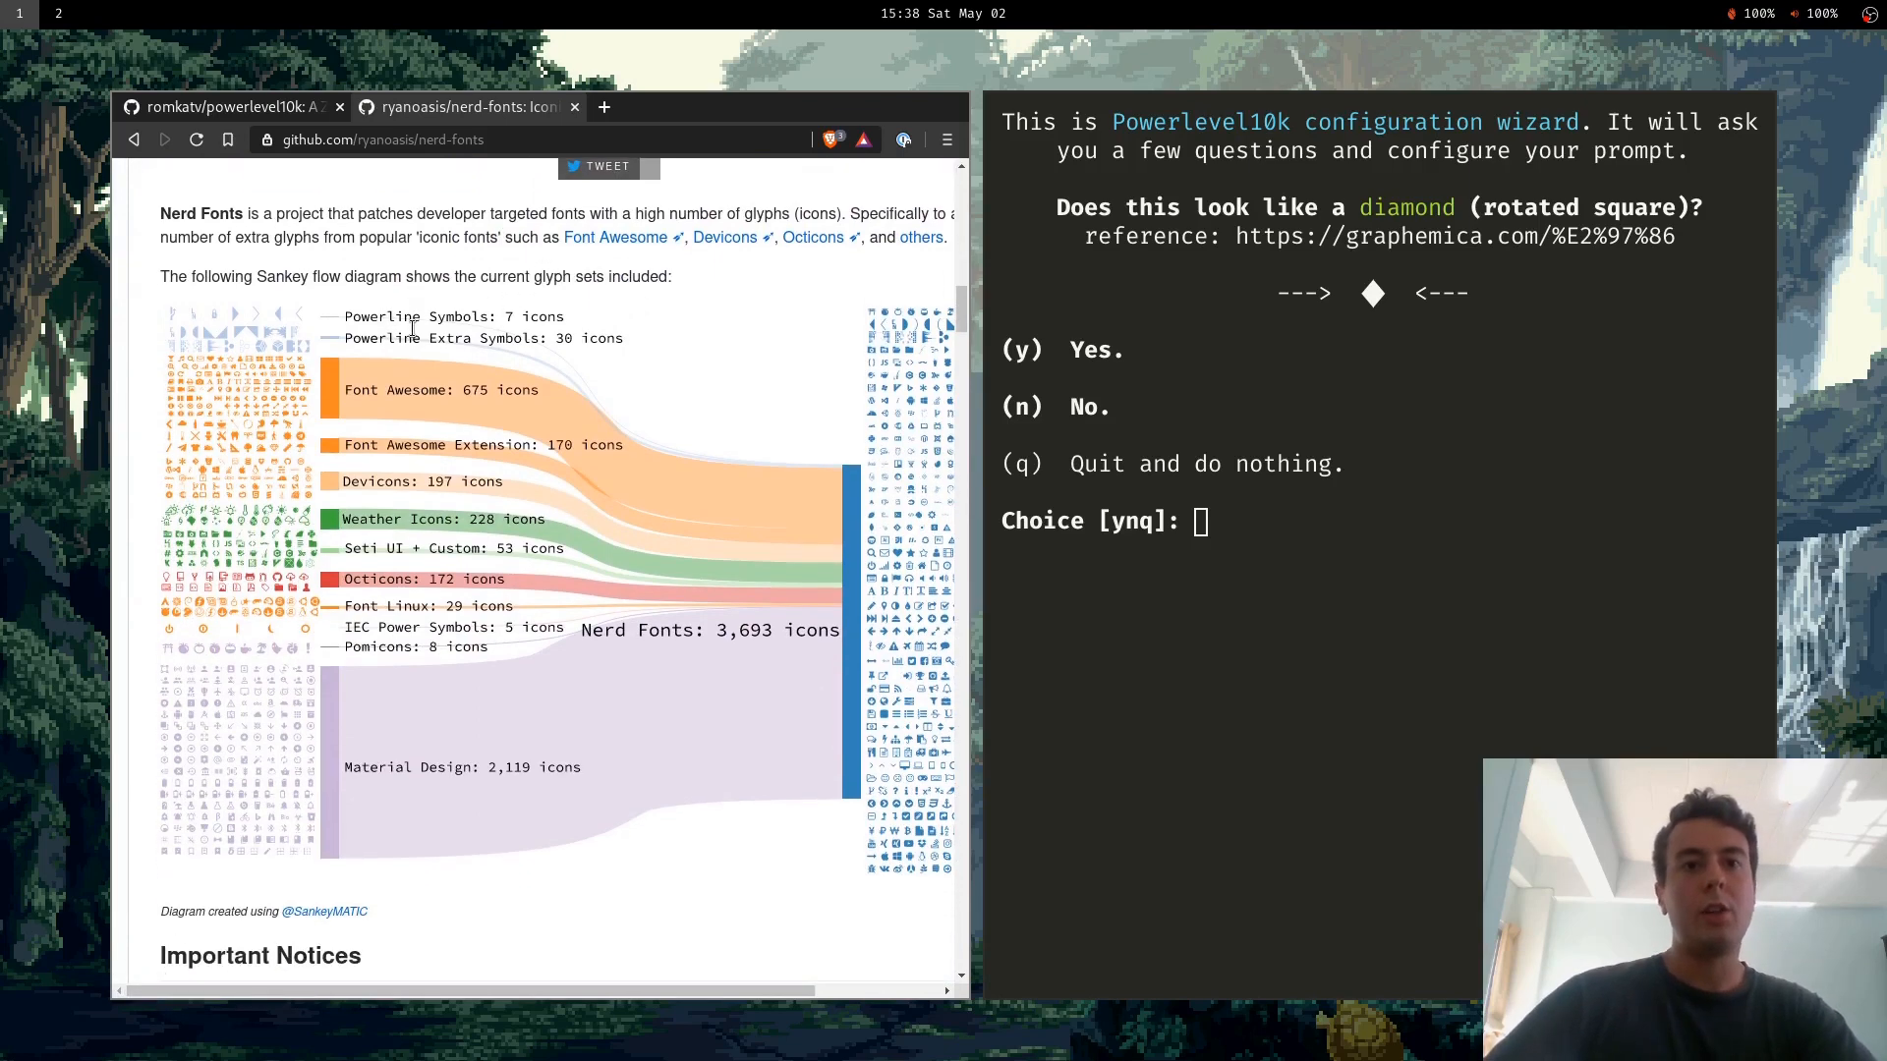
scroll(down, 3)
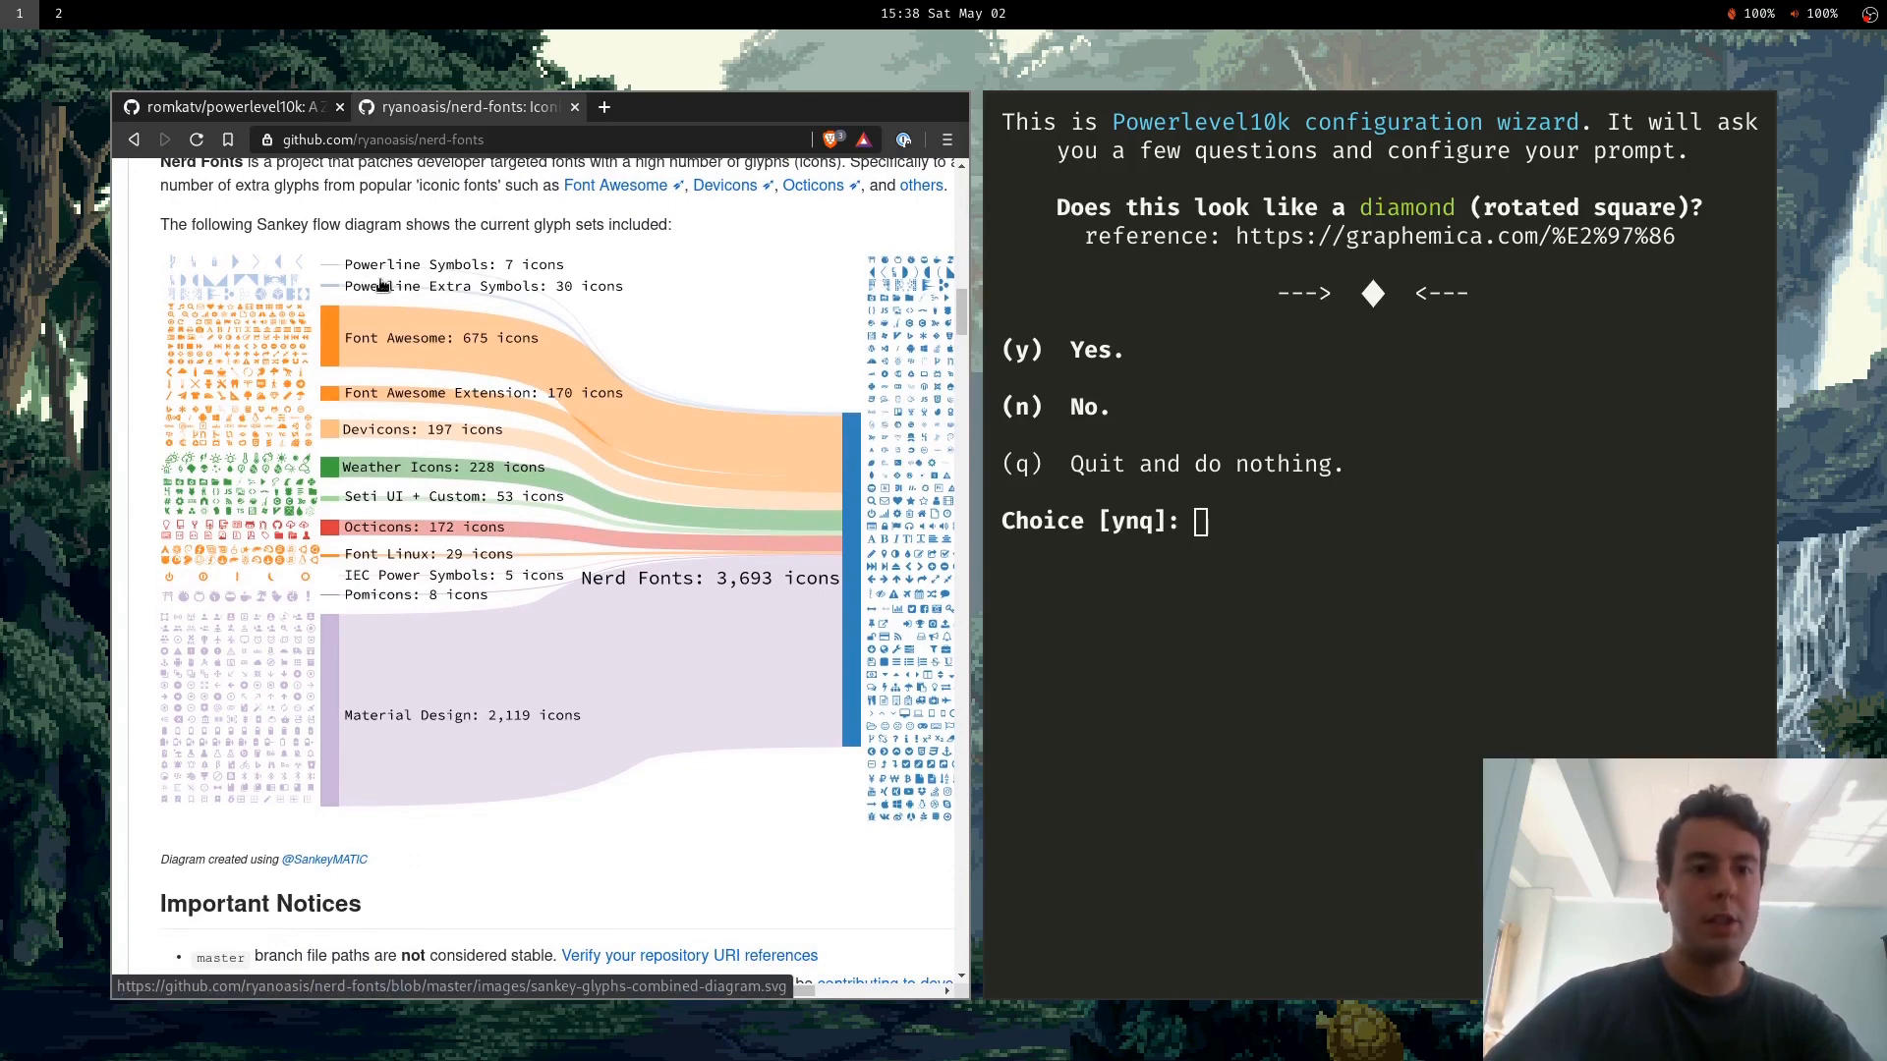
mouse_move(389, 361)
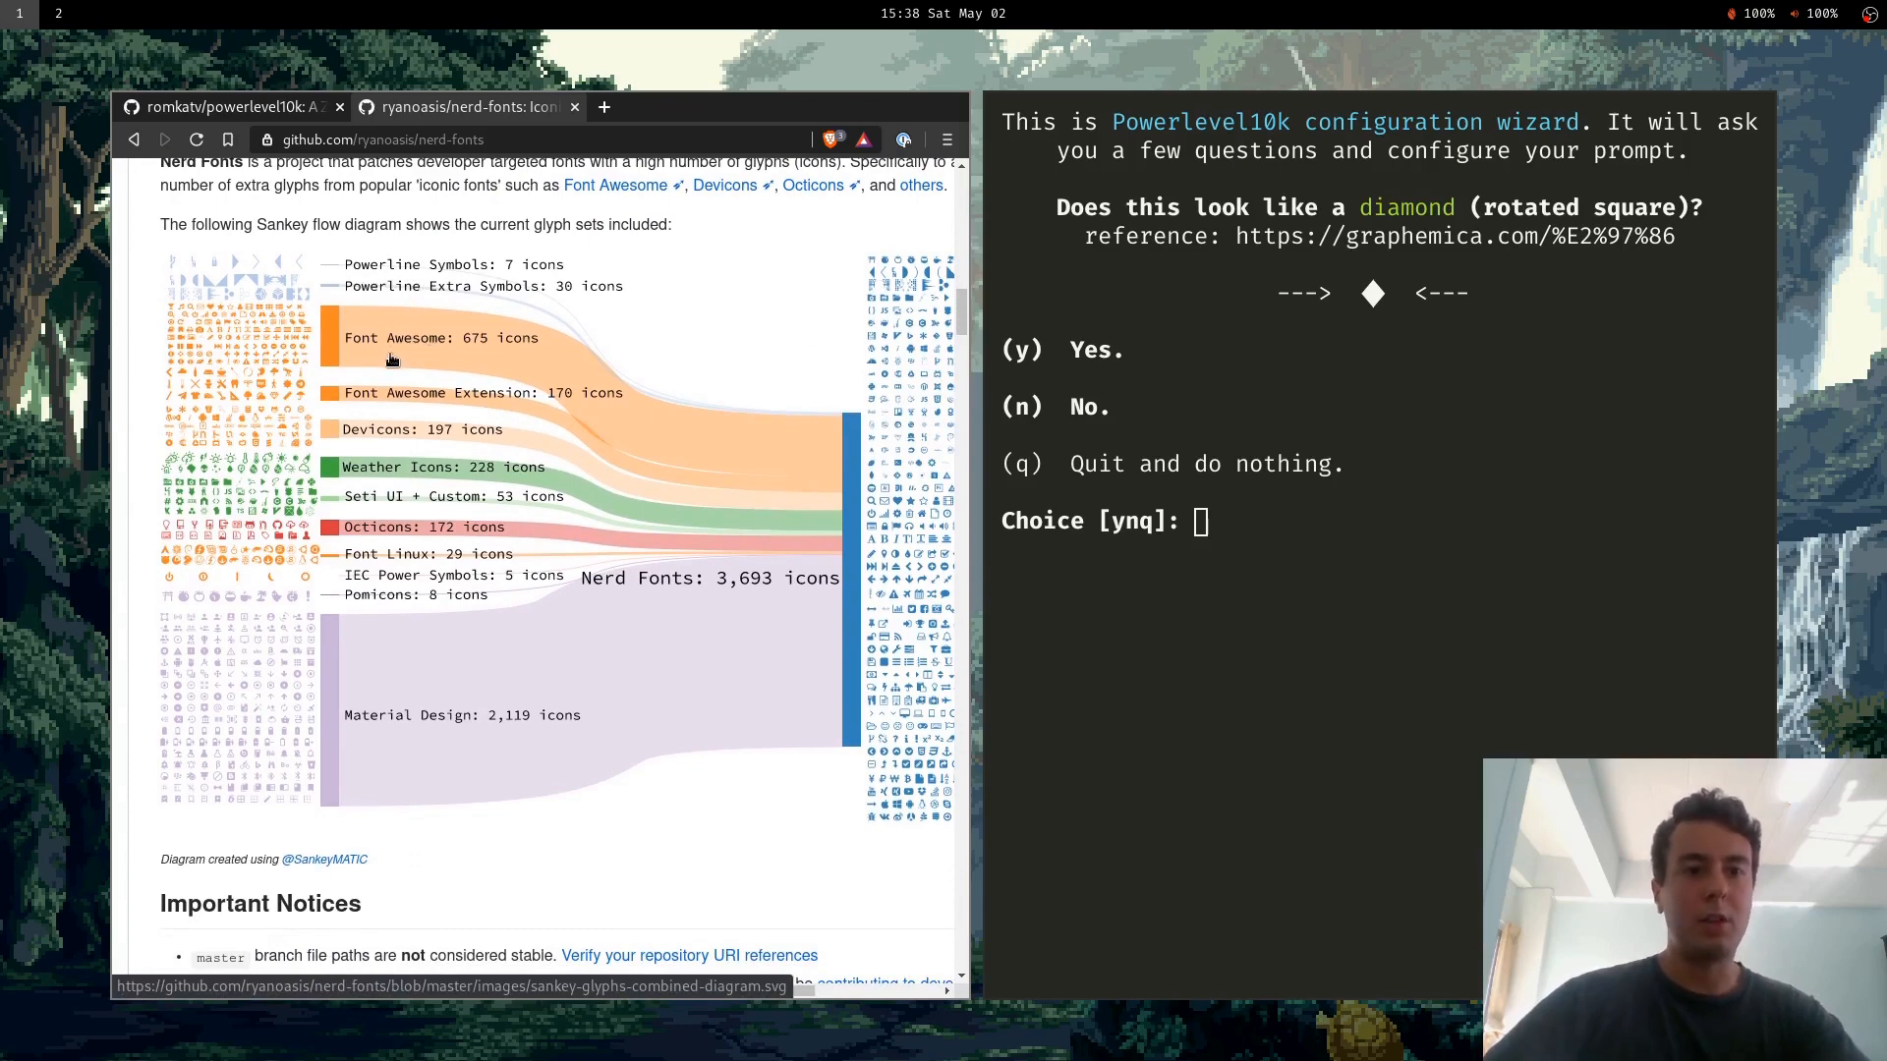
scroll(down, 3)
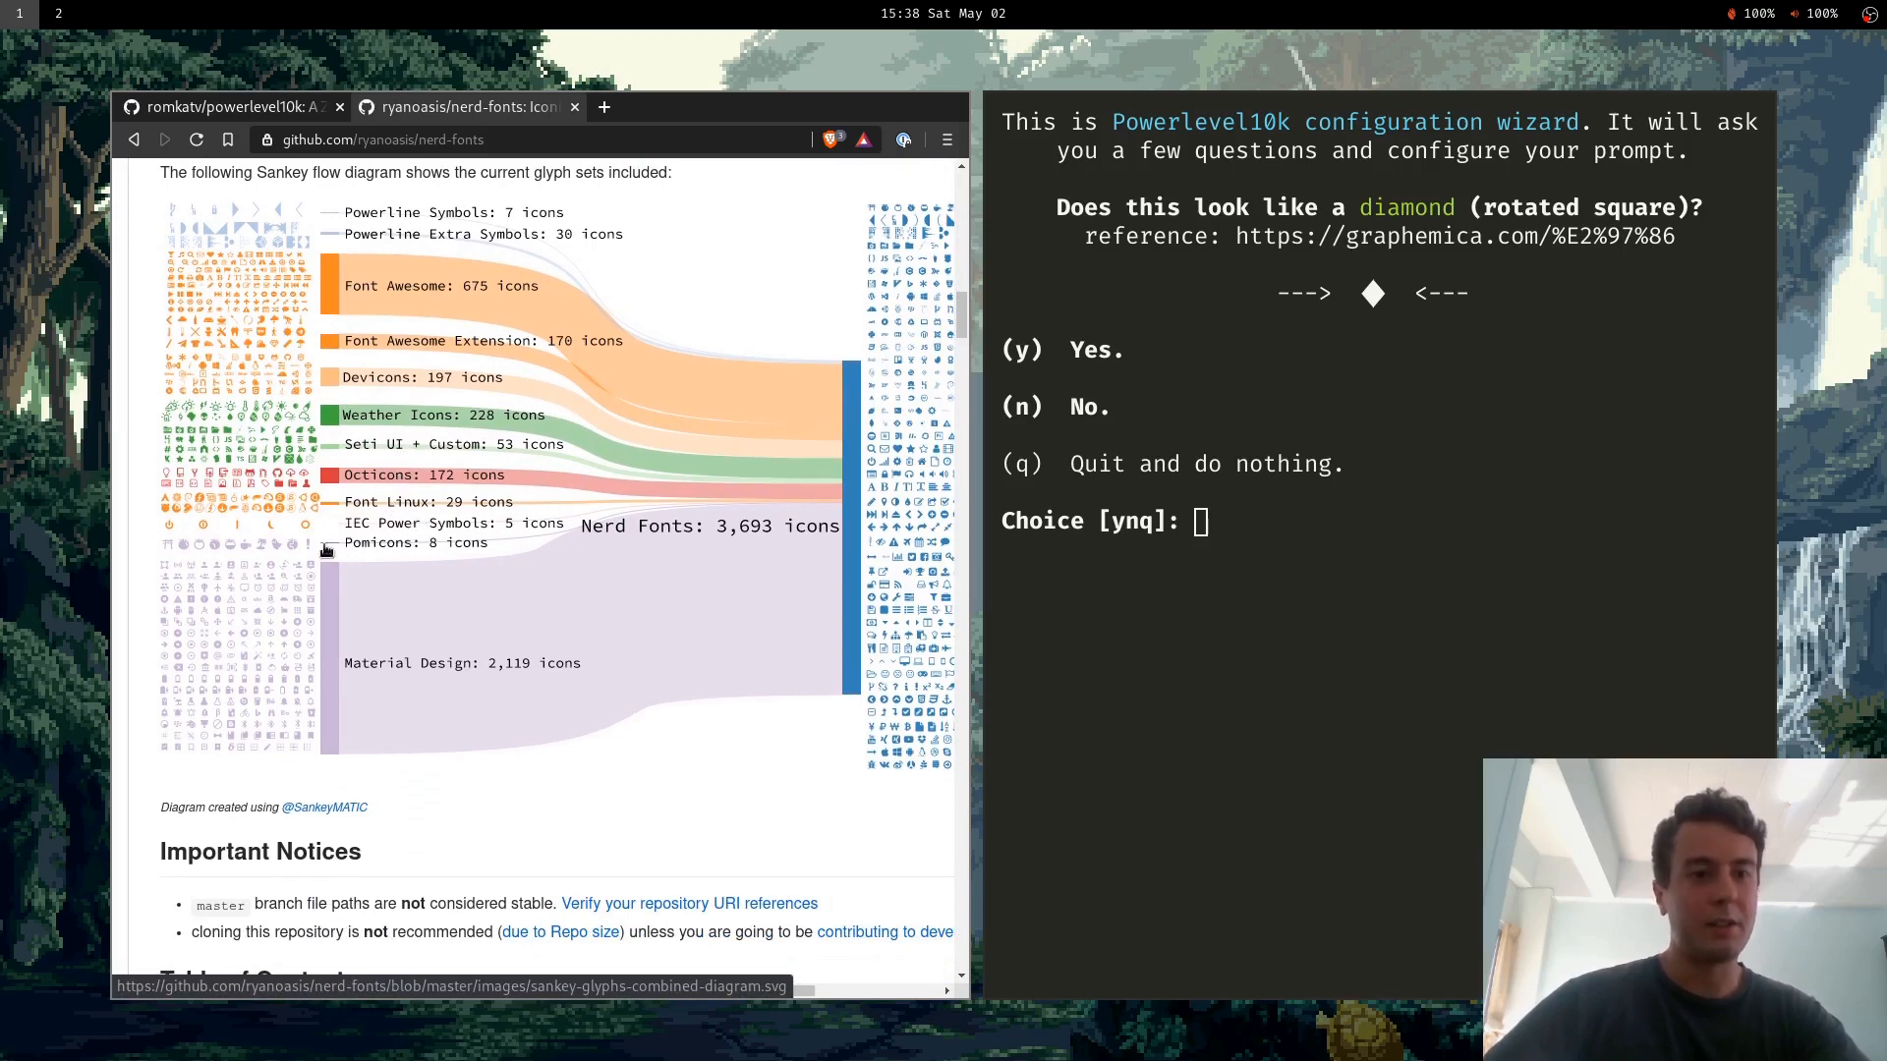
mouse_move(318, 598)
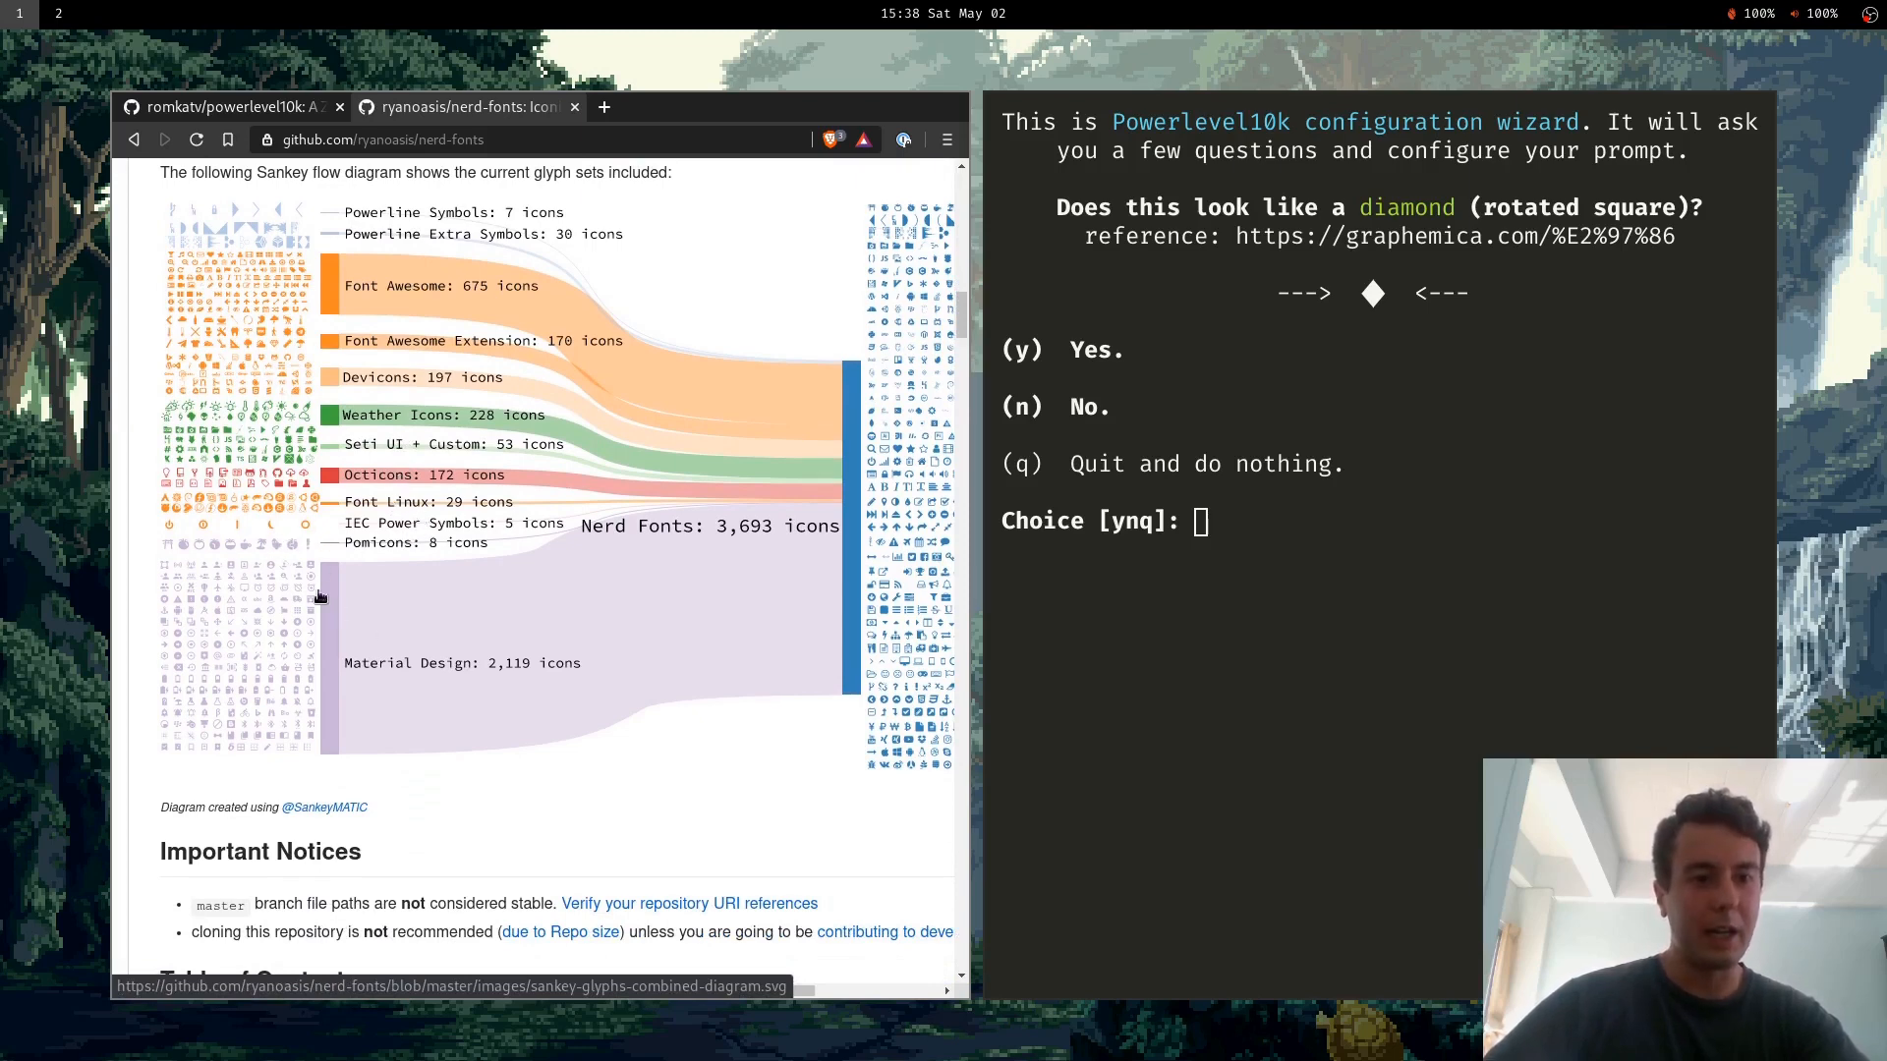
mouse_move(382, 664)
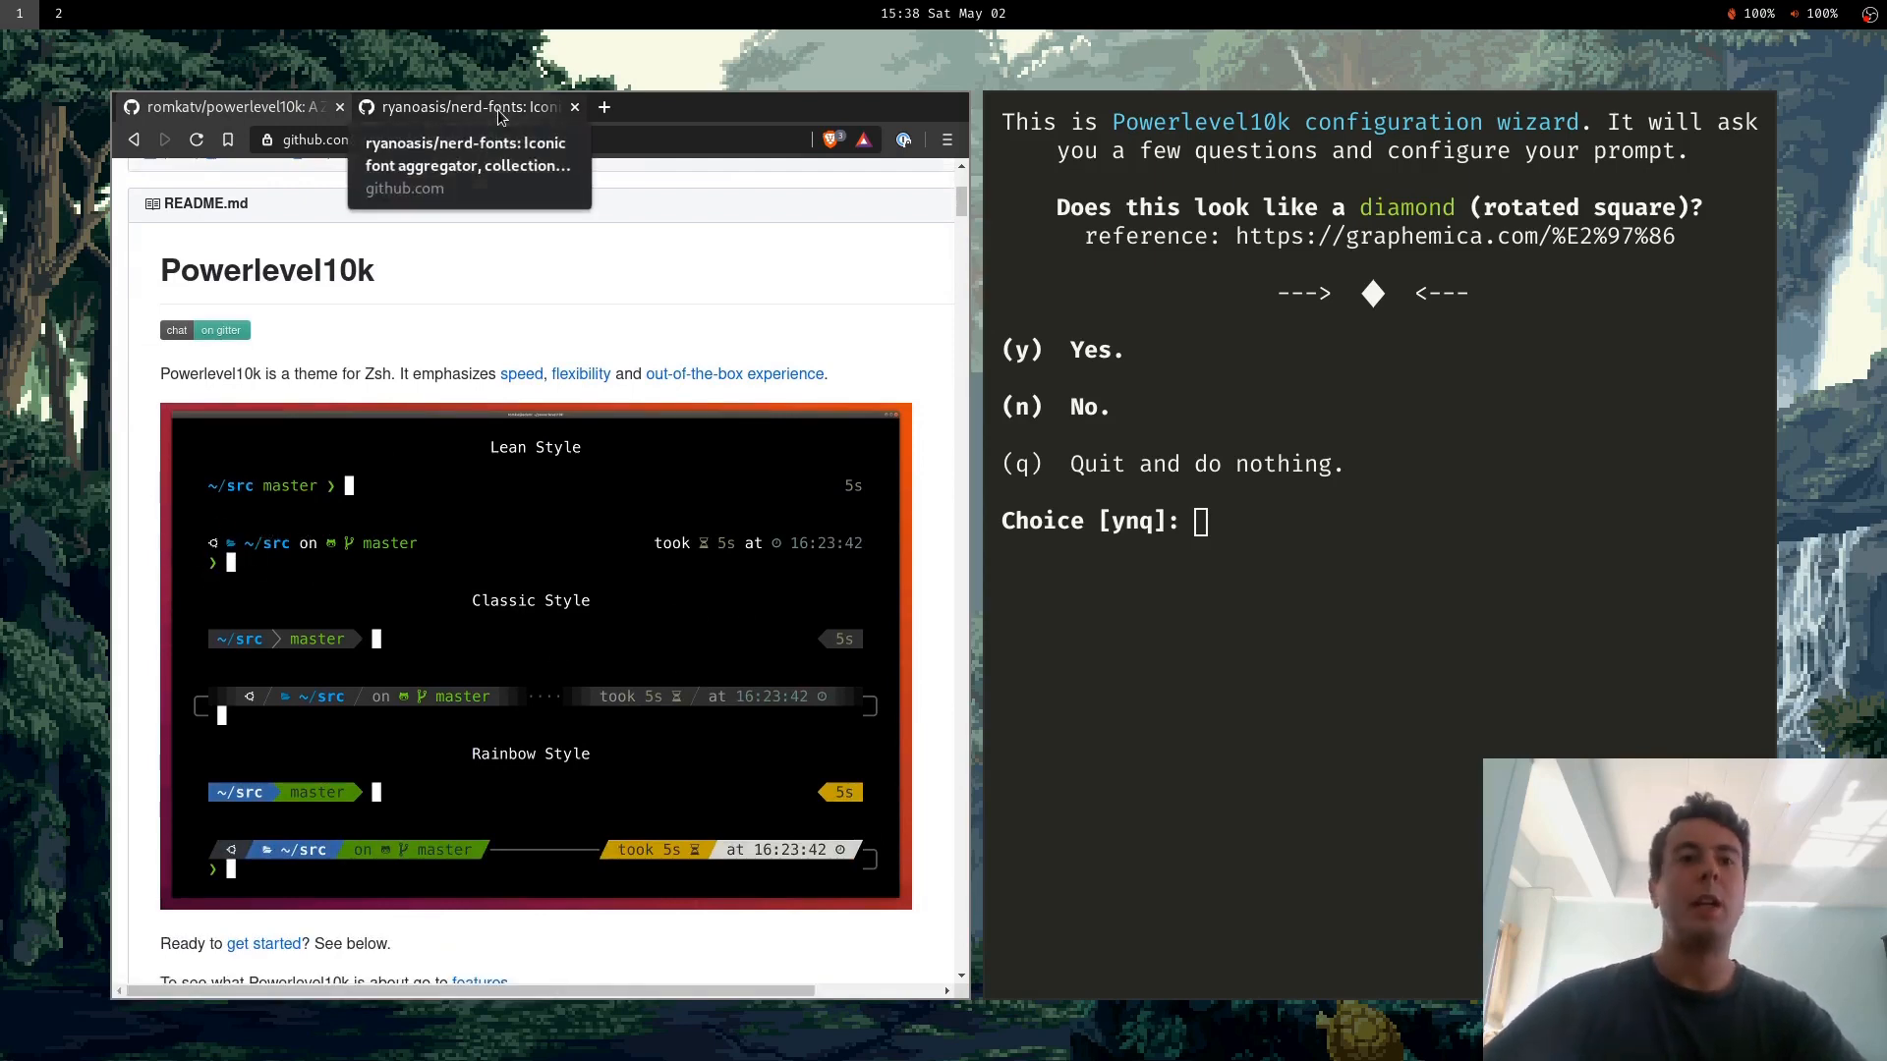
click(469, 107)
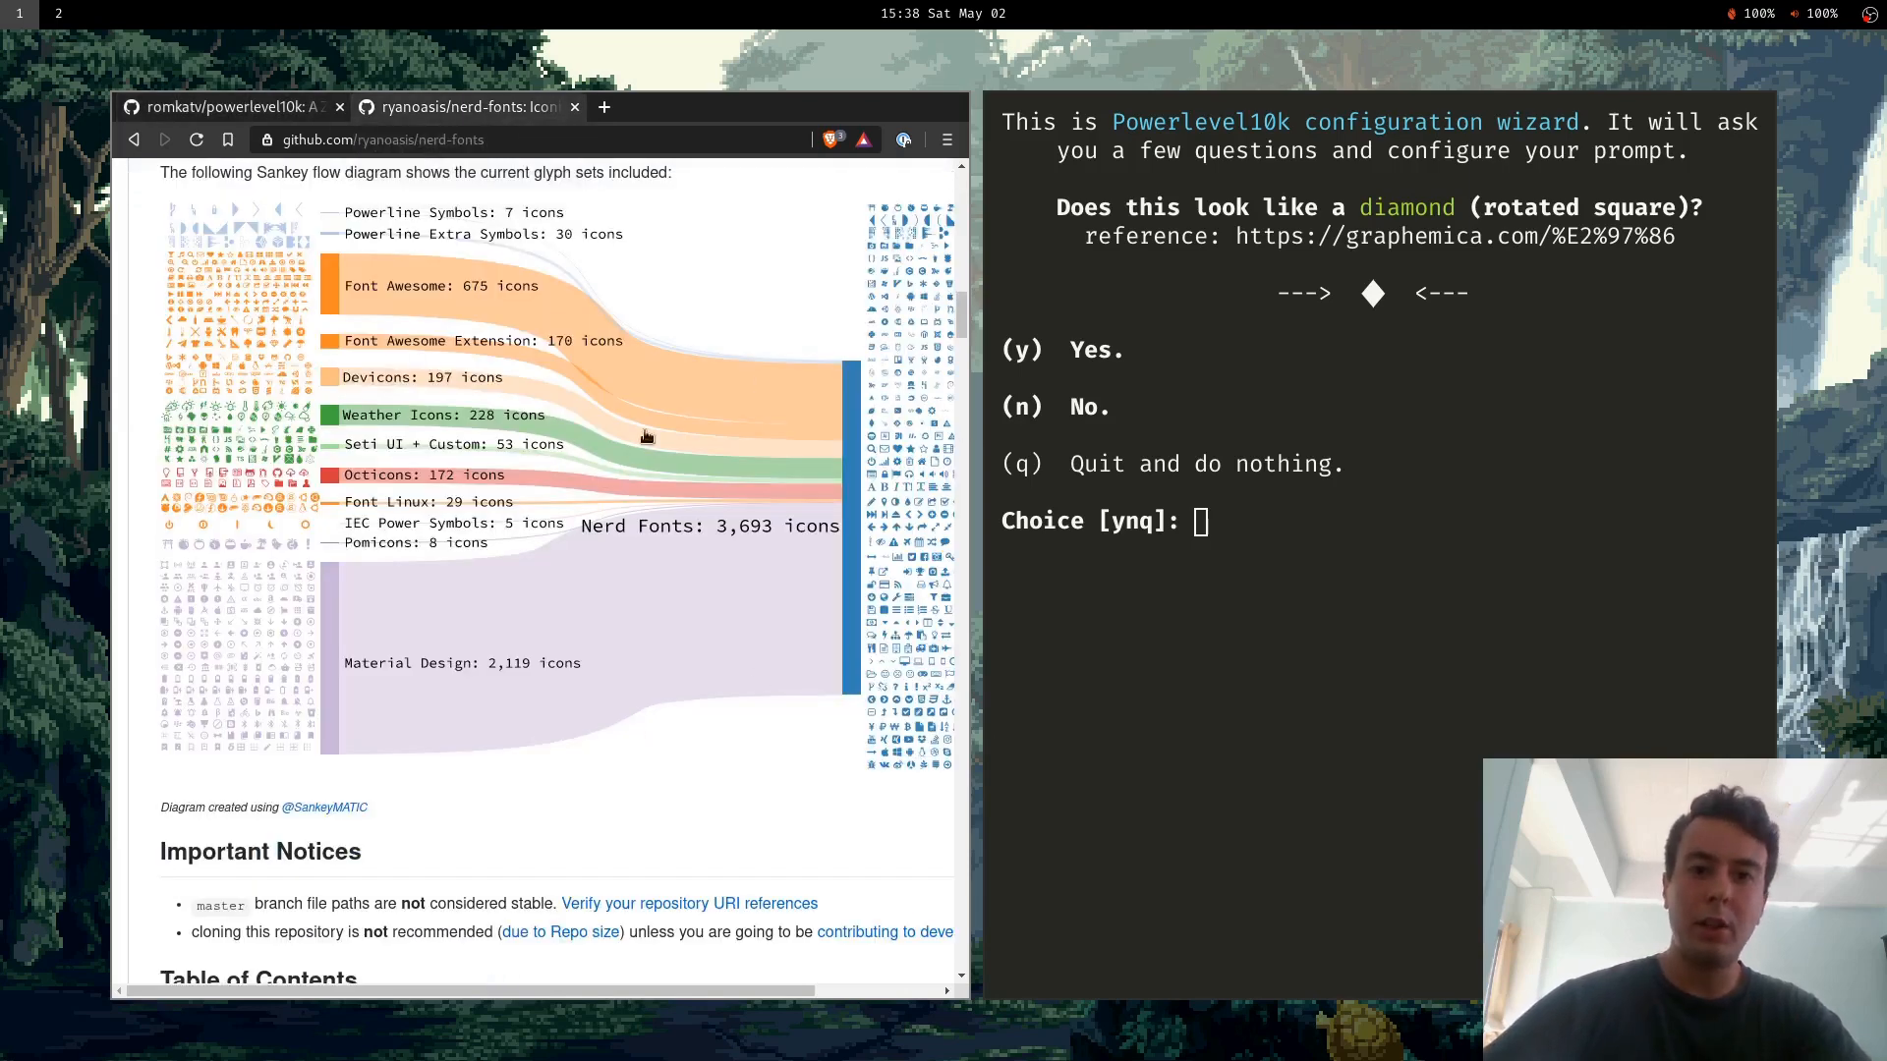
mouse_move(709, 295)
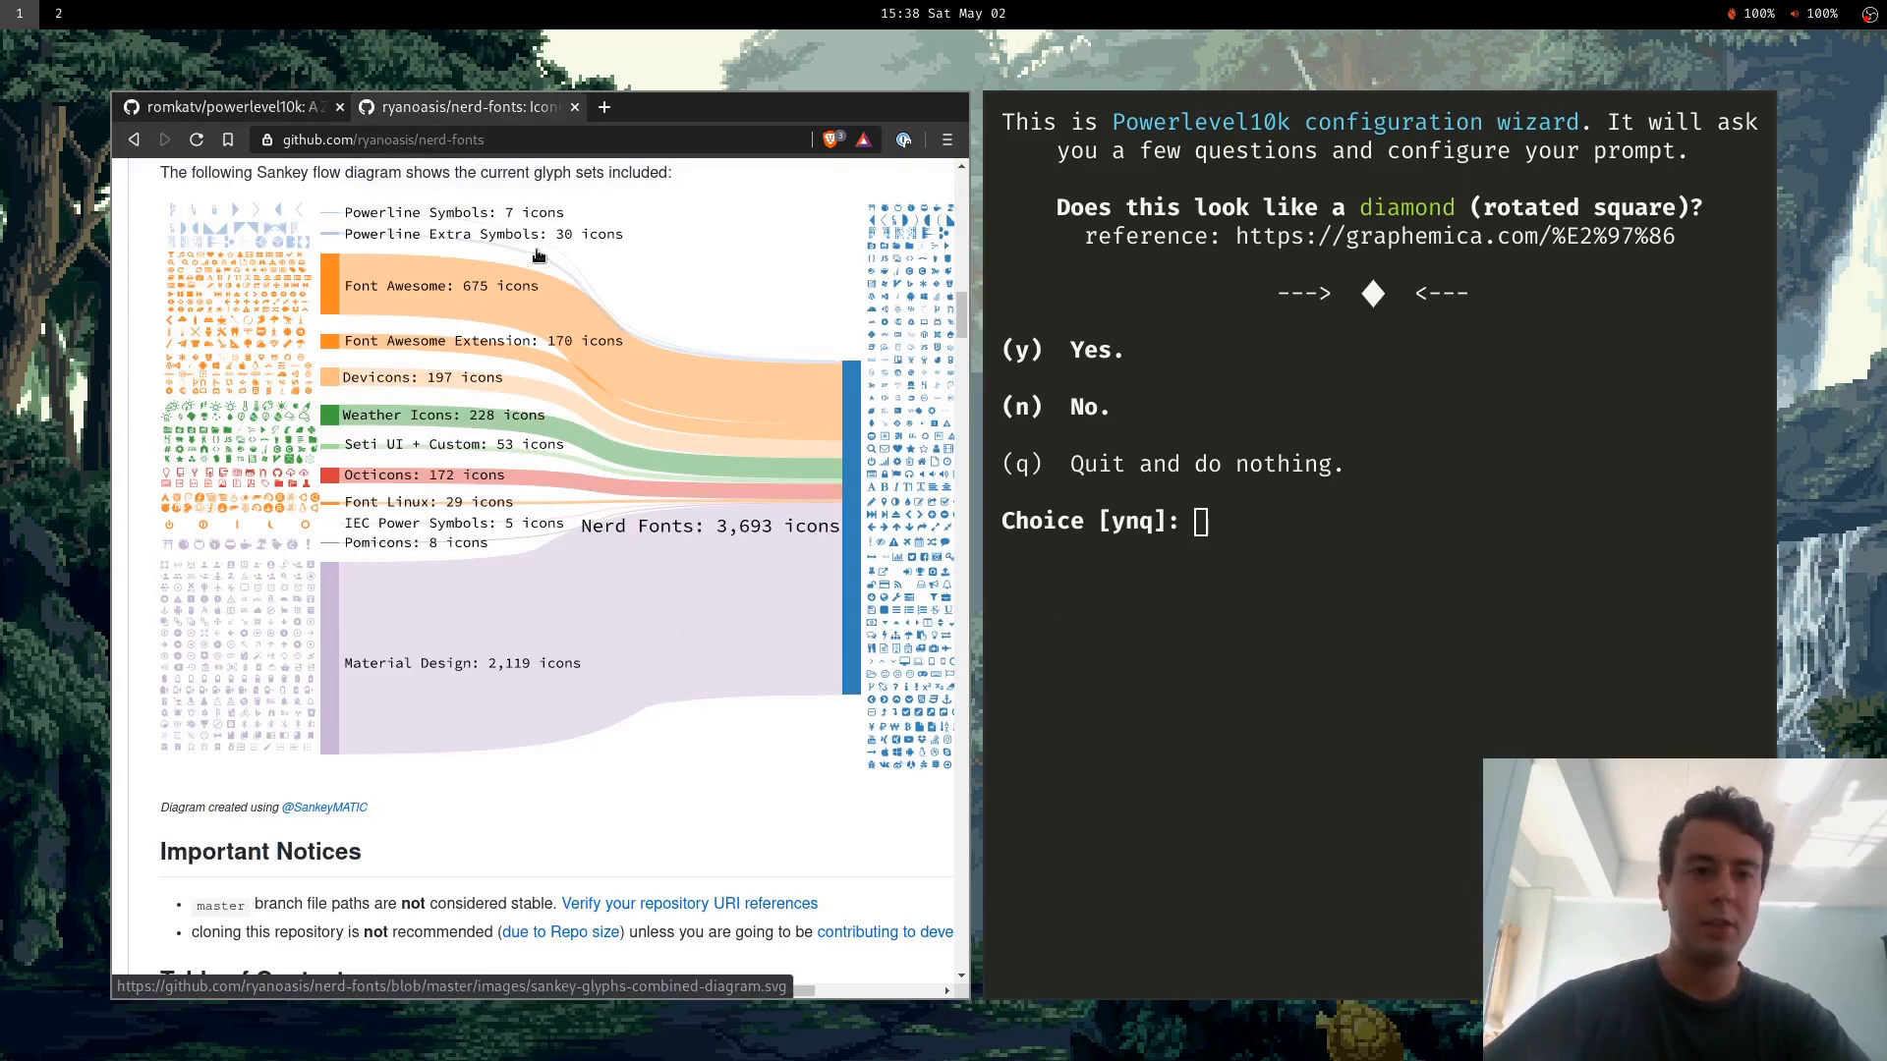
mouse_move(246, 219)
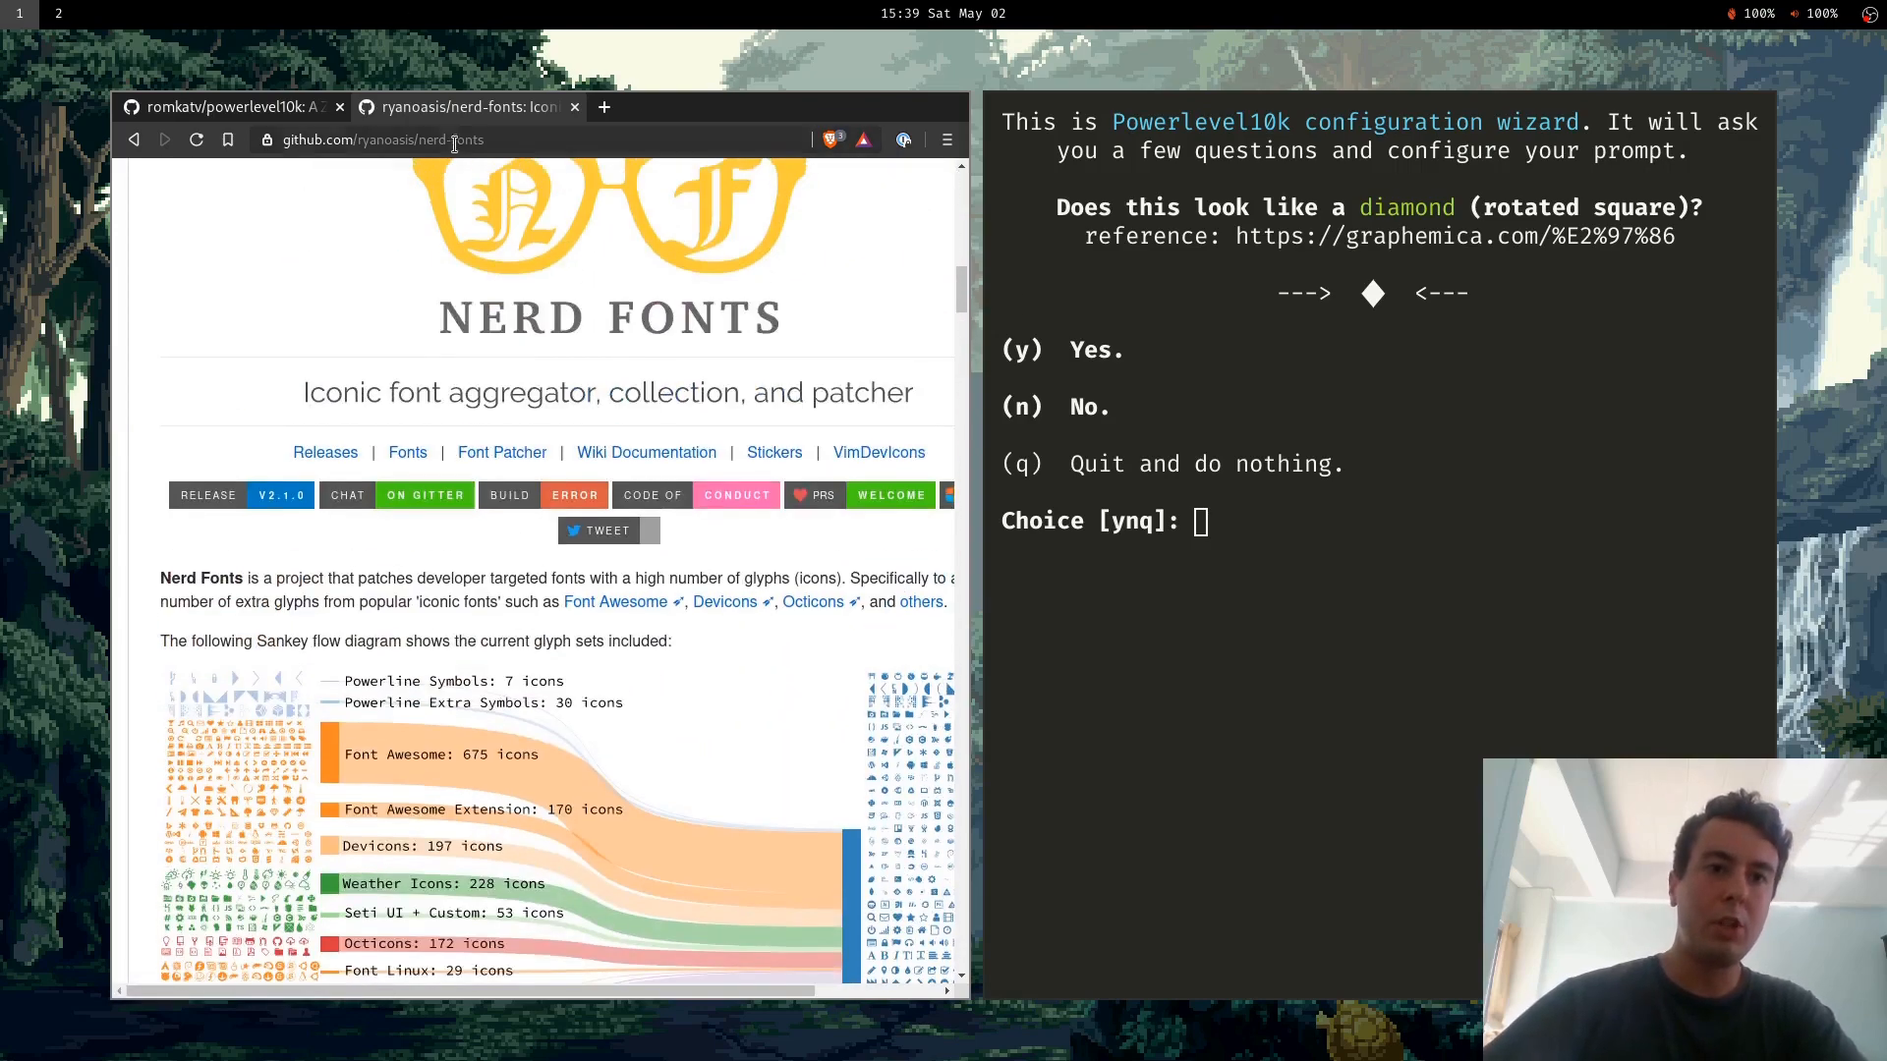
Jump to '1 - Manual' and browse the font installation options through the curl download.
scroll(down, 3)
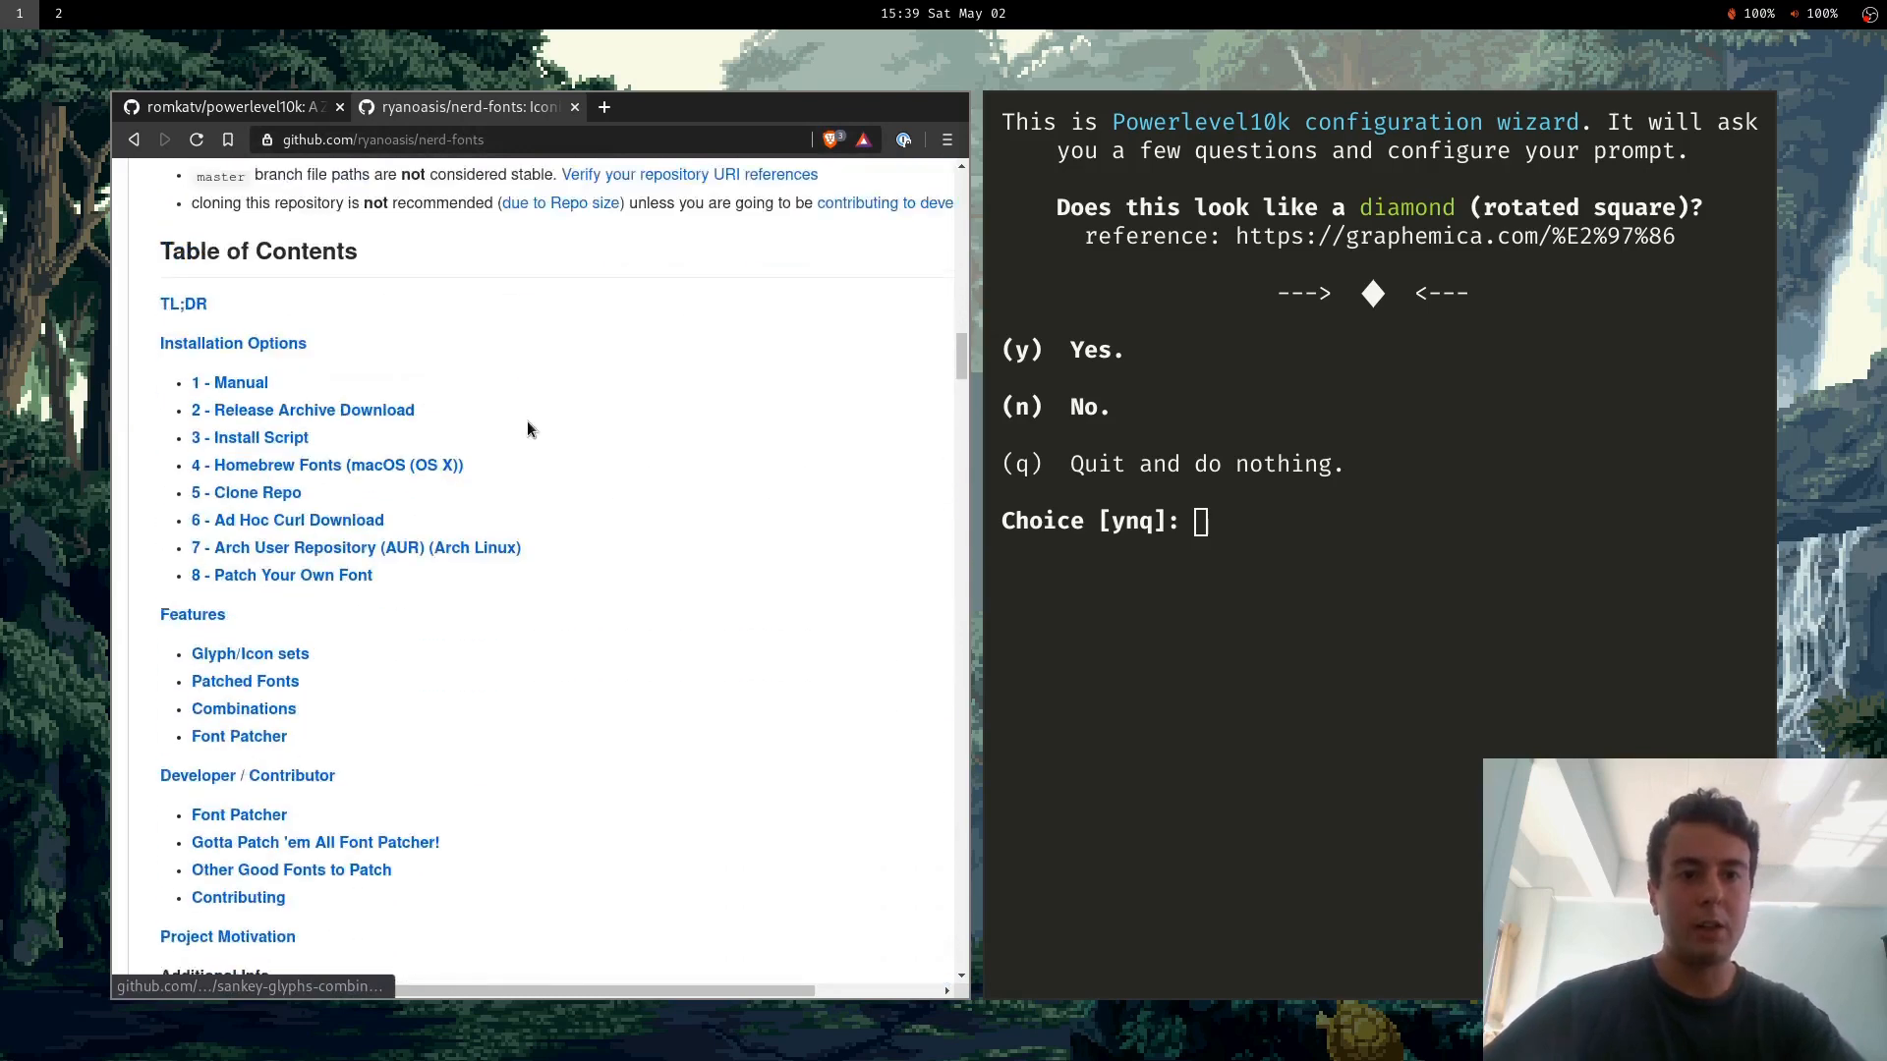
scroll(down, 3)
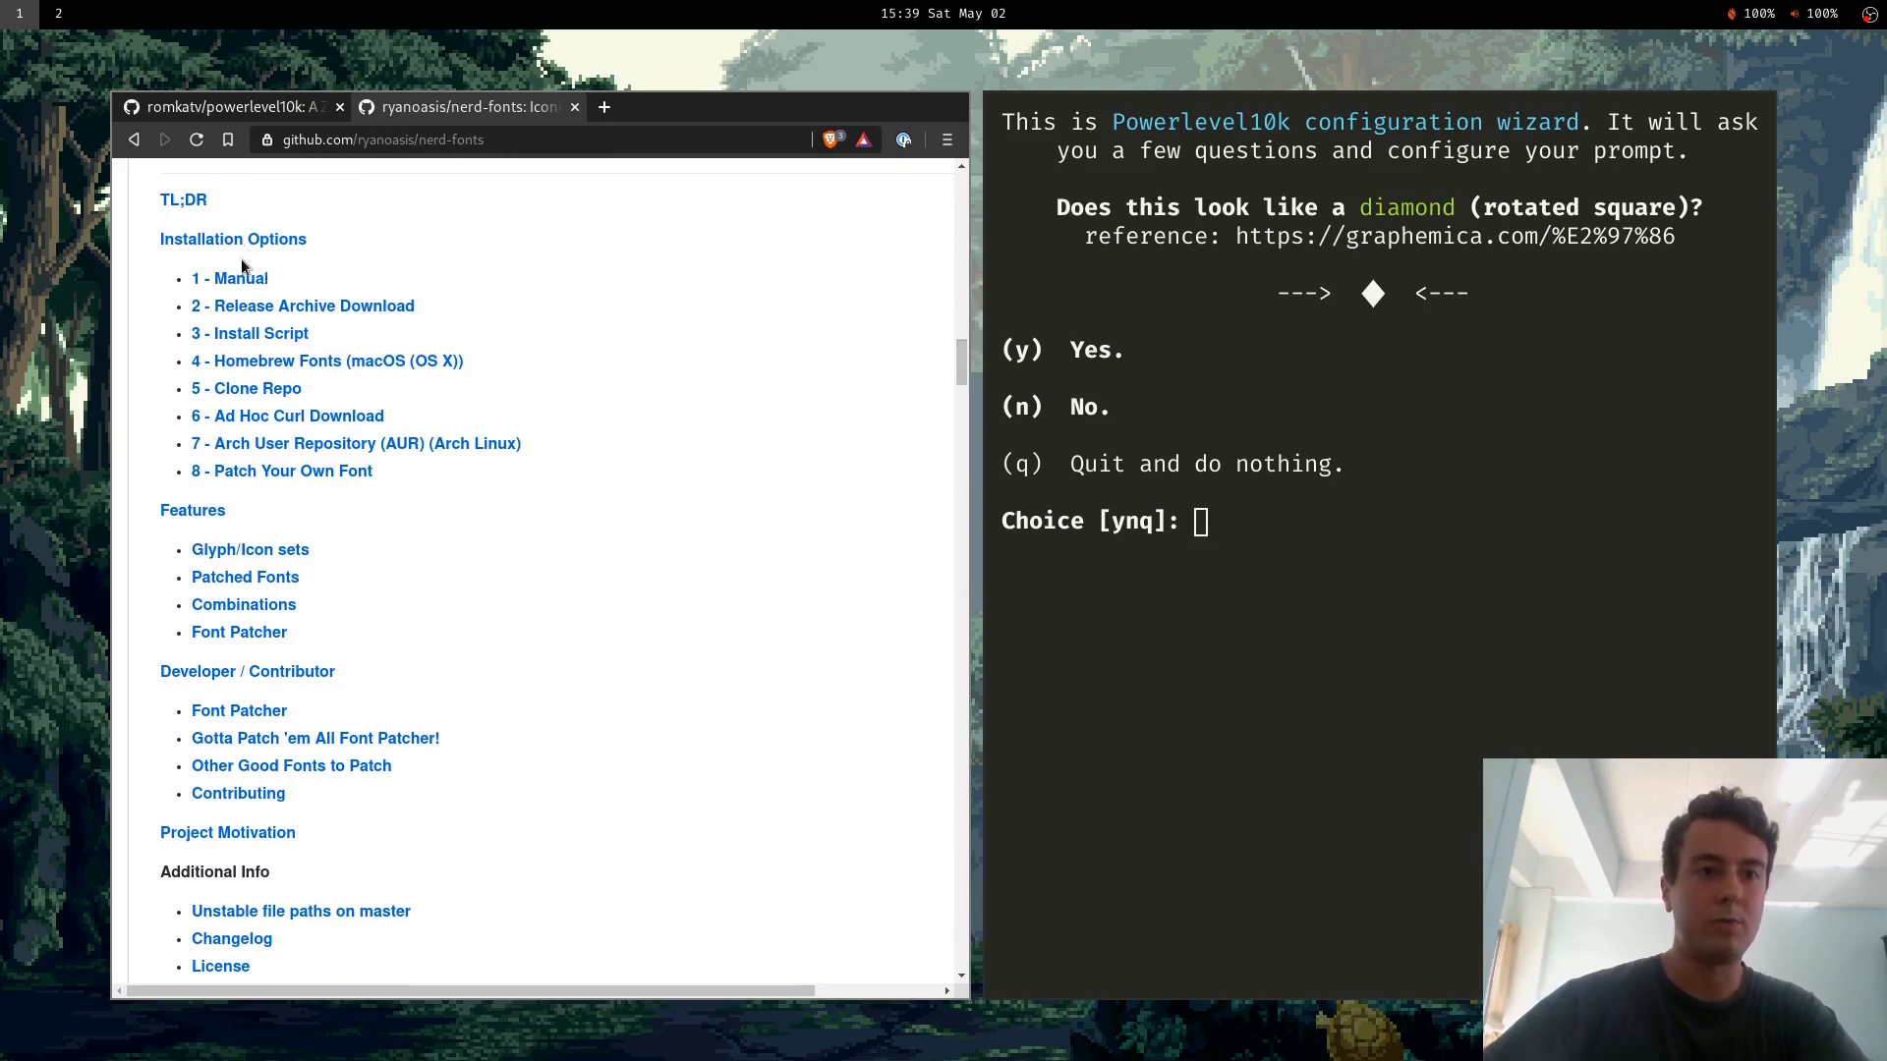
click(230, 278)
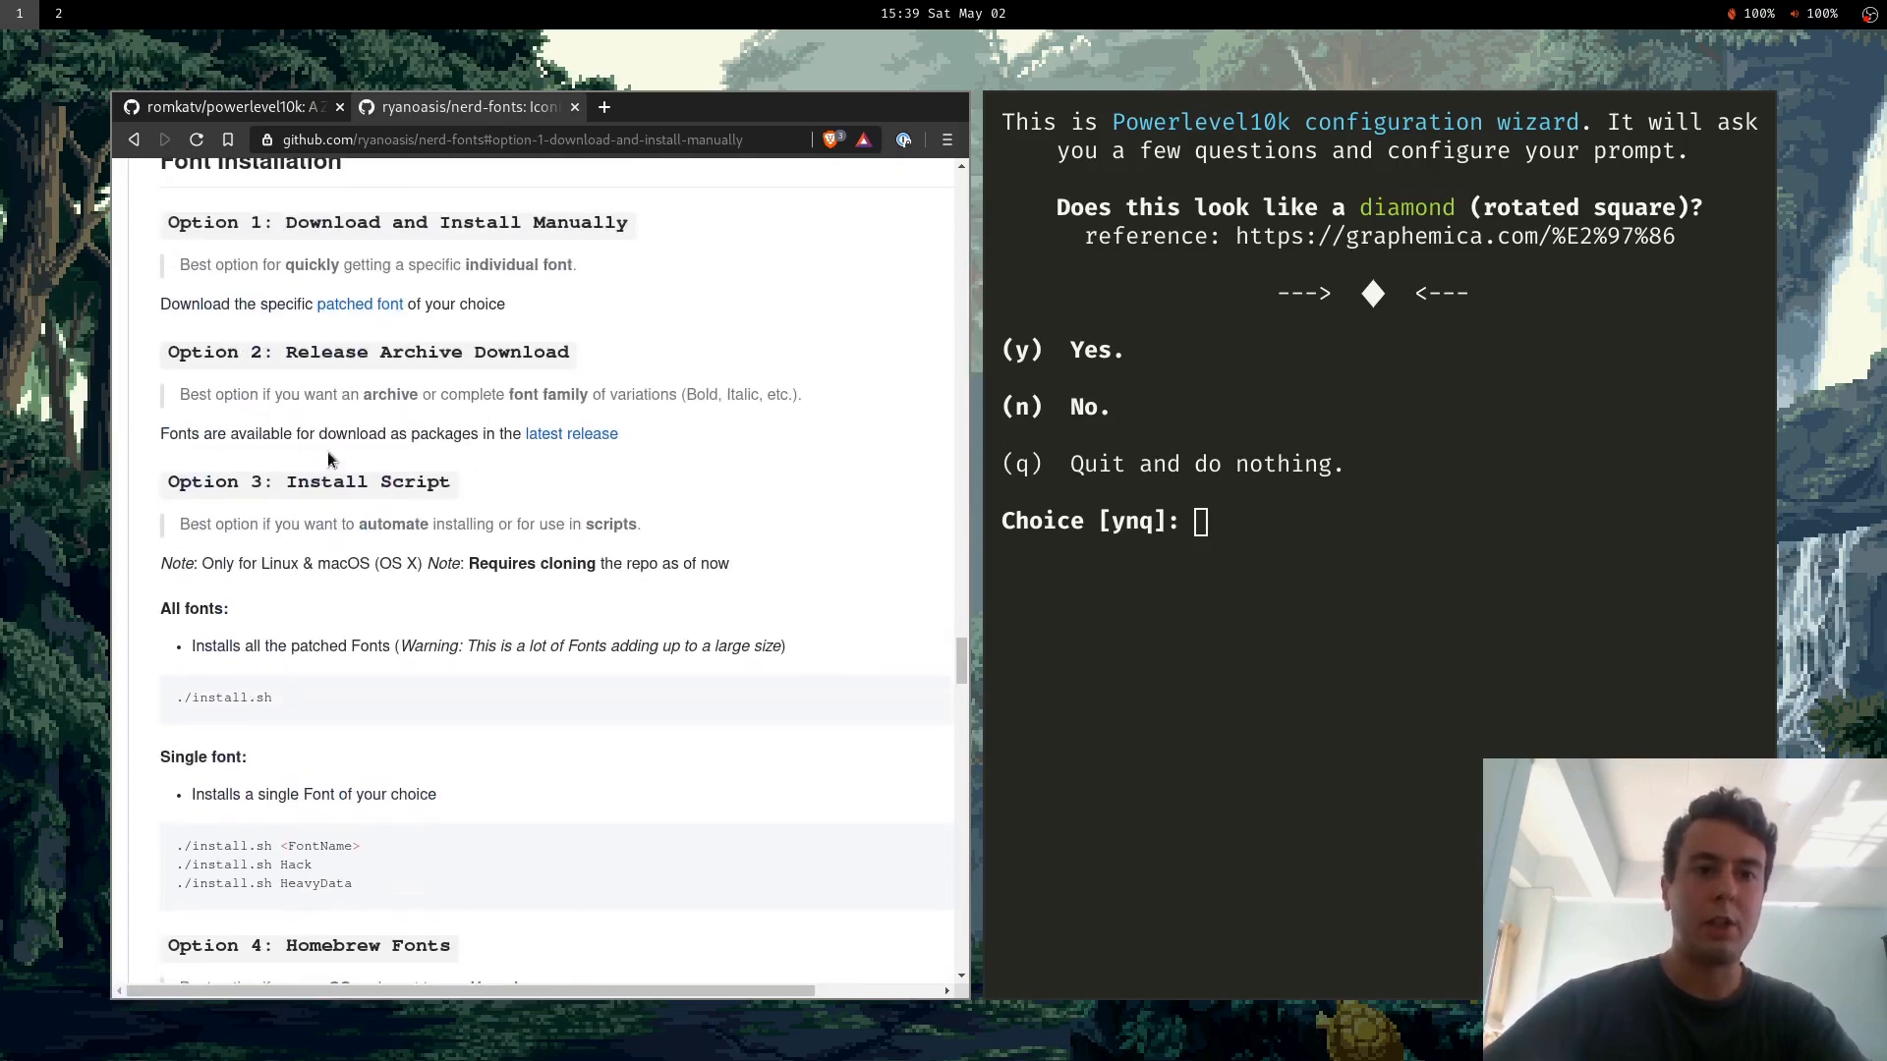
scroll(down, 3)
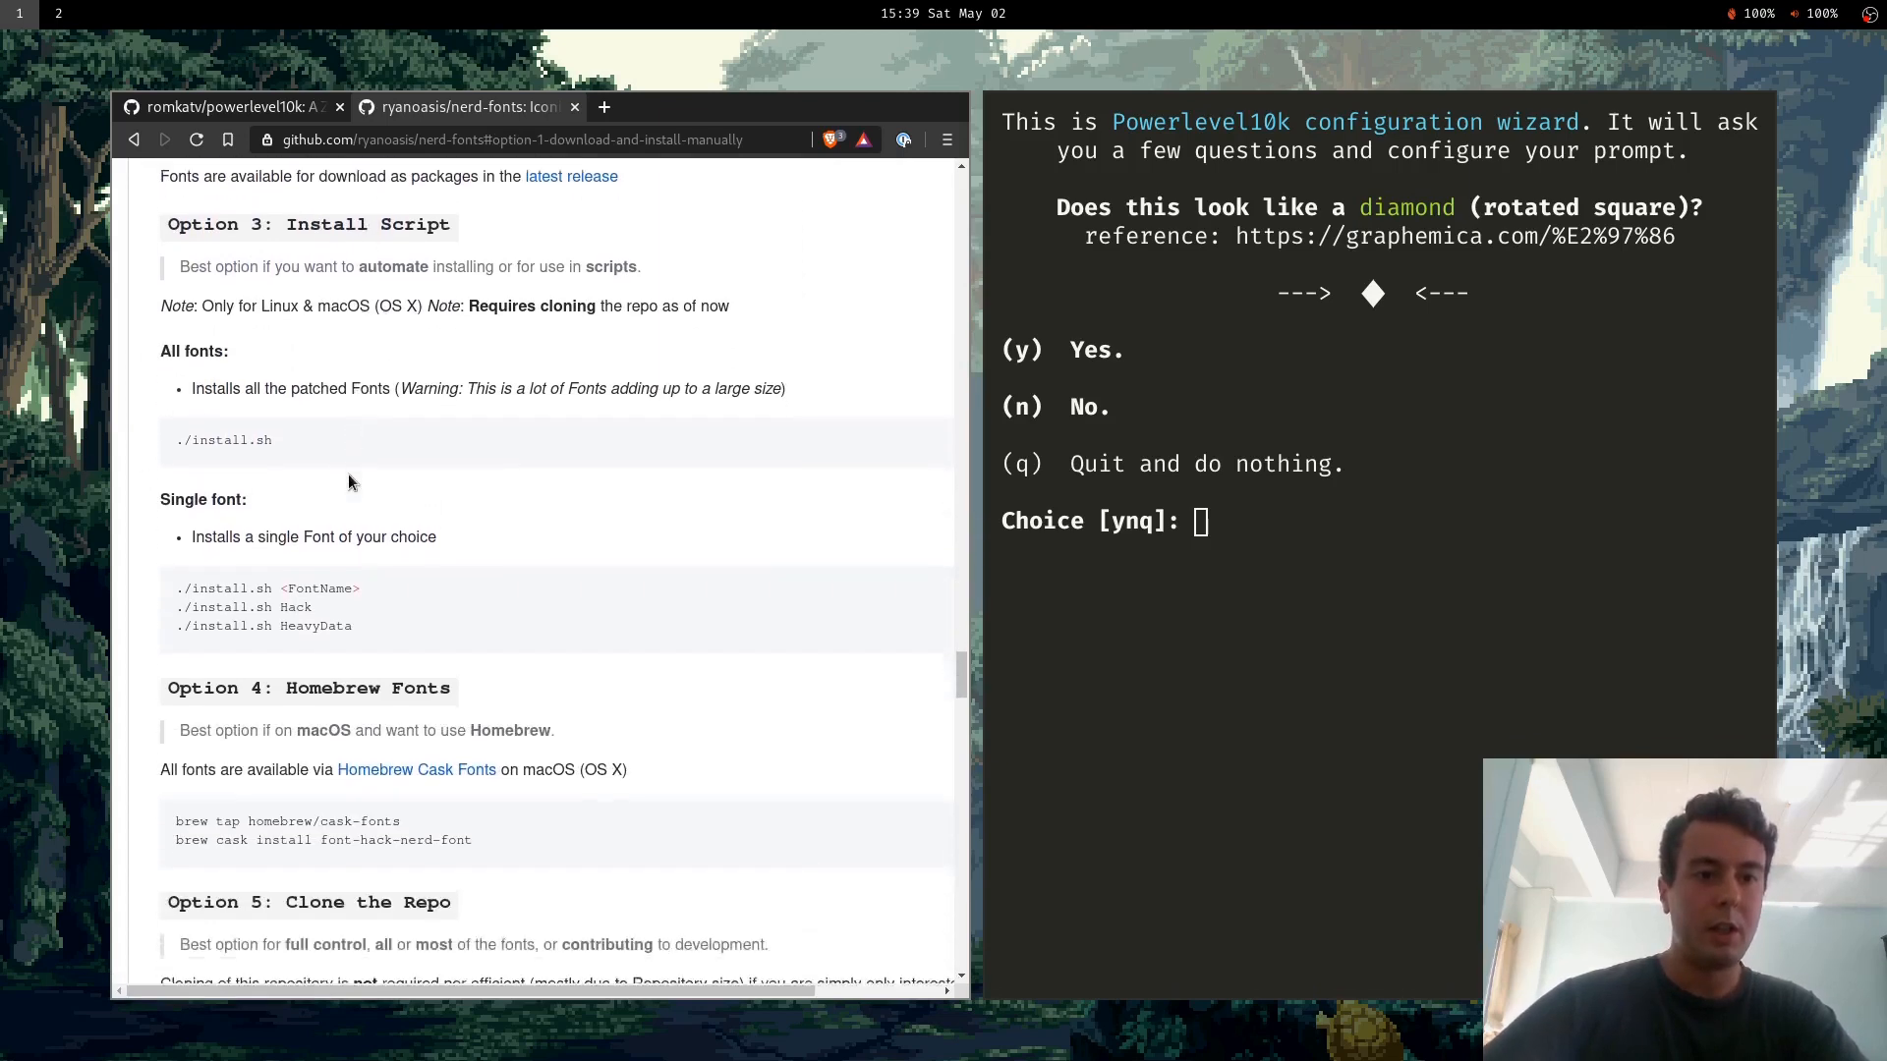
scroll(down, 3)
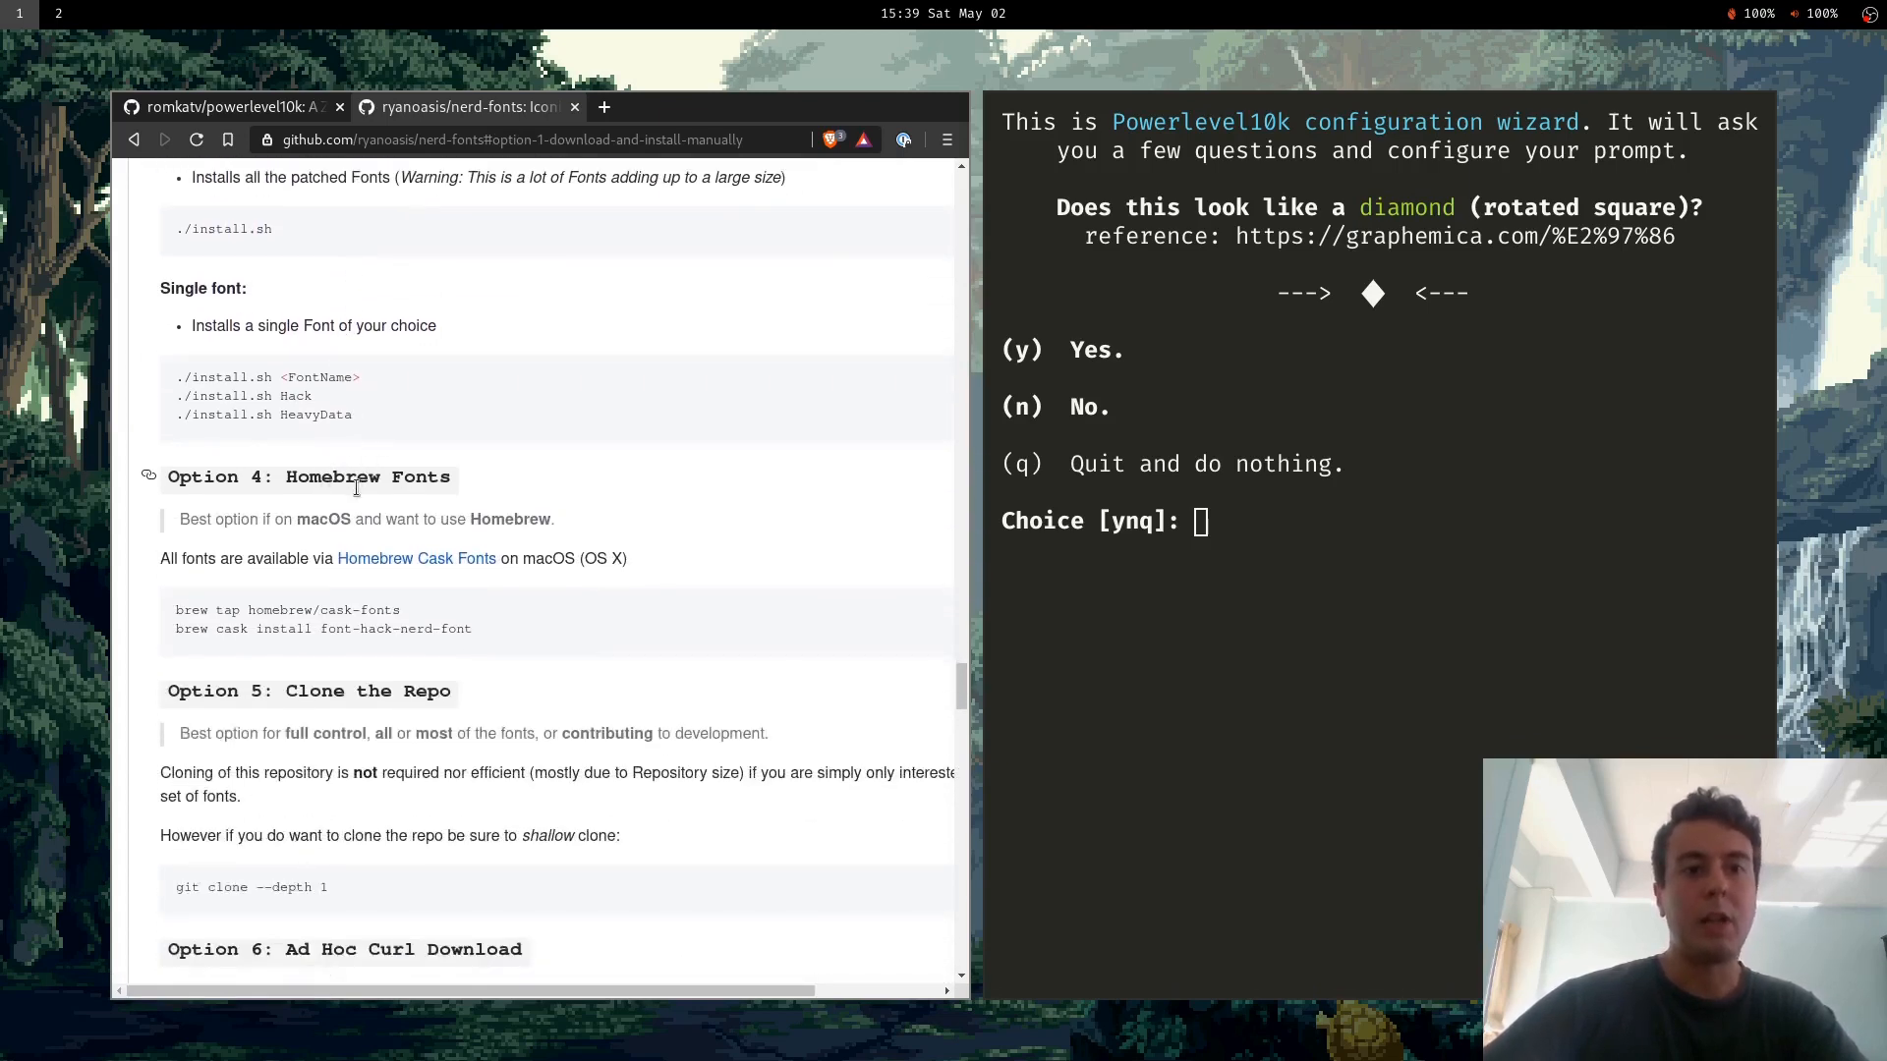
scroll(up, 3)
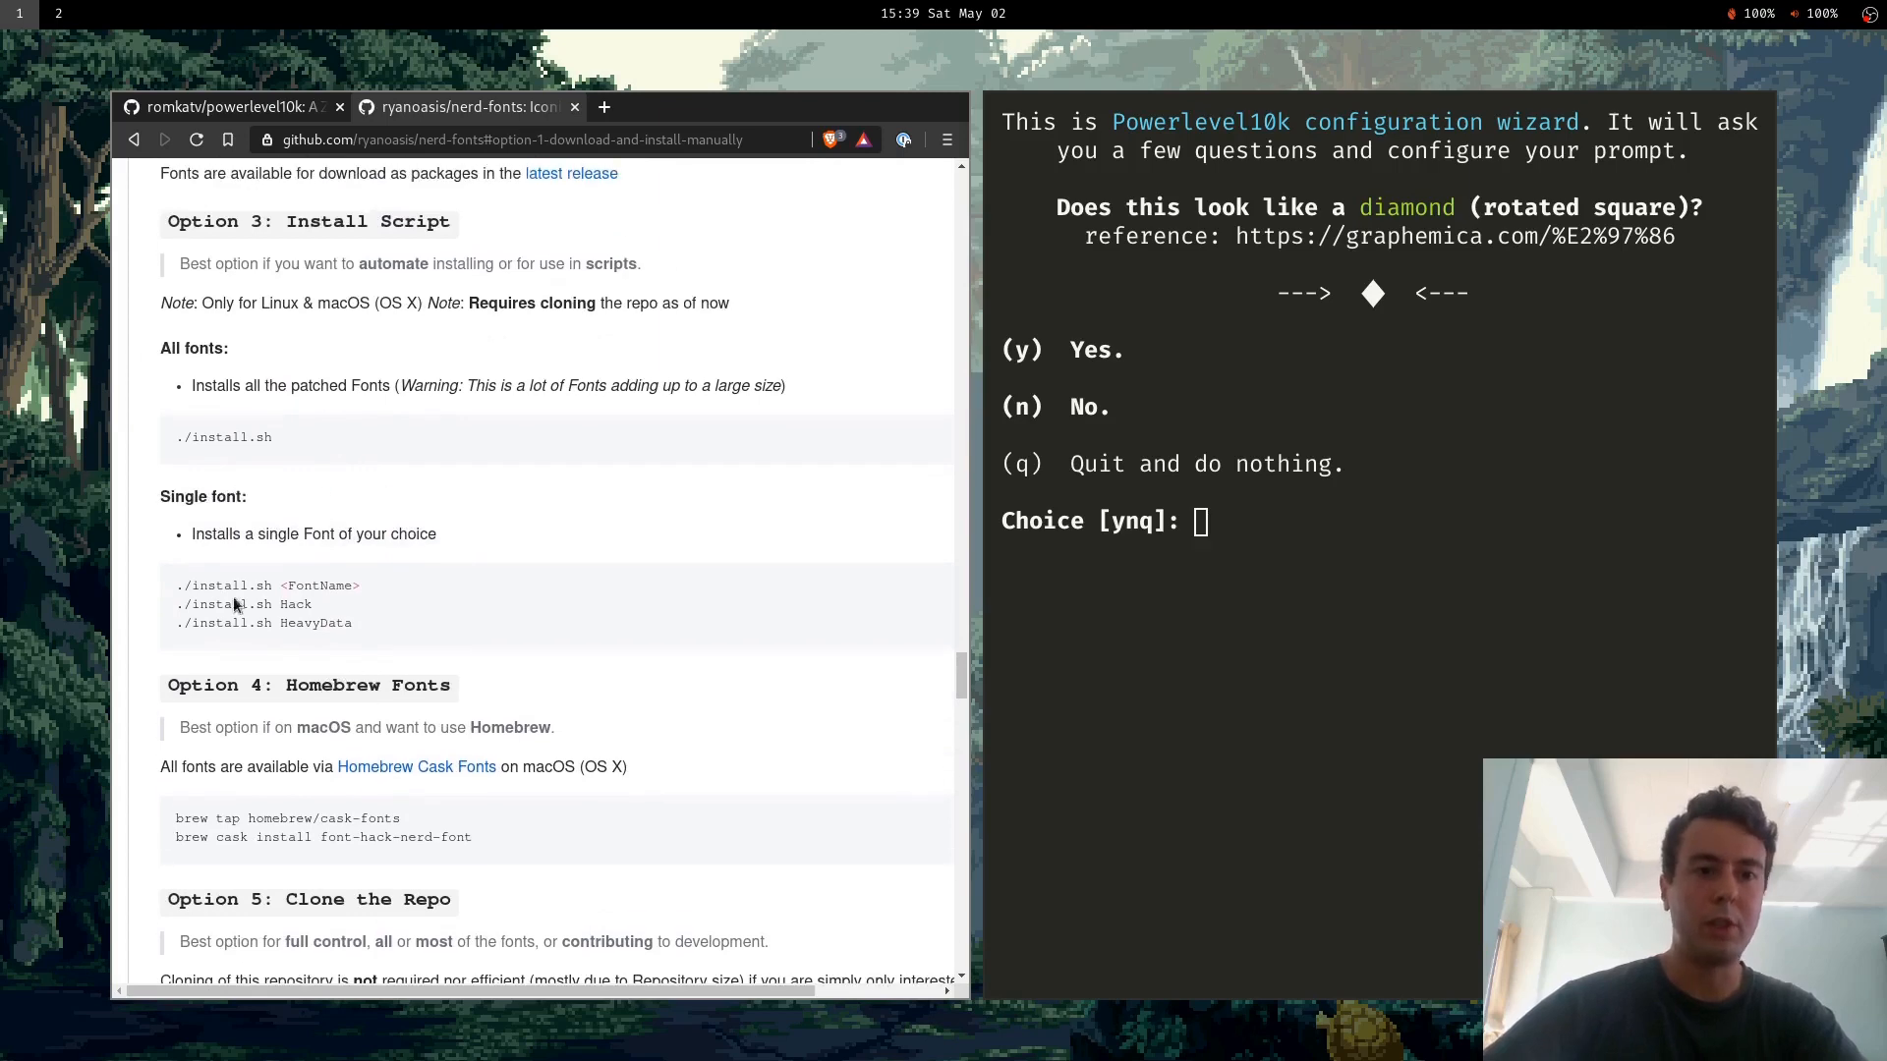
scroll(down, 3)
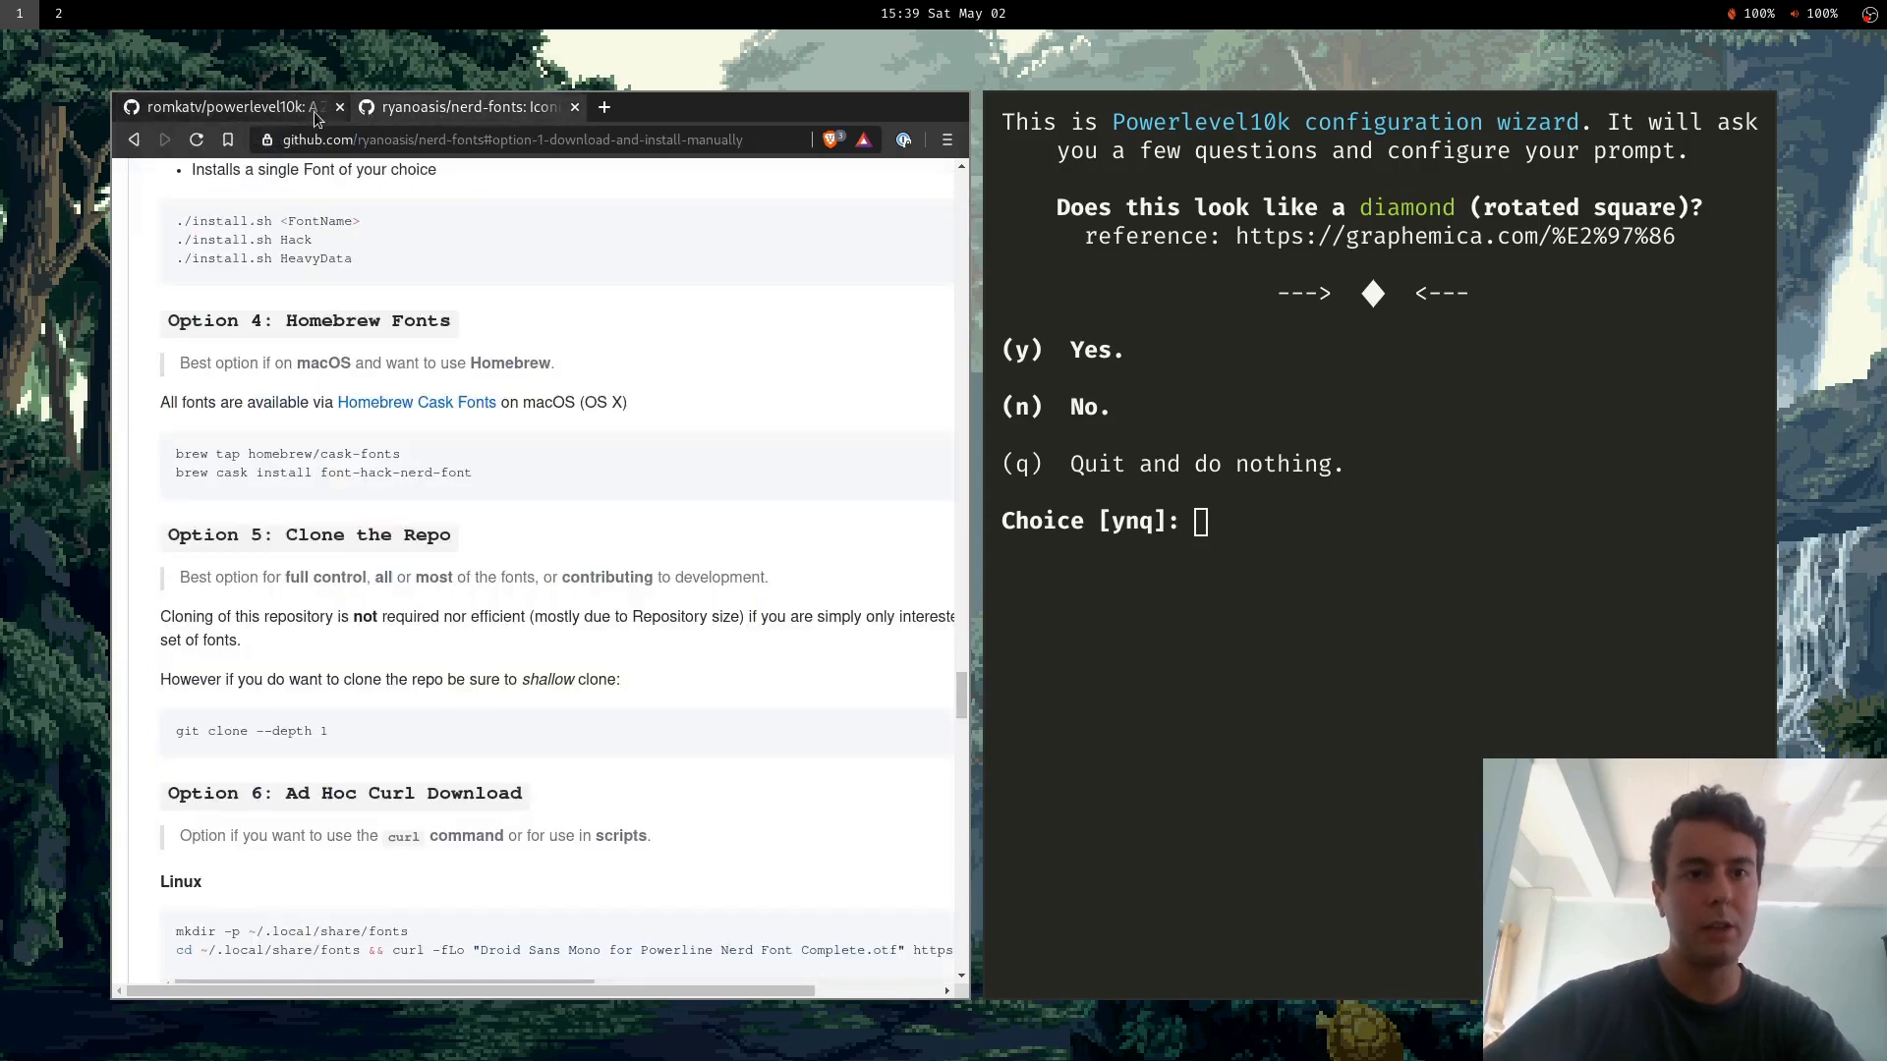
Return to the Powerlevel10k tab and answer y to the diamond and icon-fit questions.
click(223, 107)
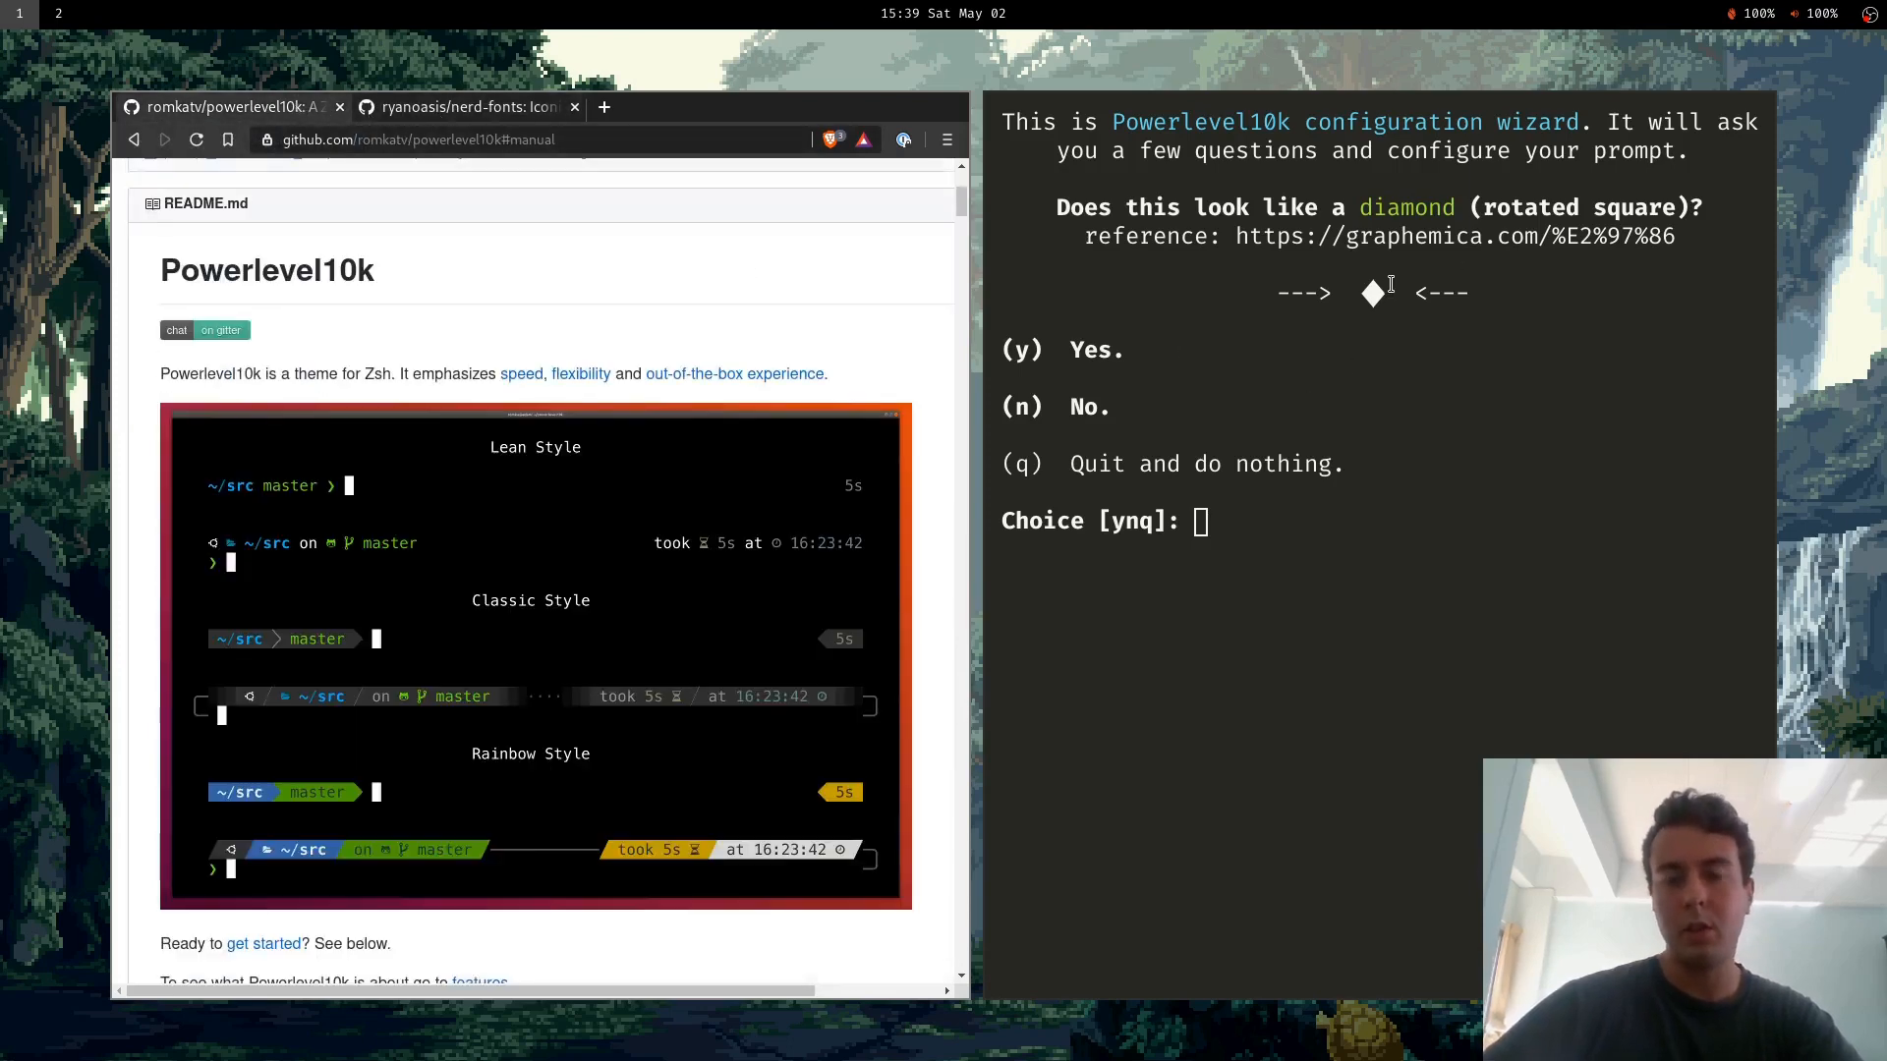
mouse_move(1251, 368)
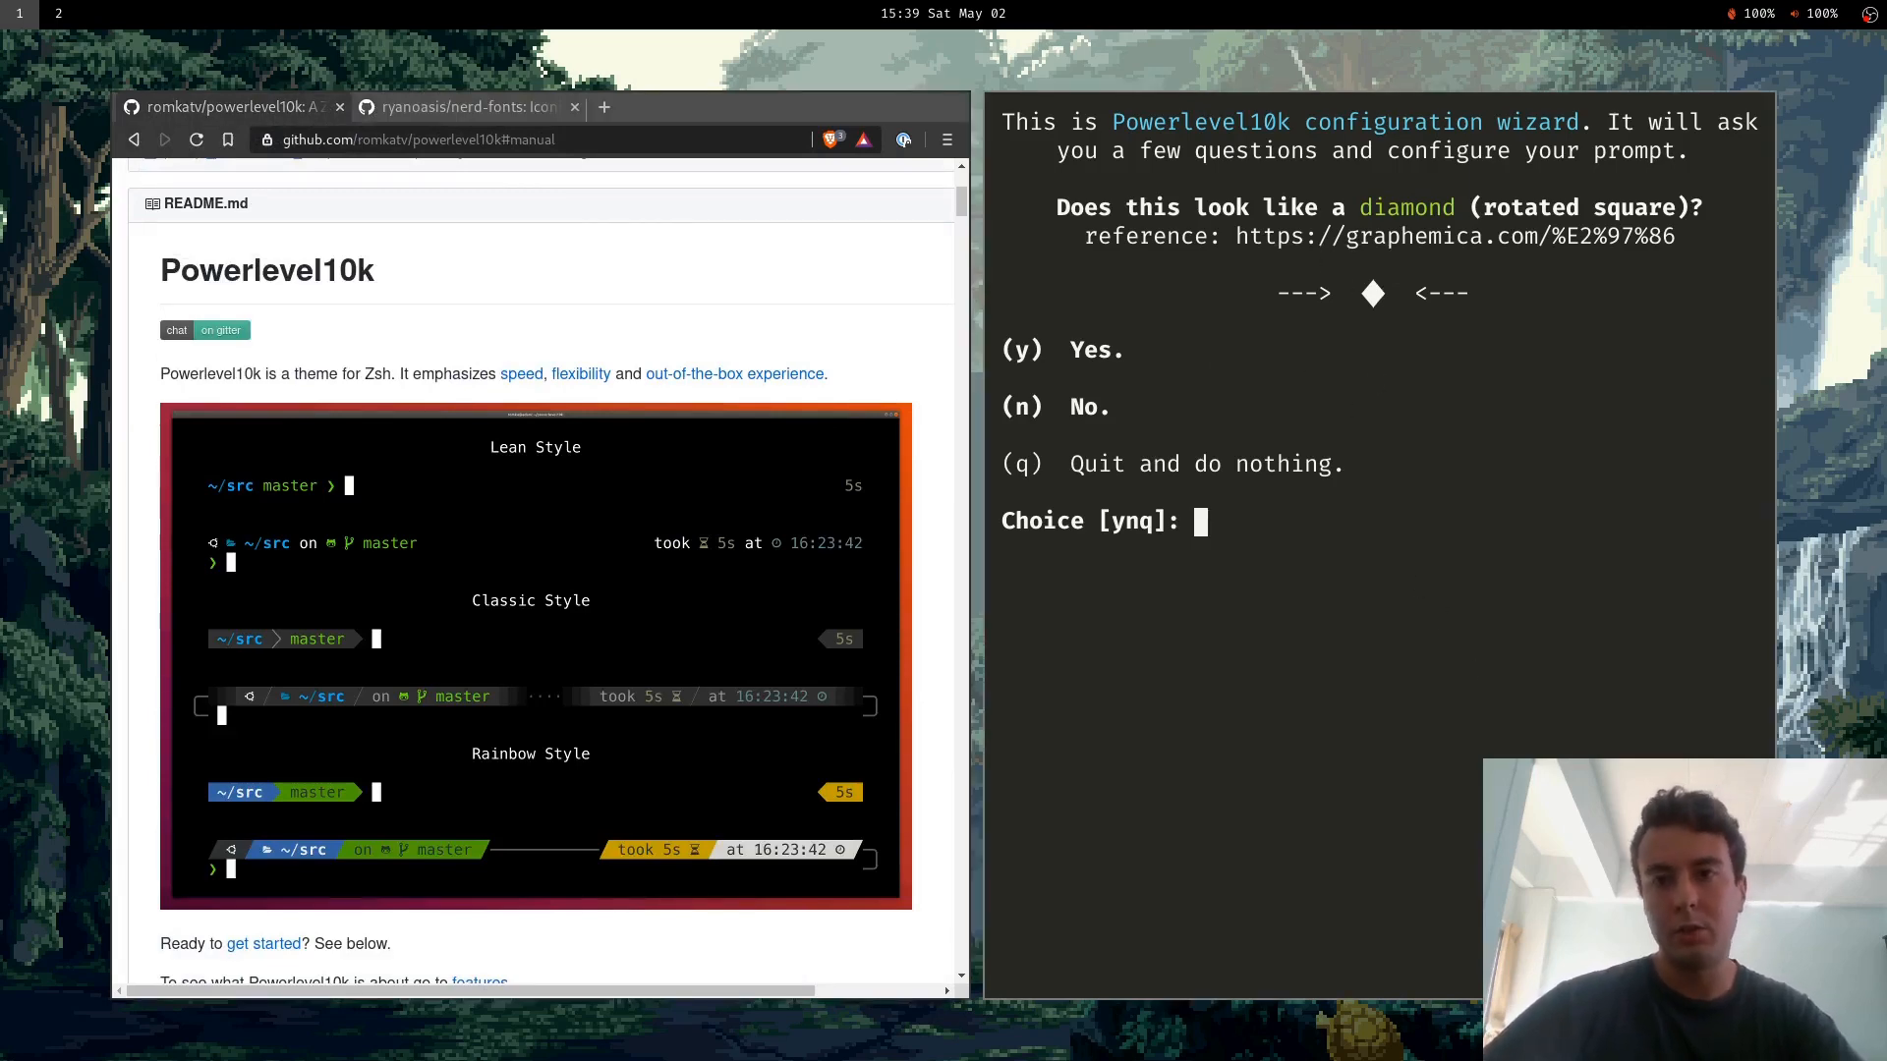
text(y)
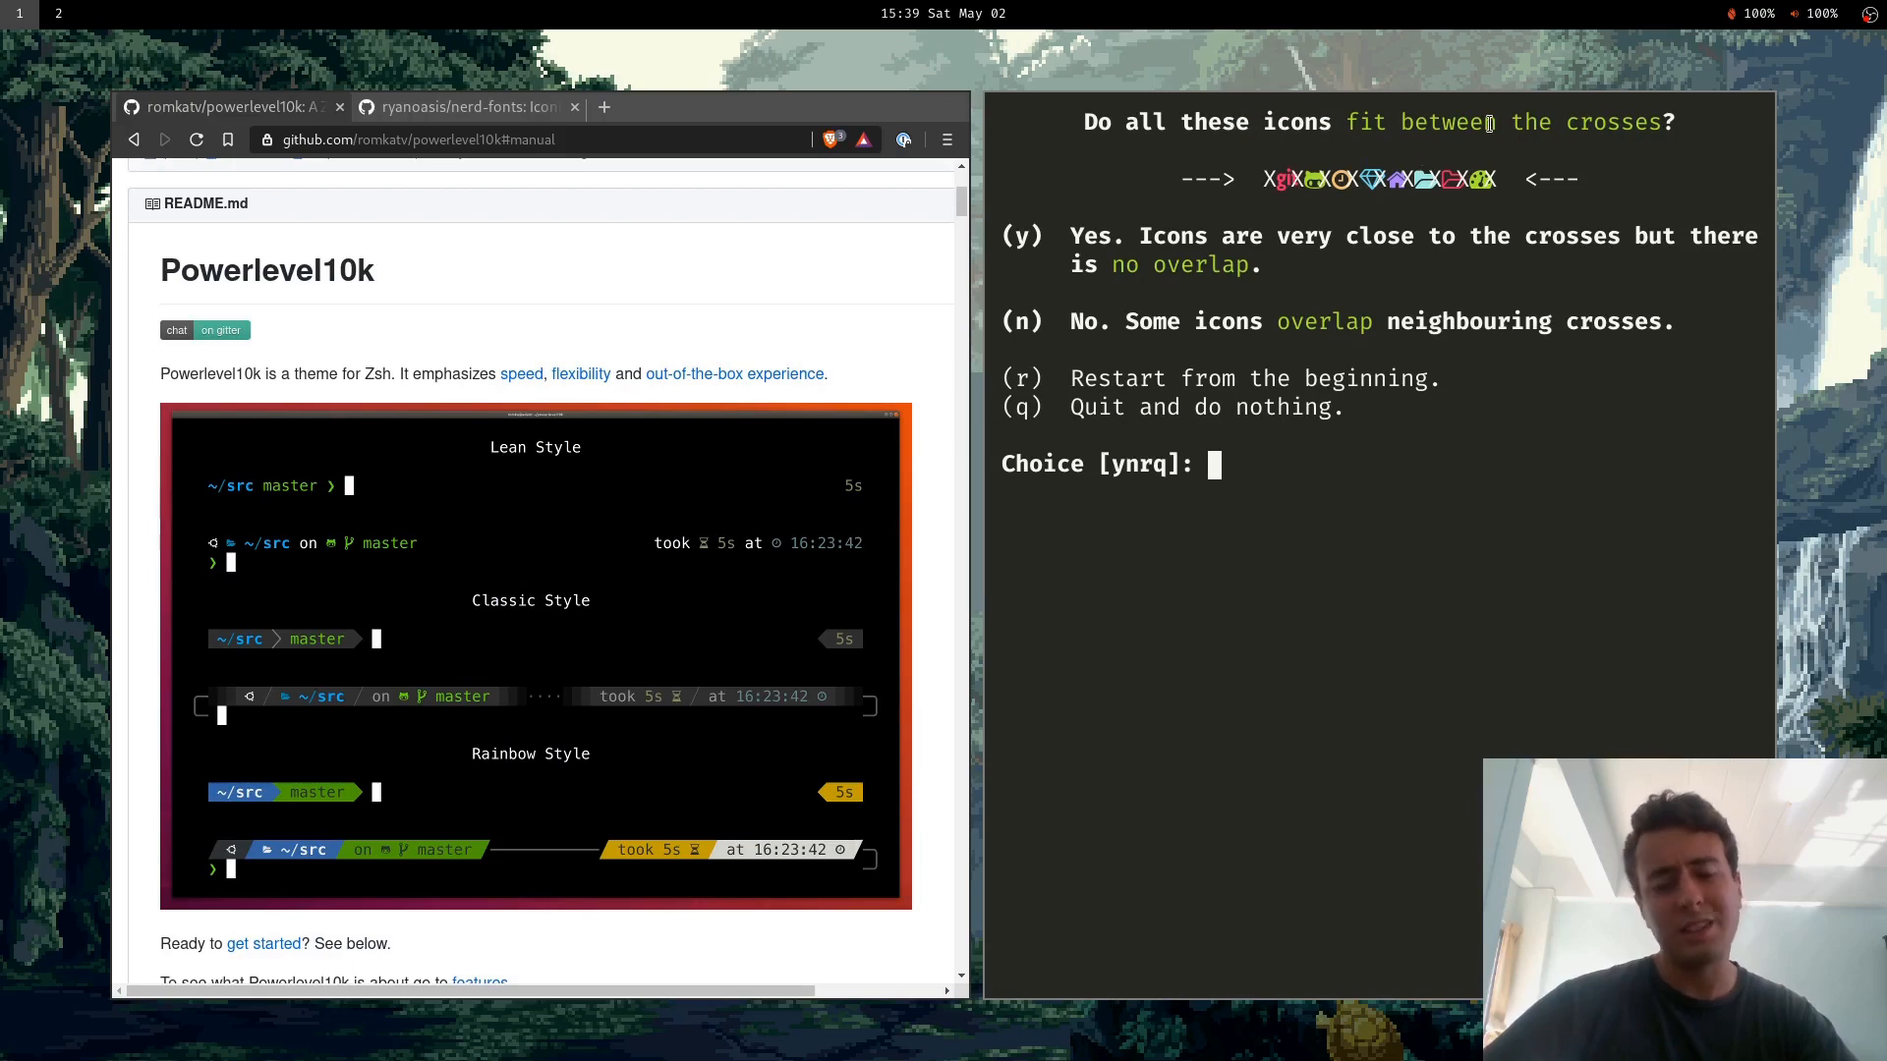
text(y)
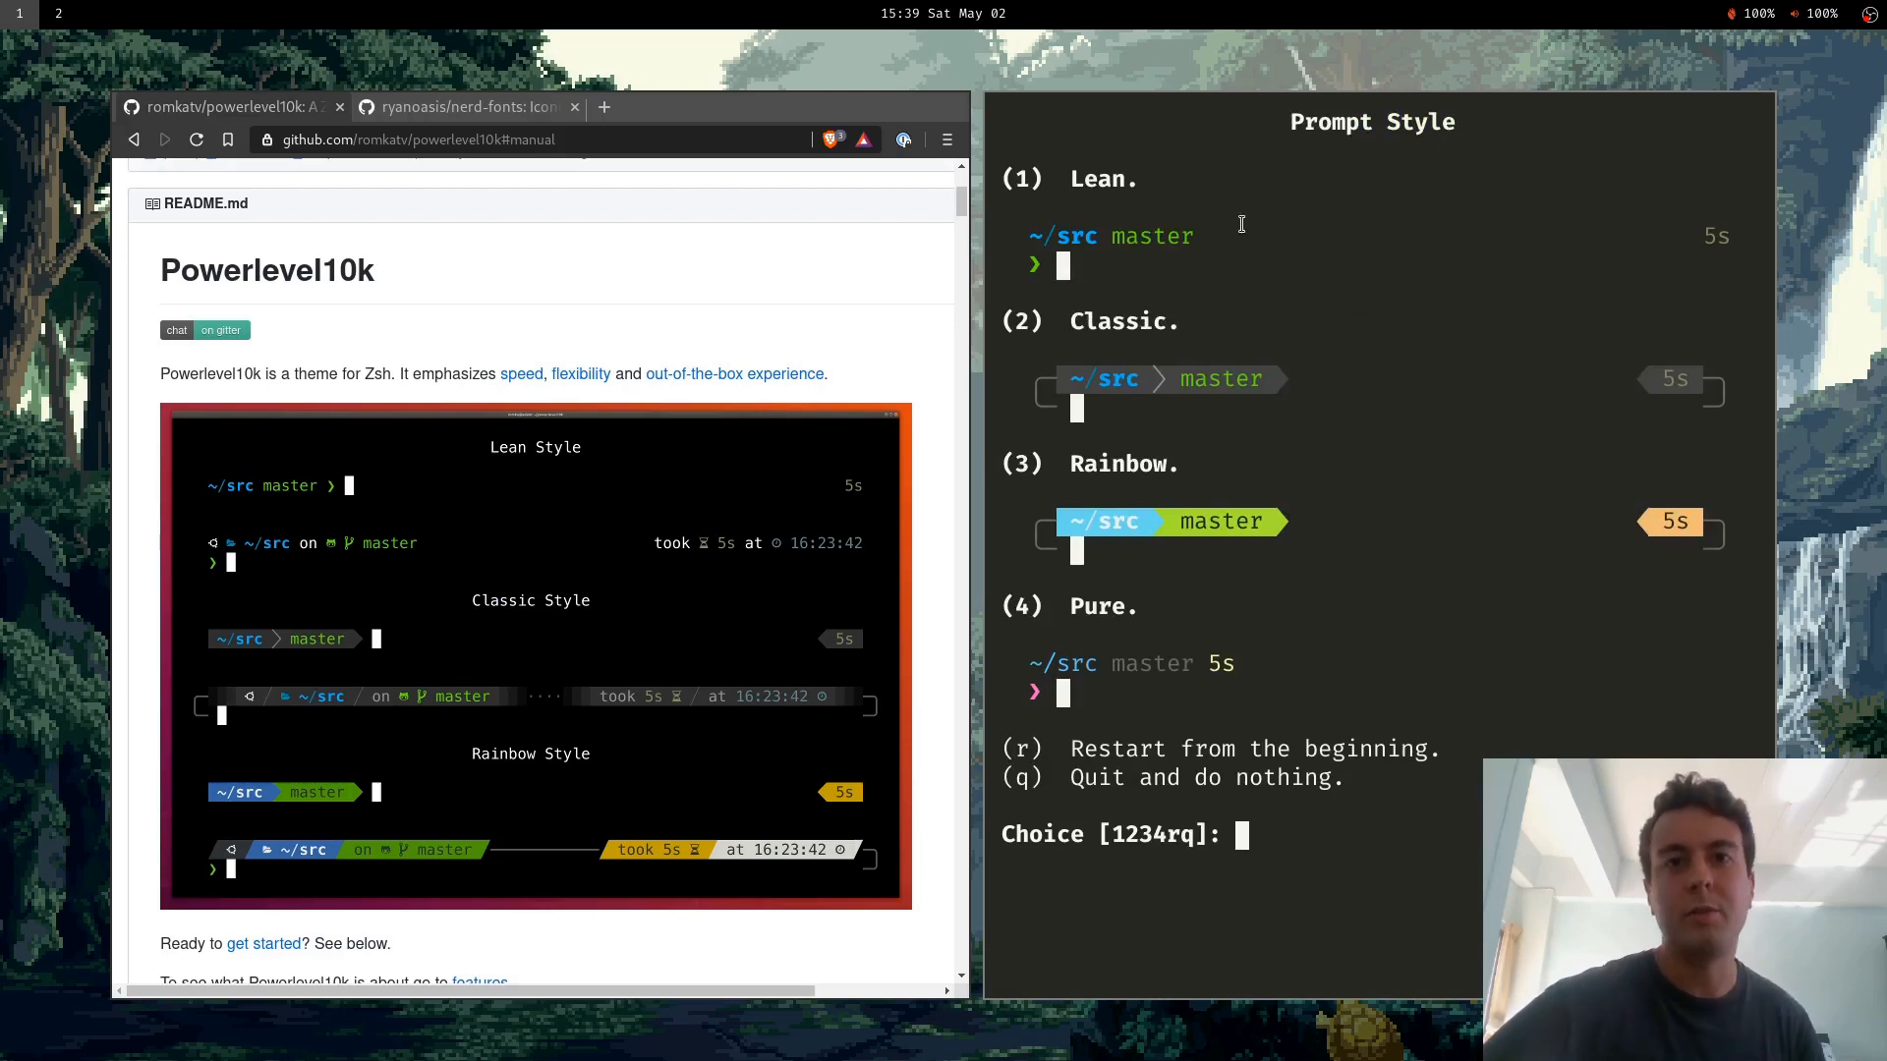
mouse_move(820, 369)
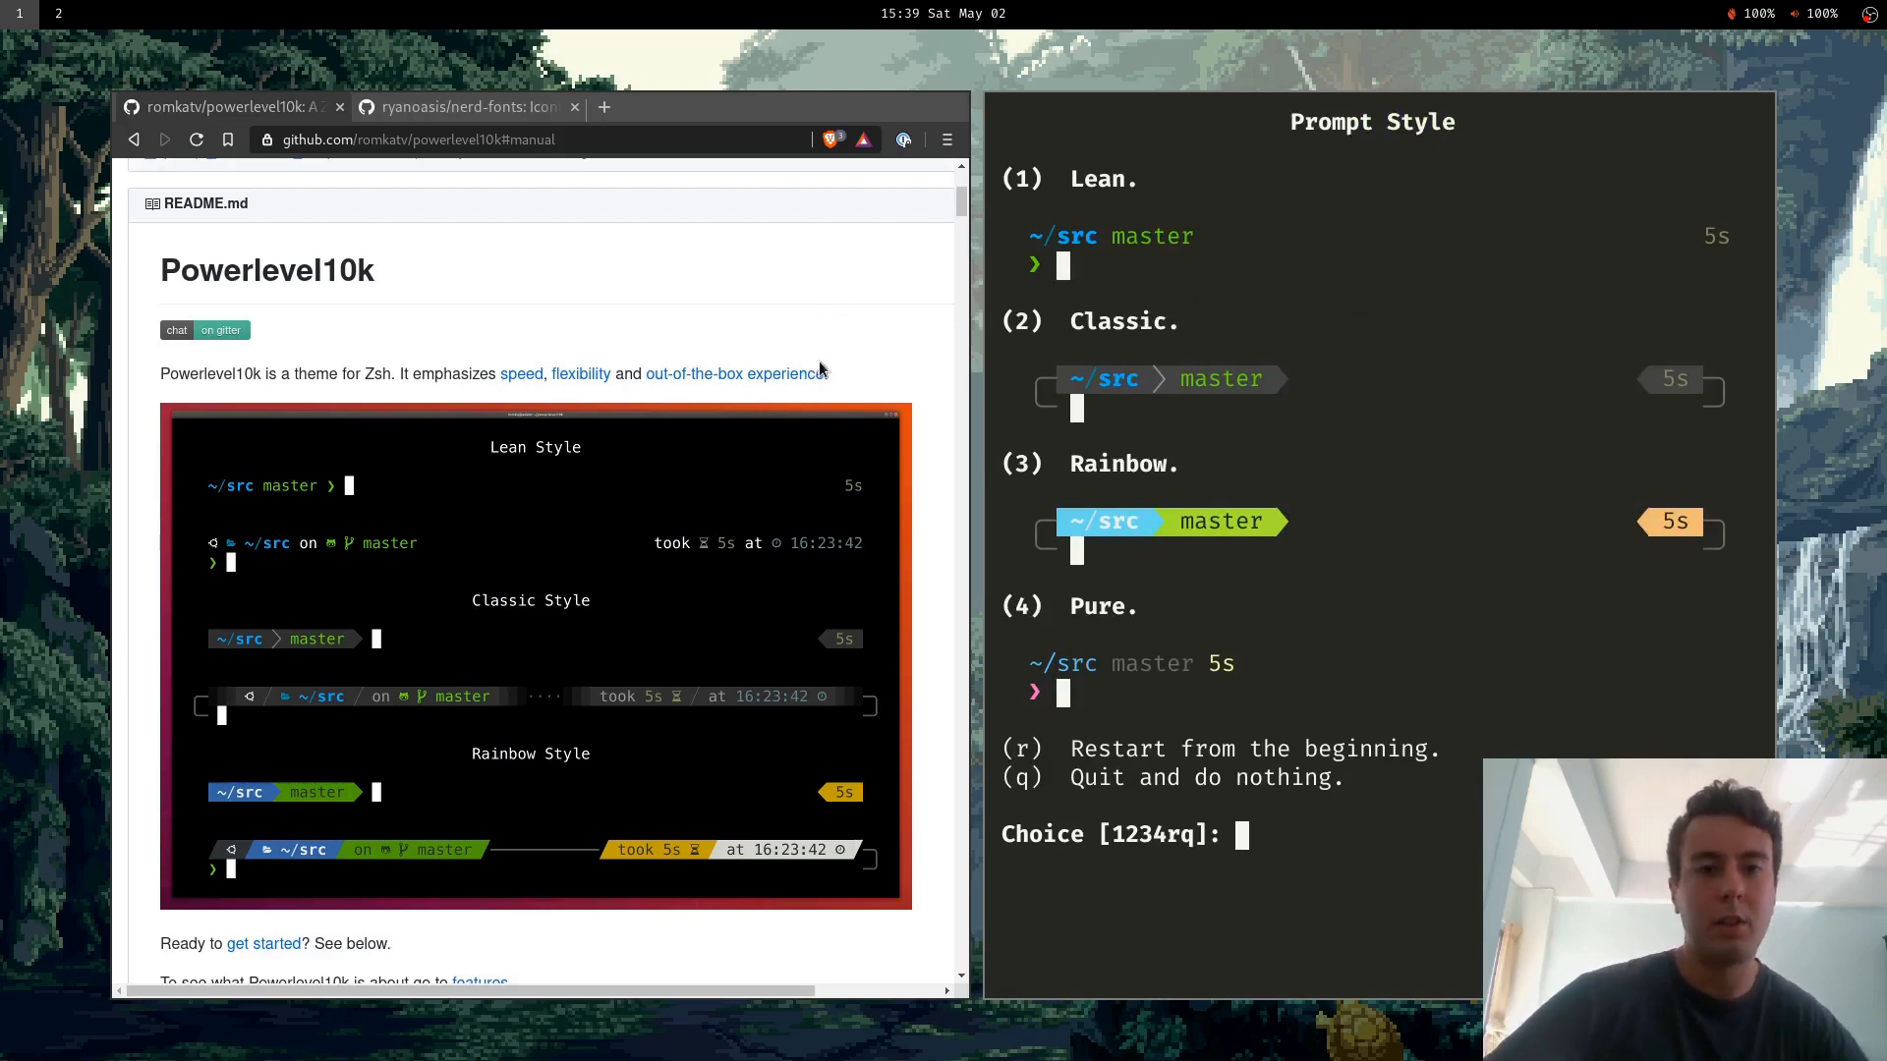
mouse_move(1390, 359)
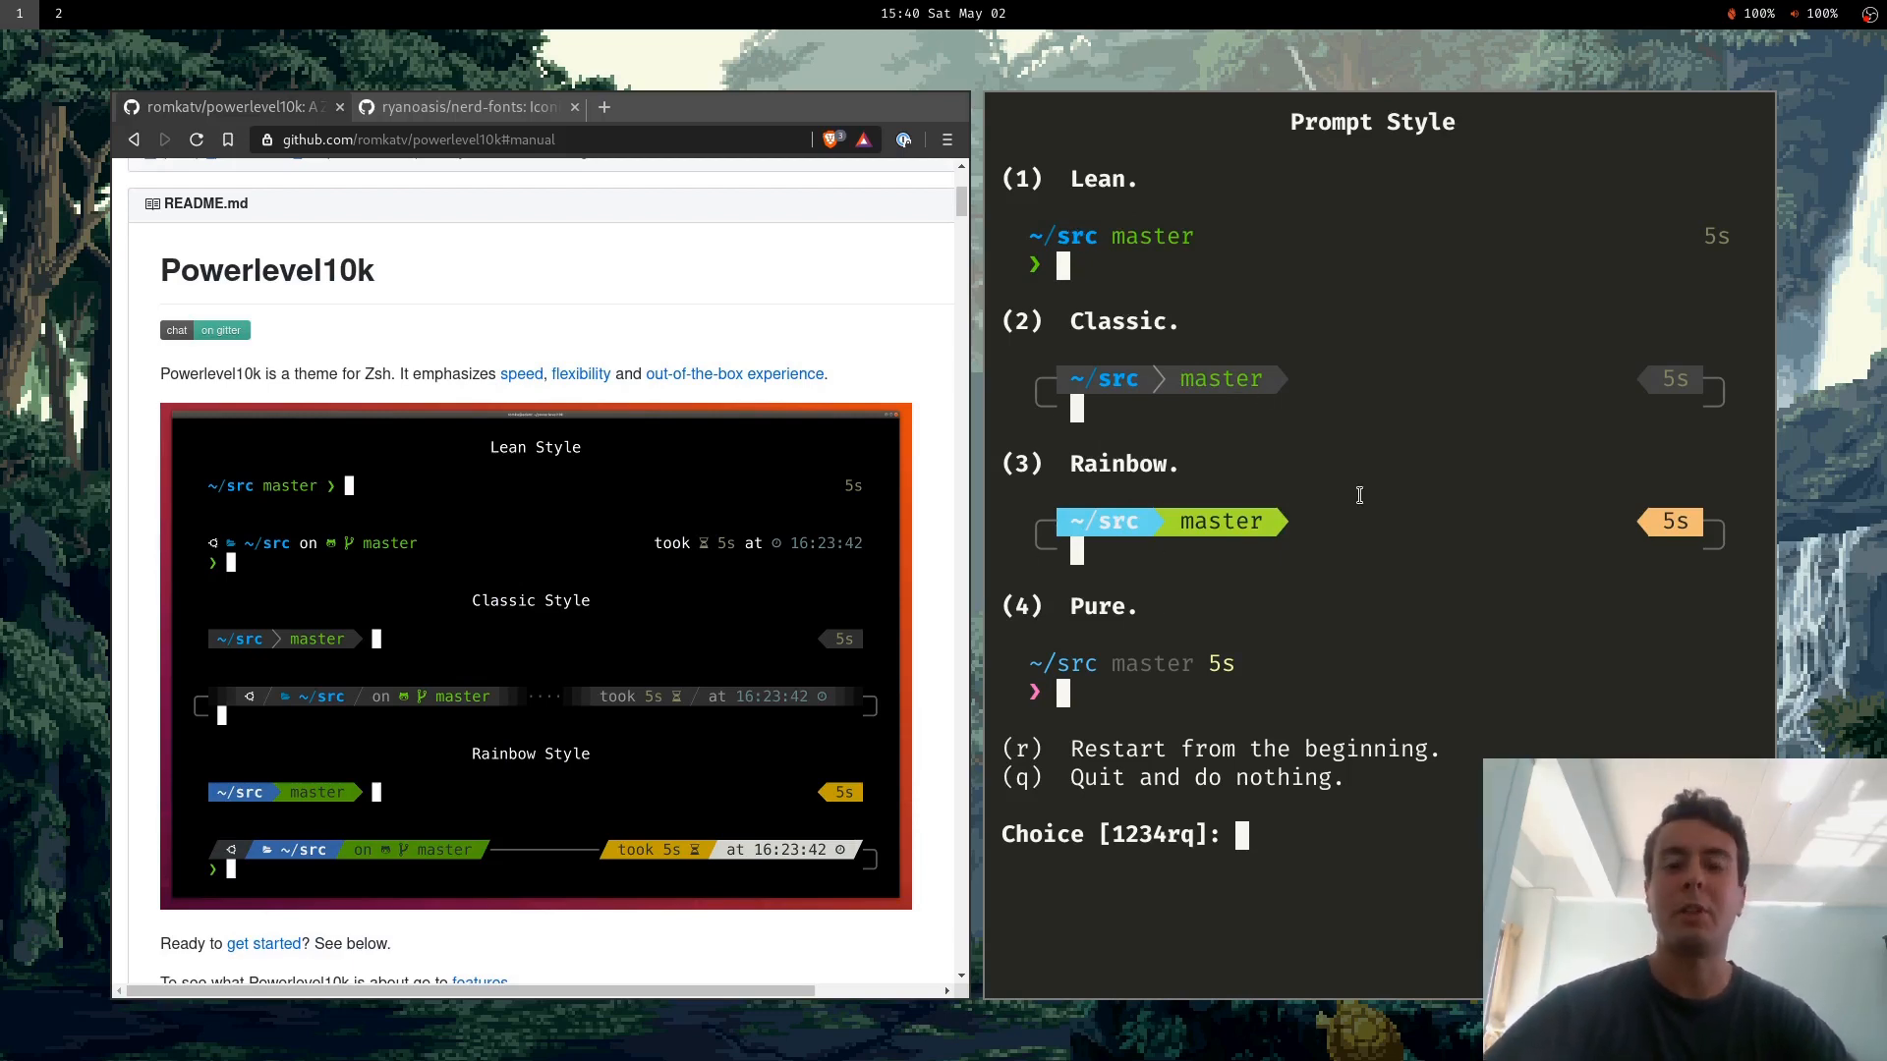
Answer 1 to pick the Lean prompt style in the wizard.
text(1)
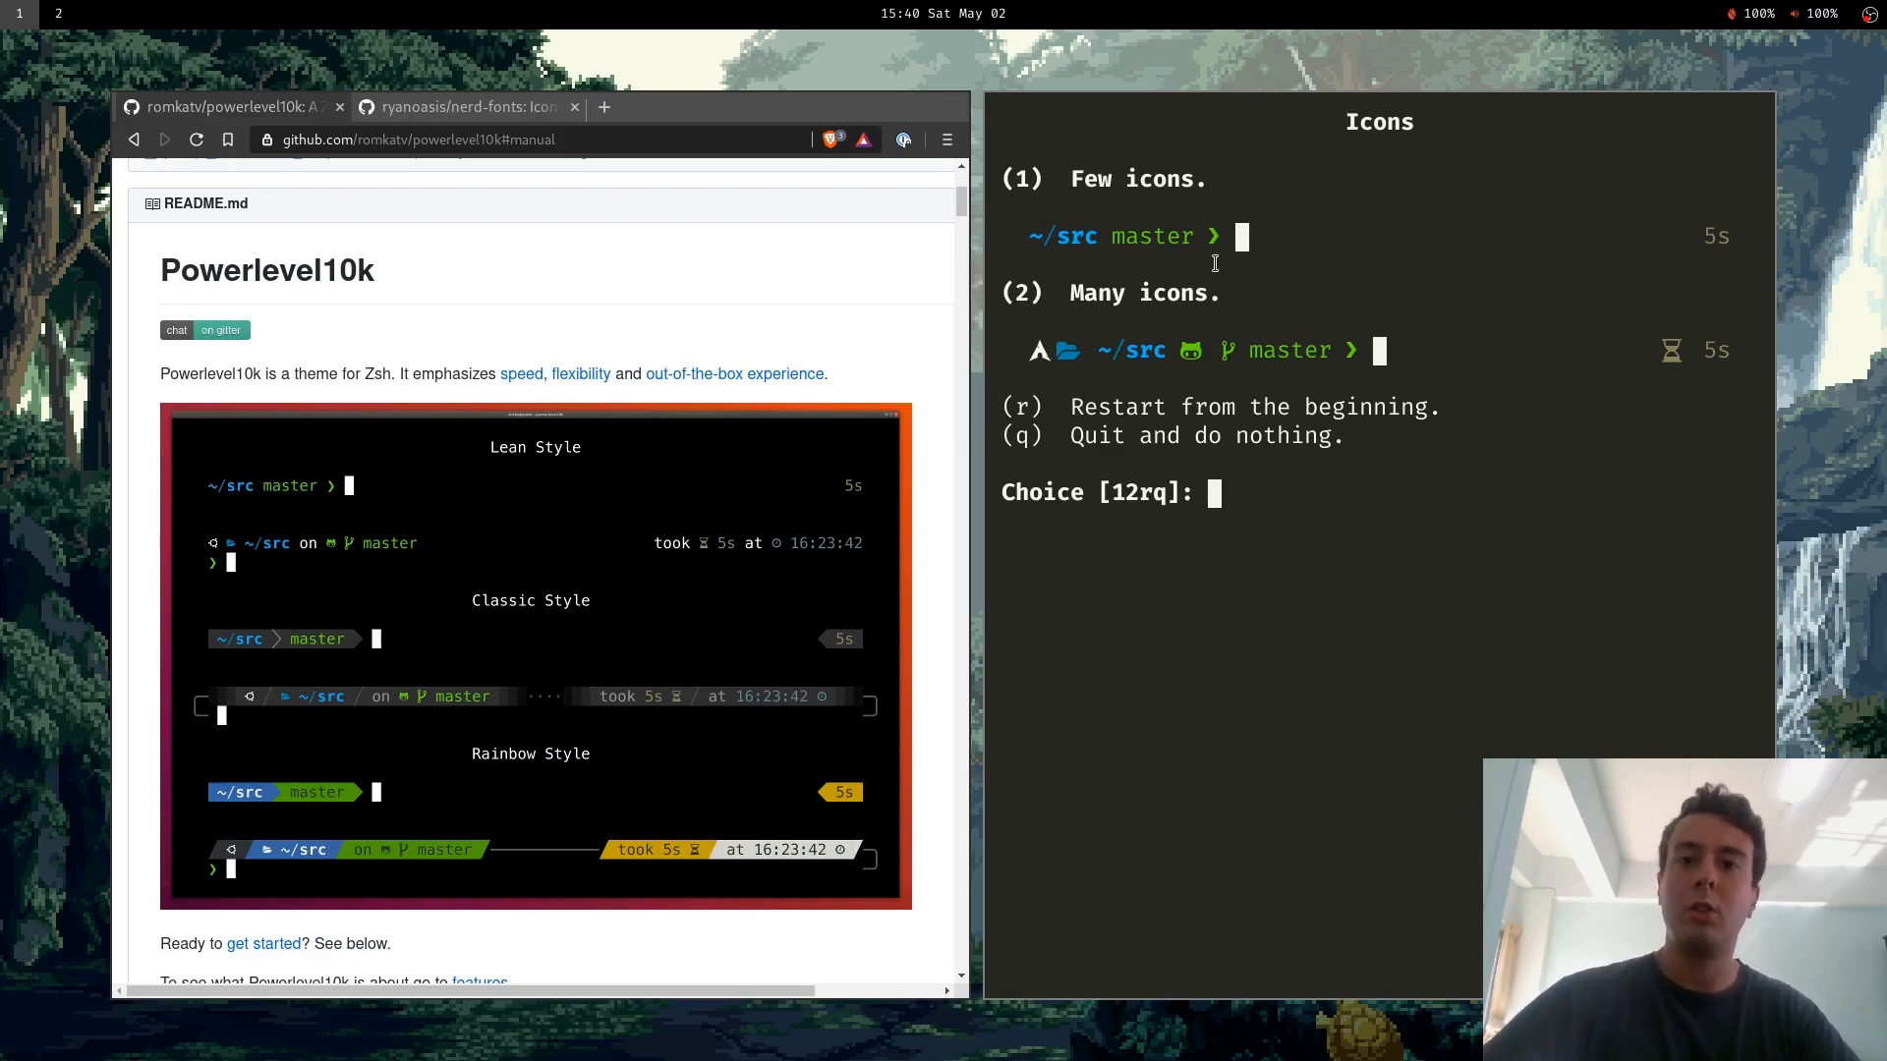
mouse_move(1608, 360)
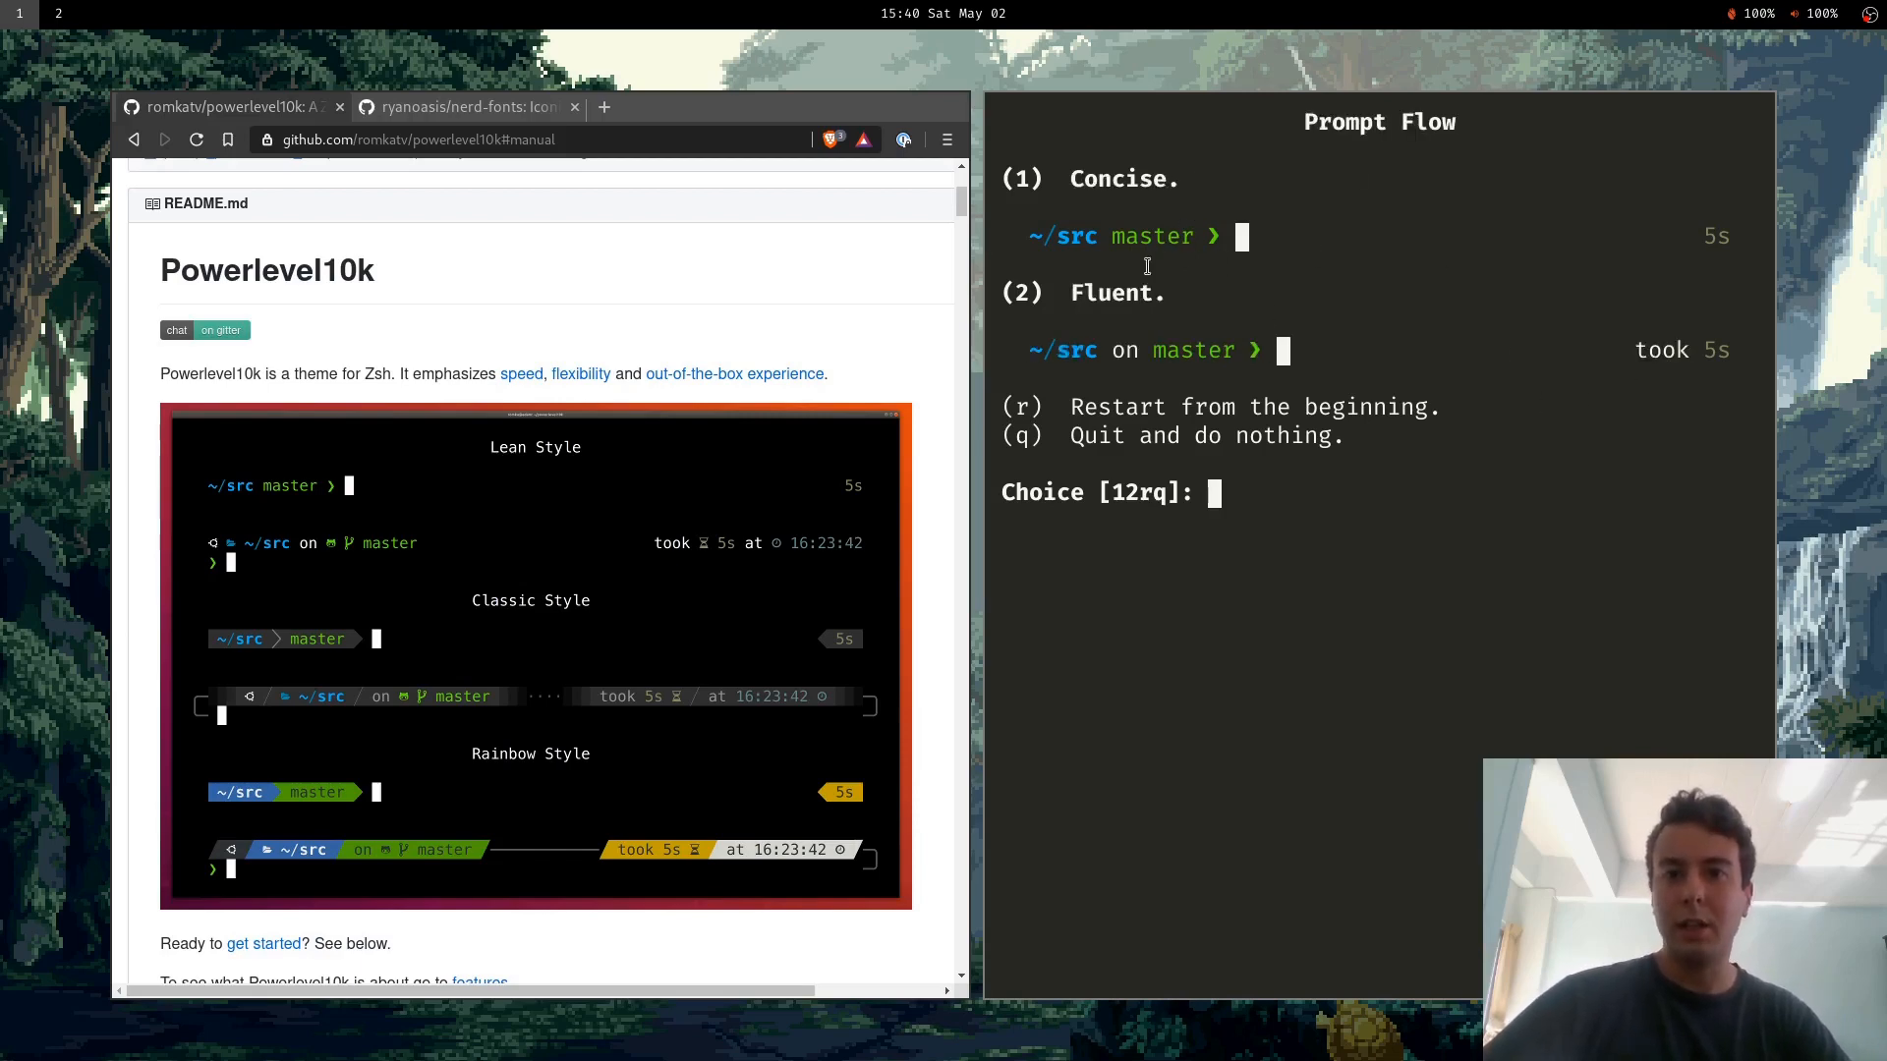
mouse_move(1703, 367)
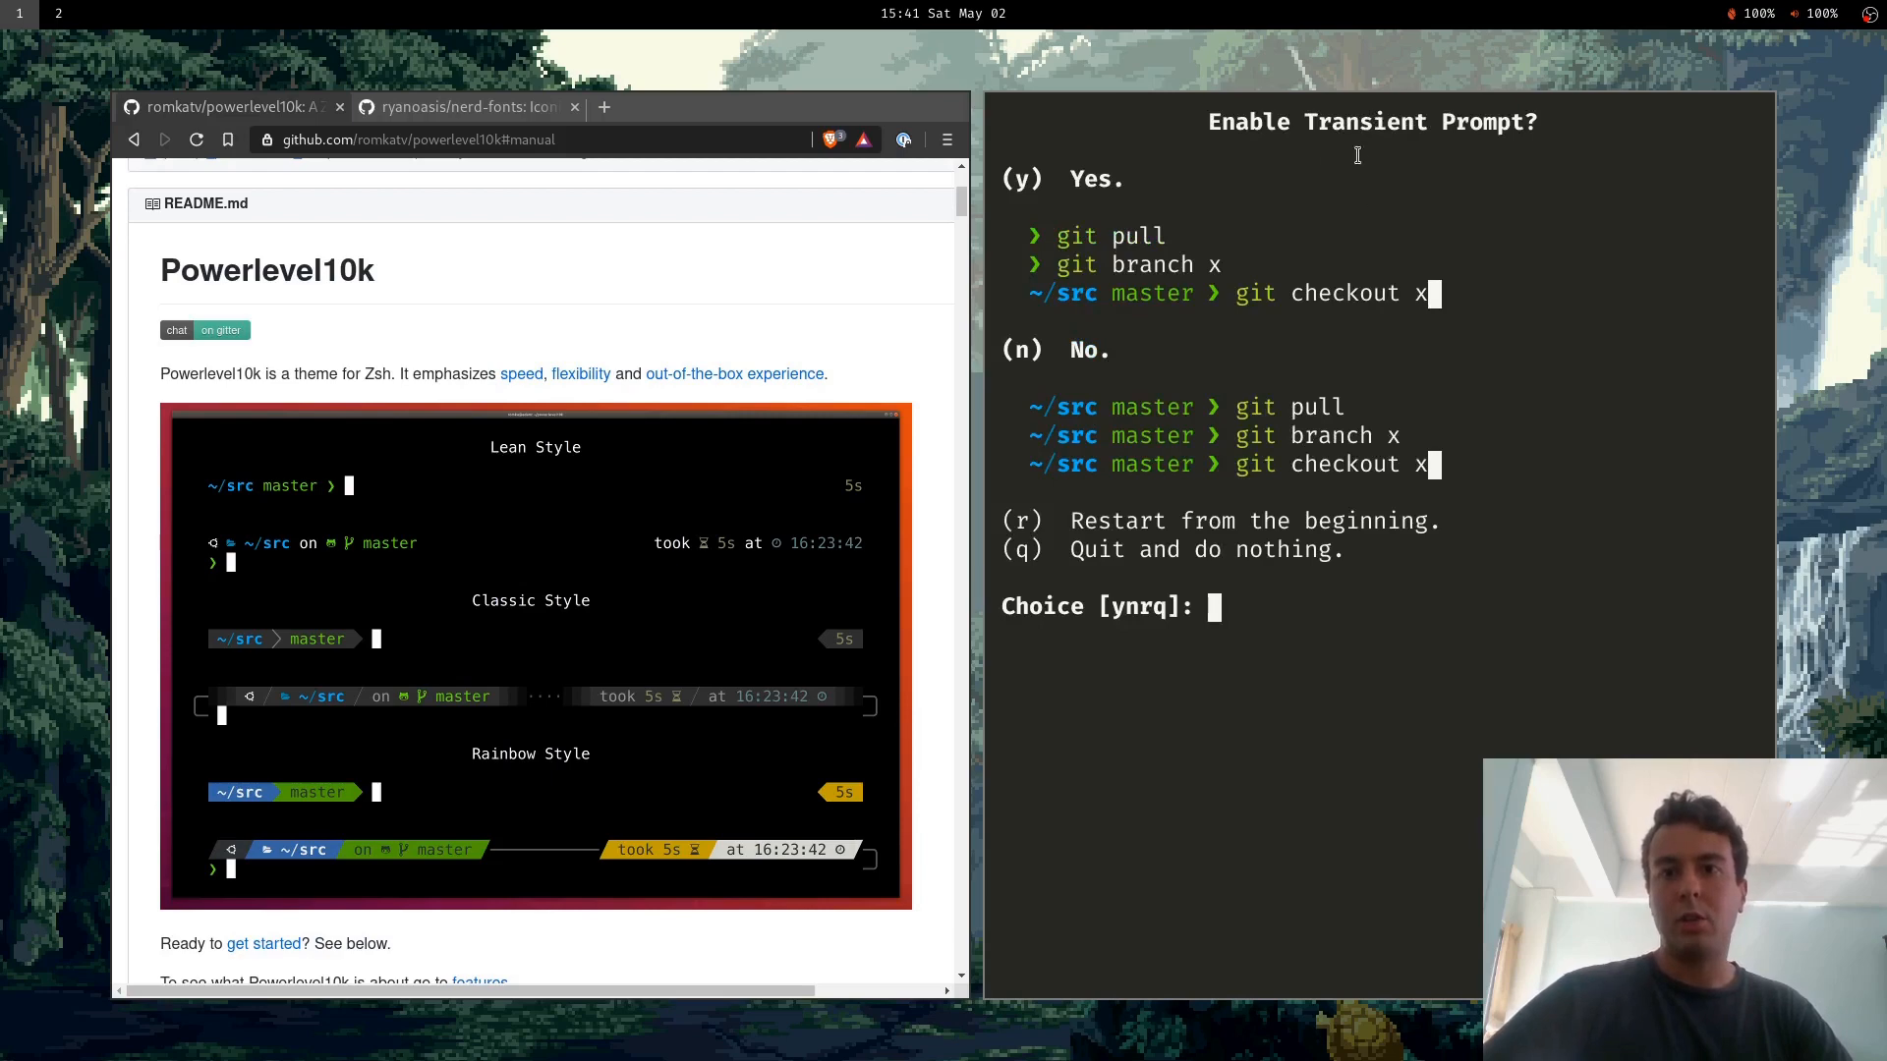
mouse_move(1177, 435)
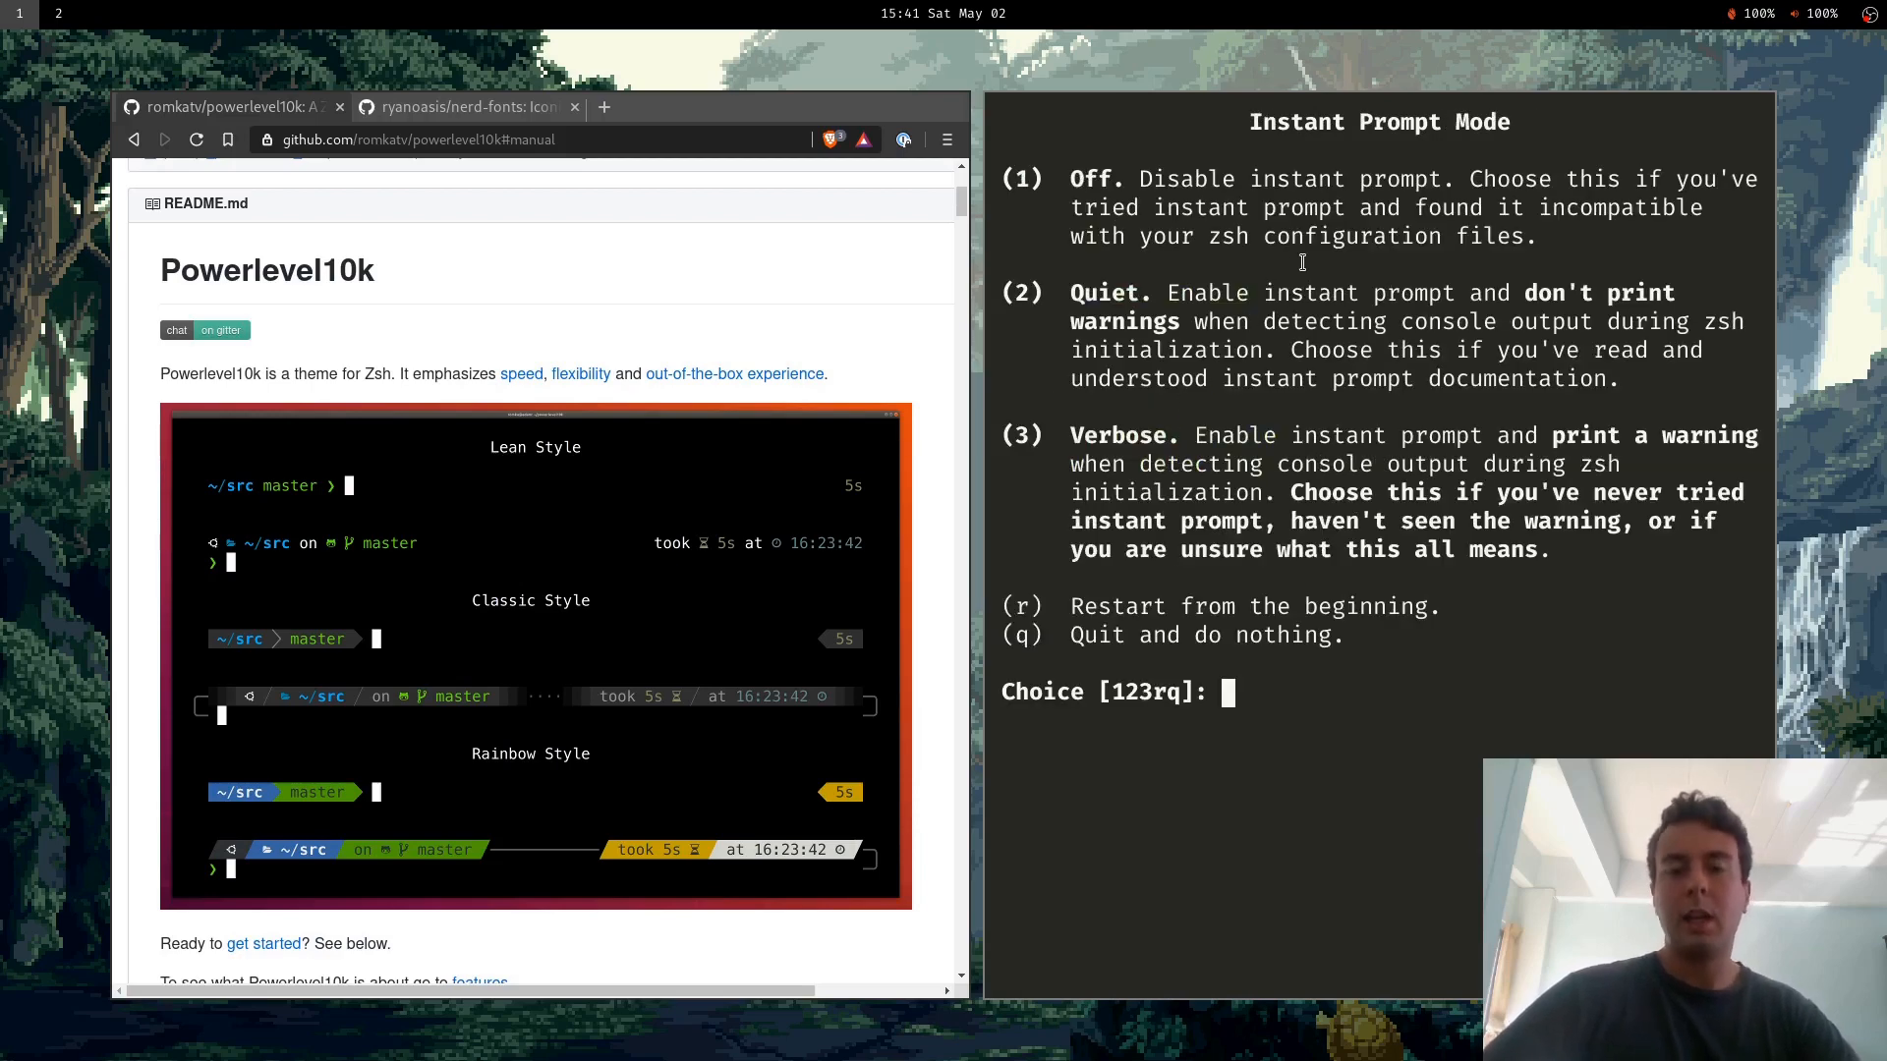
mouse_move(915, 330)
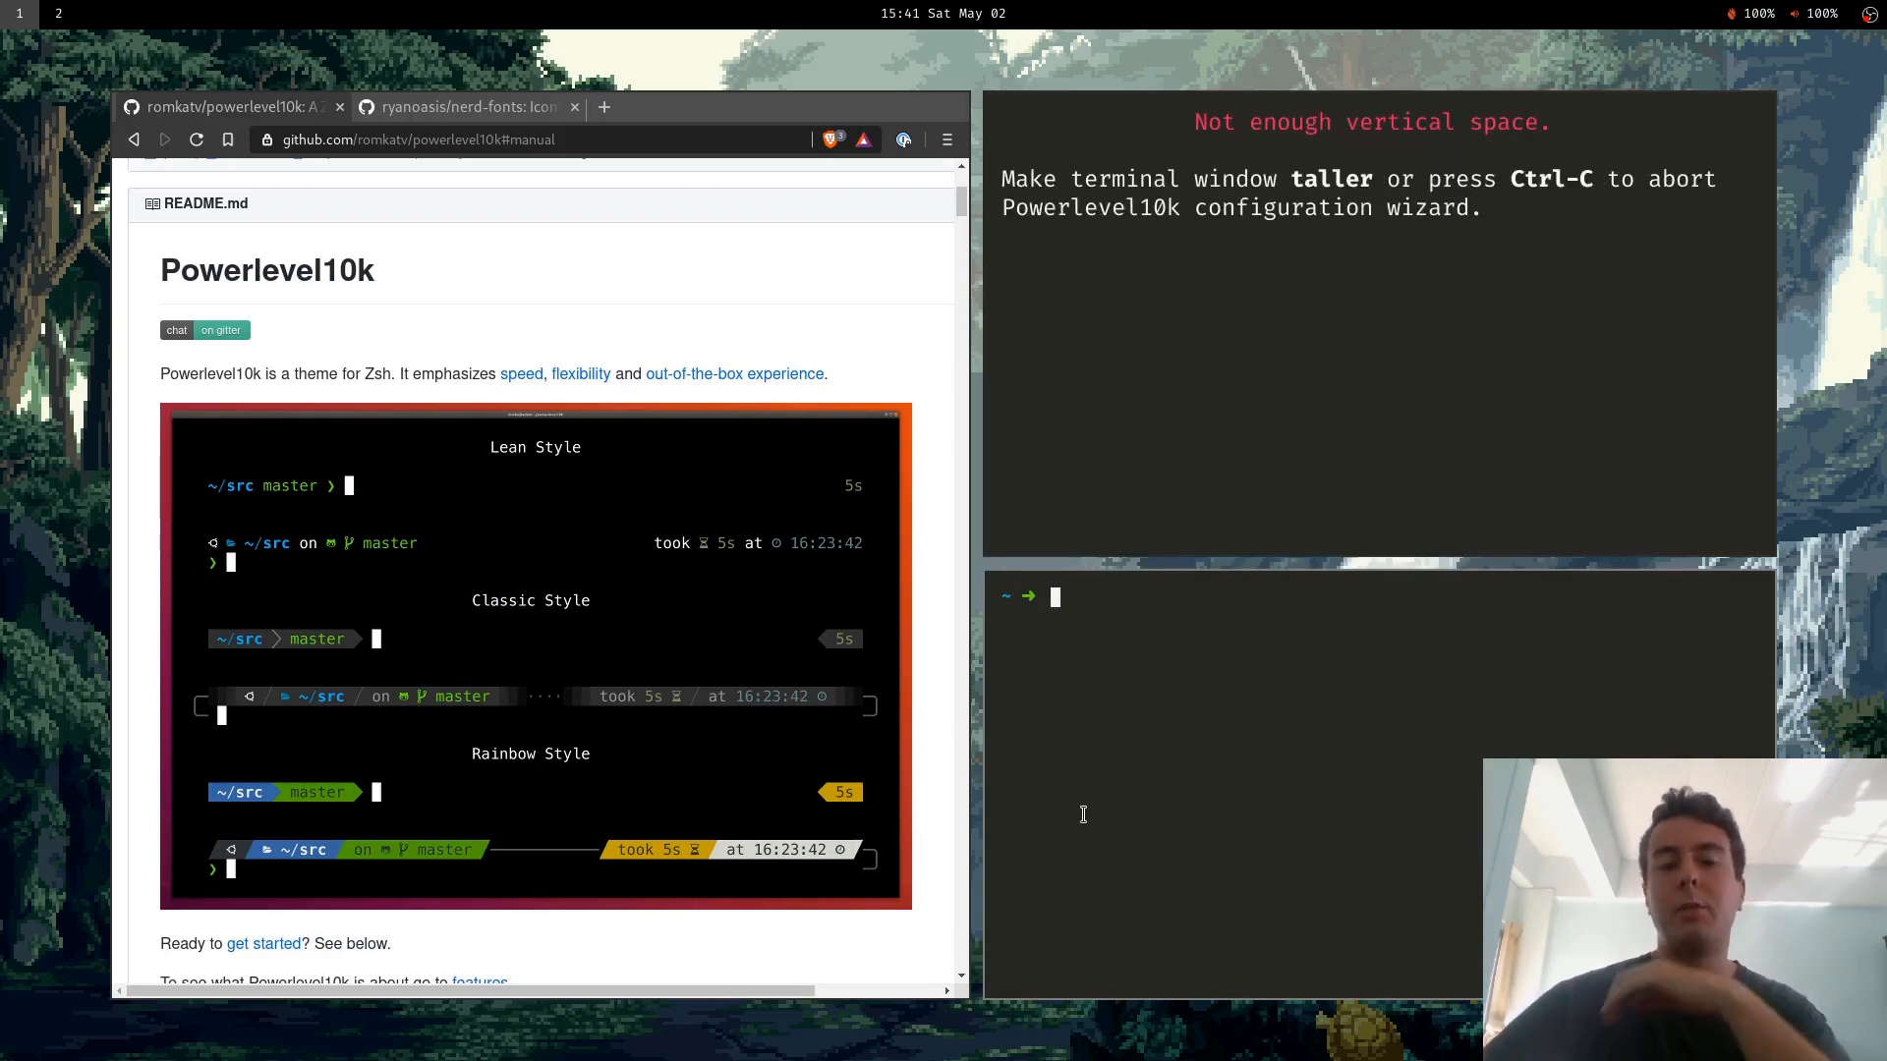
mouse_move(1098, 647)
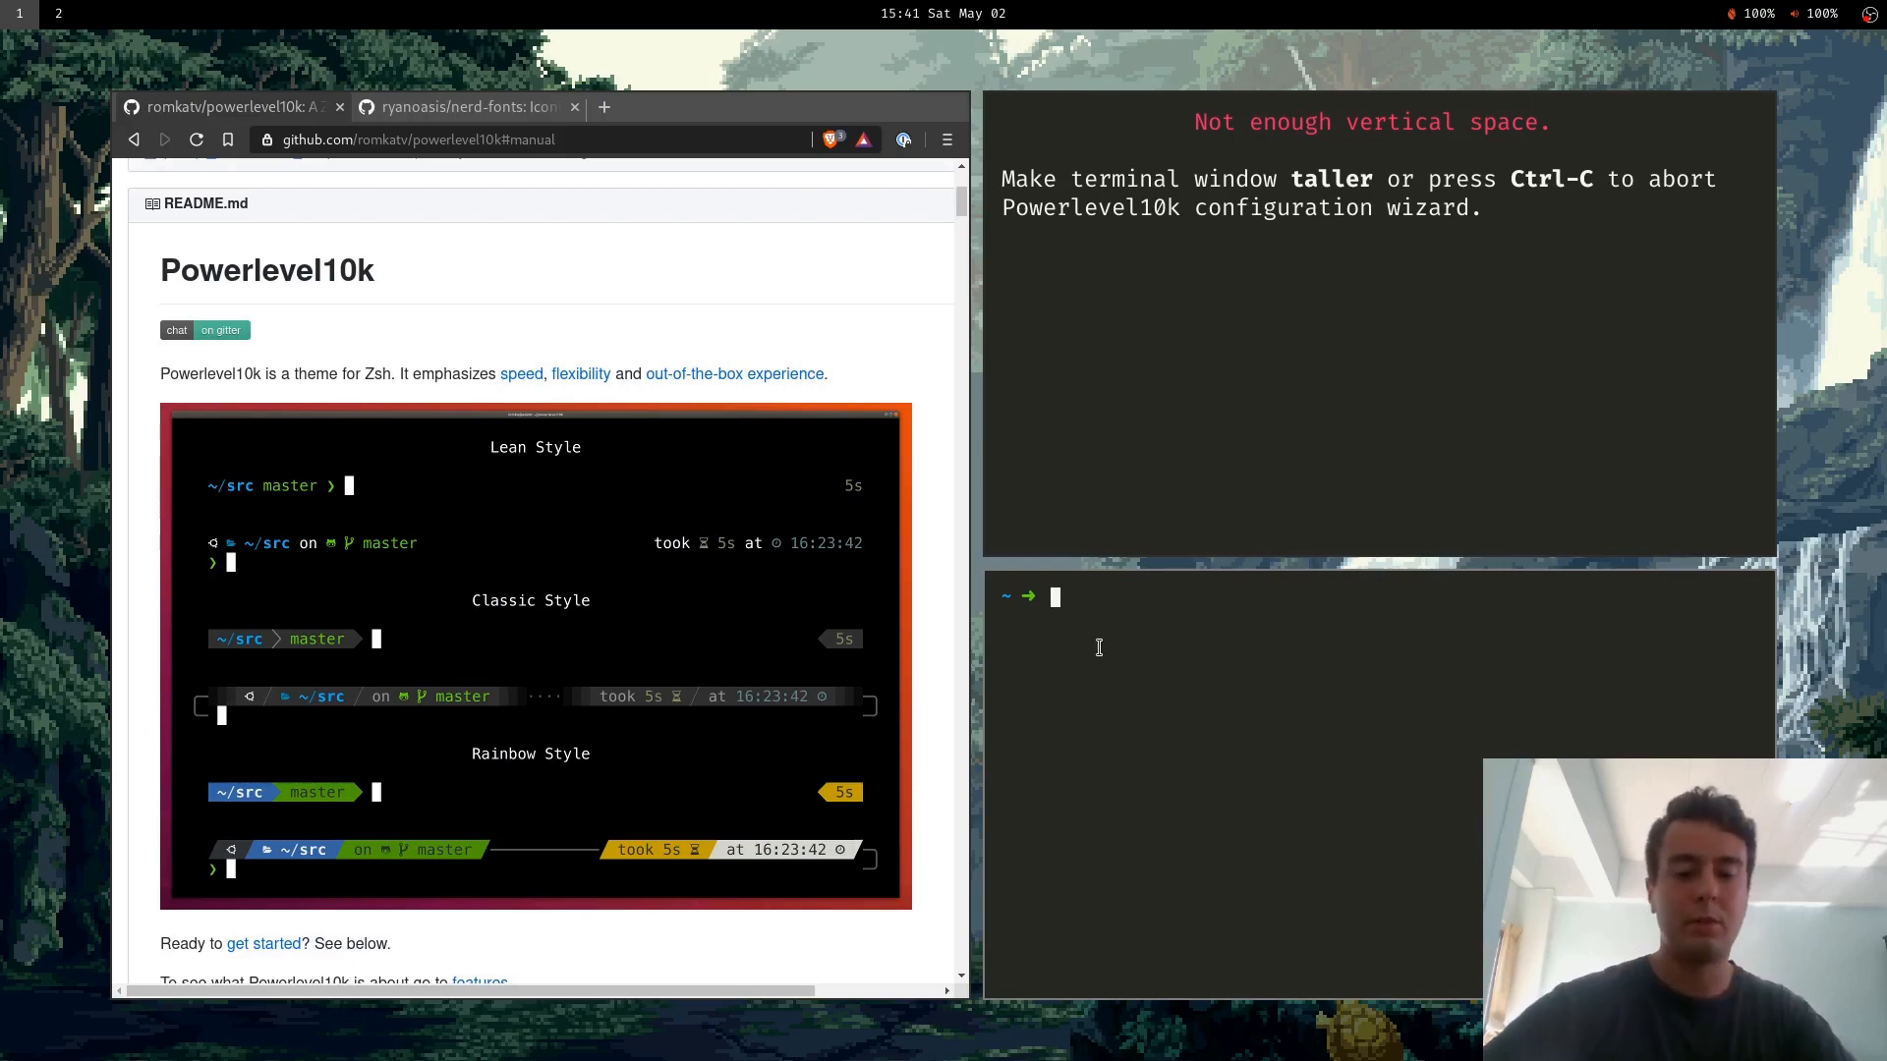
Run zsh in the extra pane before closing the split.
text(zsh)
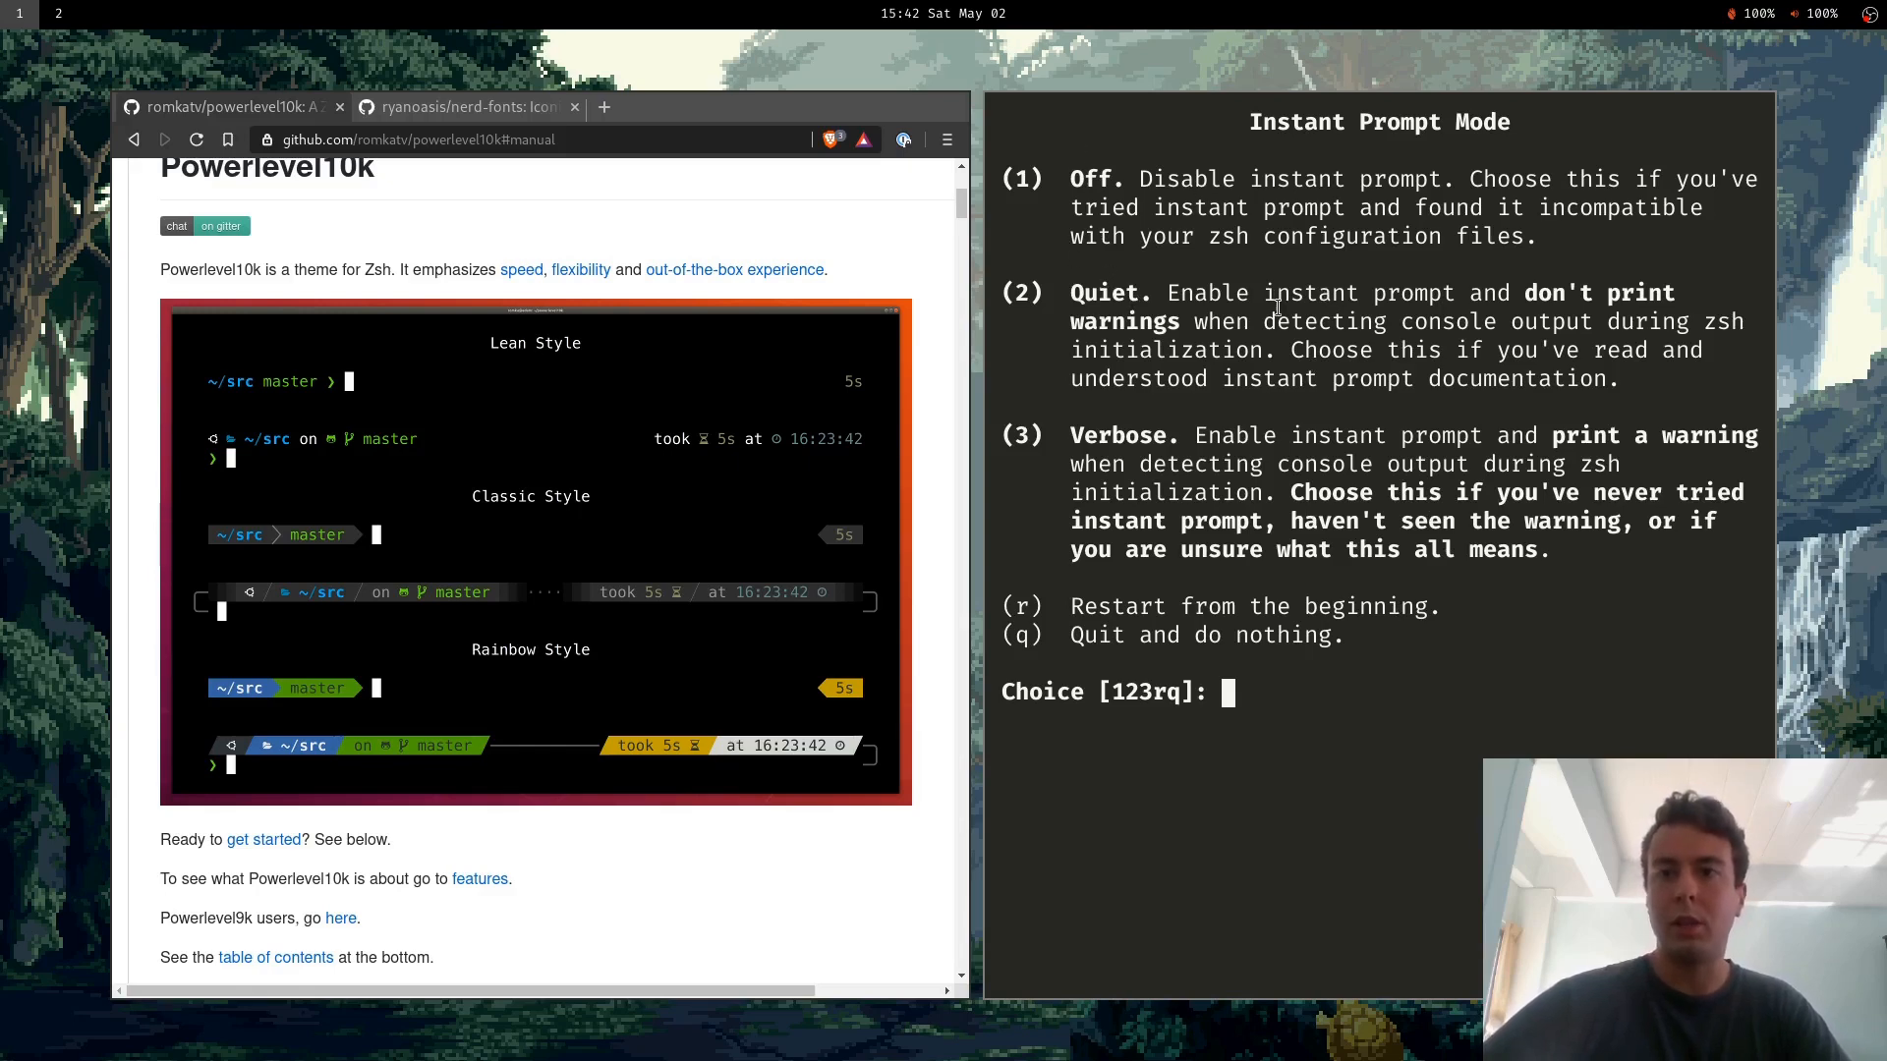
mouse_move(1330, 325)
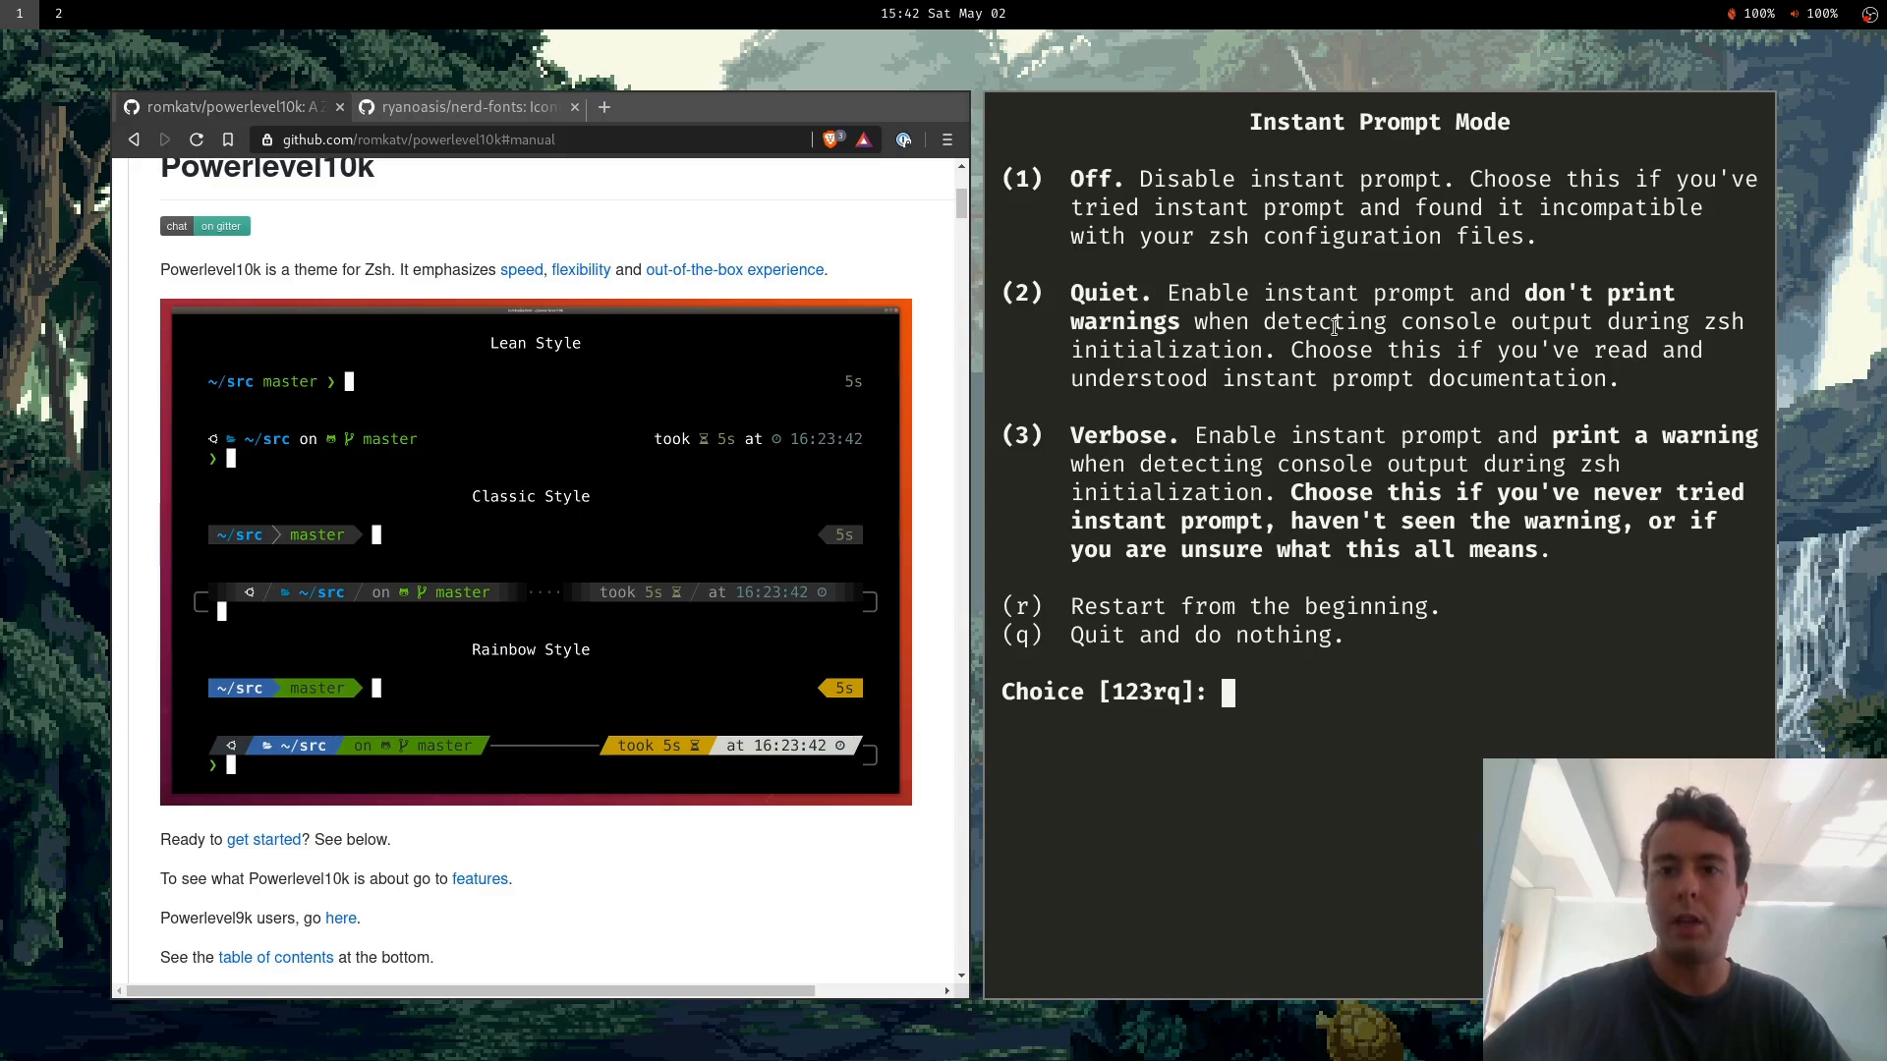
mouse_move(1069, 434)
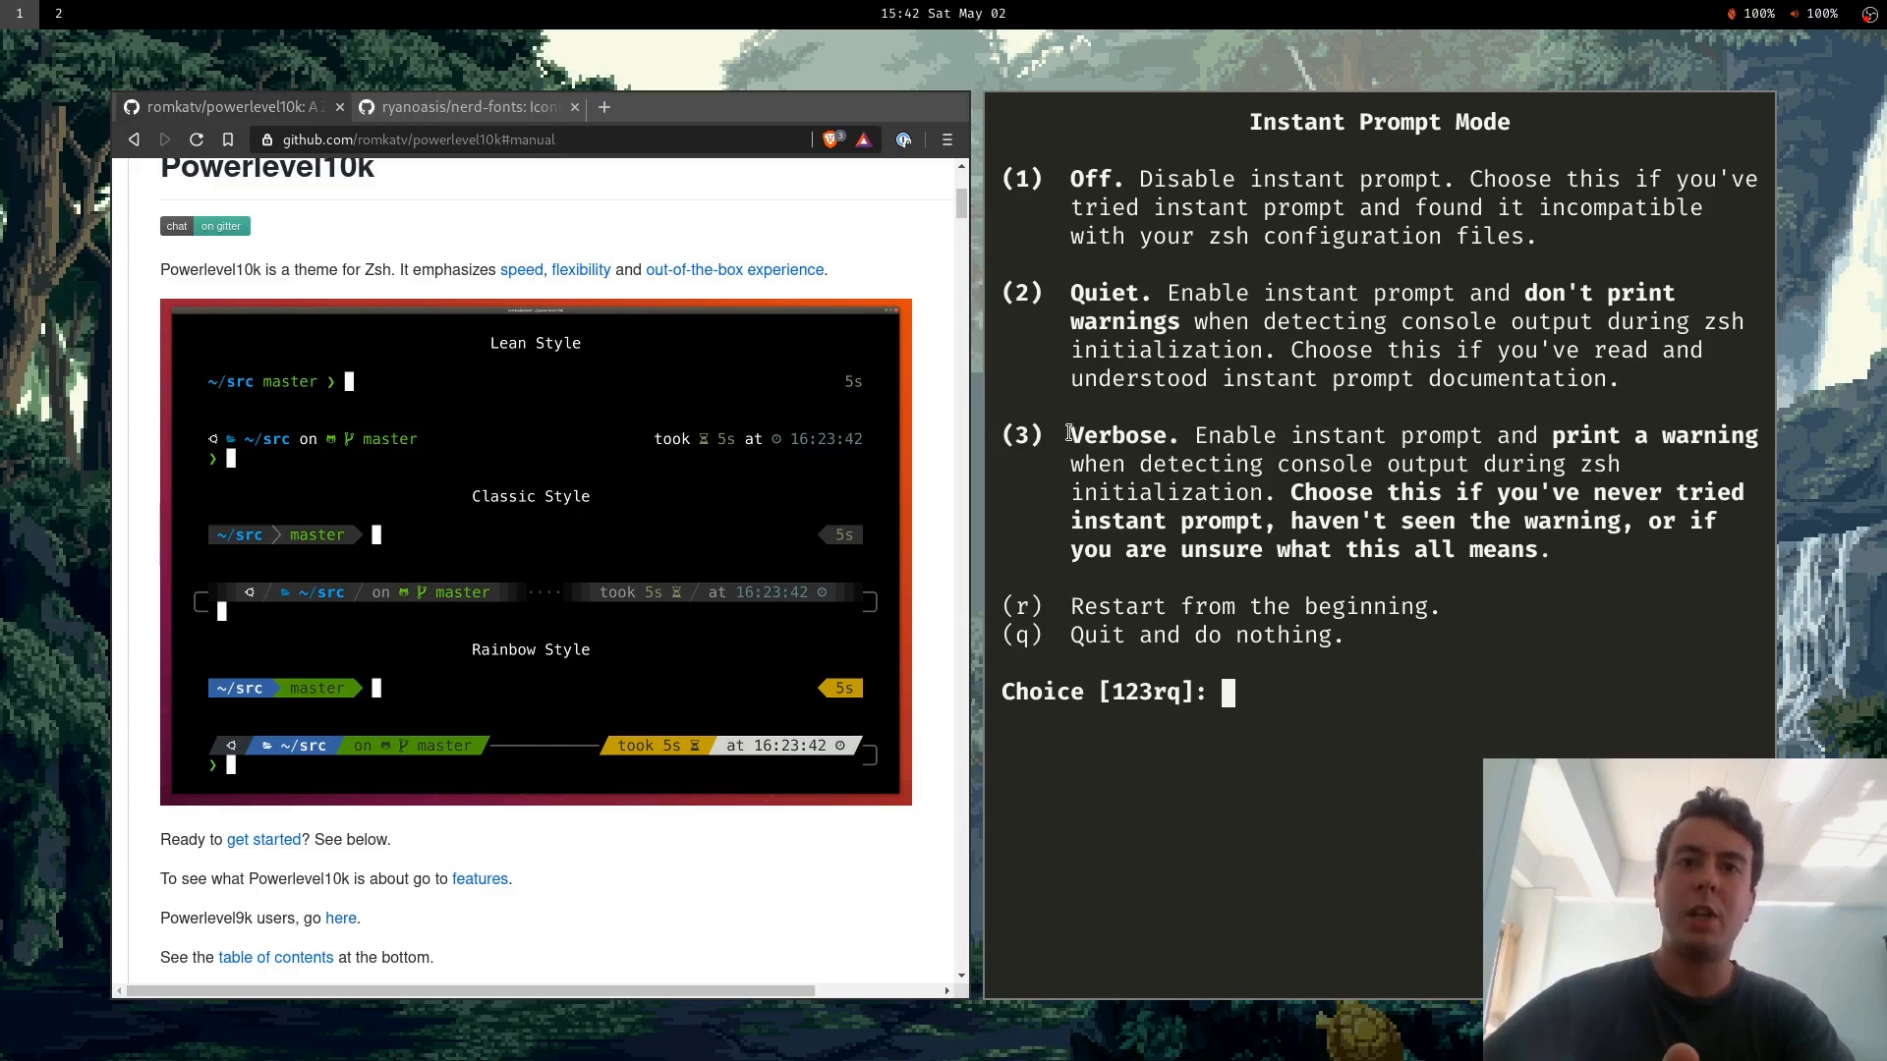
mouse_move(1066, 425)
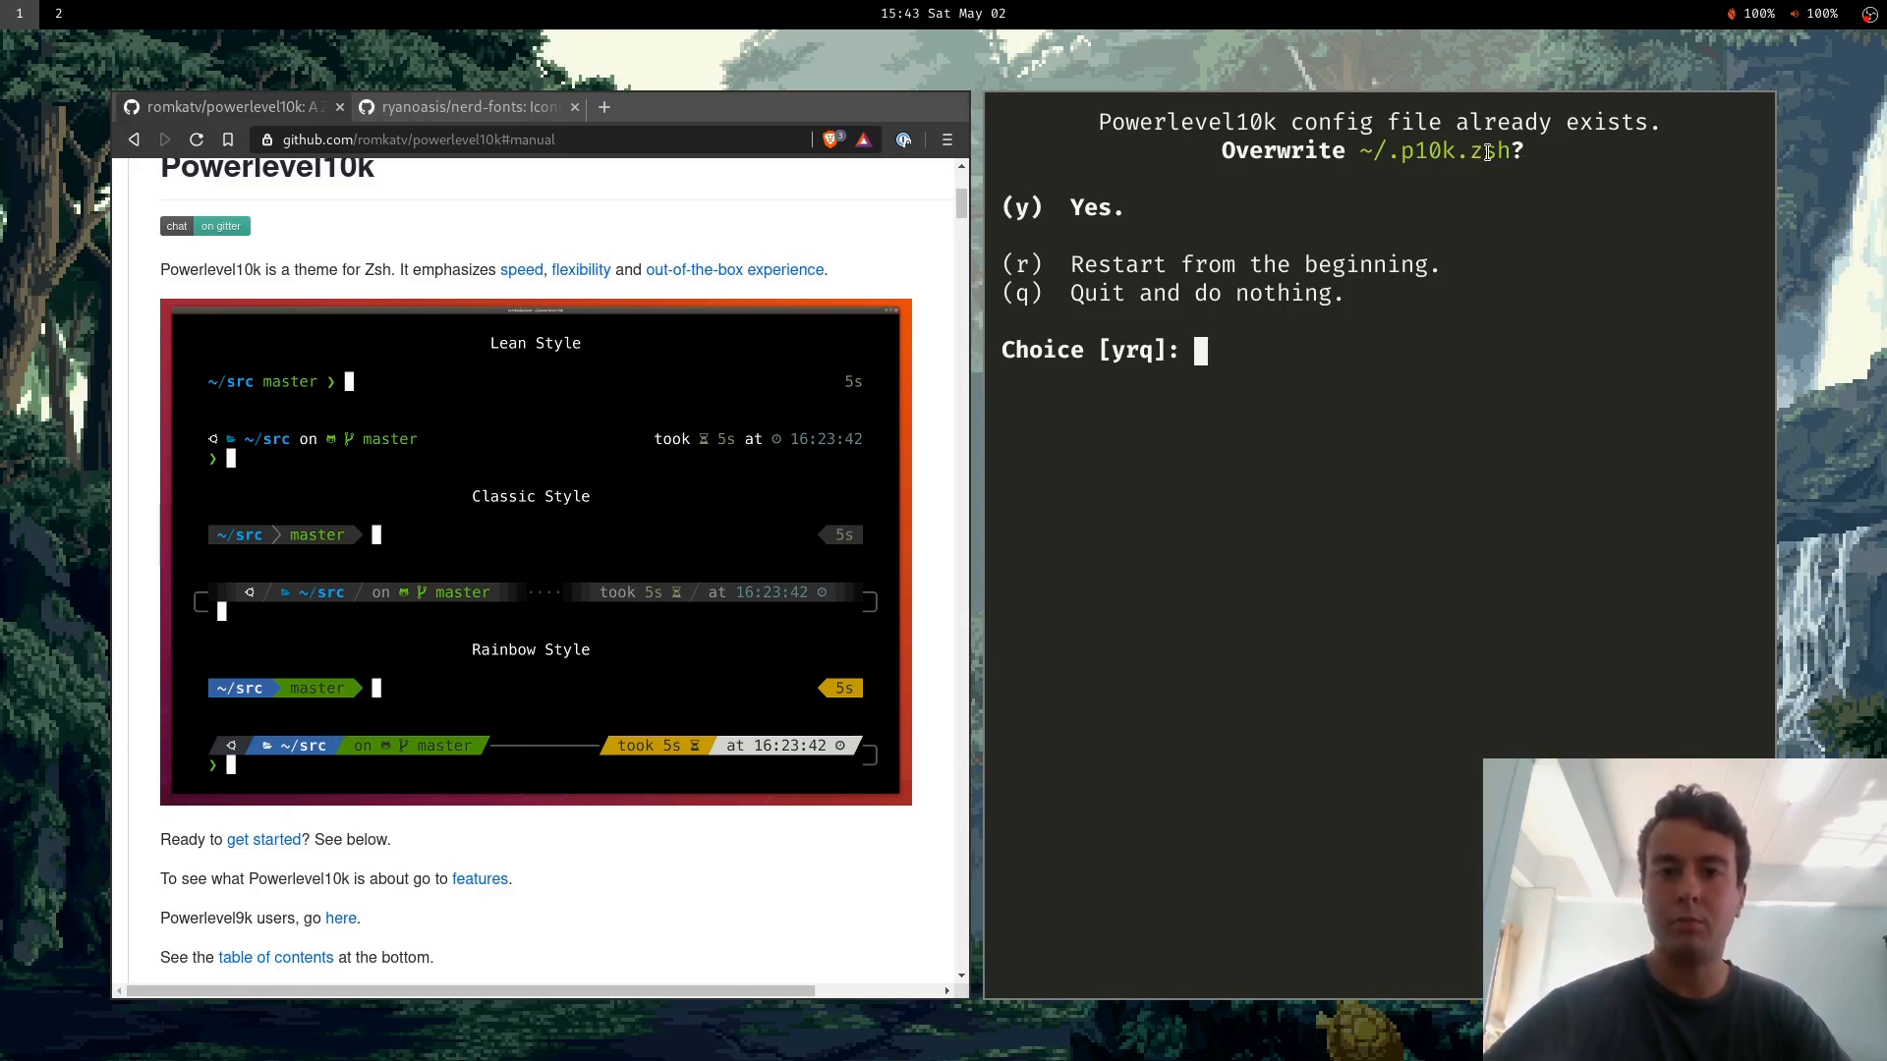
Confirm overwriting ~/.p10k.zsh with y, keeping the backup, then open .zshrc in vim.
text(y)
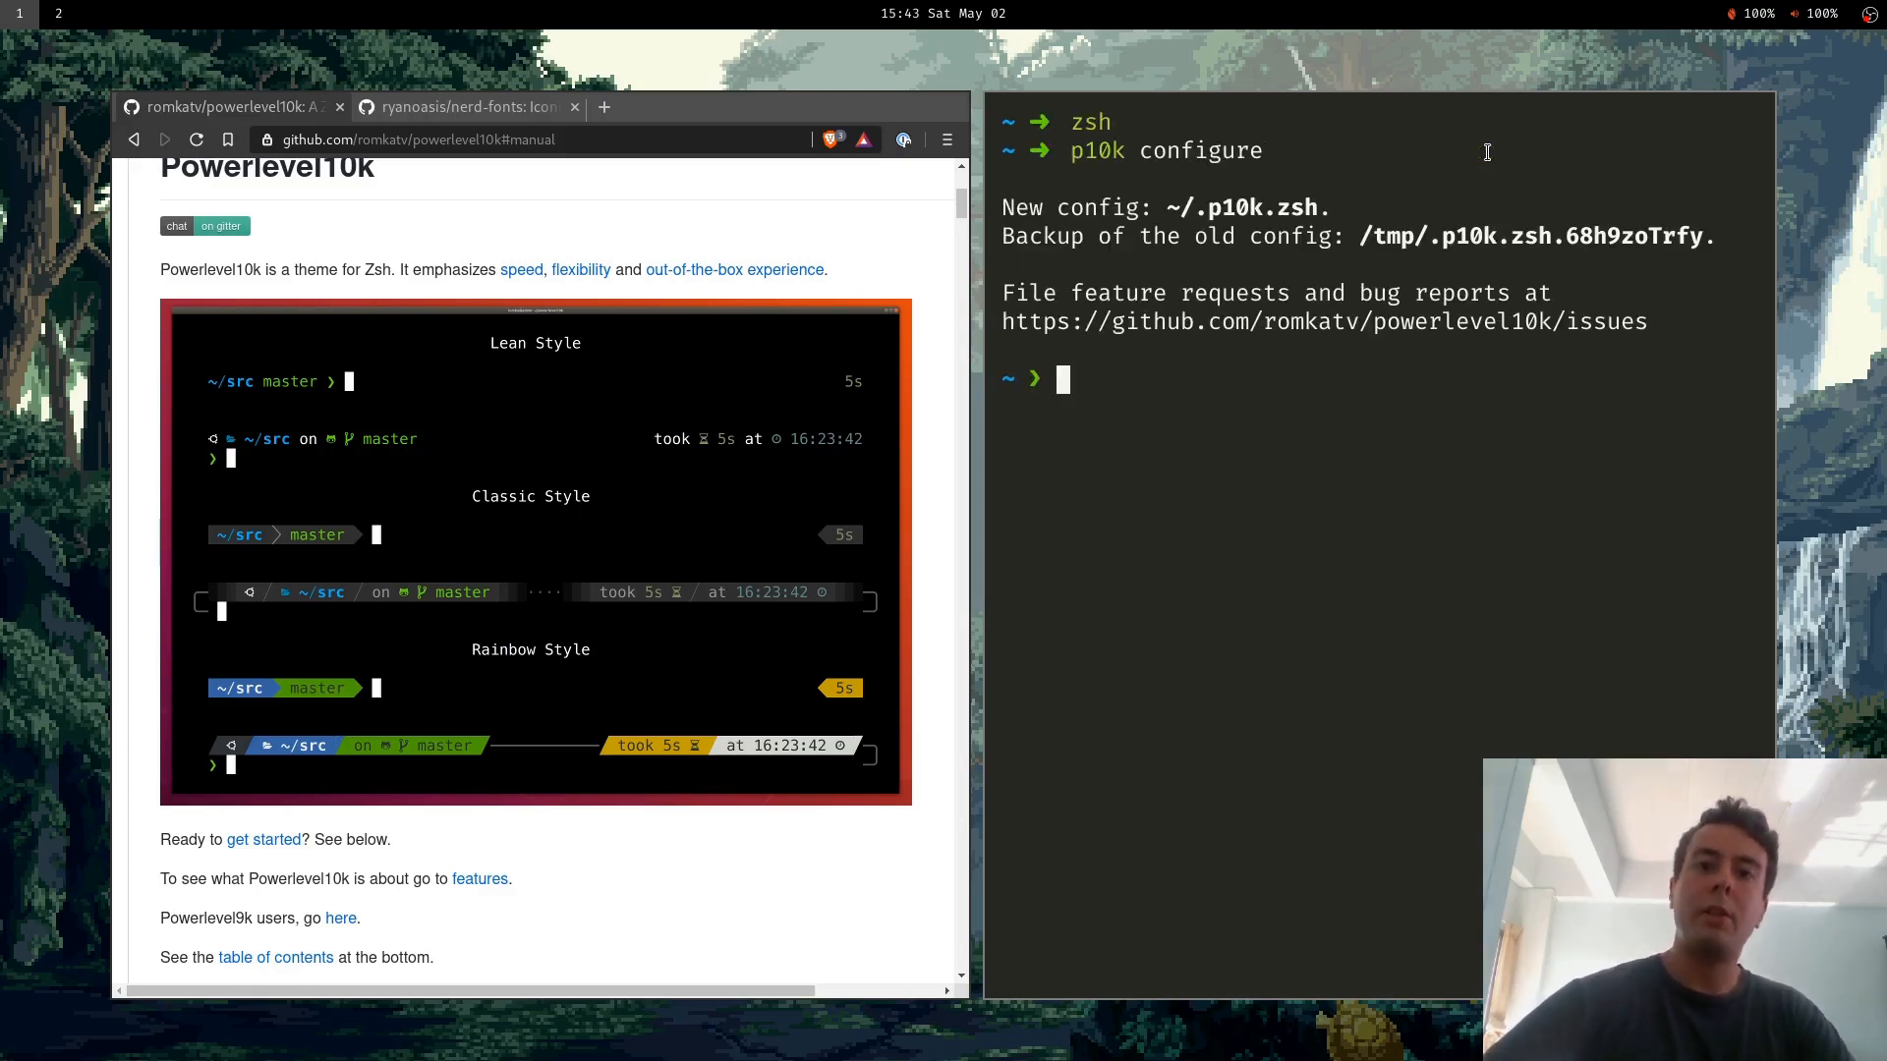
mouse_move(1393, 193)
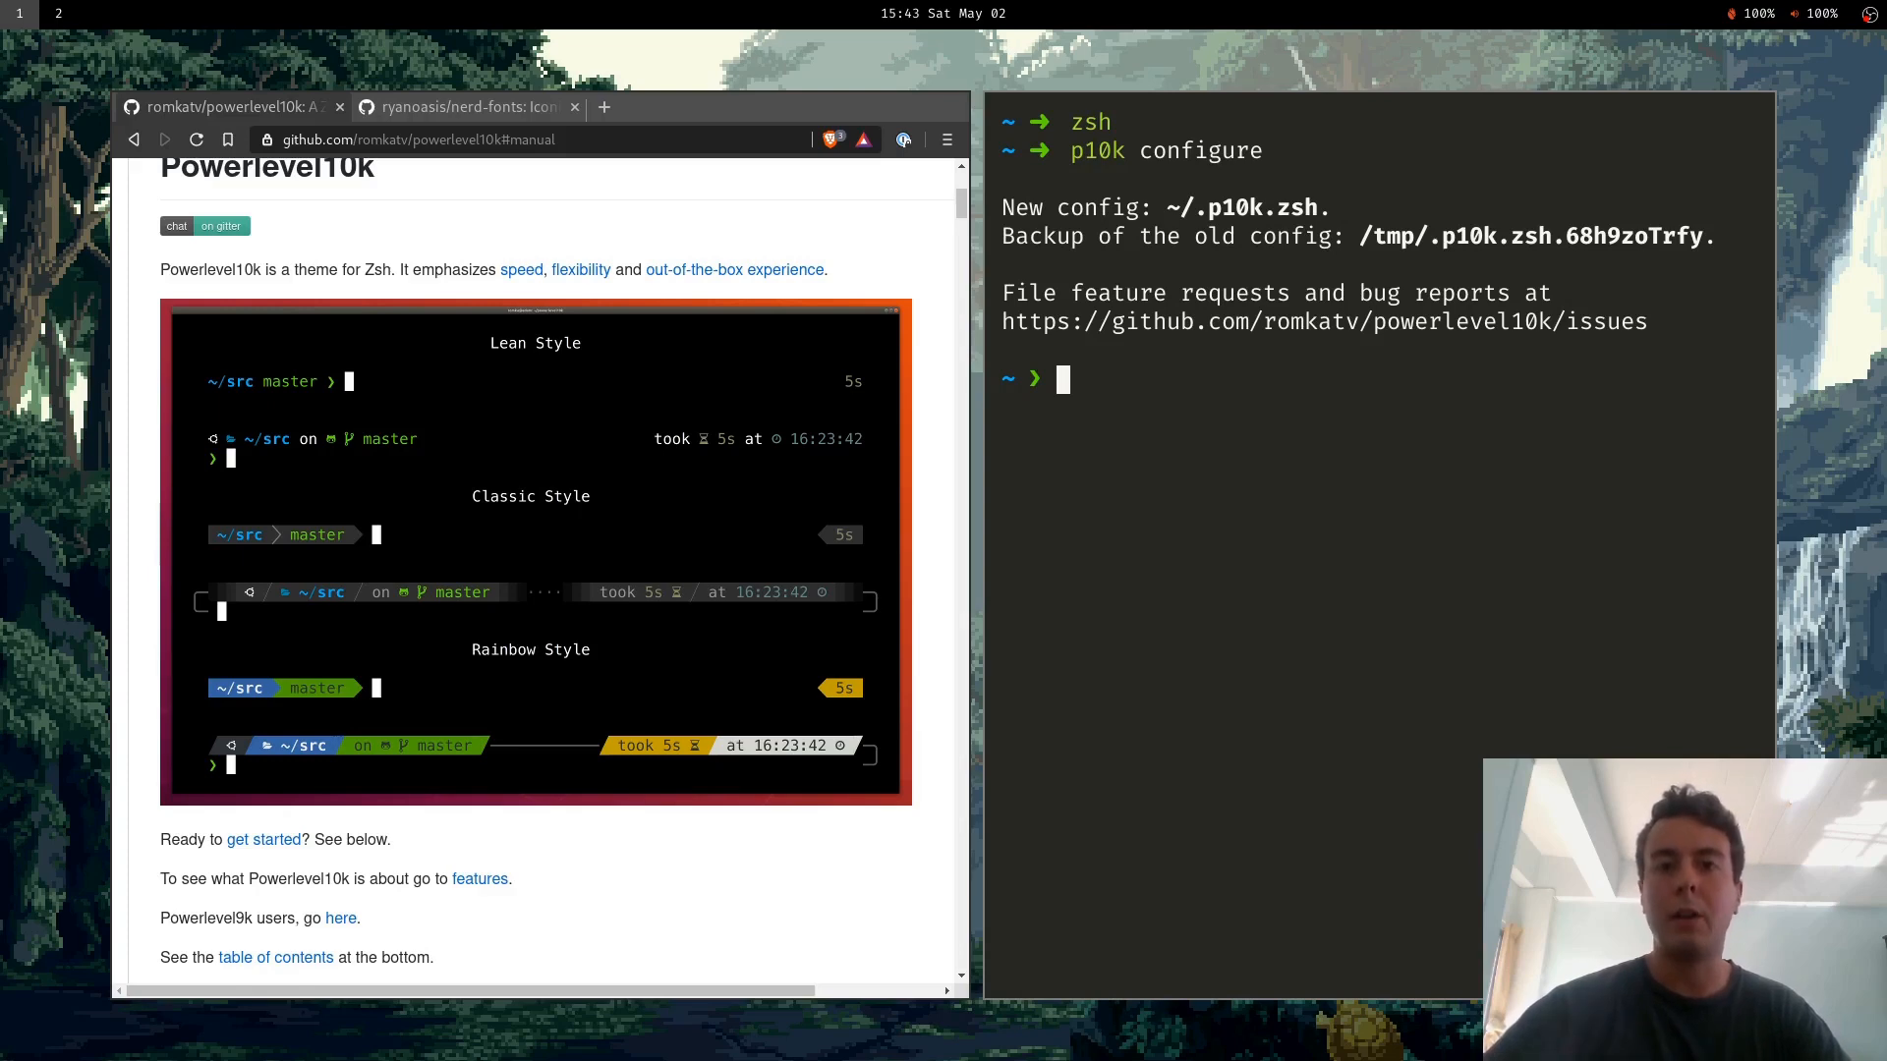
text(vim .zshrc)
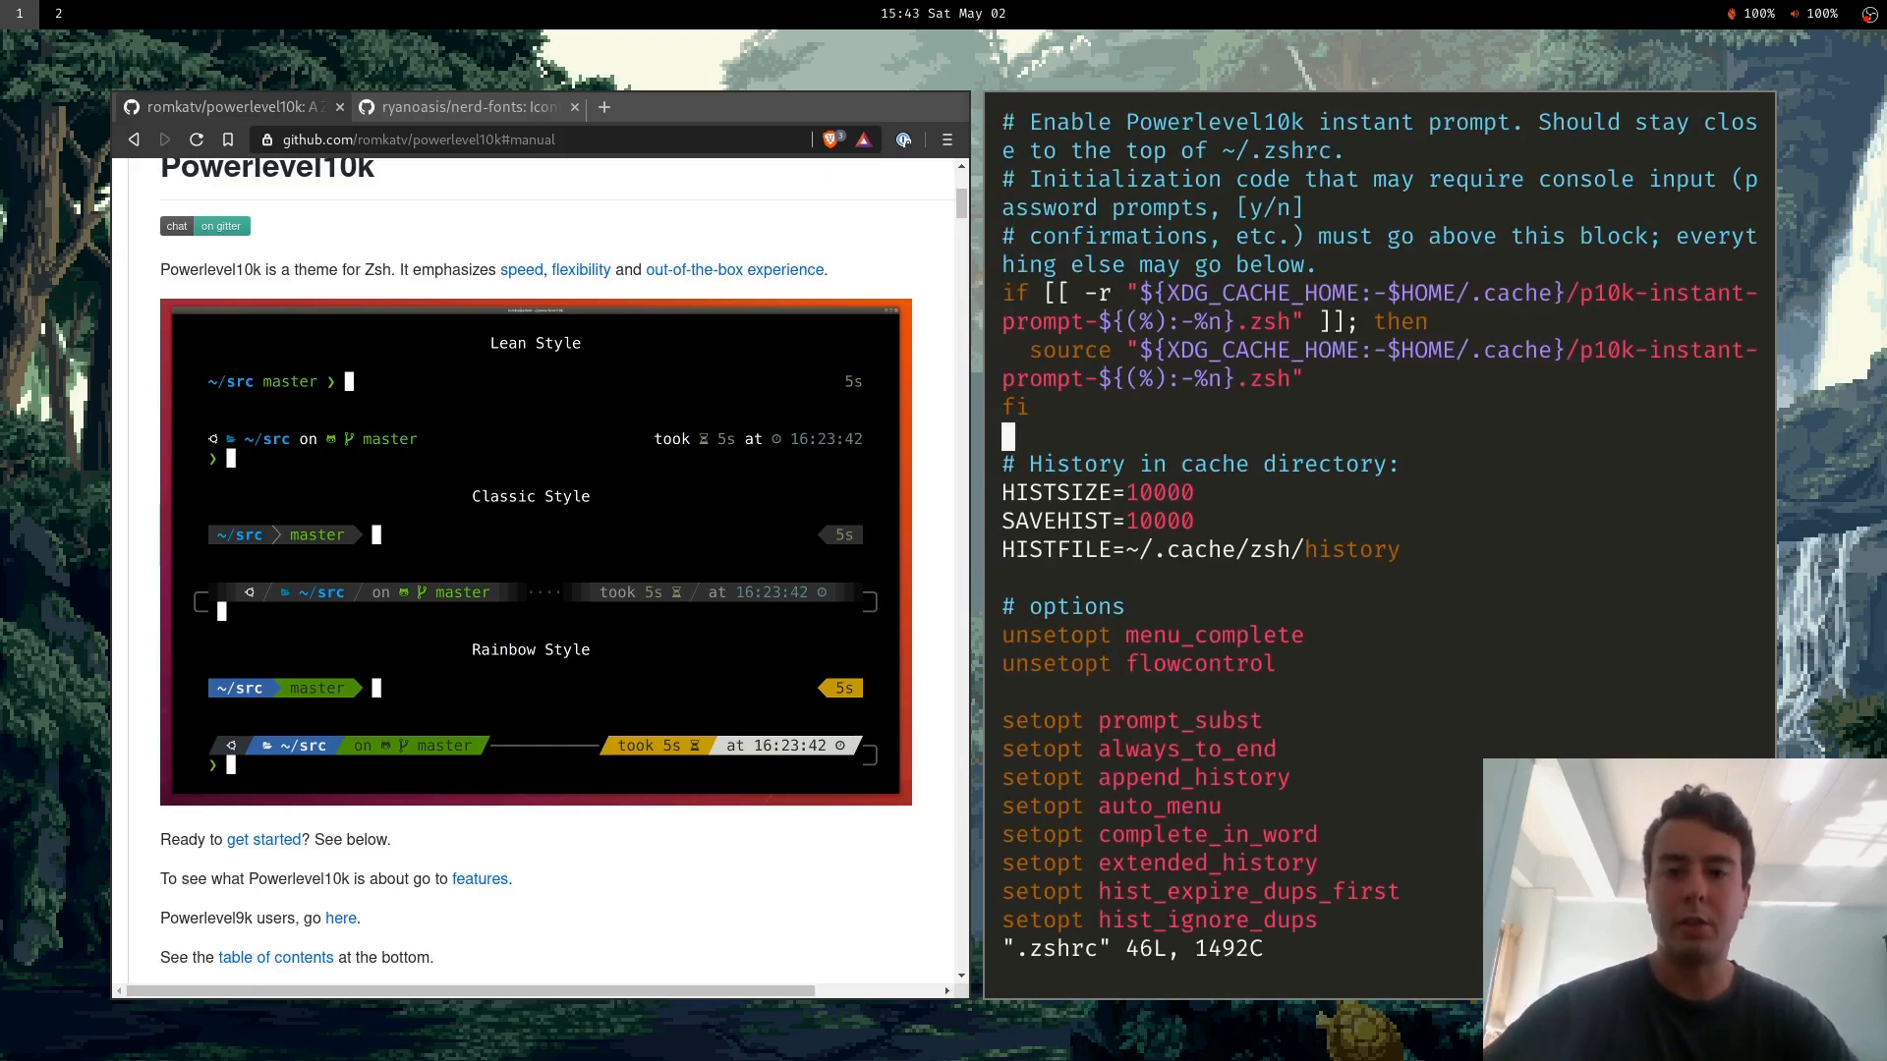
Scroll .zshrc down to the p10k source line, then open the generated .p10k.zsh in vim.
scroll(down, 3)
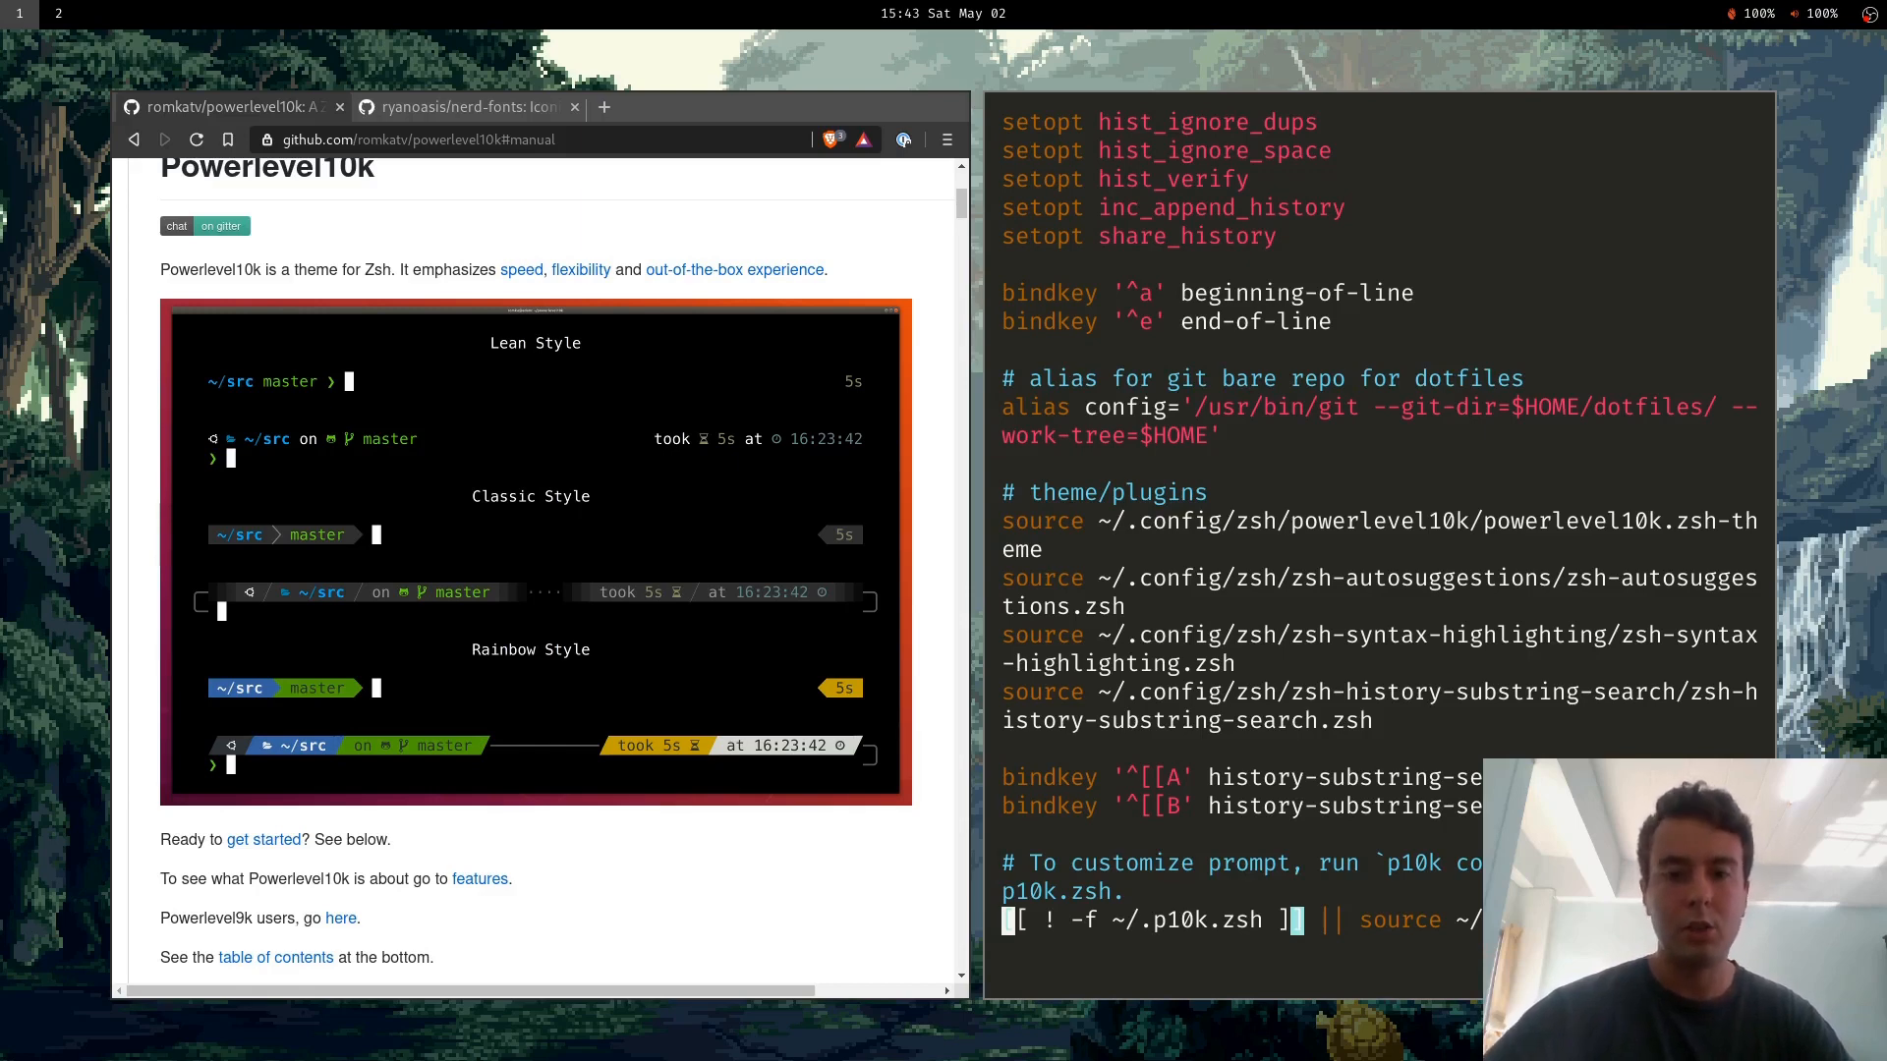
mouse_move(1478, 639)
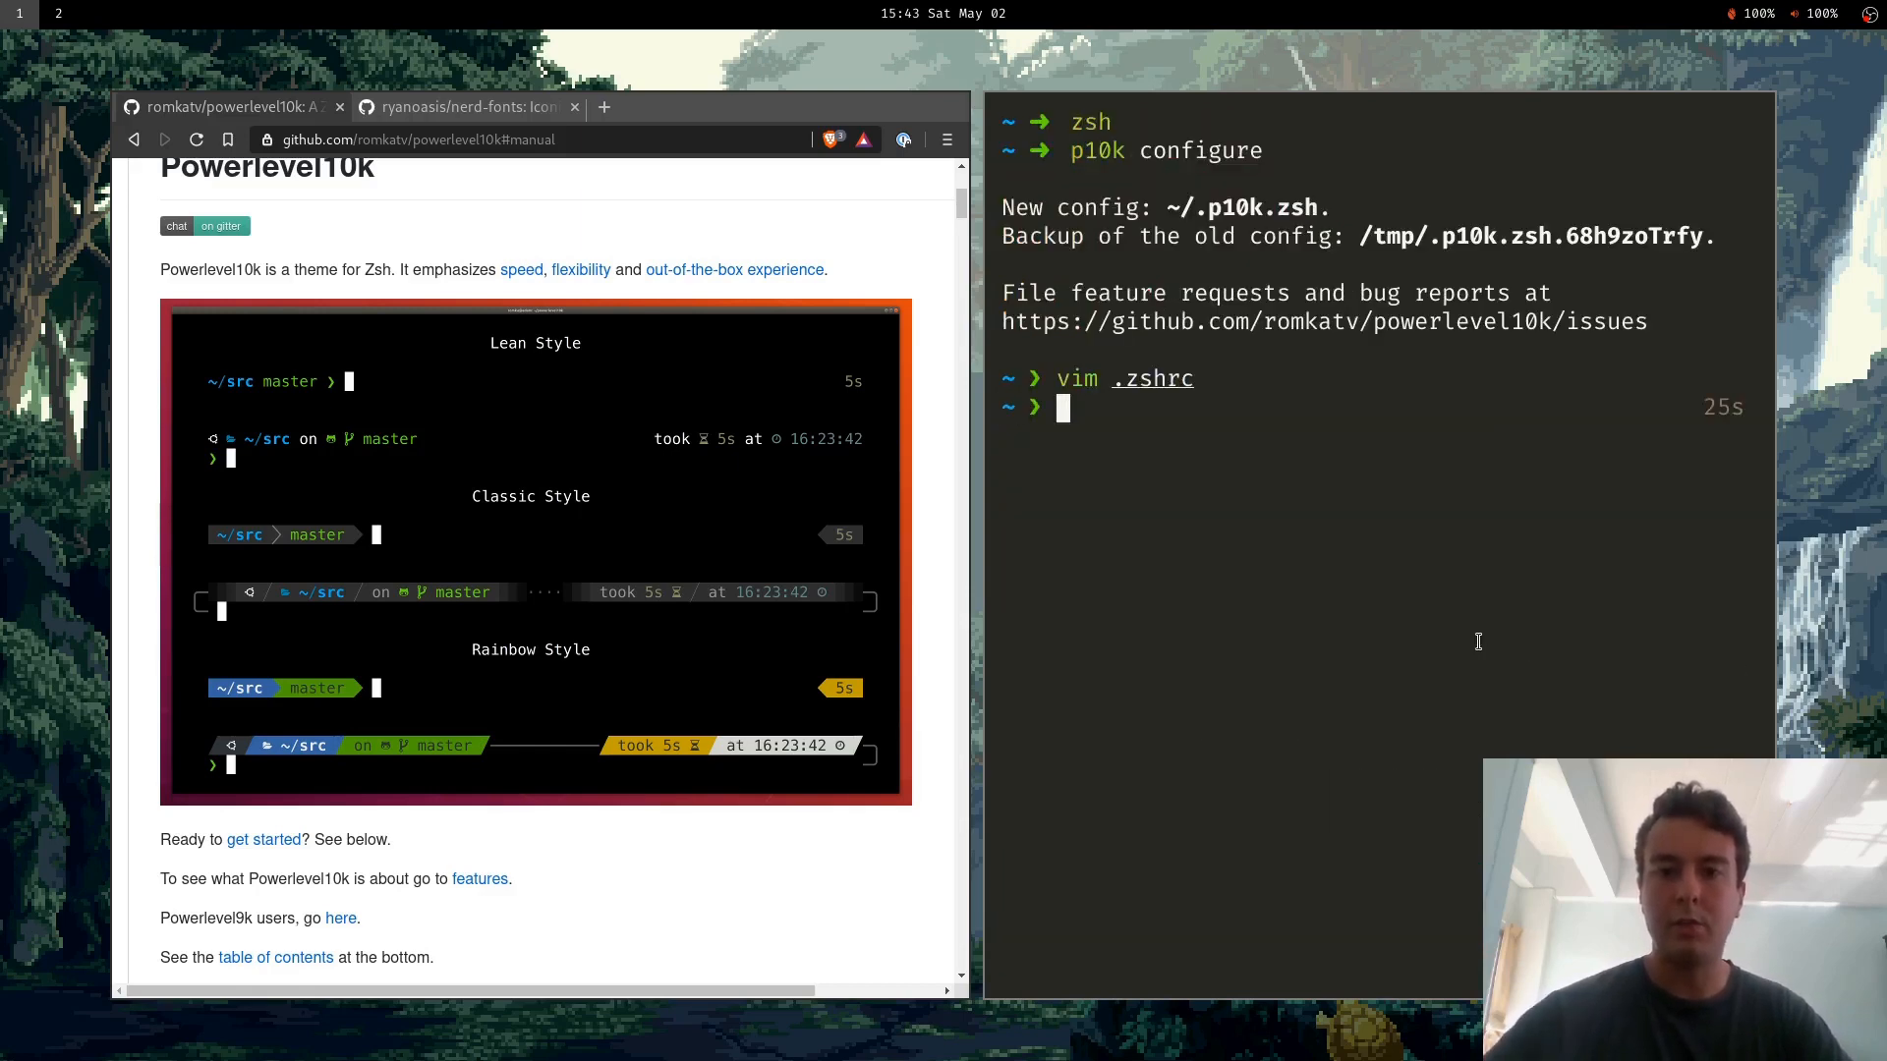
text(vim .zshrc)
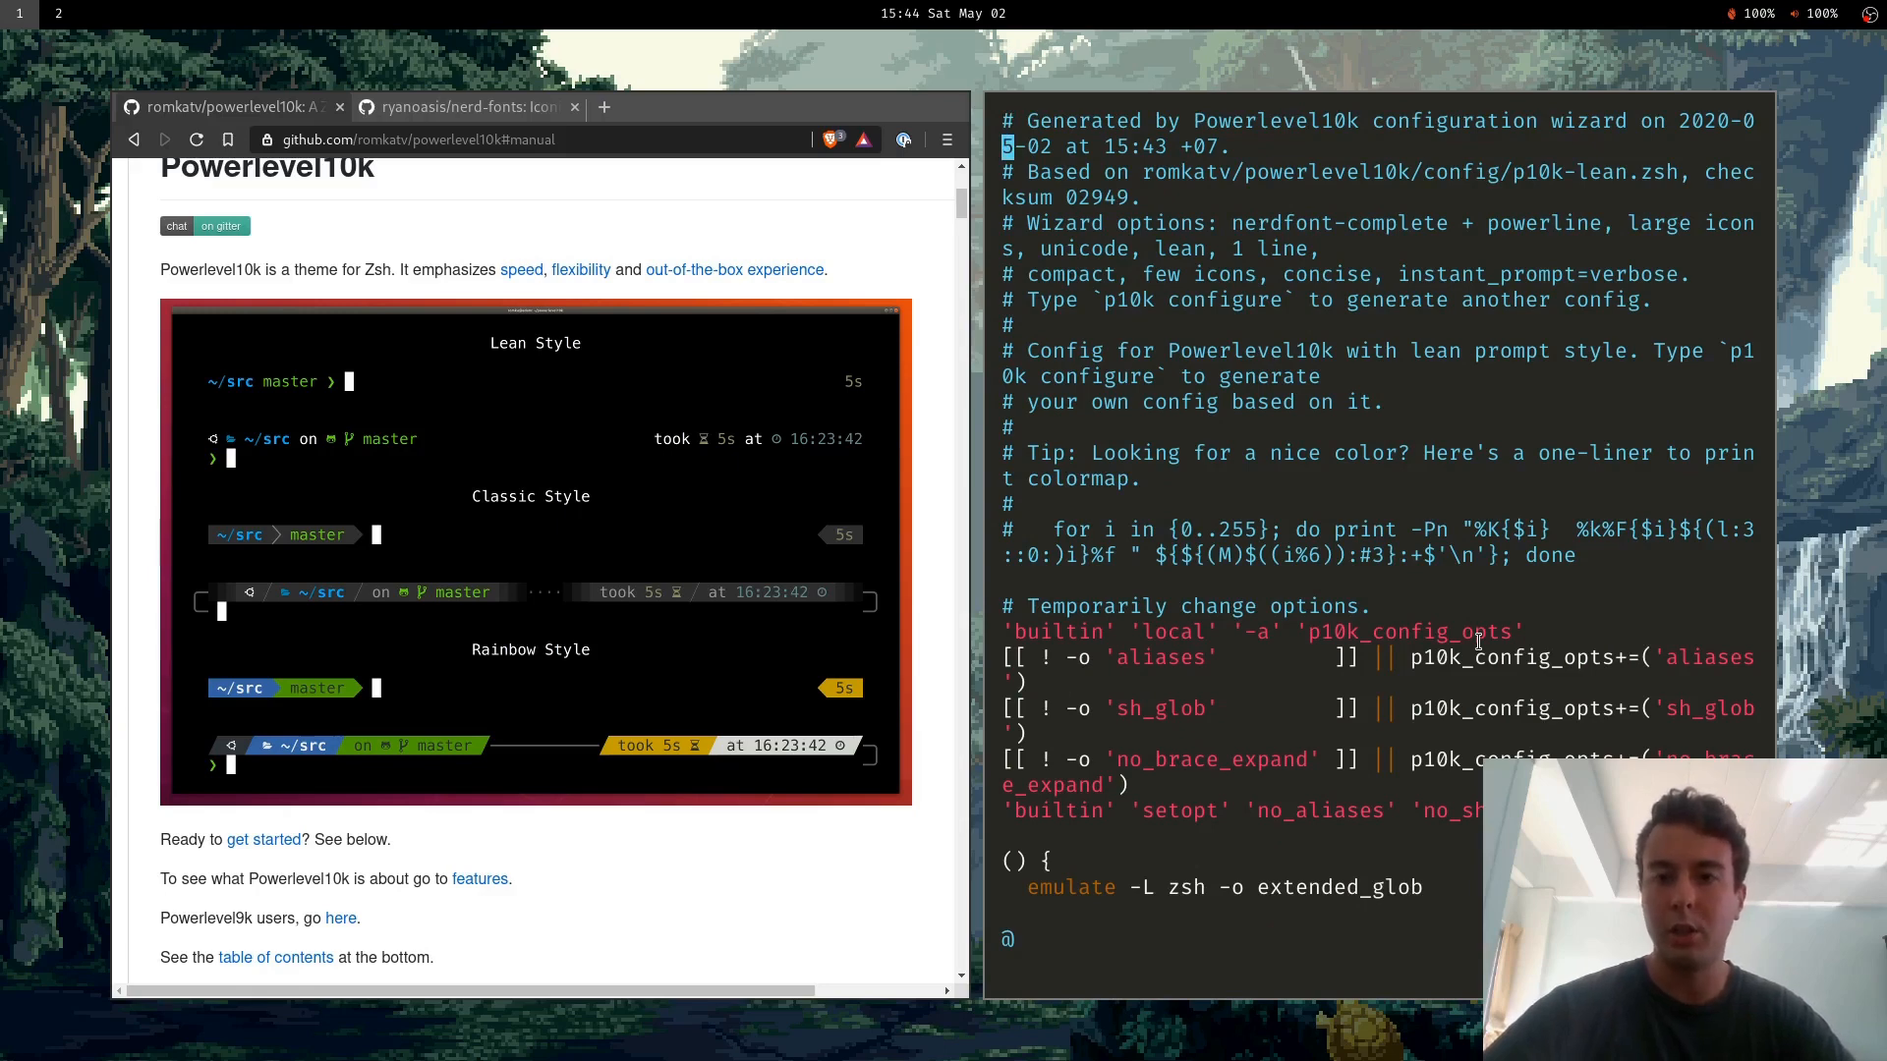
Show the .p10k.zsh header with the chosen lean-style wizard options, with a shell pane below.
scroll(down, 3)
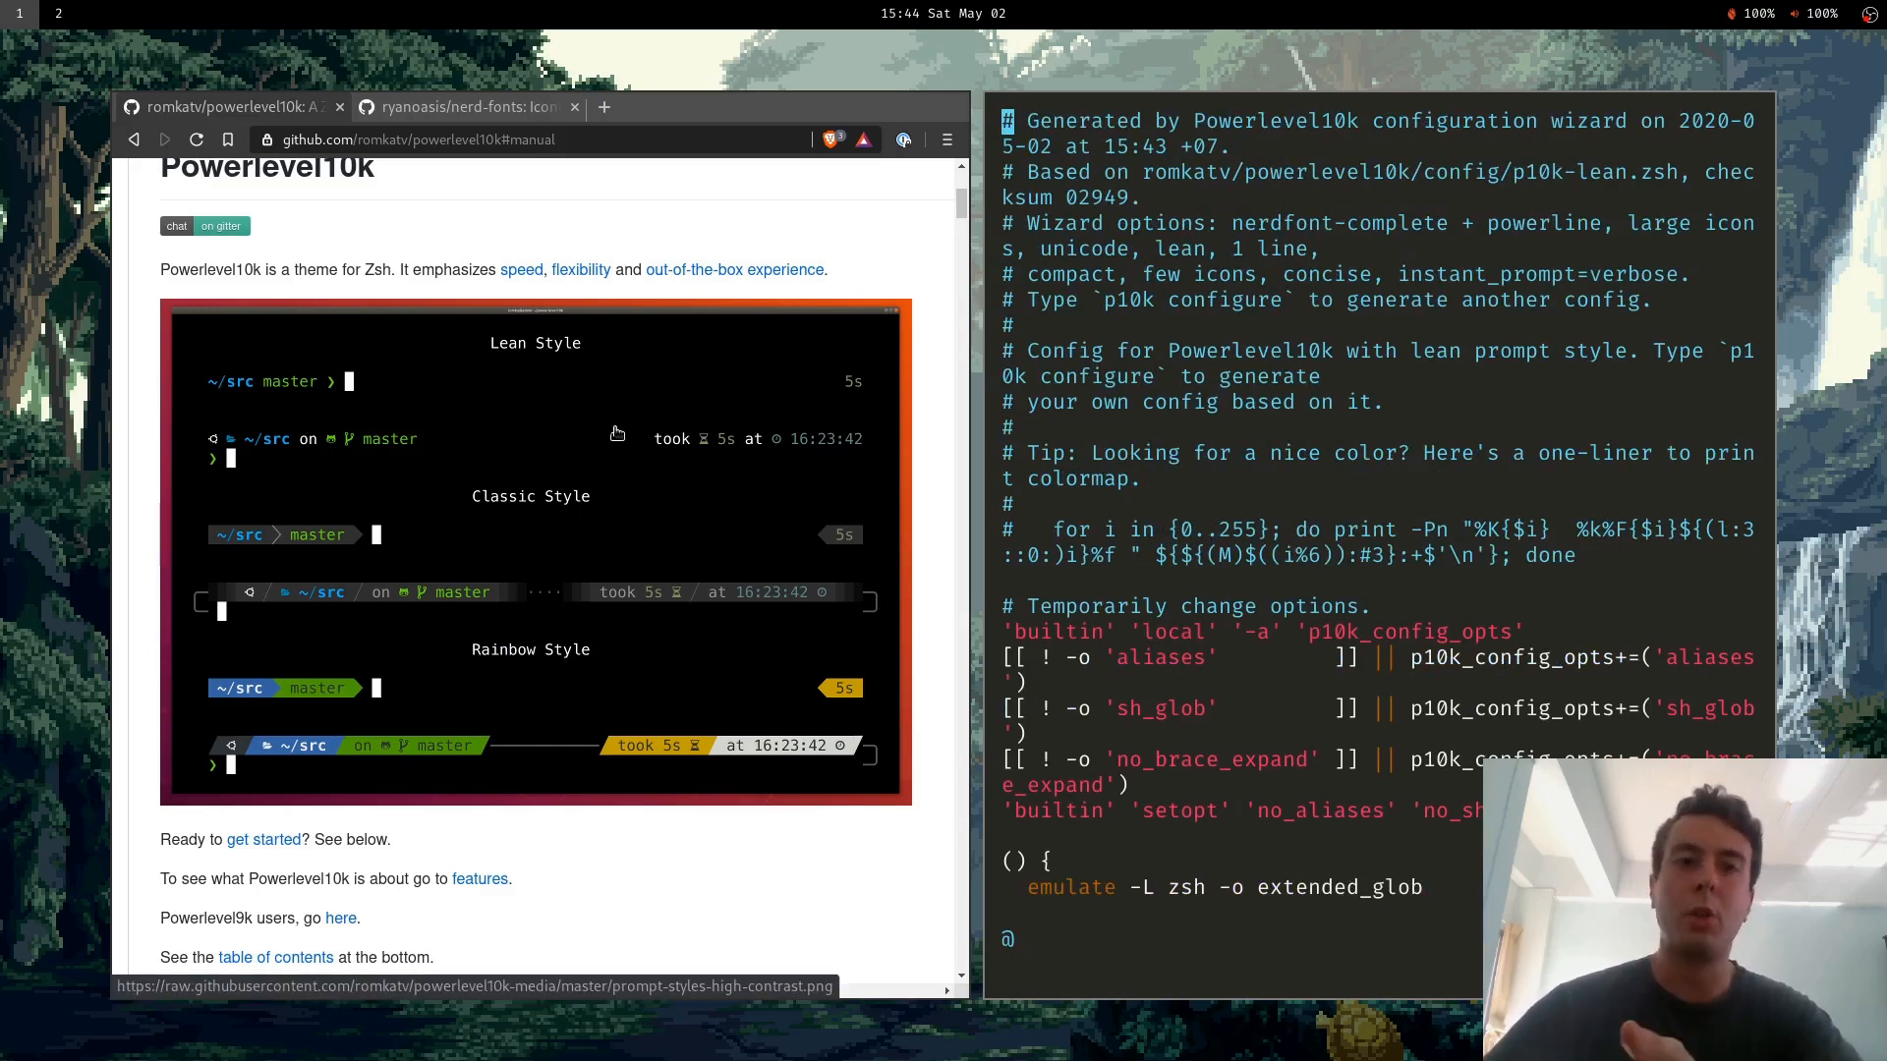
mouse_move(289, 332)
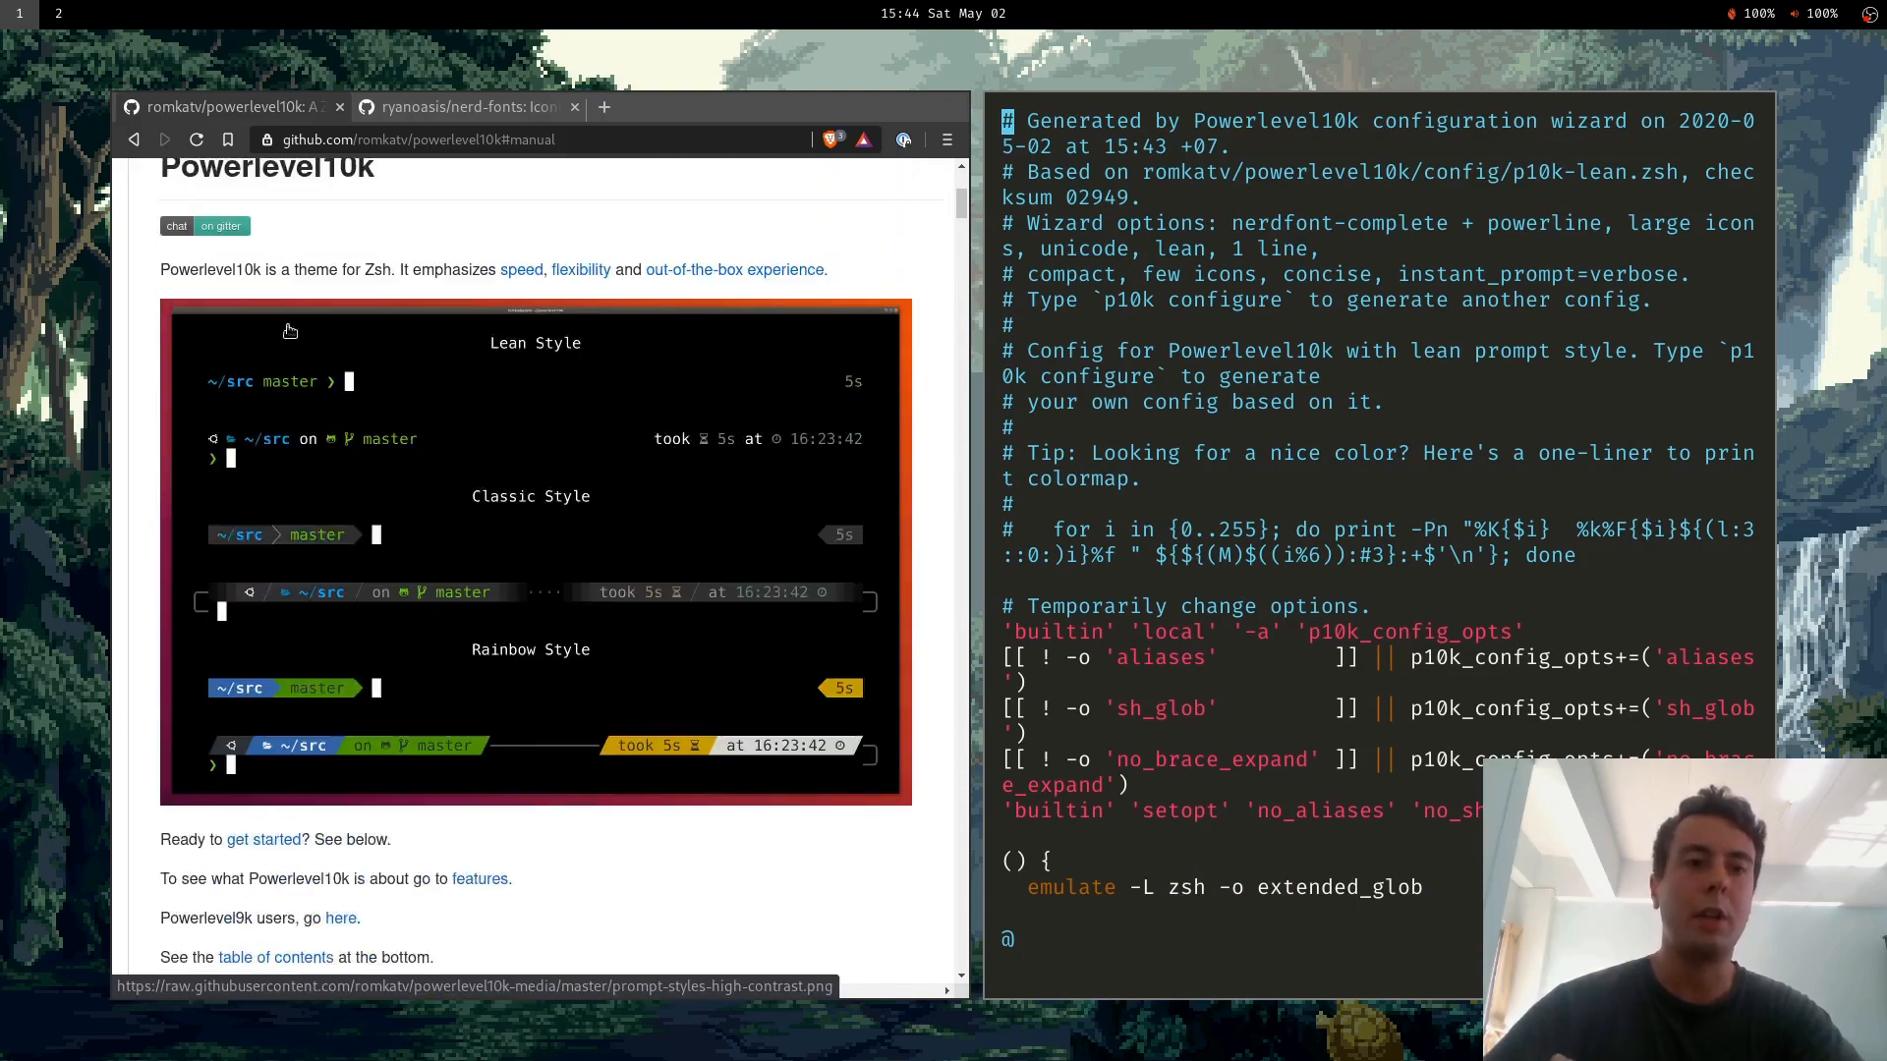
scroll(down, 3)
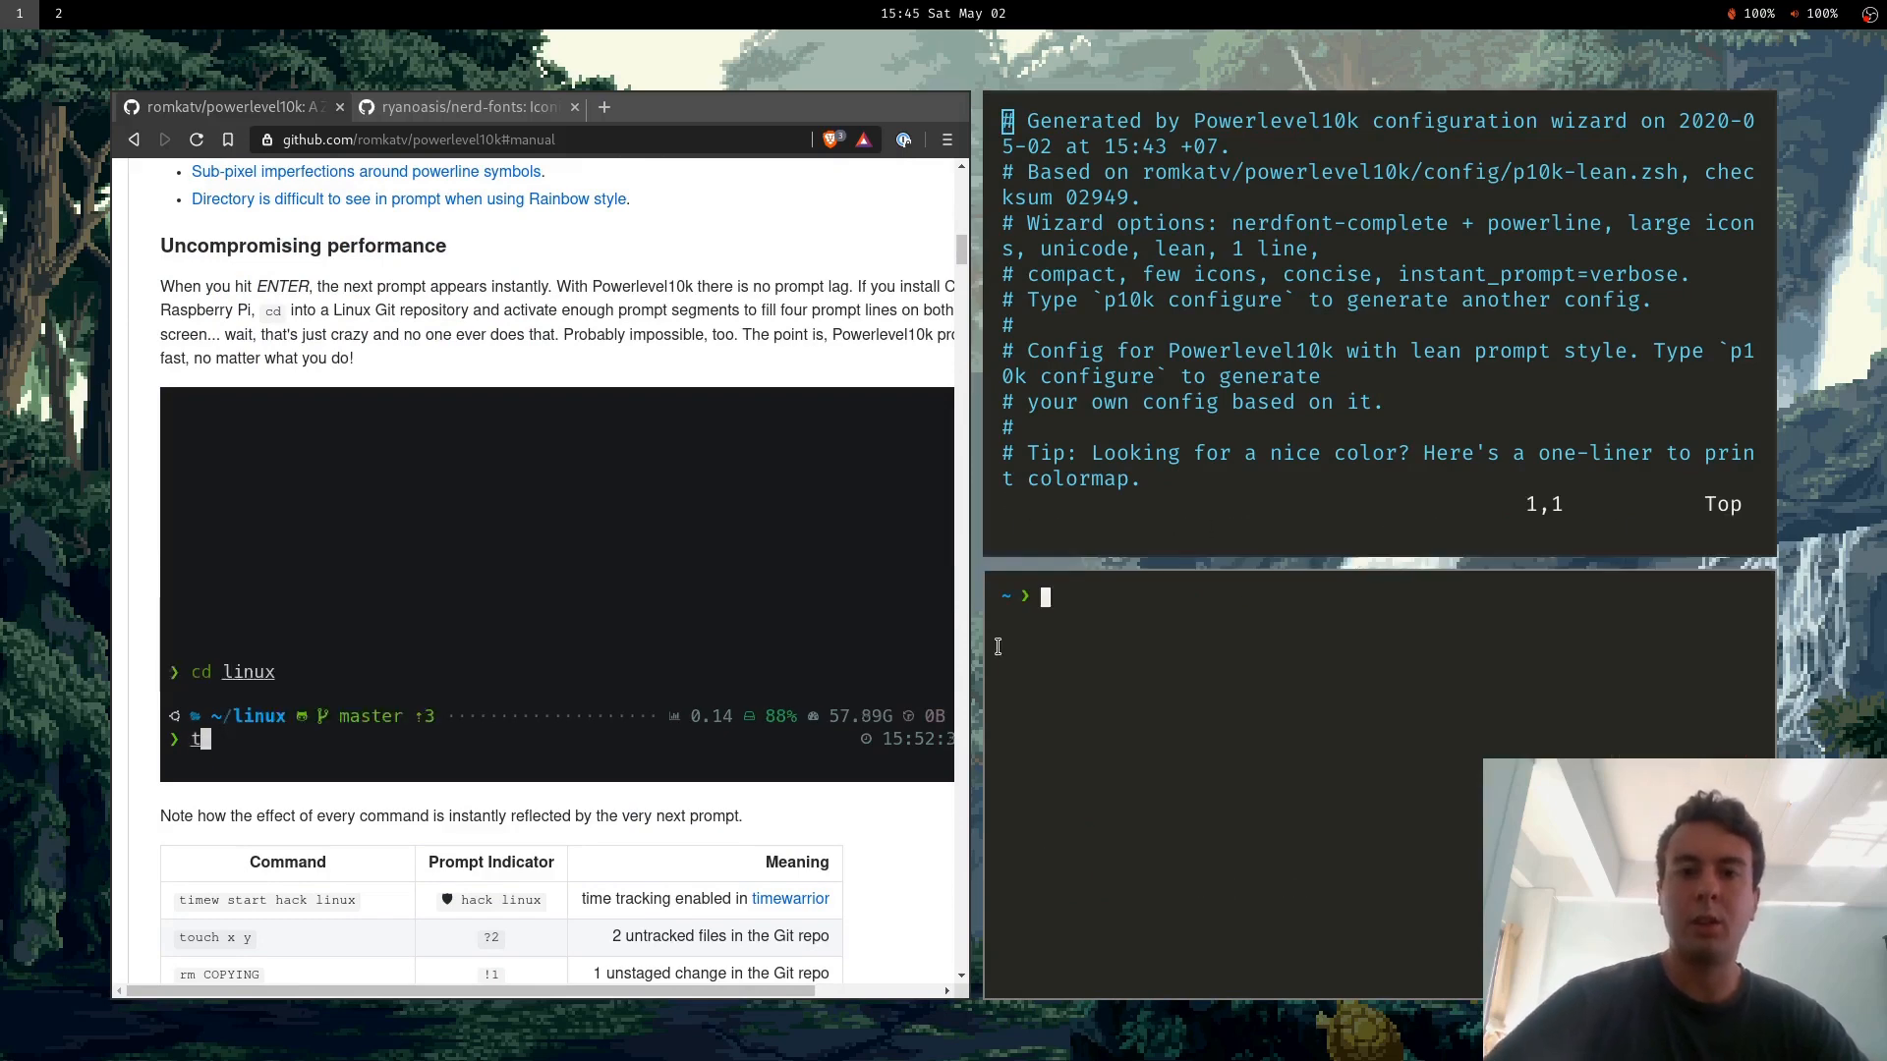
Search the README for 'hostname', open the username/hostname FAQ, and quit vim with :q!
text(imew start hack)
text(hostname)
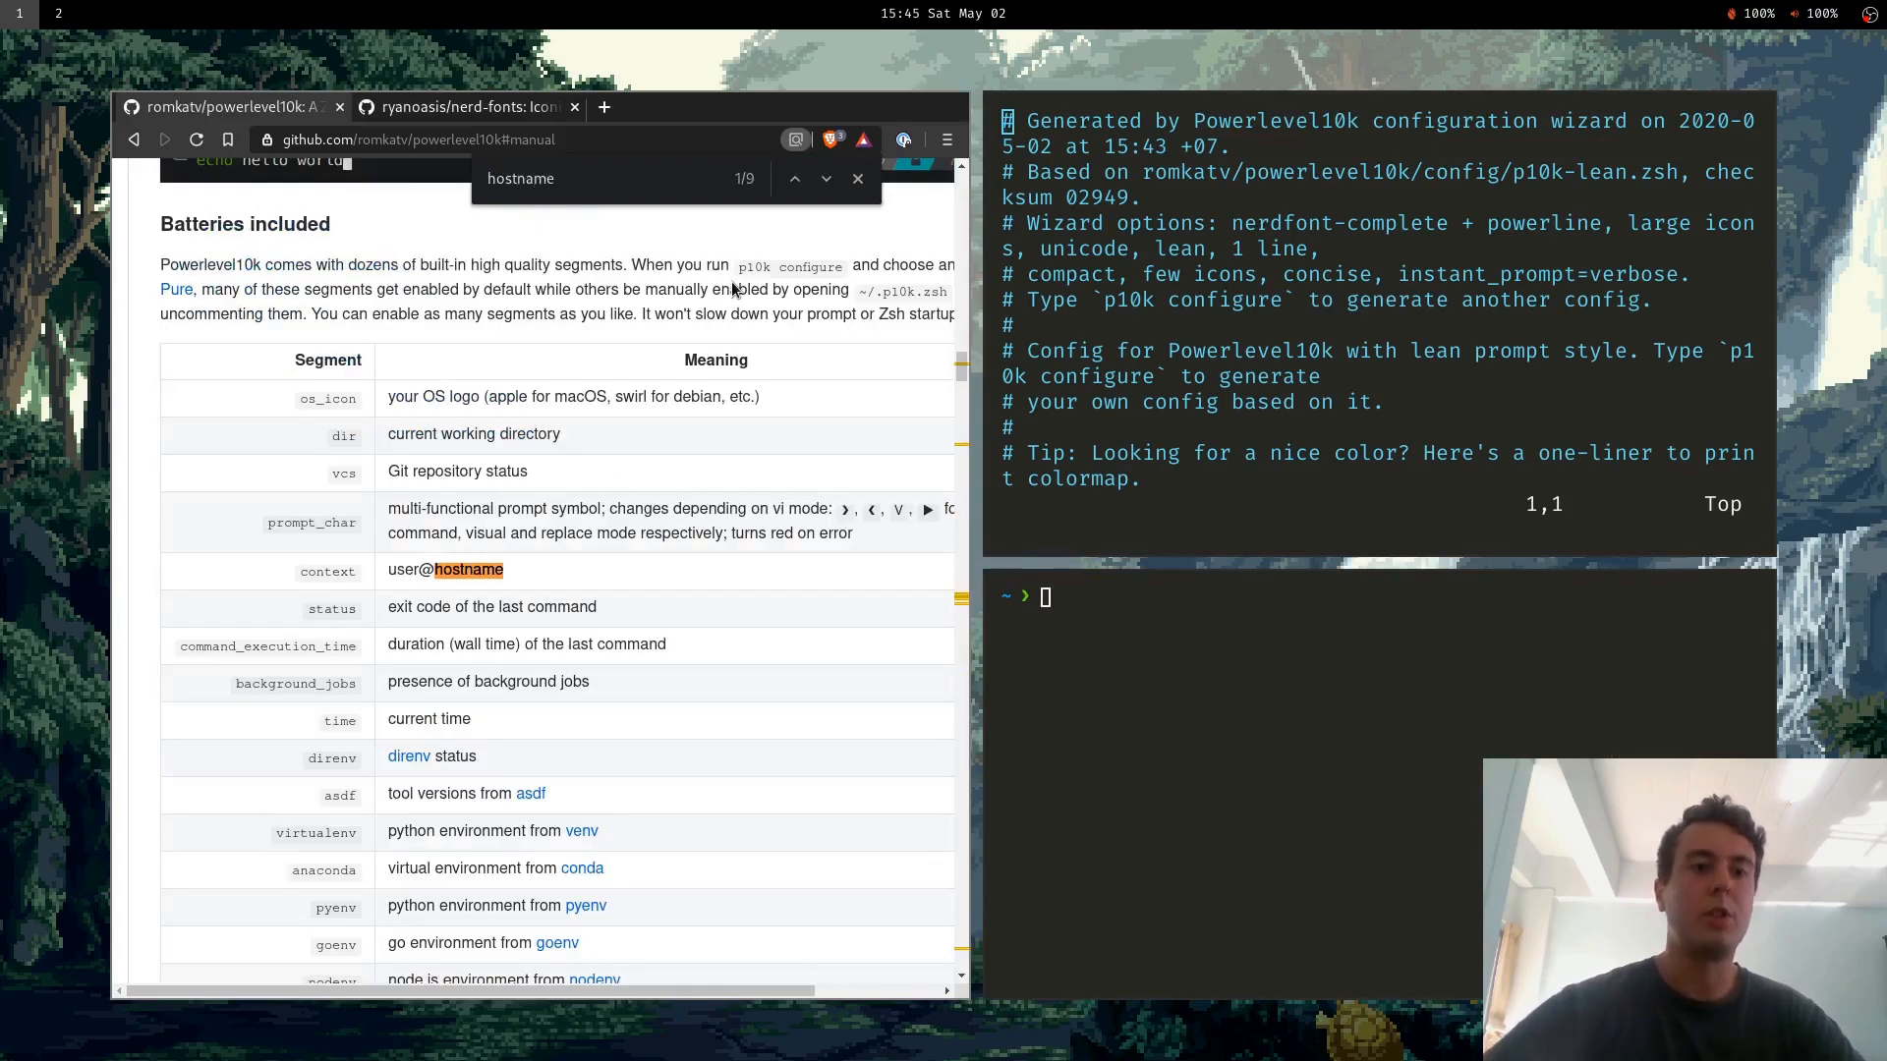
click(825, 178)
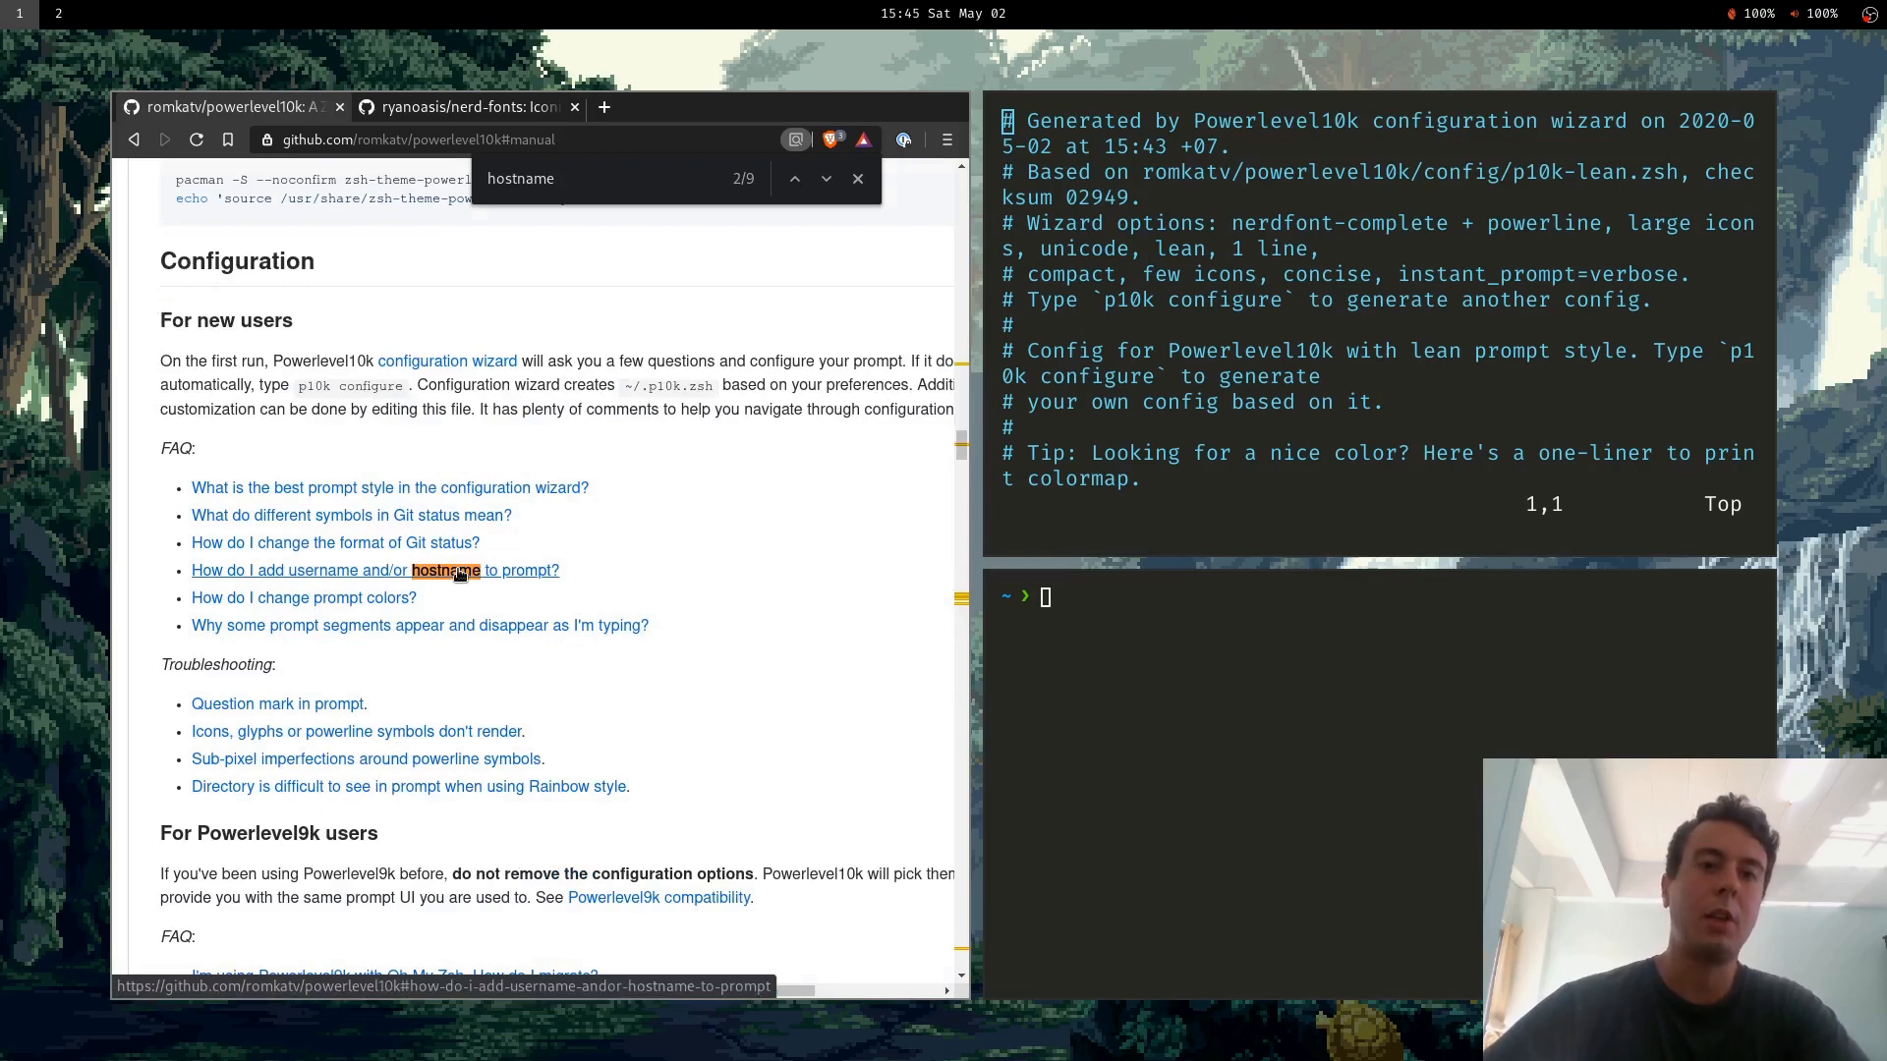
click(374, 569)
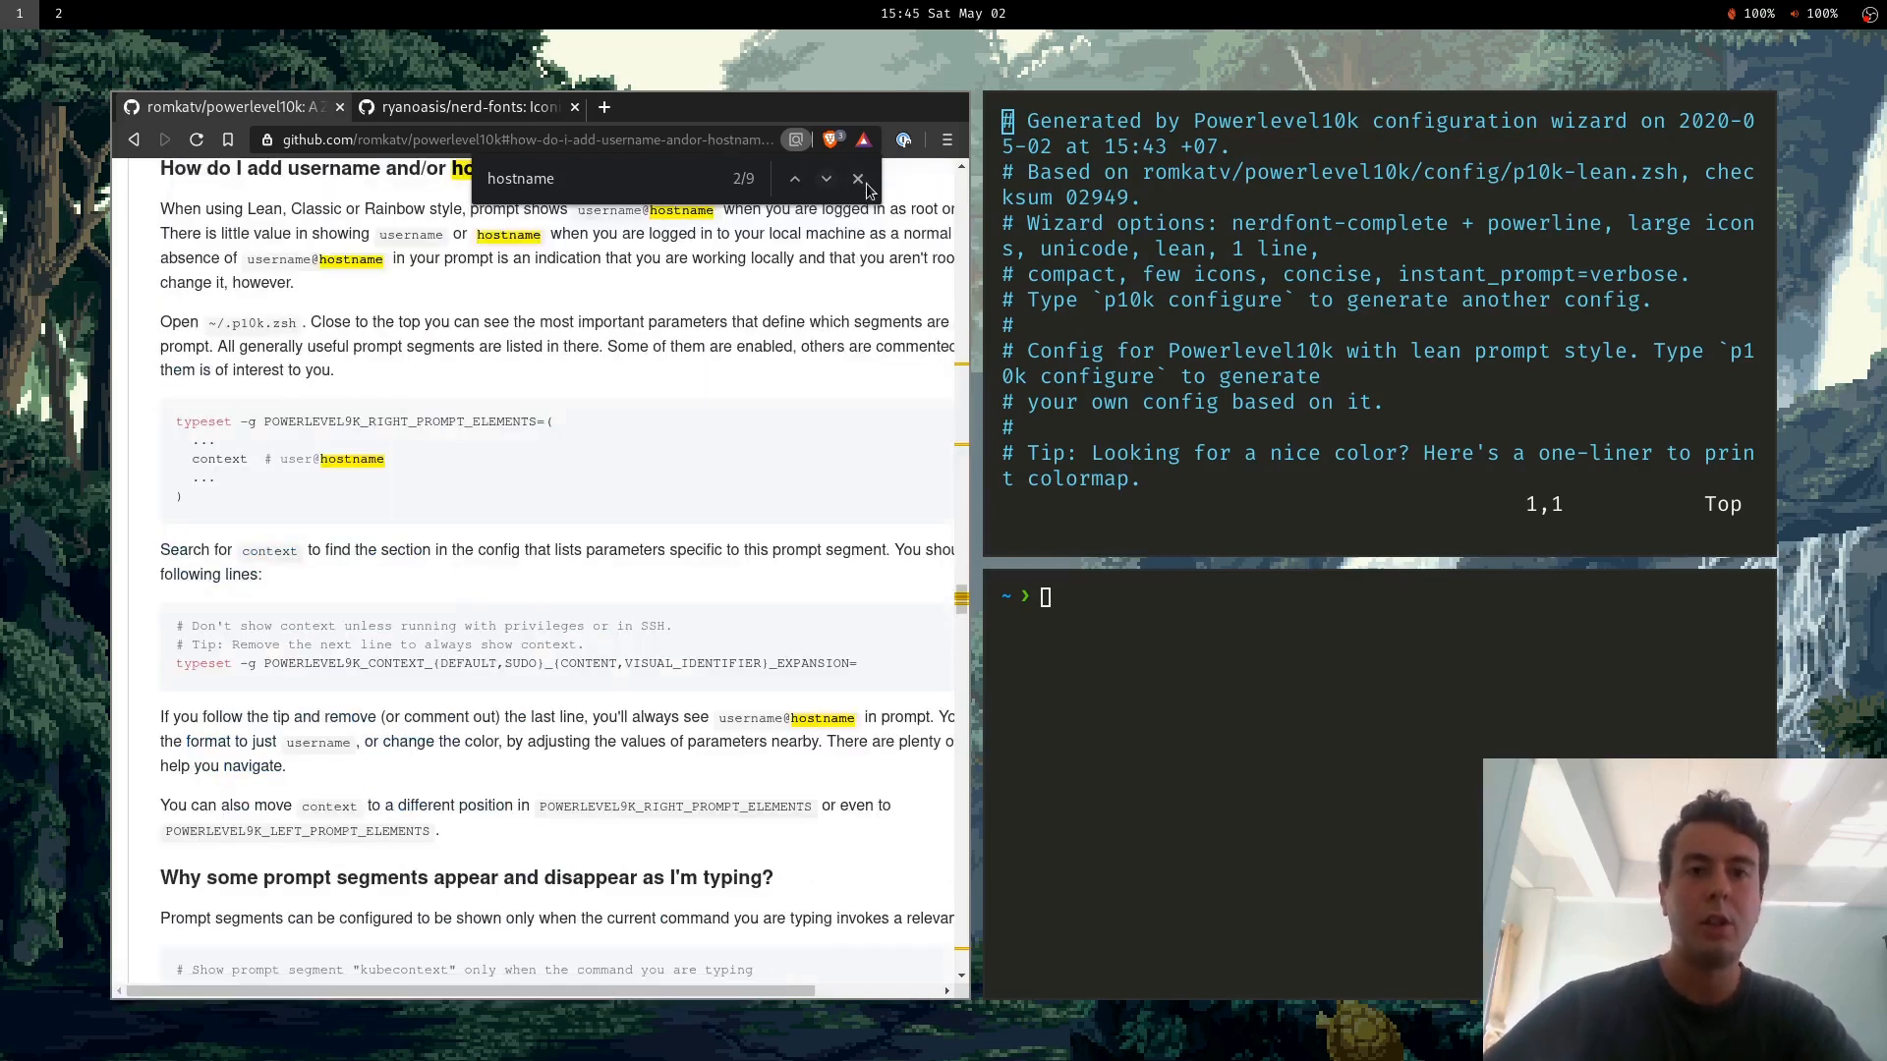
click(857, 178)
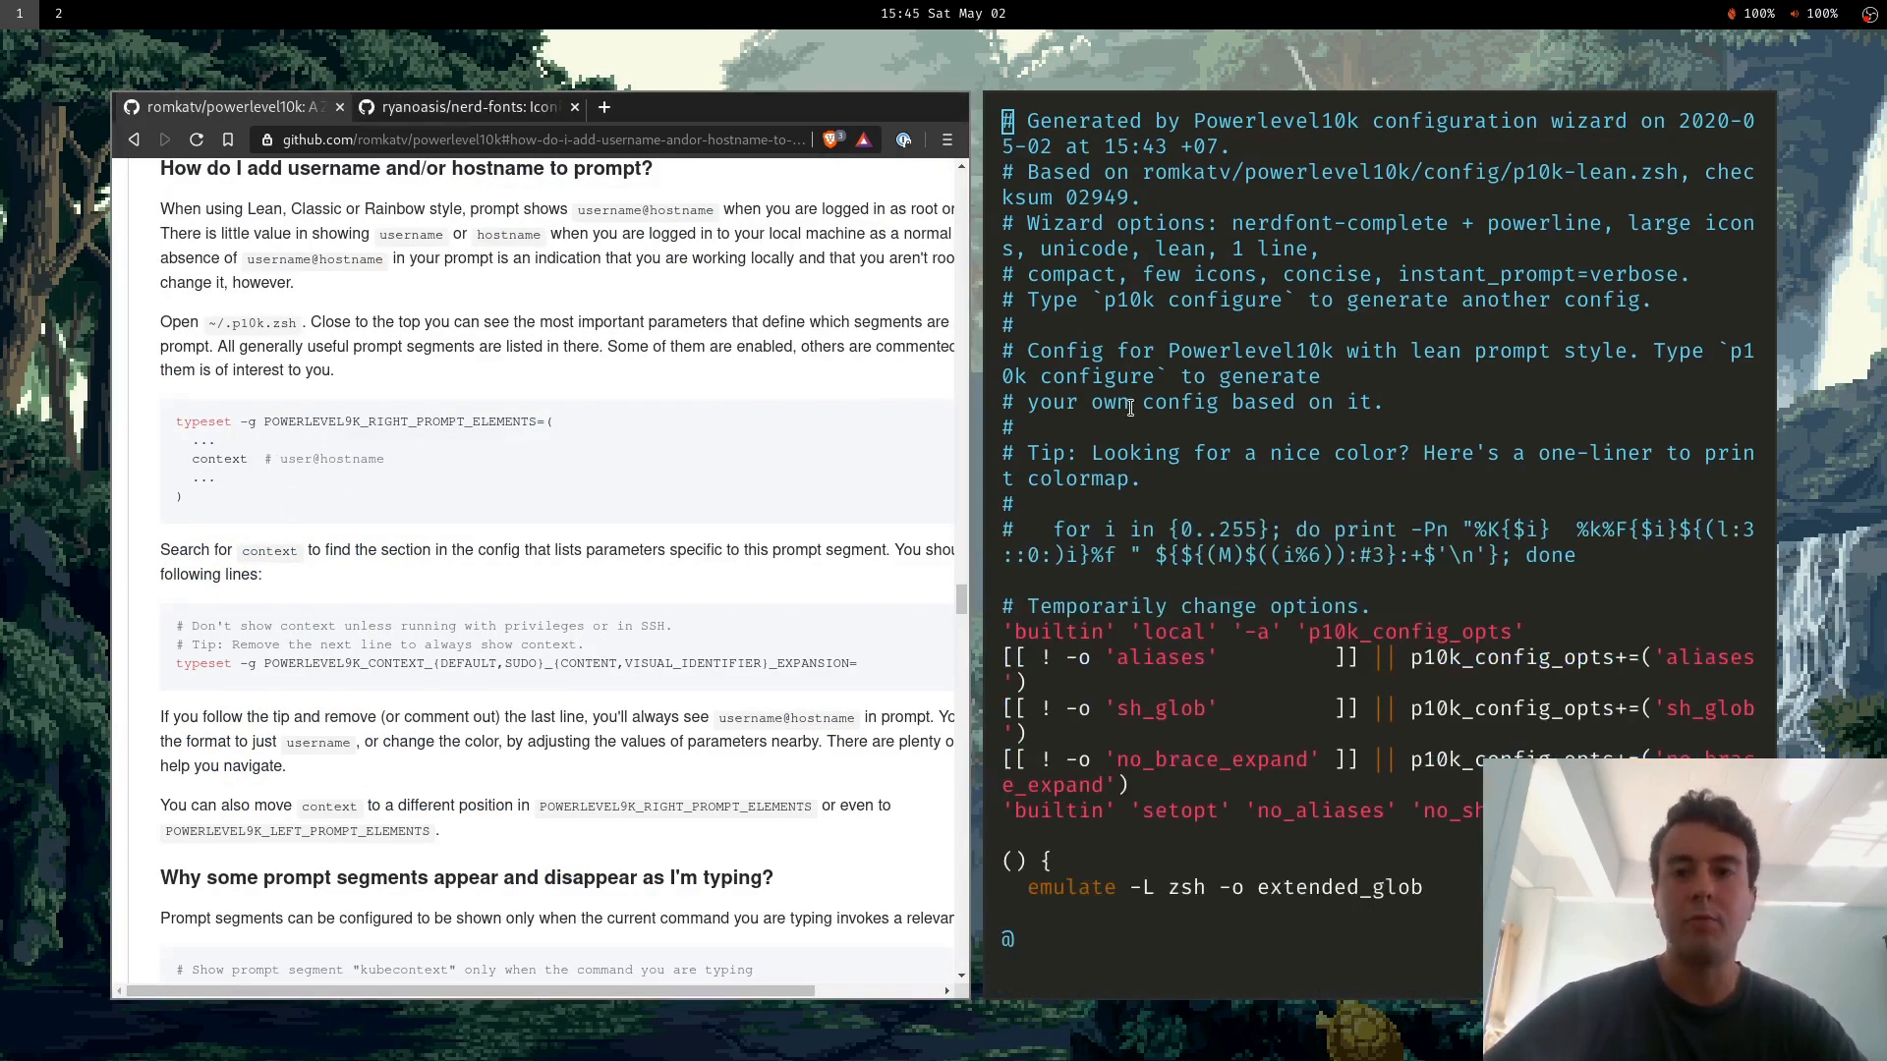
mouse_move(601, 416)
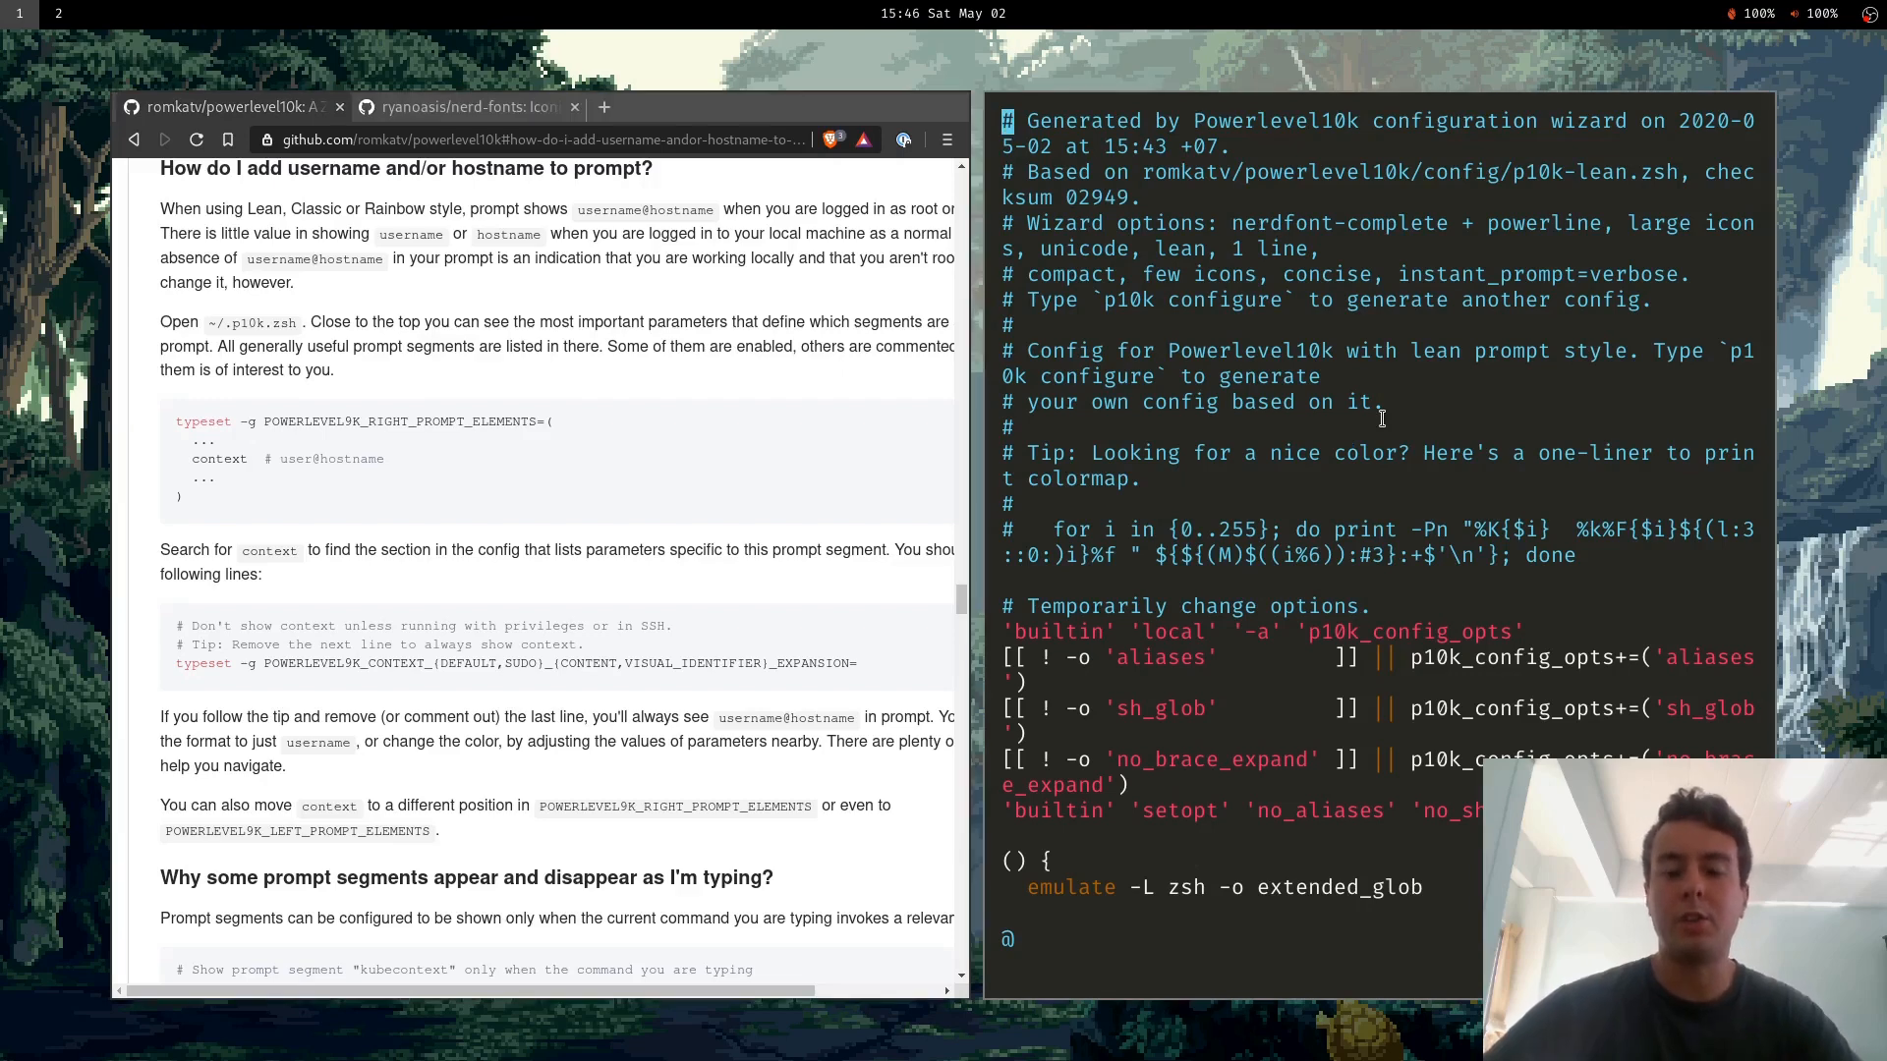
text(:q!)
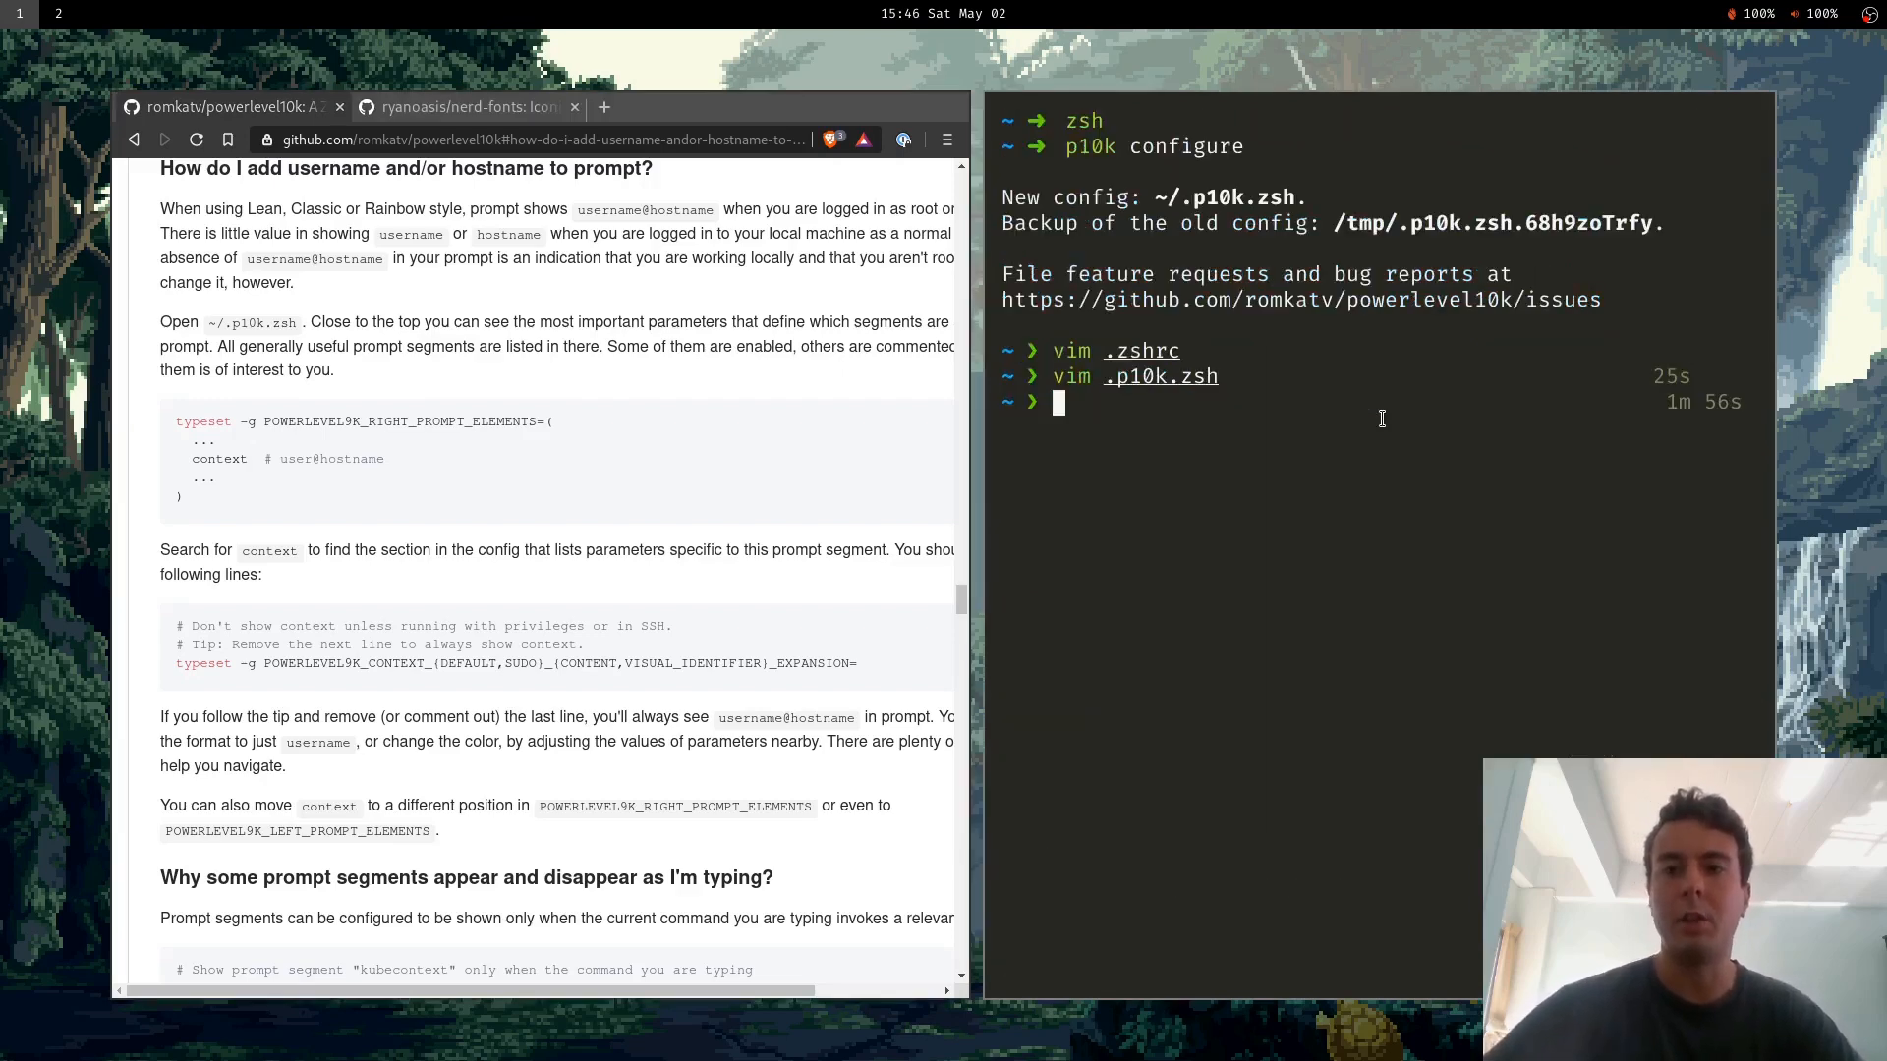
Scroll the README from the kube-toggle FAQ to the 'Batteries included' segment table.
scroll(down, 3)
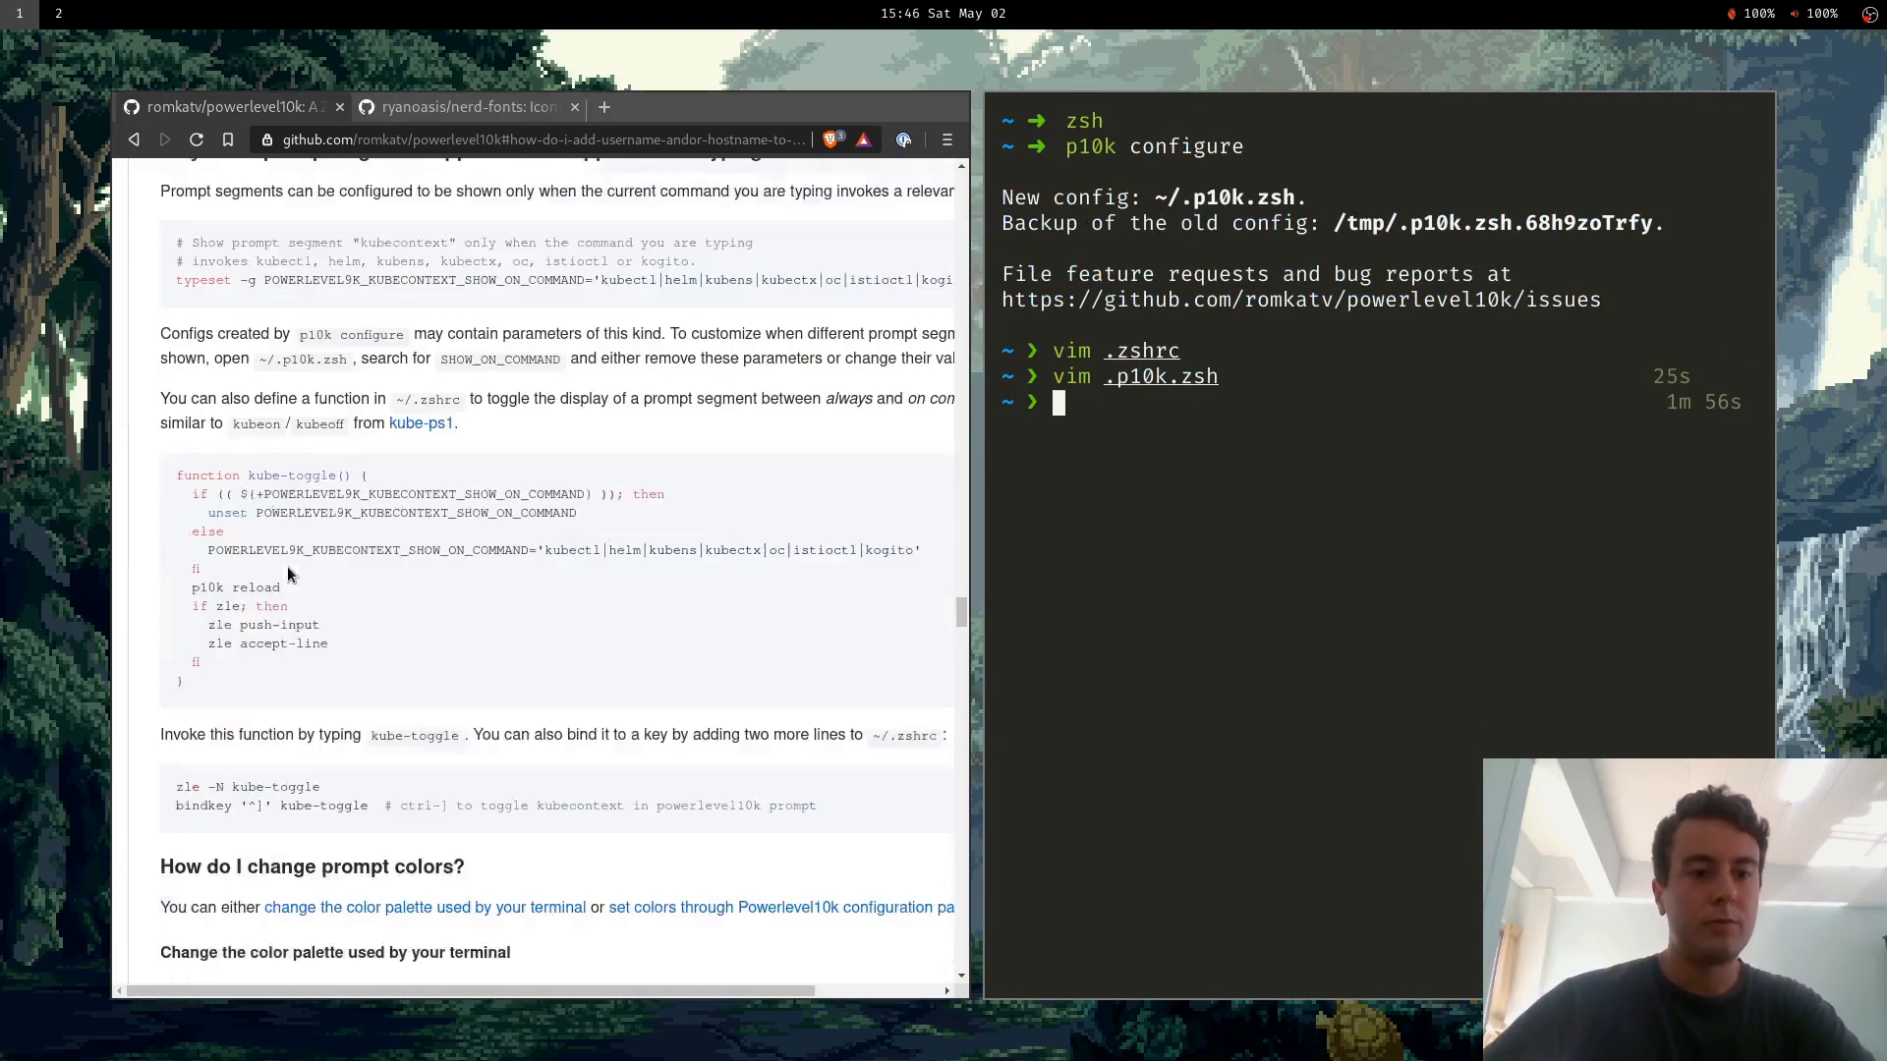
scroll(down, 3)
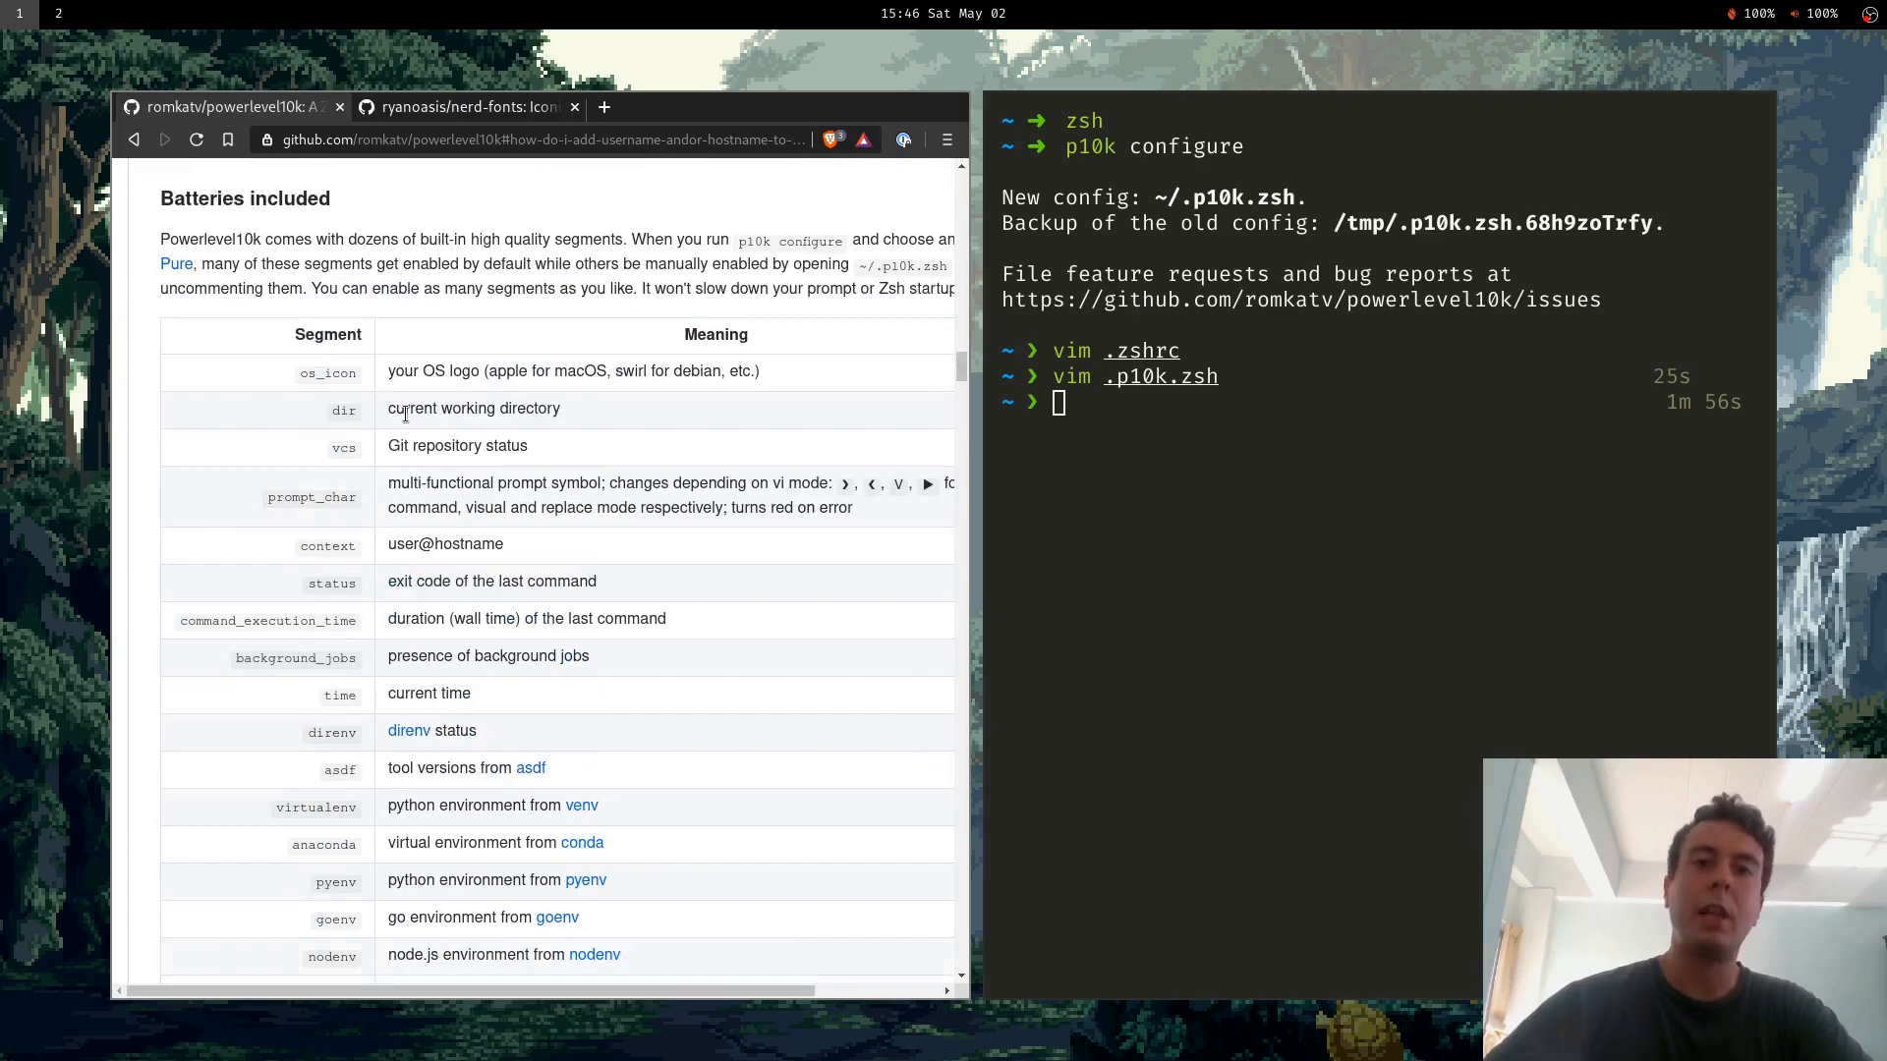
scroll(down, 3)
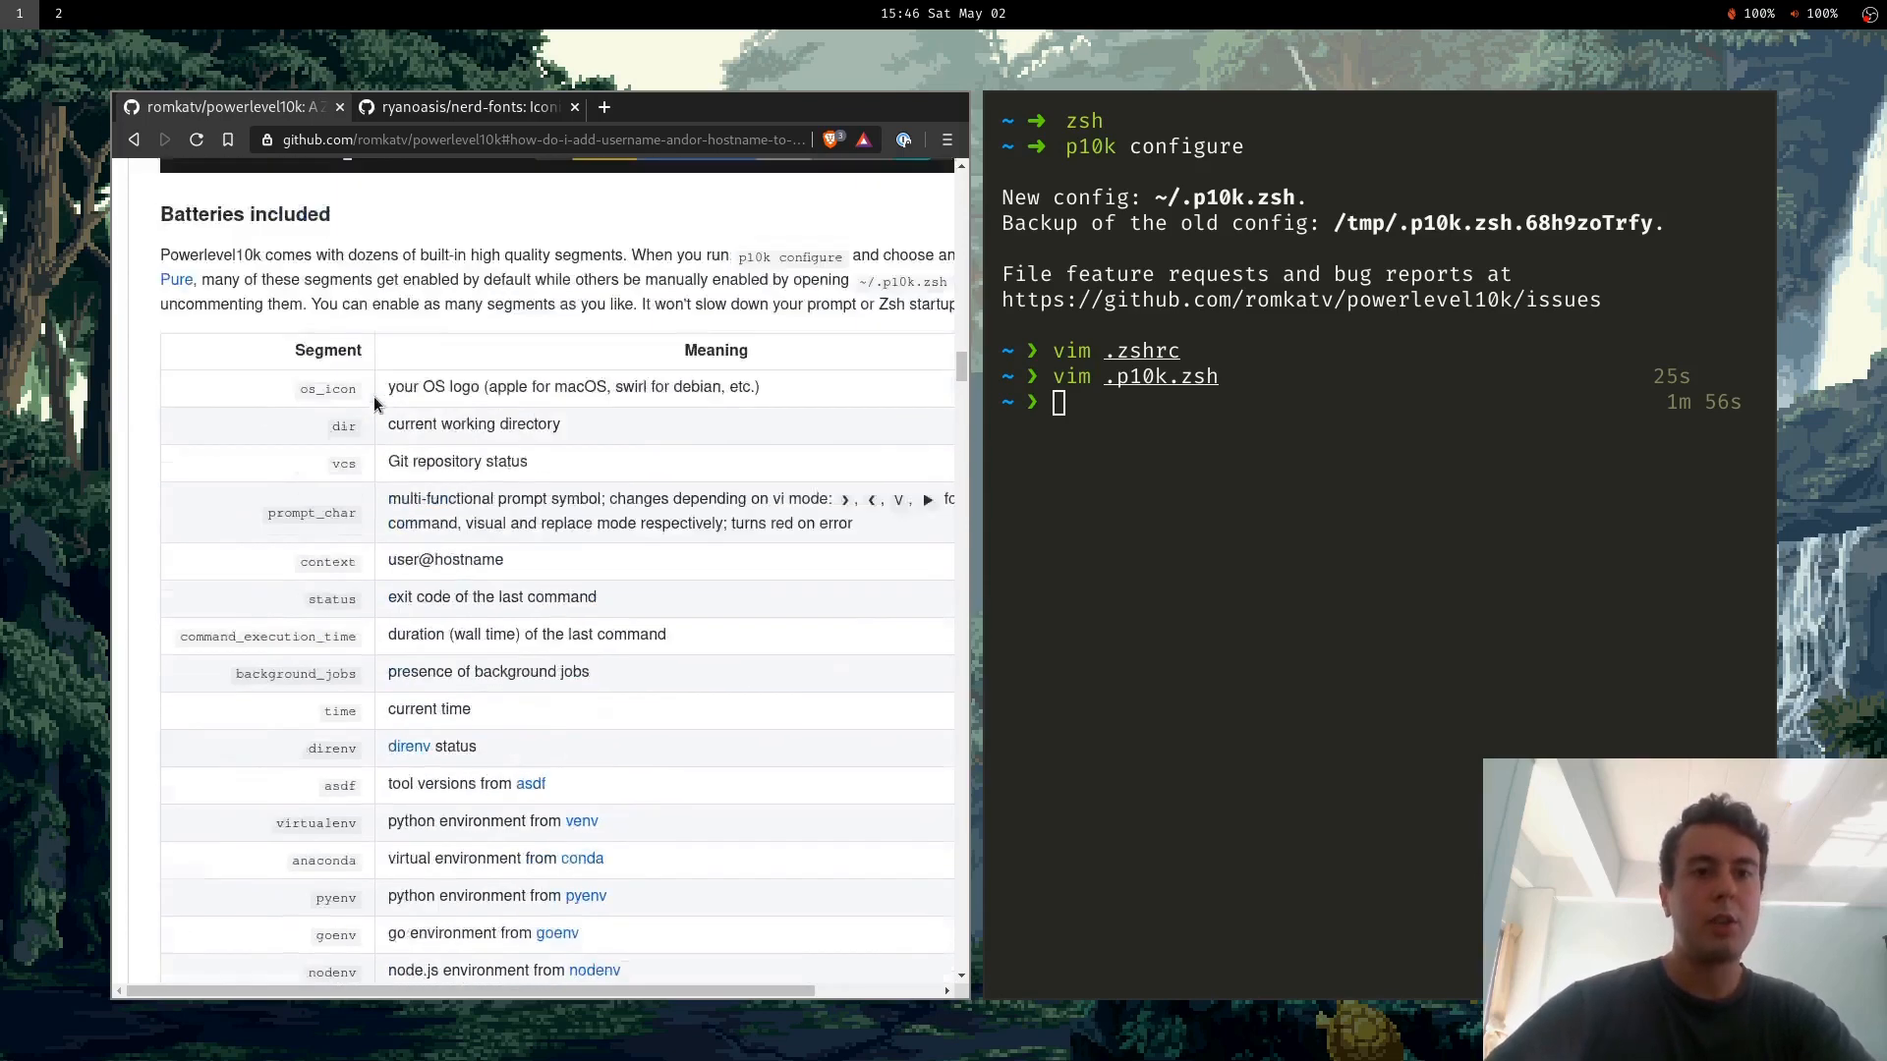
scroll(down, 3)
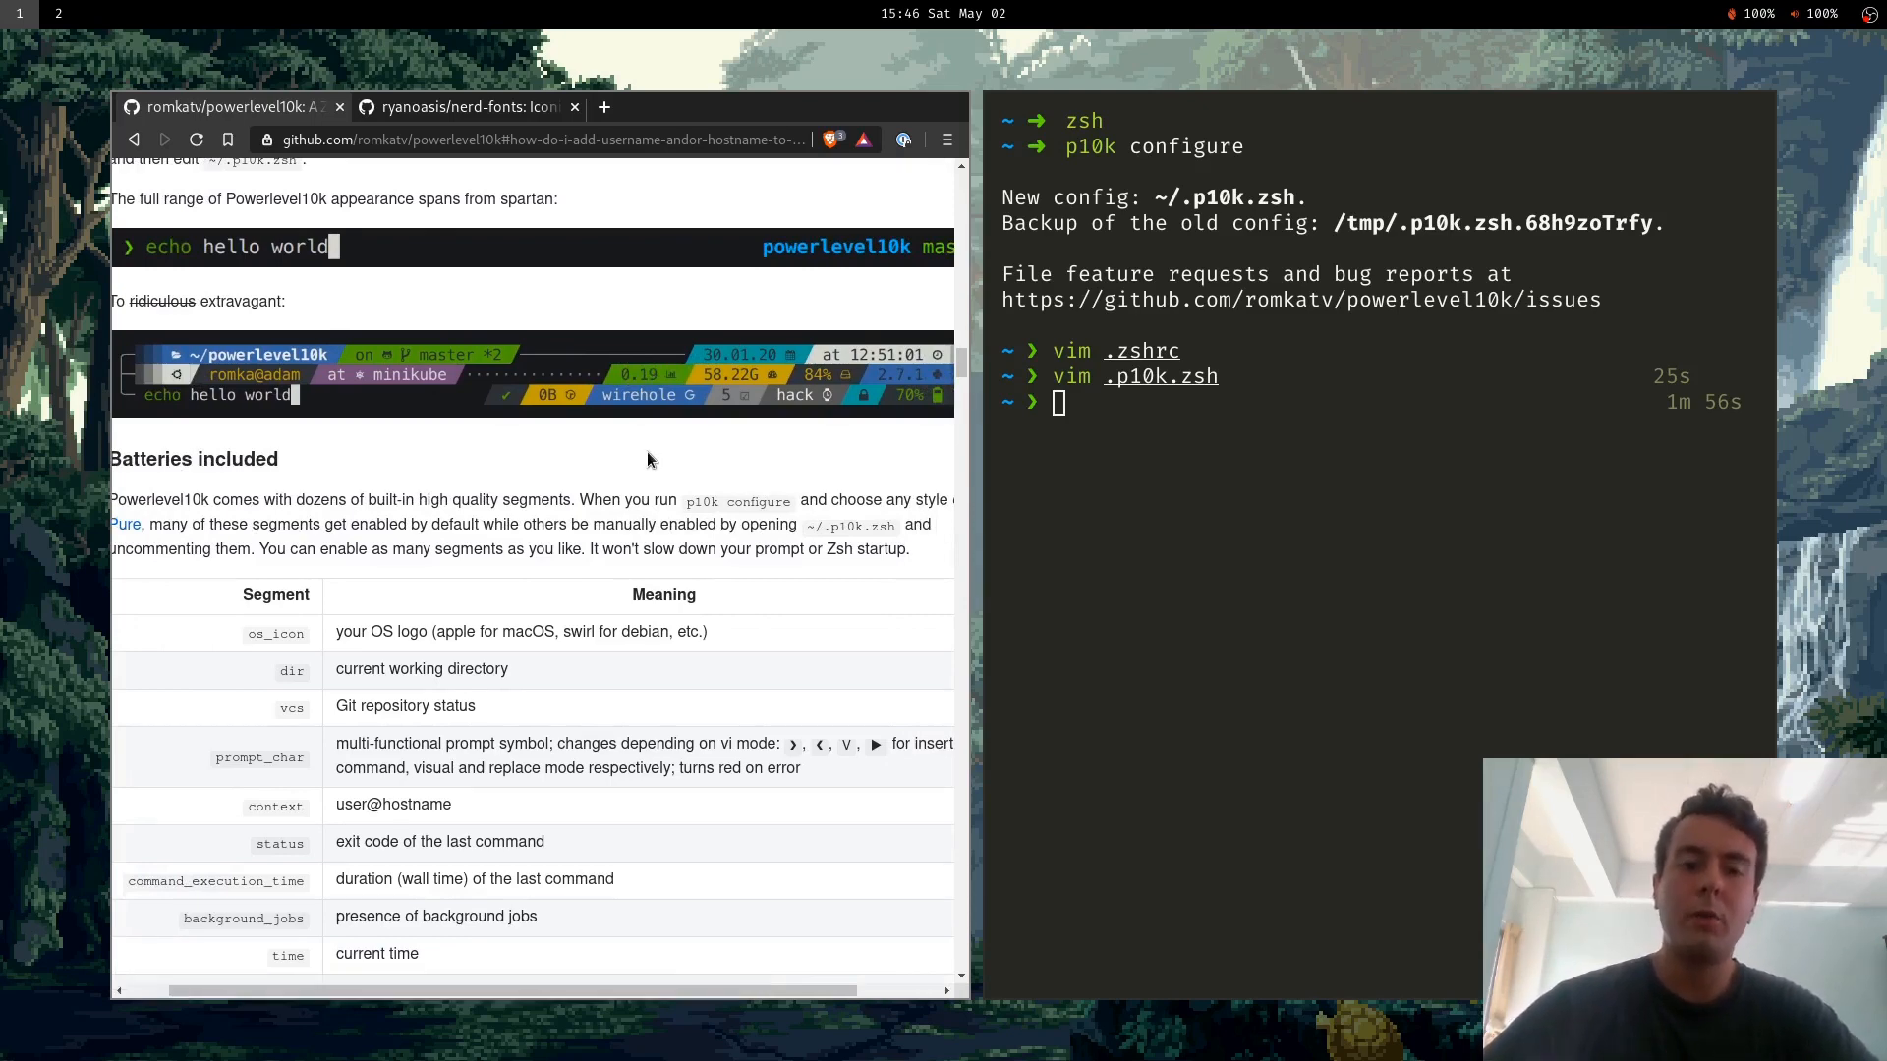
scroll(down, 3)
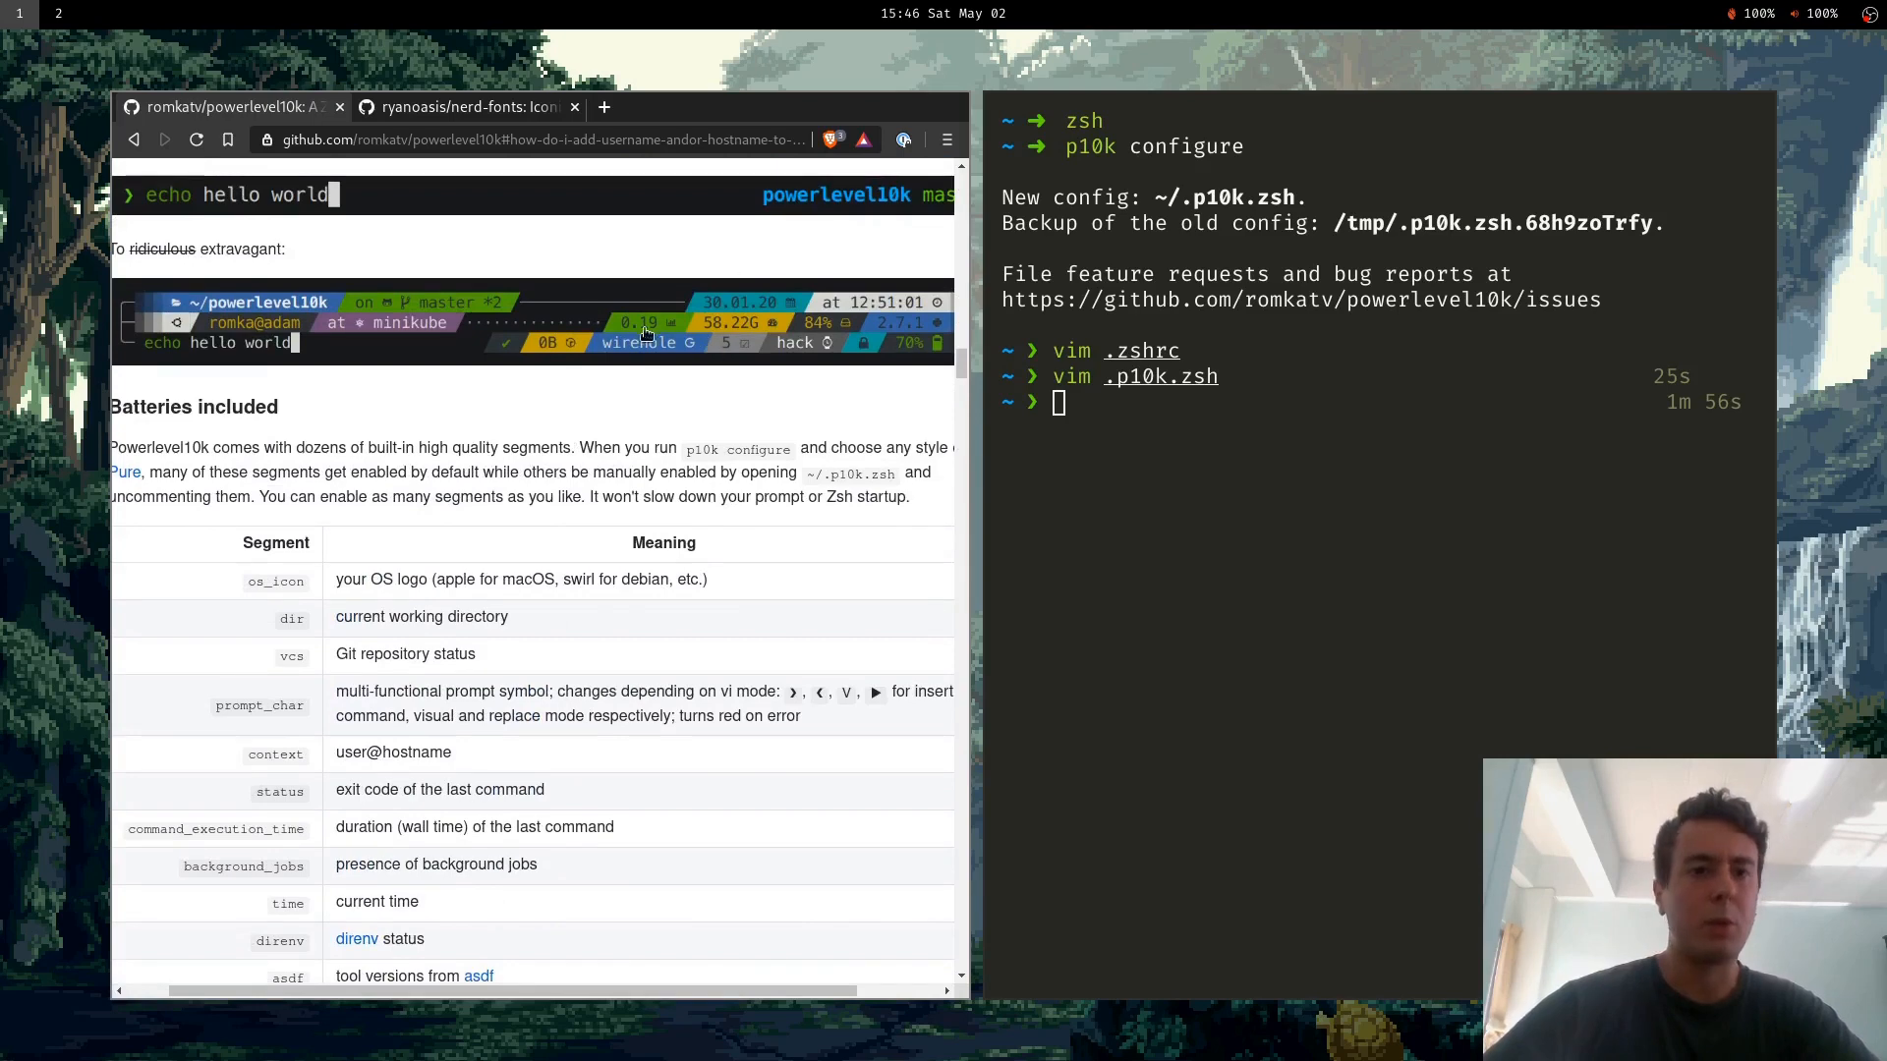
scroll(down, 3)
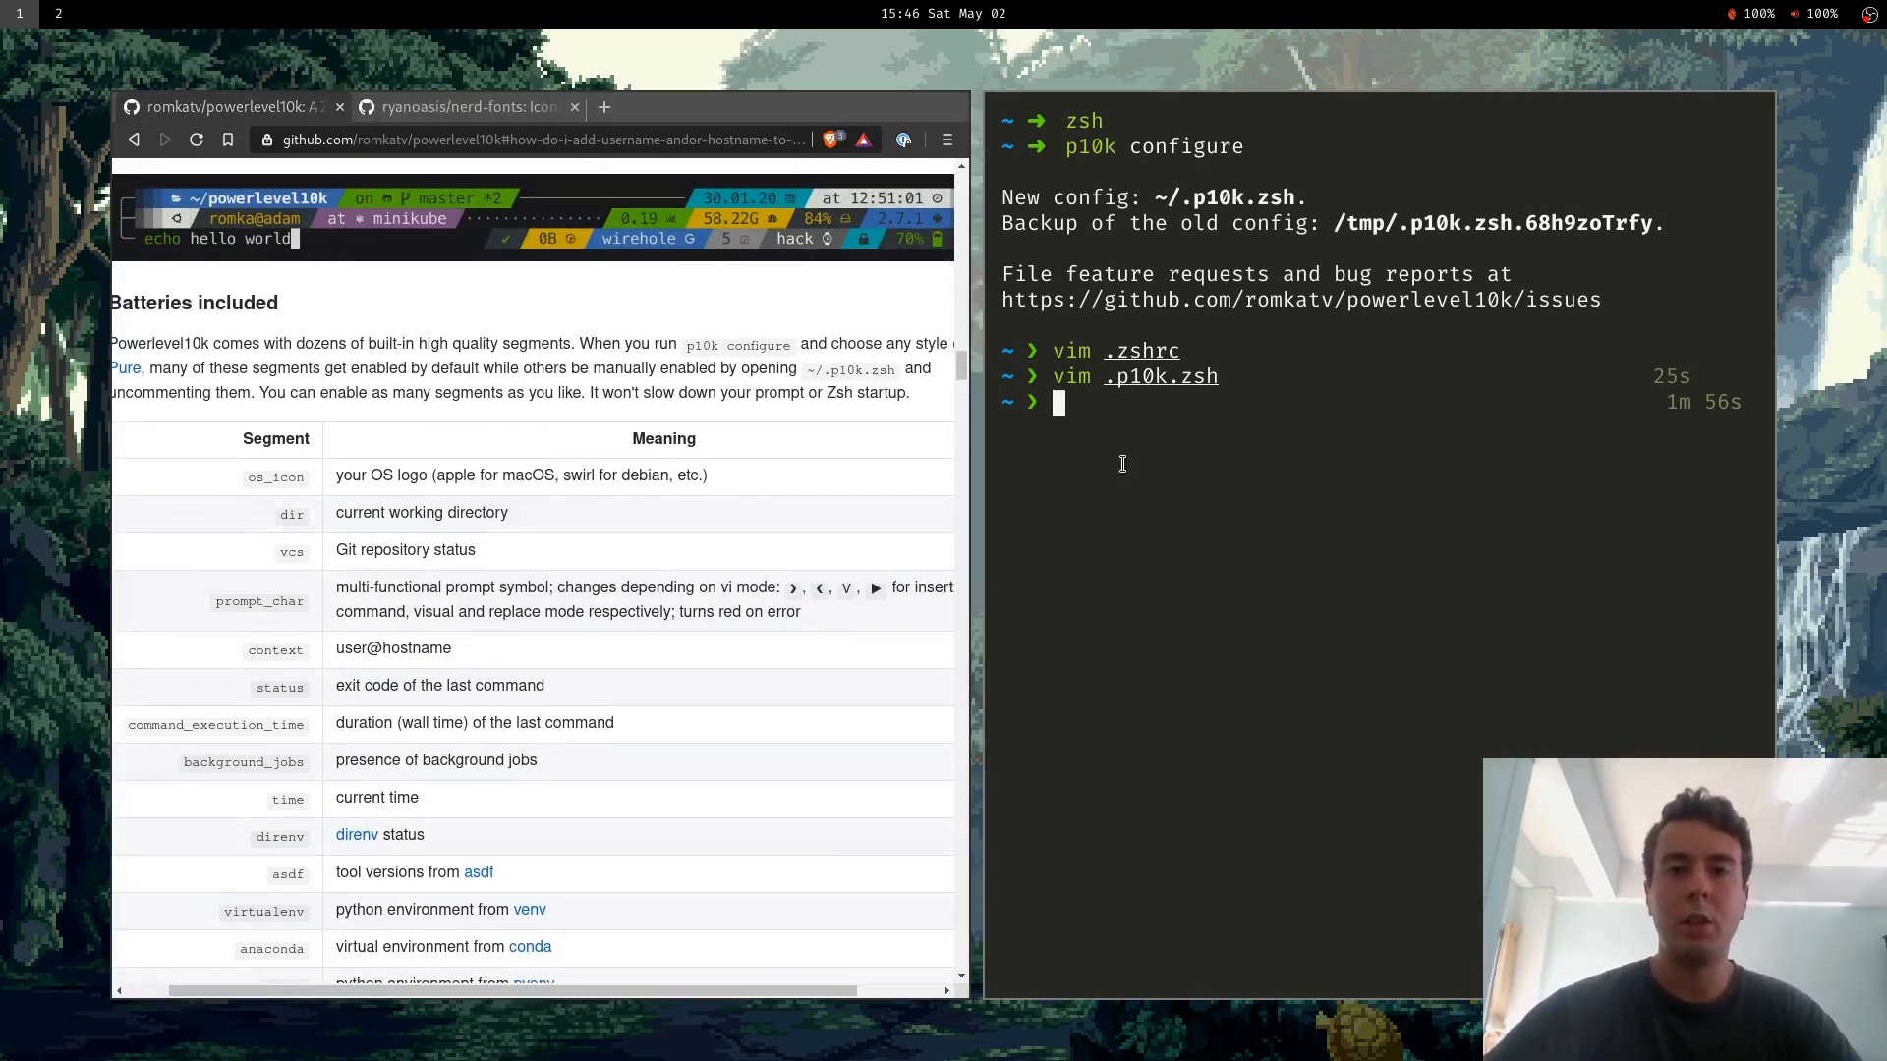
mouse_move(1032, 439)
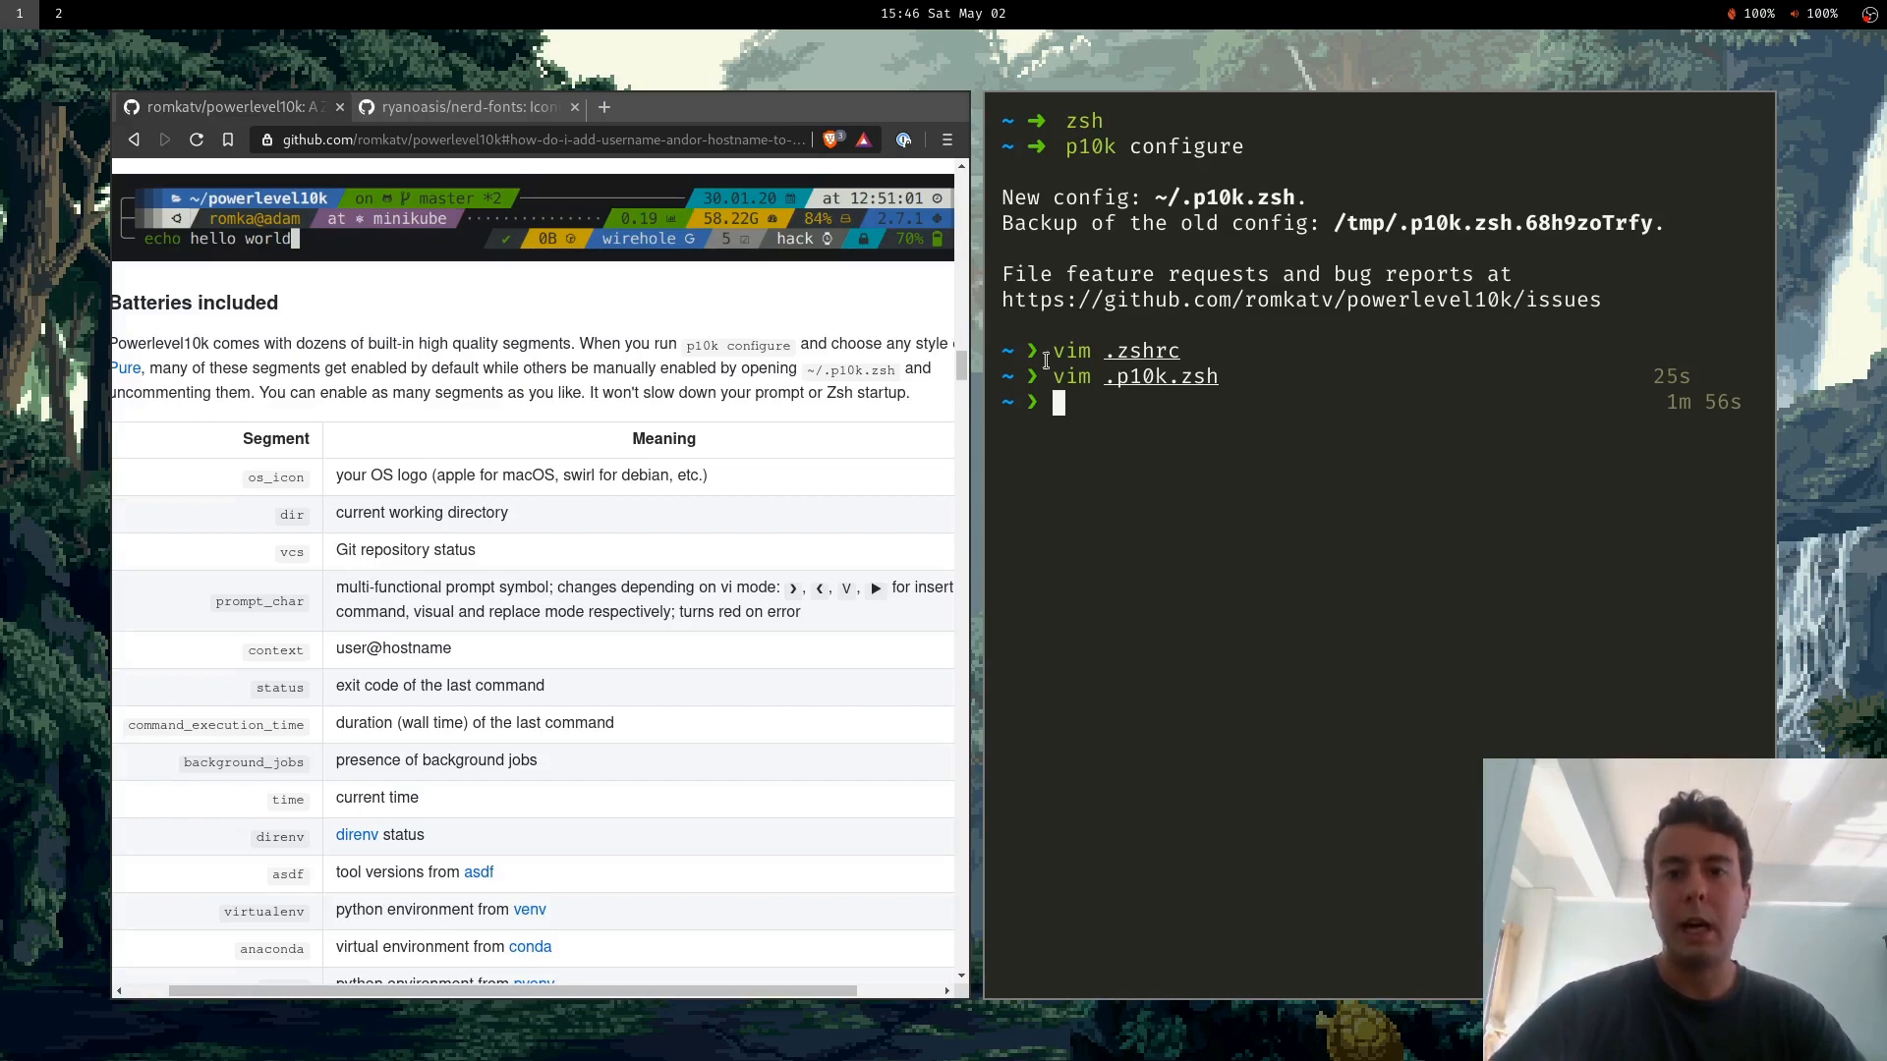
mouse_move(1219, 1053)
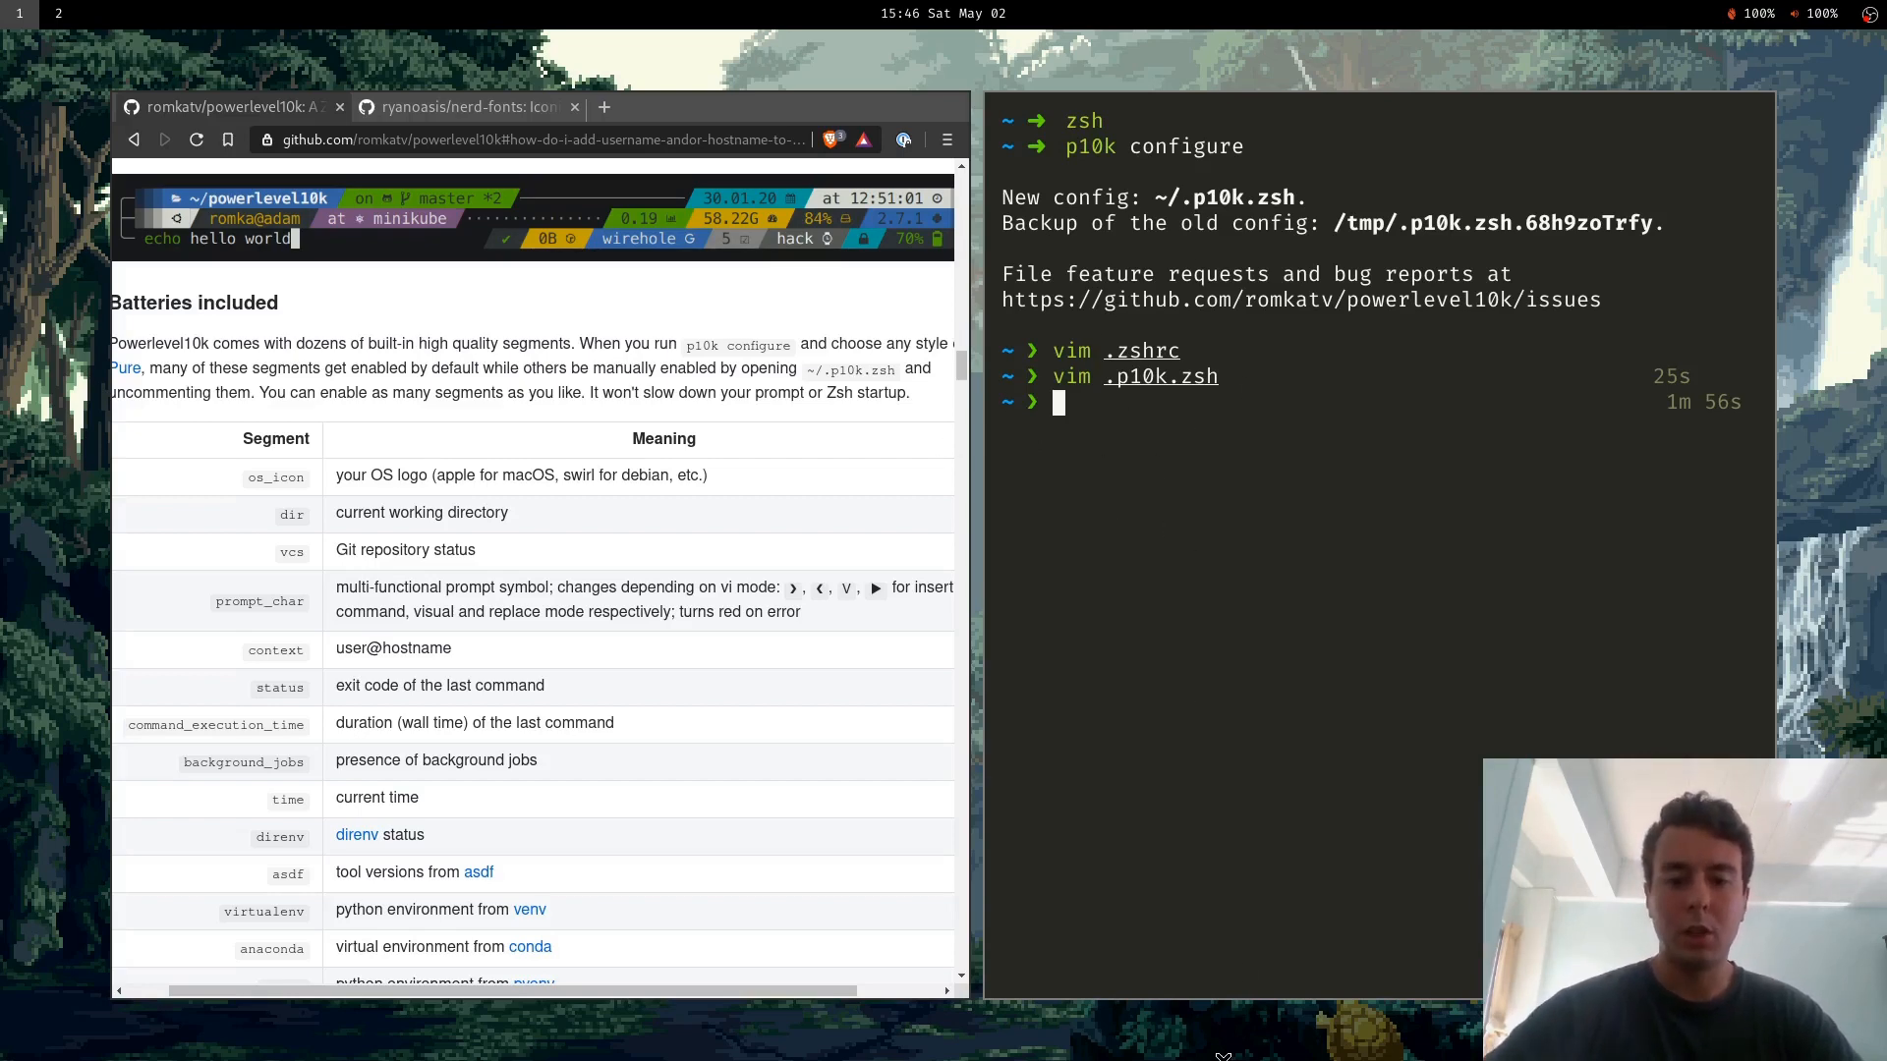
Enter code/ericnmurphy and create newfile so the prompt shows master ?1.
text(cd code/ericnmurphy)
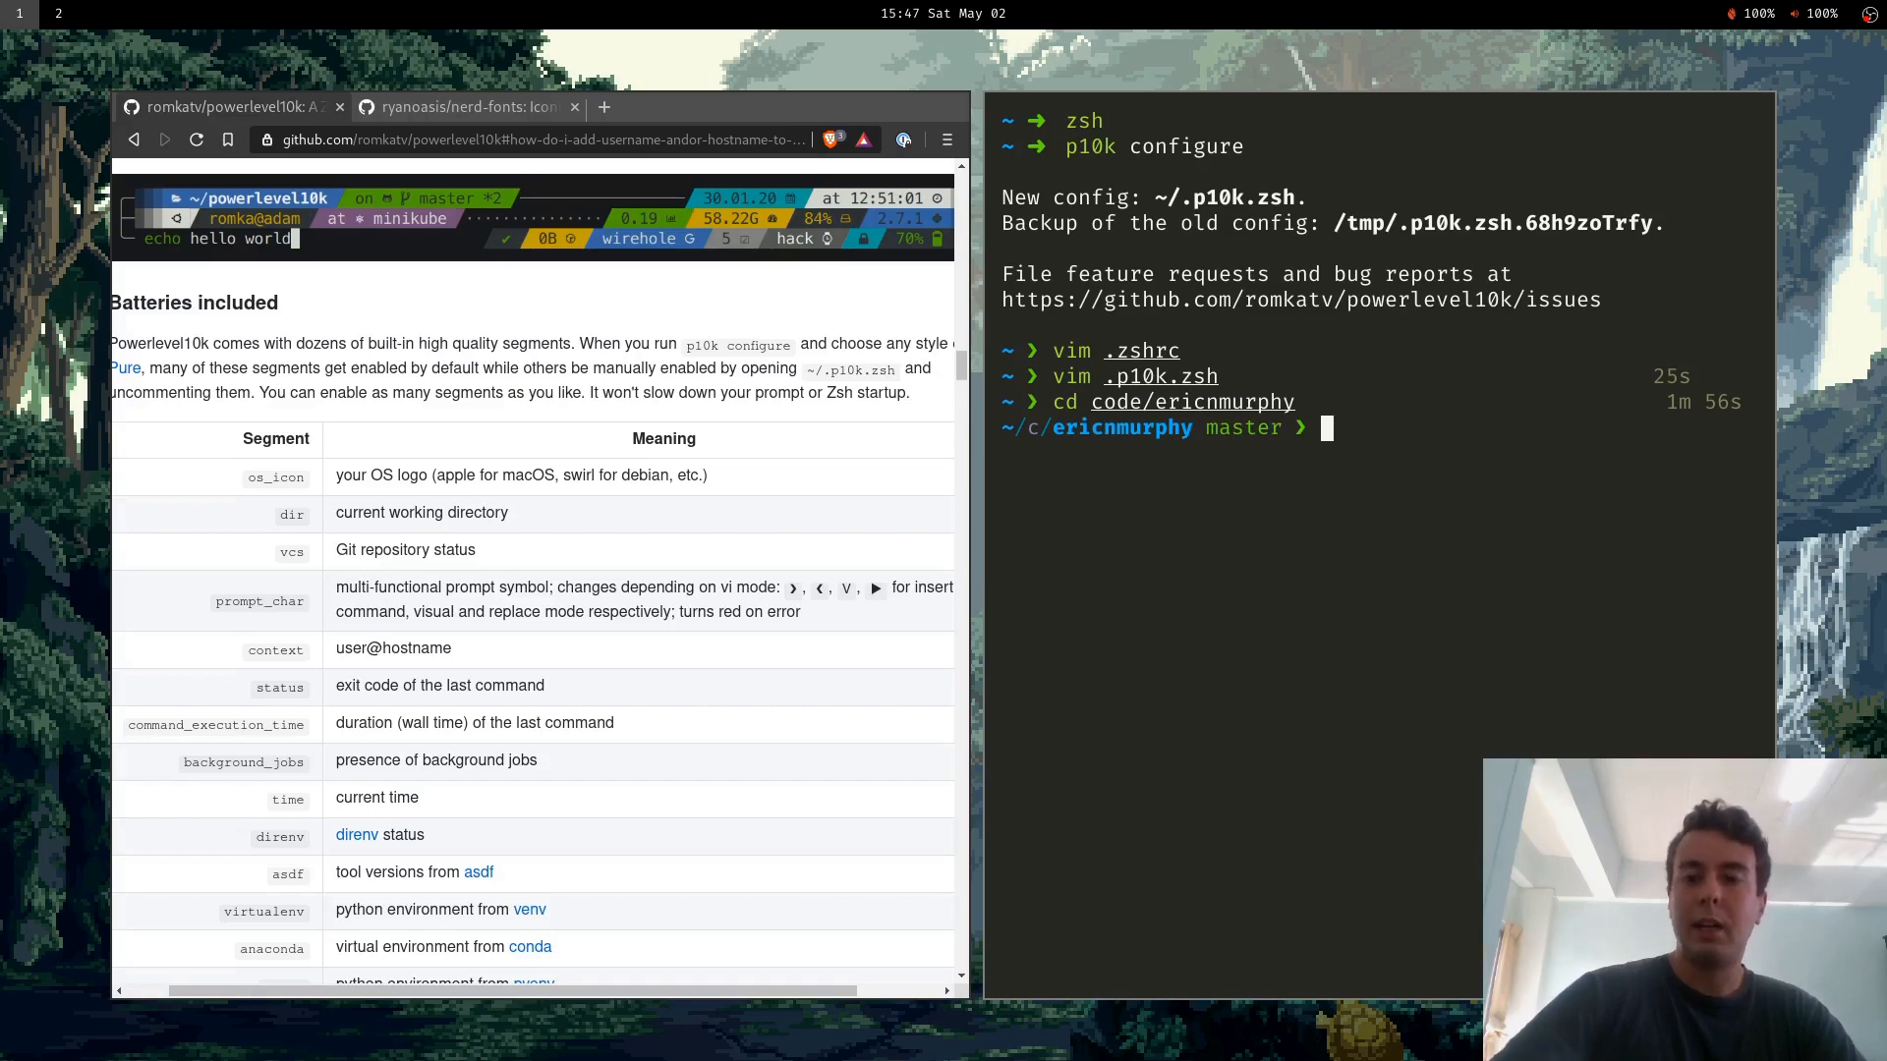
text(touch newfile)
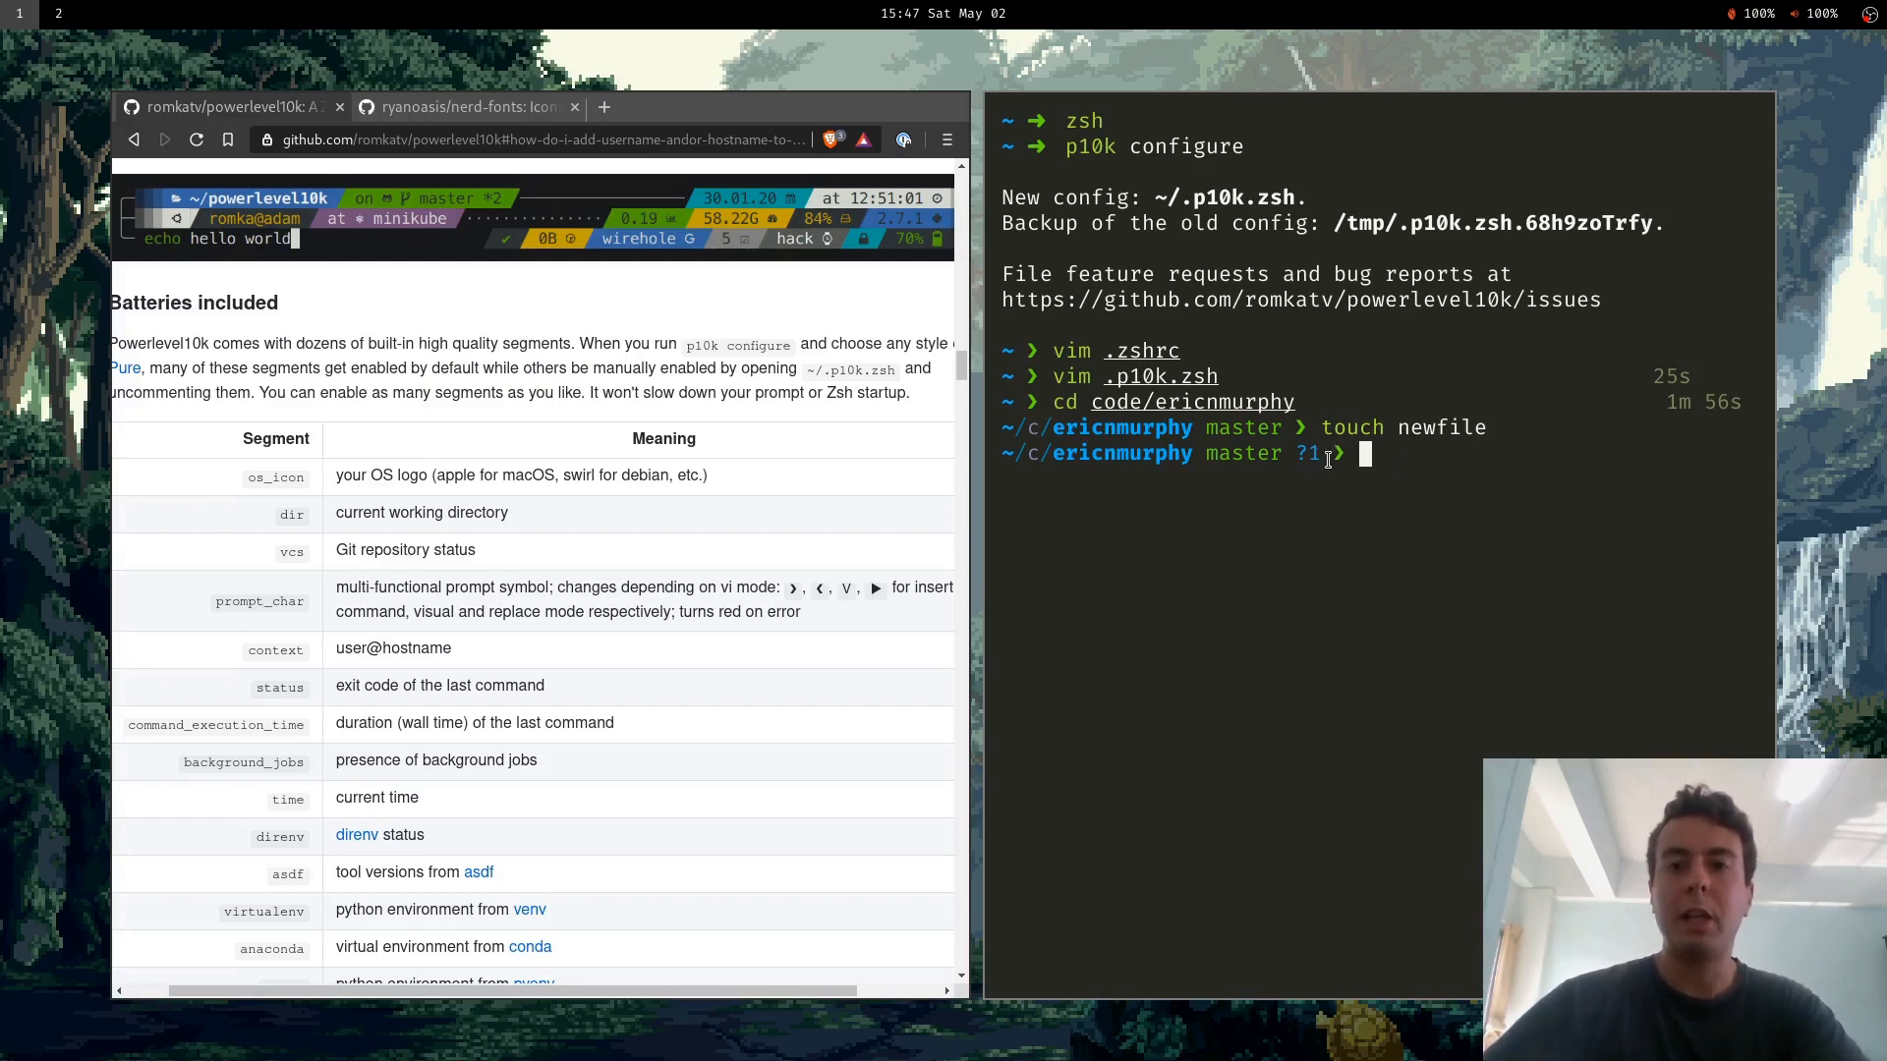
double_click(1309, 454)
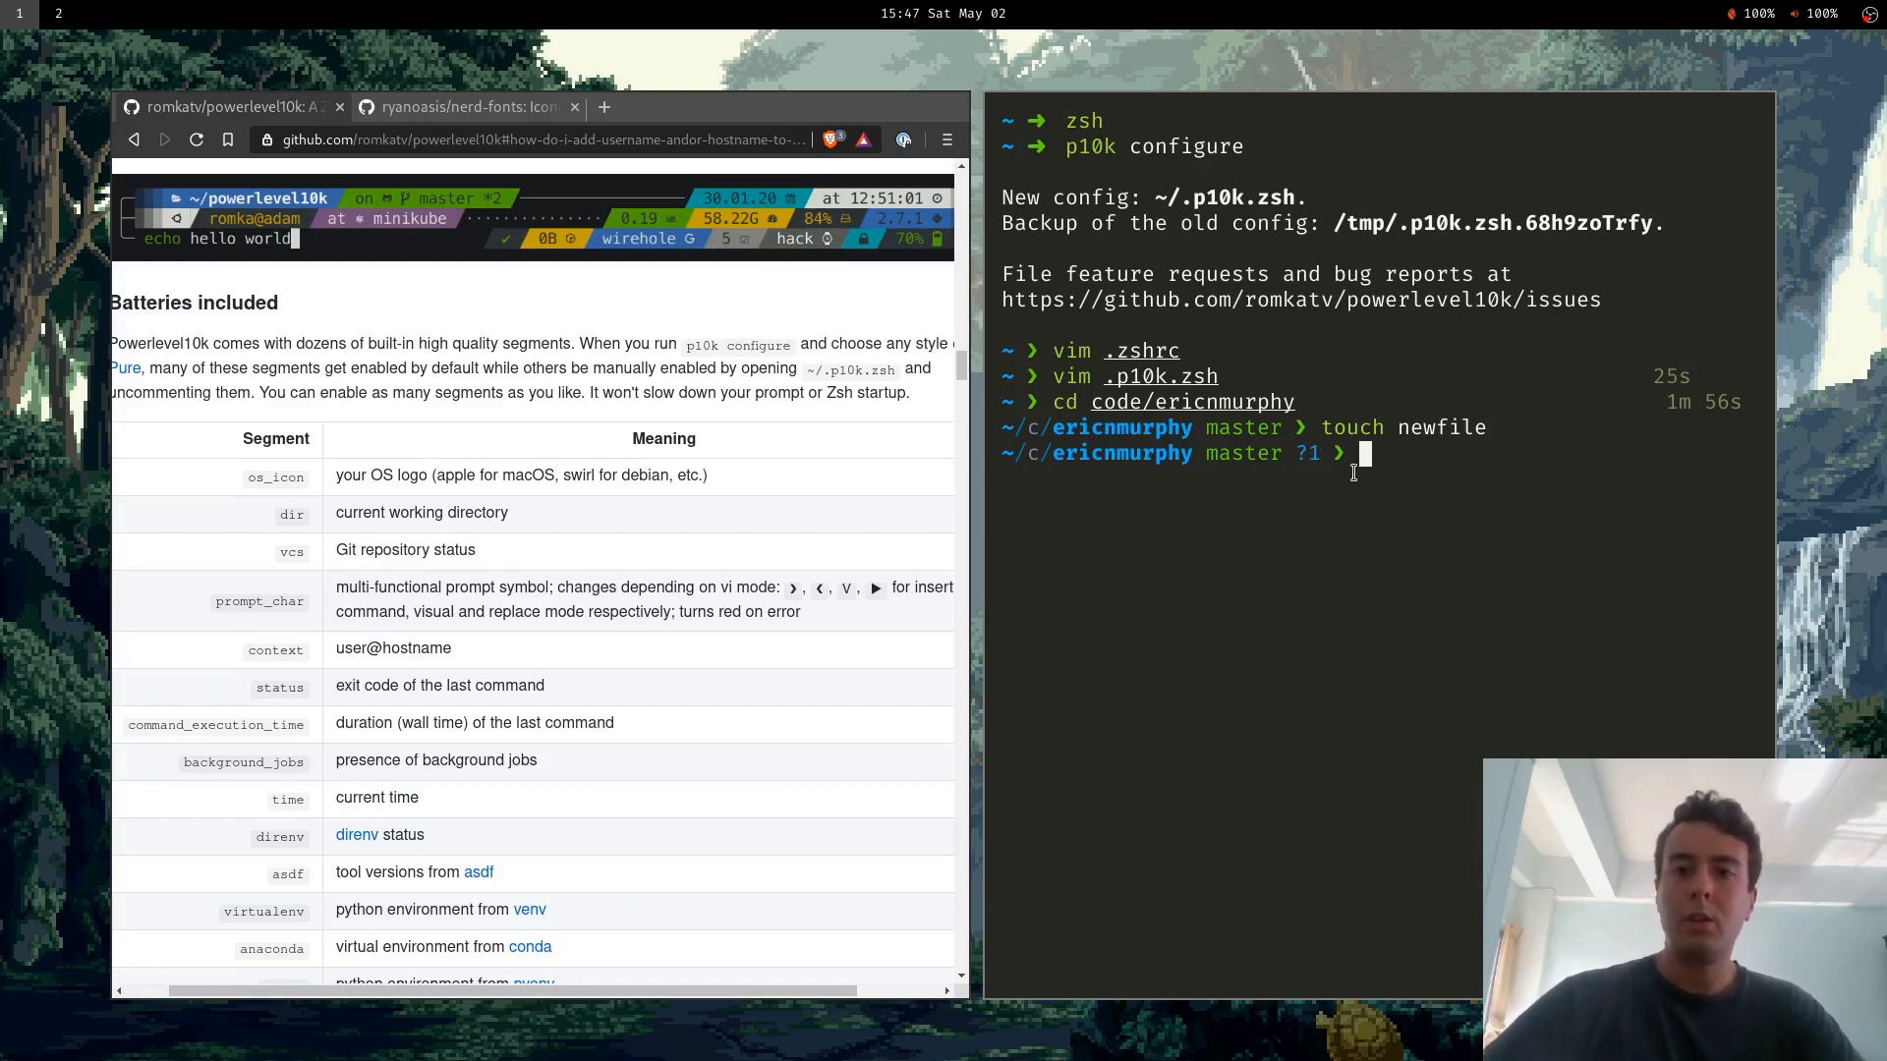
mouse_move(606, 450)
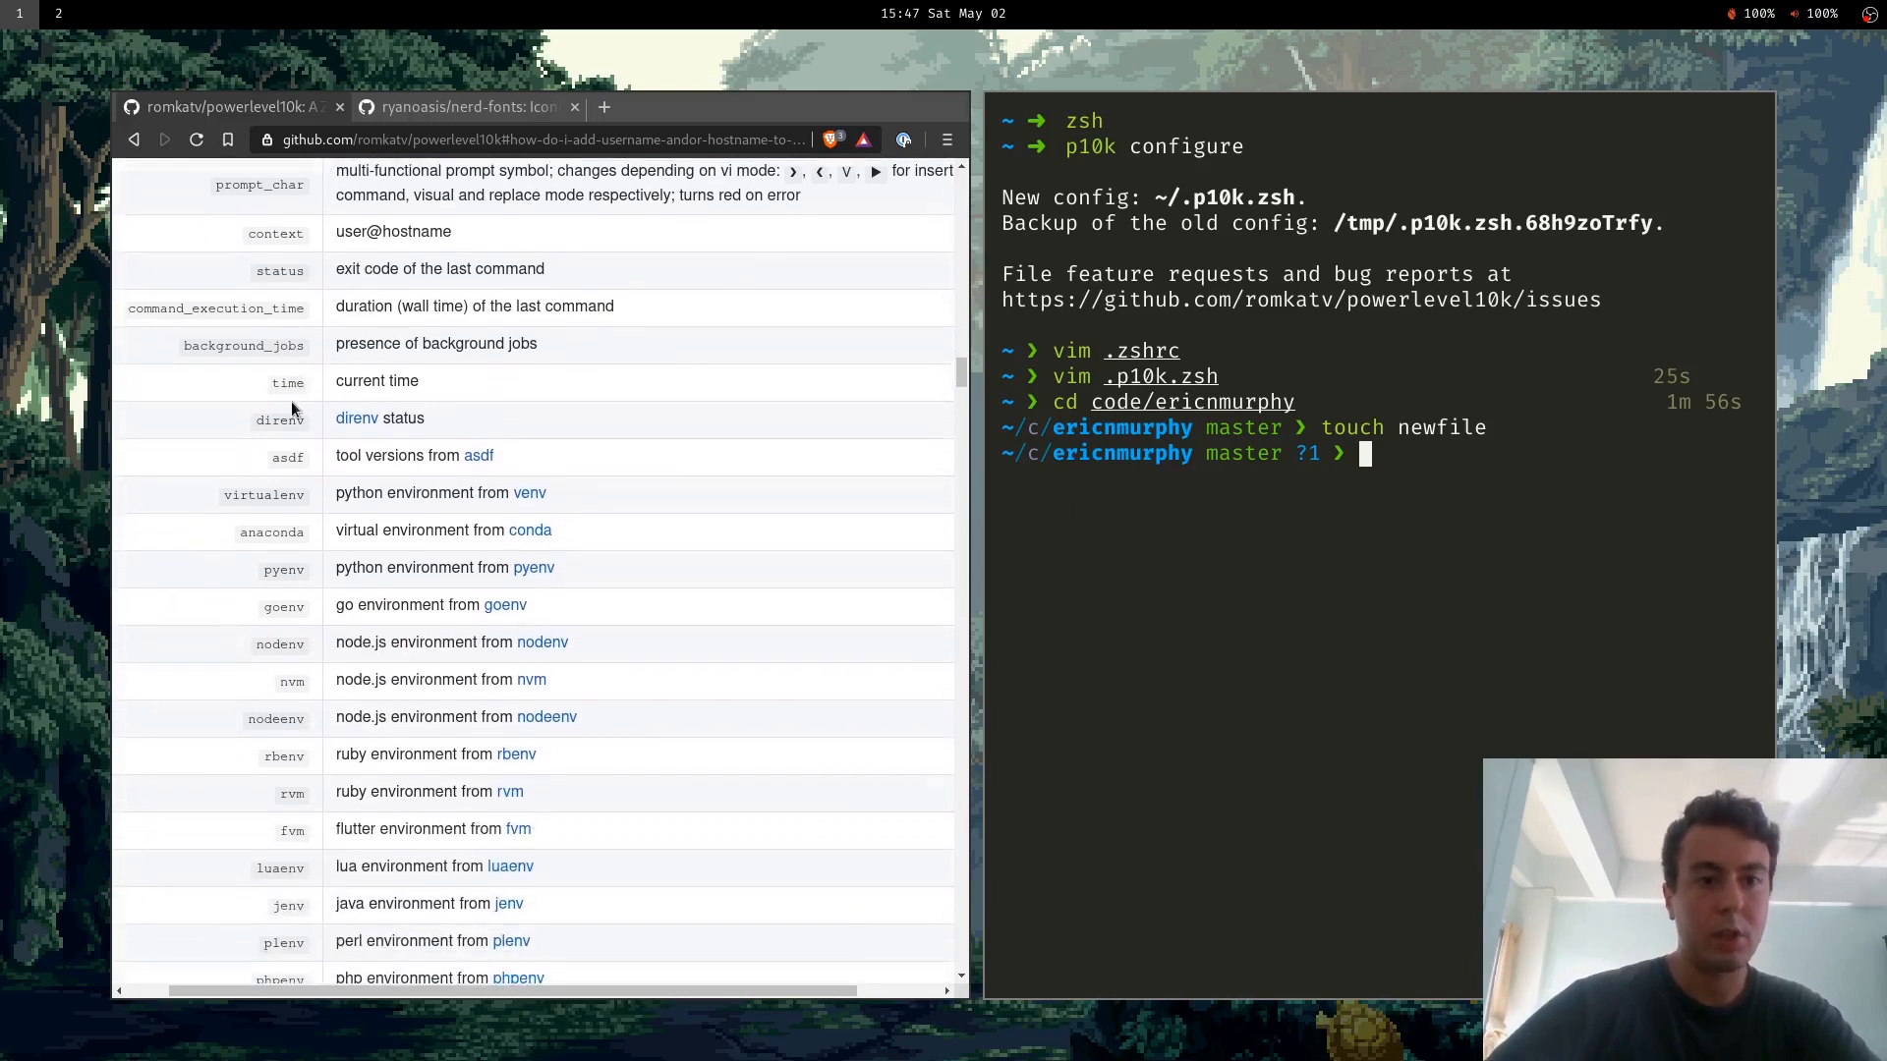
Scroll past 'Extensible' to the Oh My Zsh, Prezto and Zim installation instructions.
scroll(down, 3)
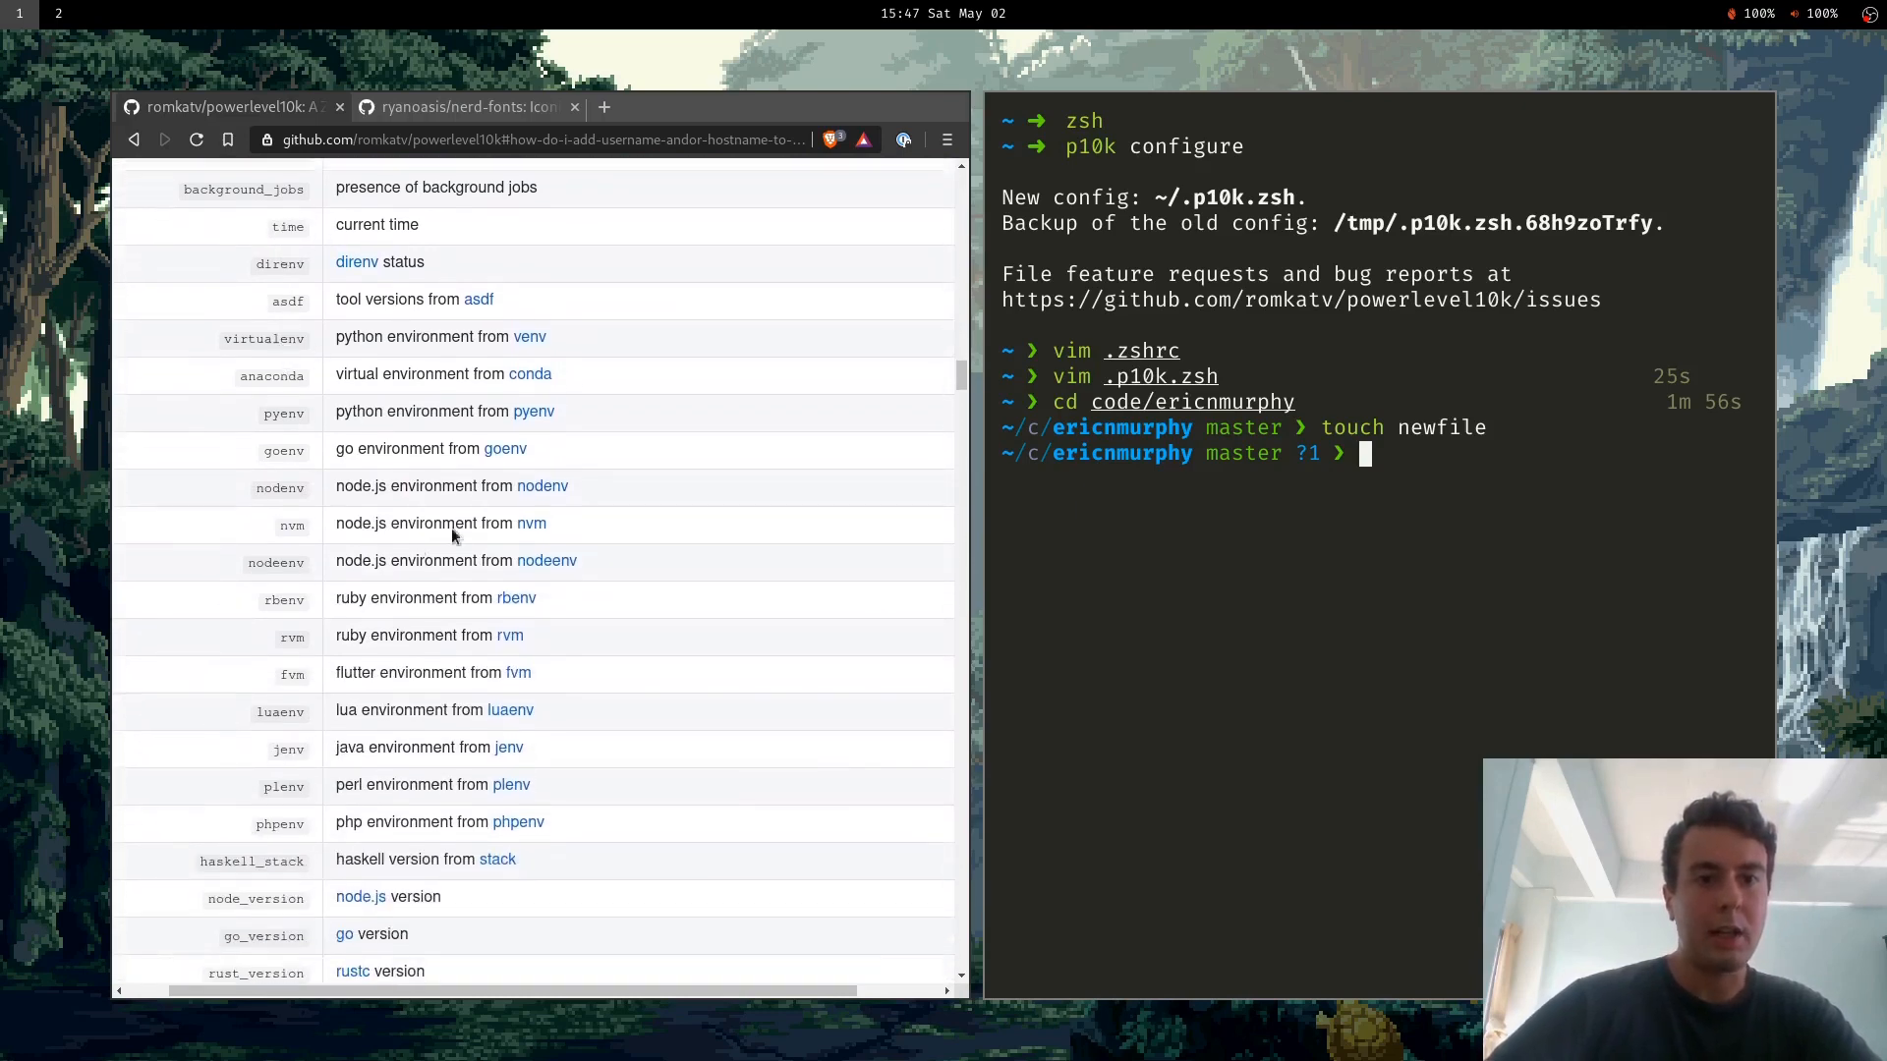
mouse_move(719, 532)
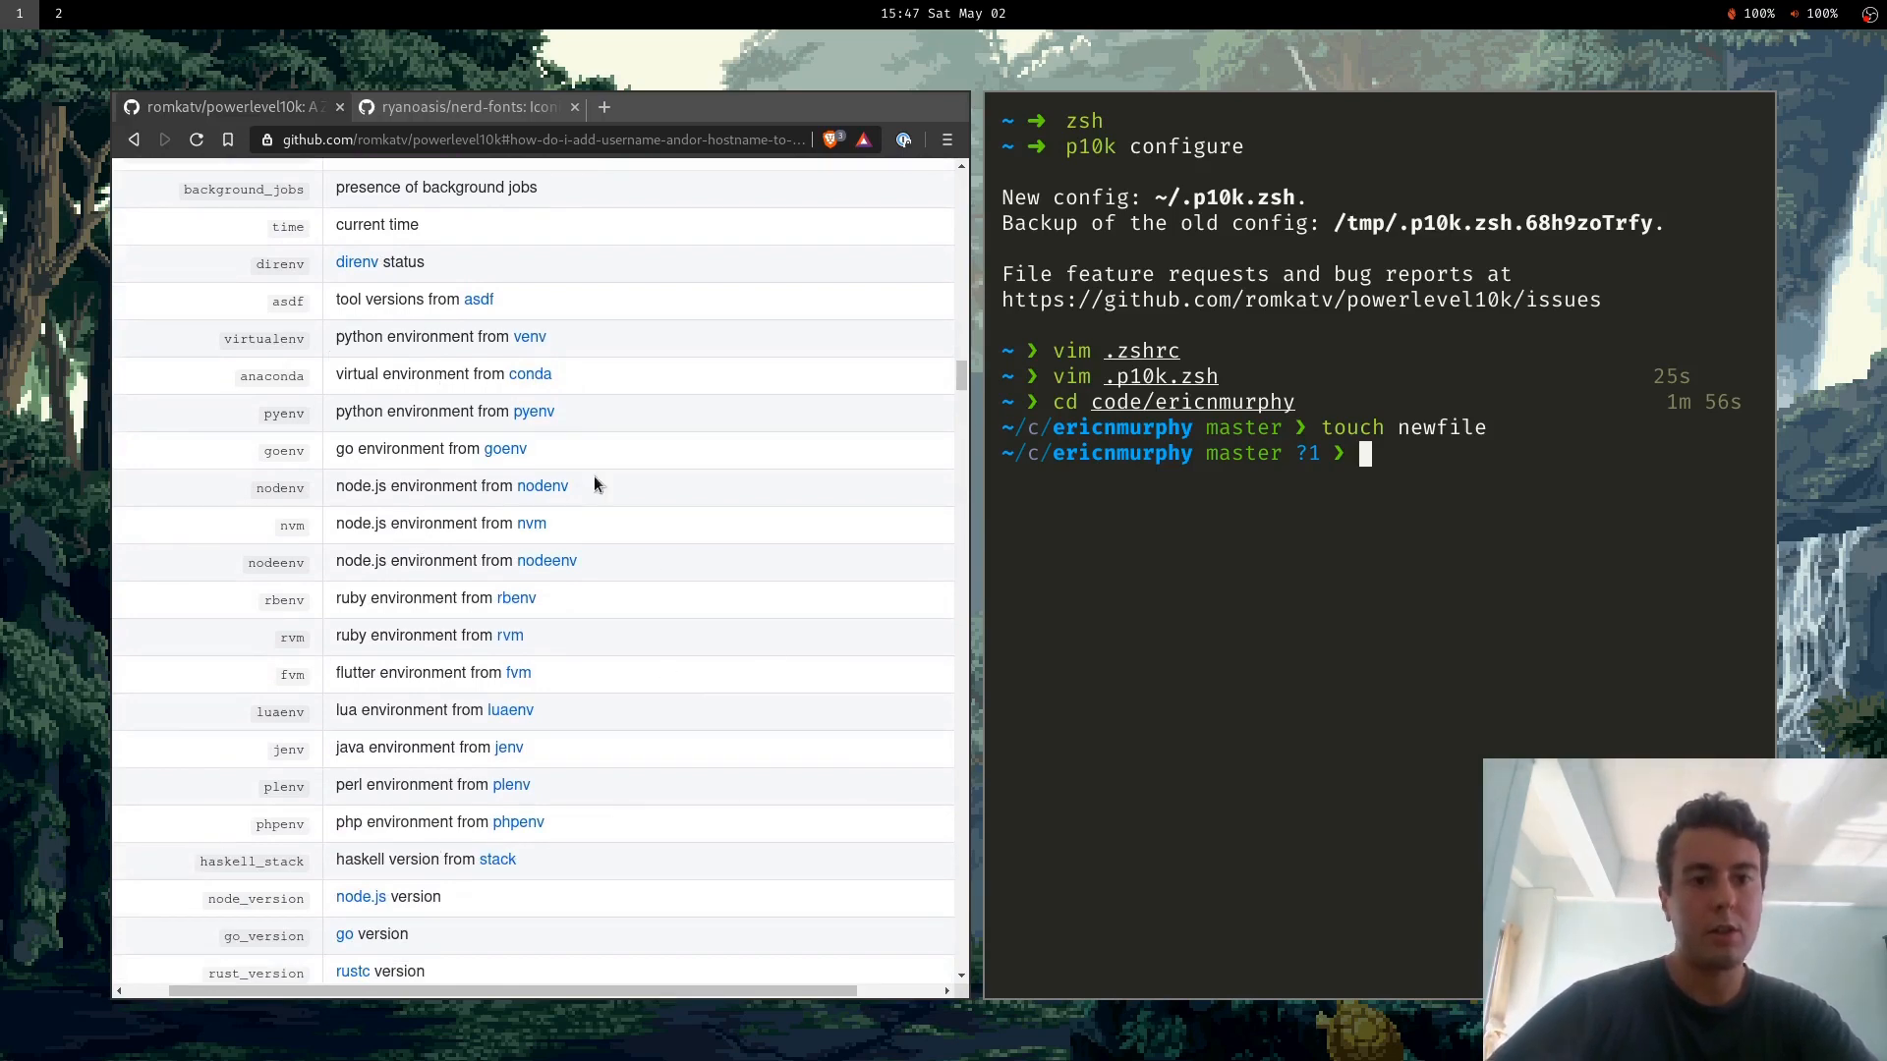
scroll(down, 3)
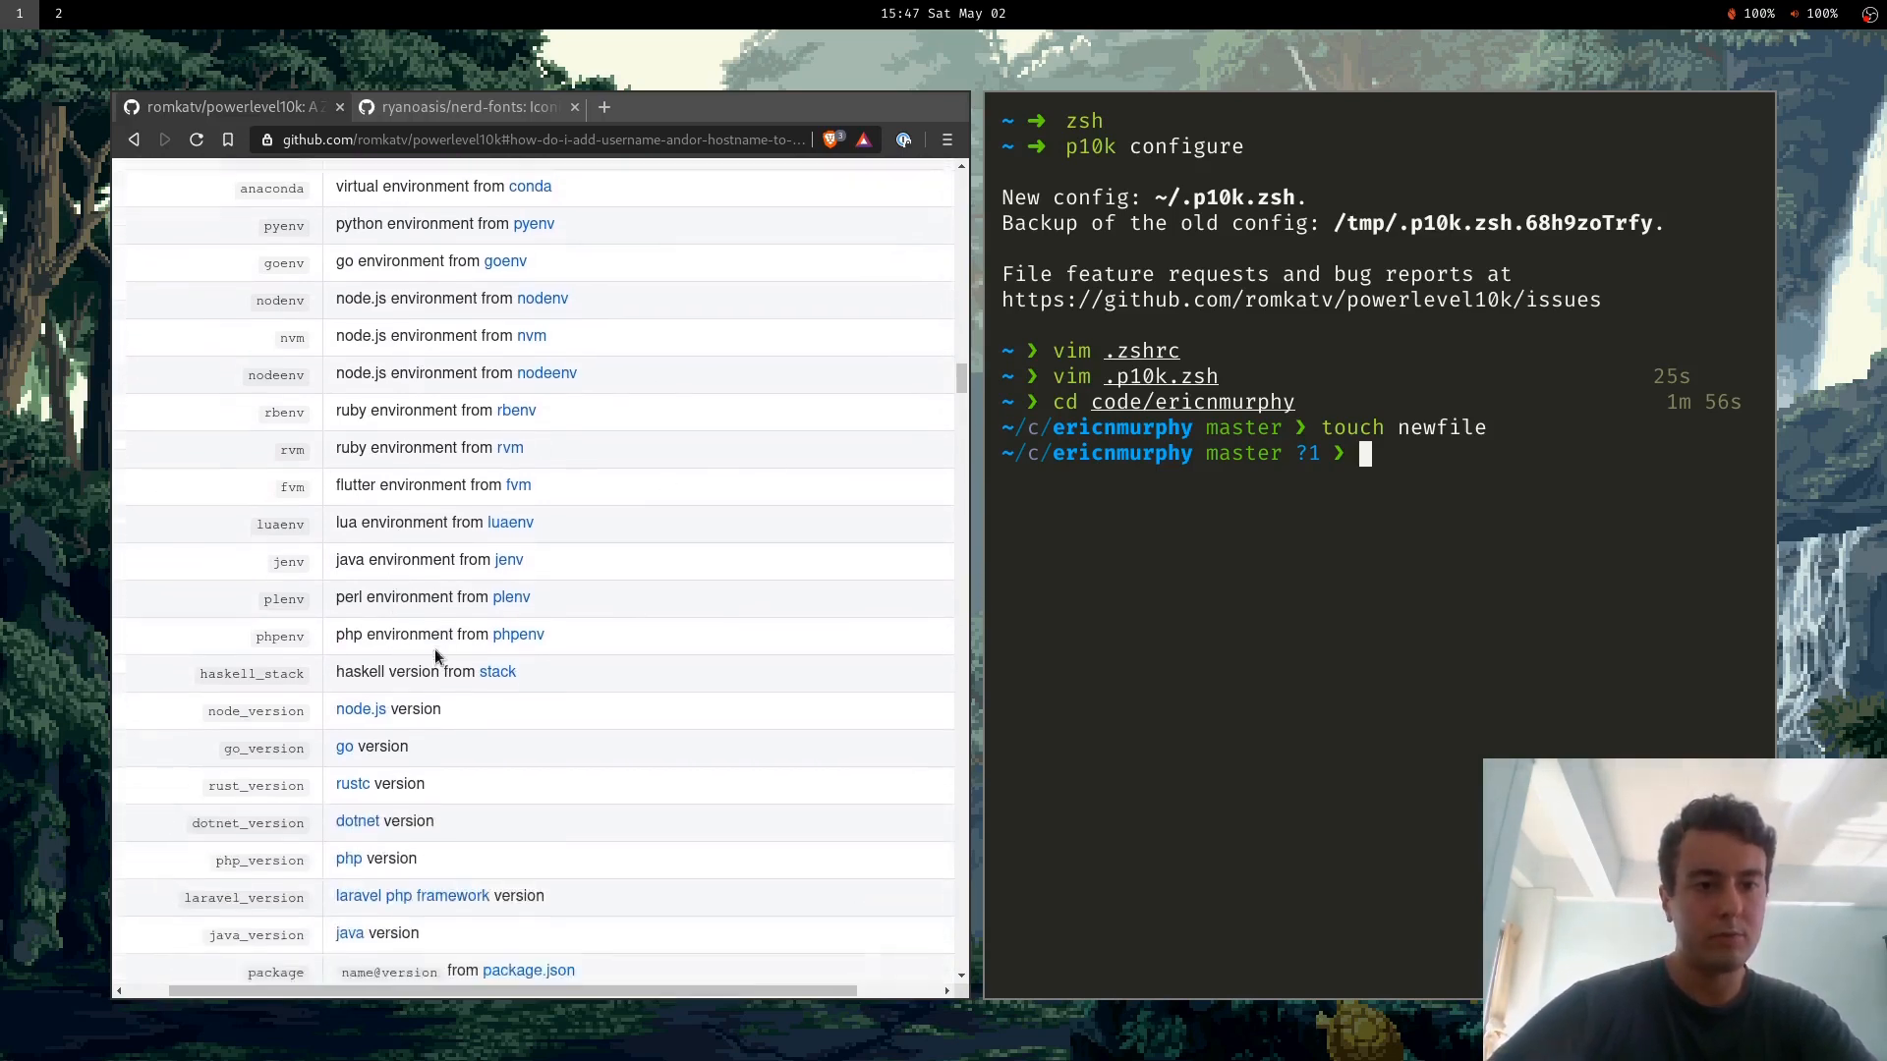
scroll(down, 3)
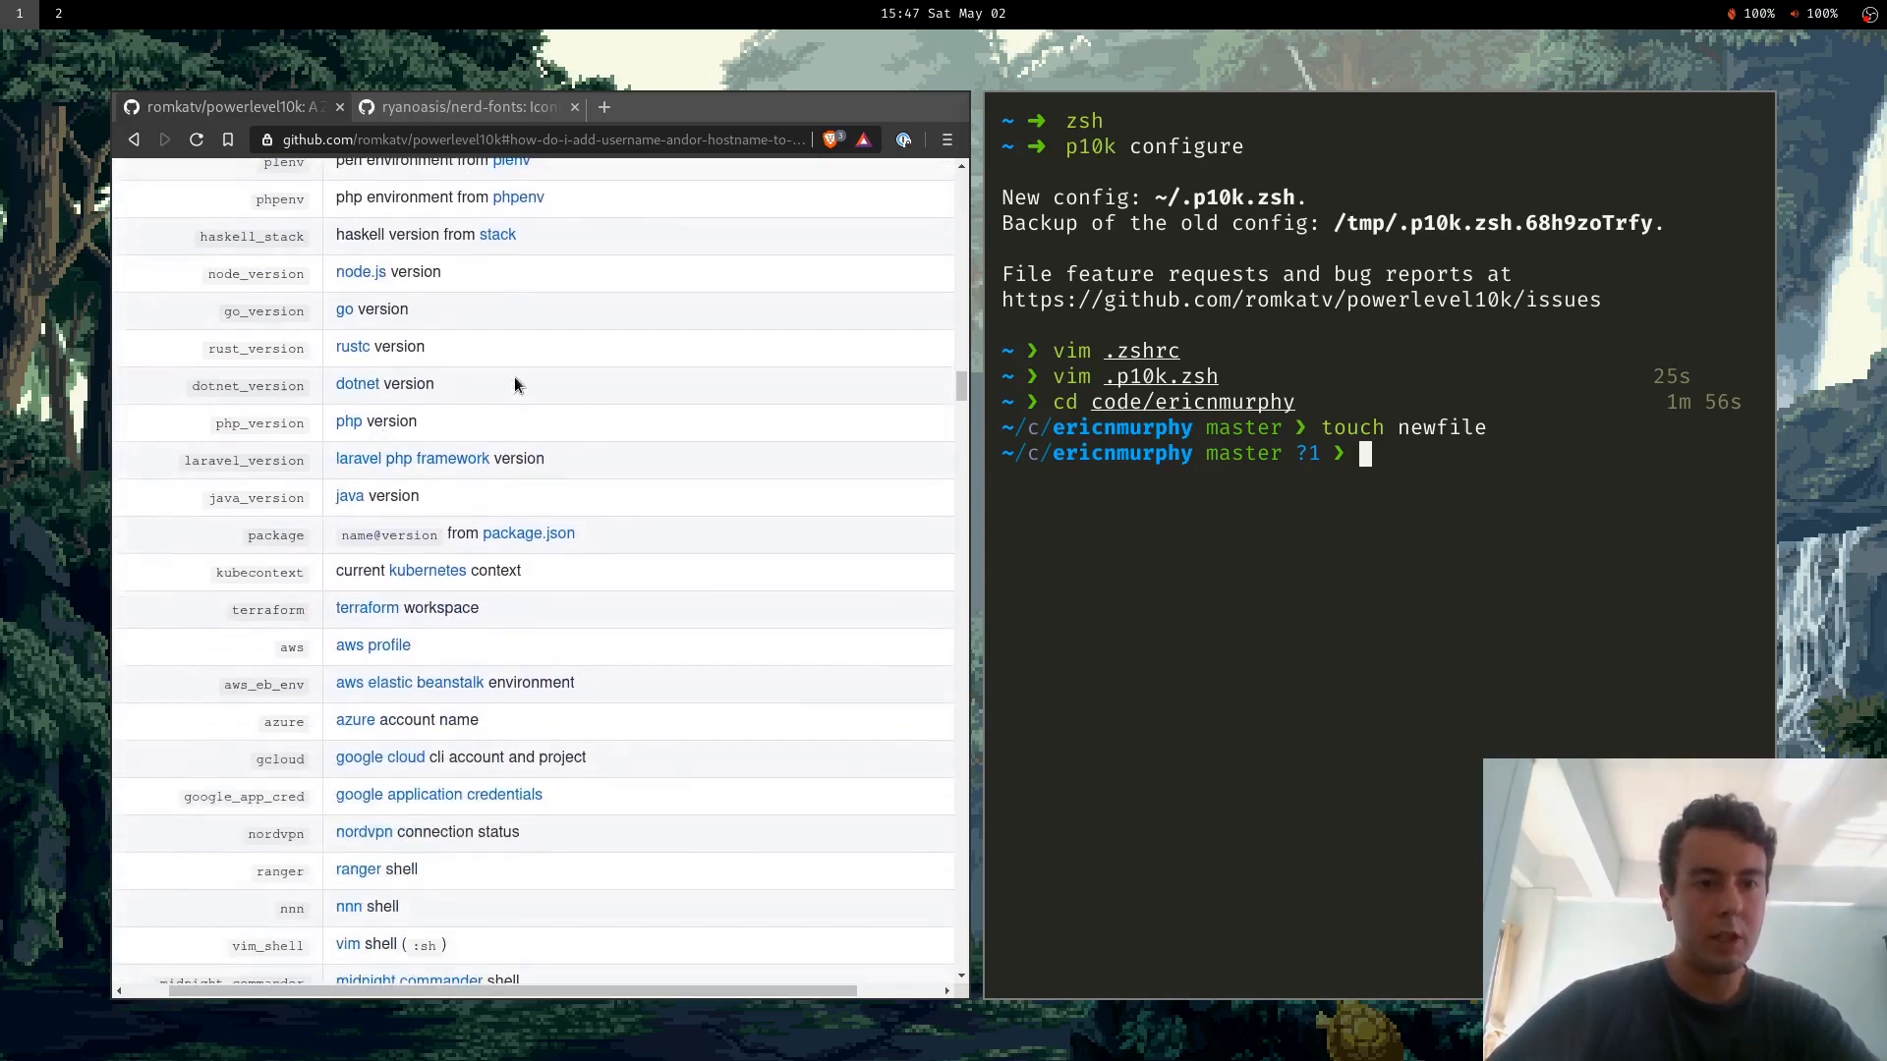
scroll(down, 3)
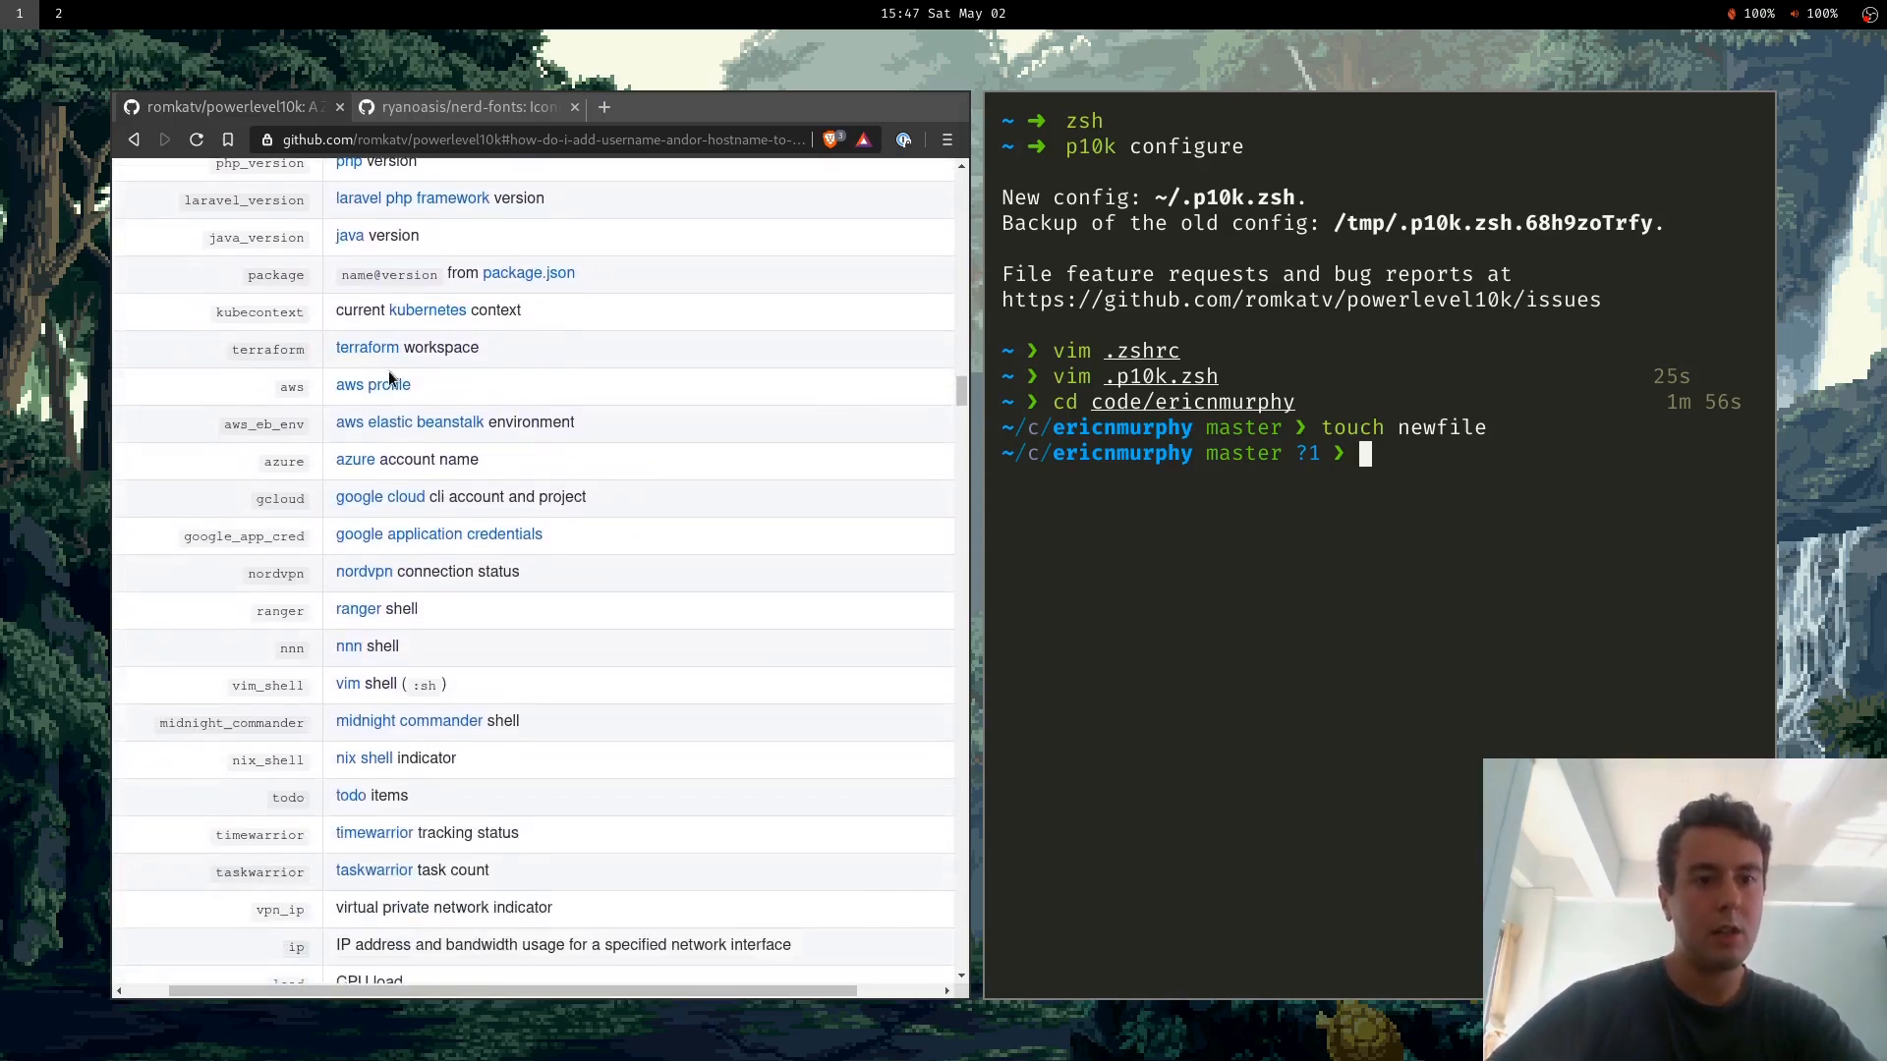
scroll(down, 3)
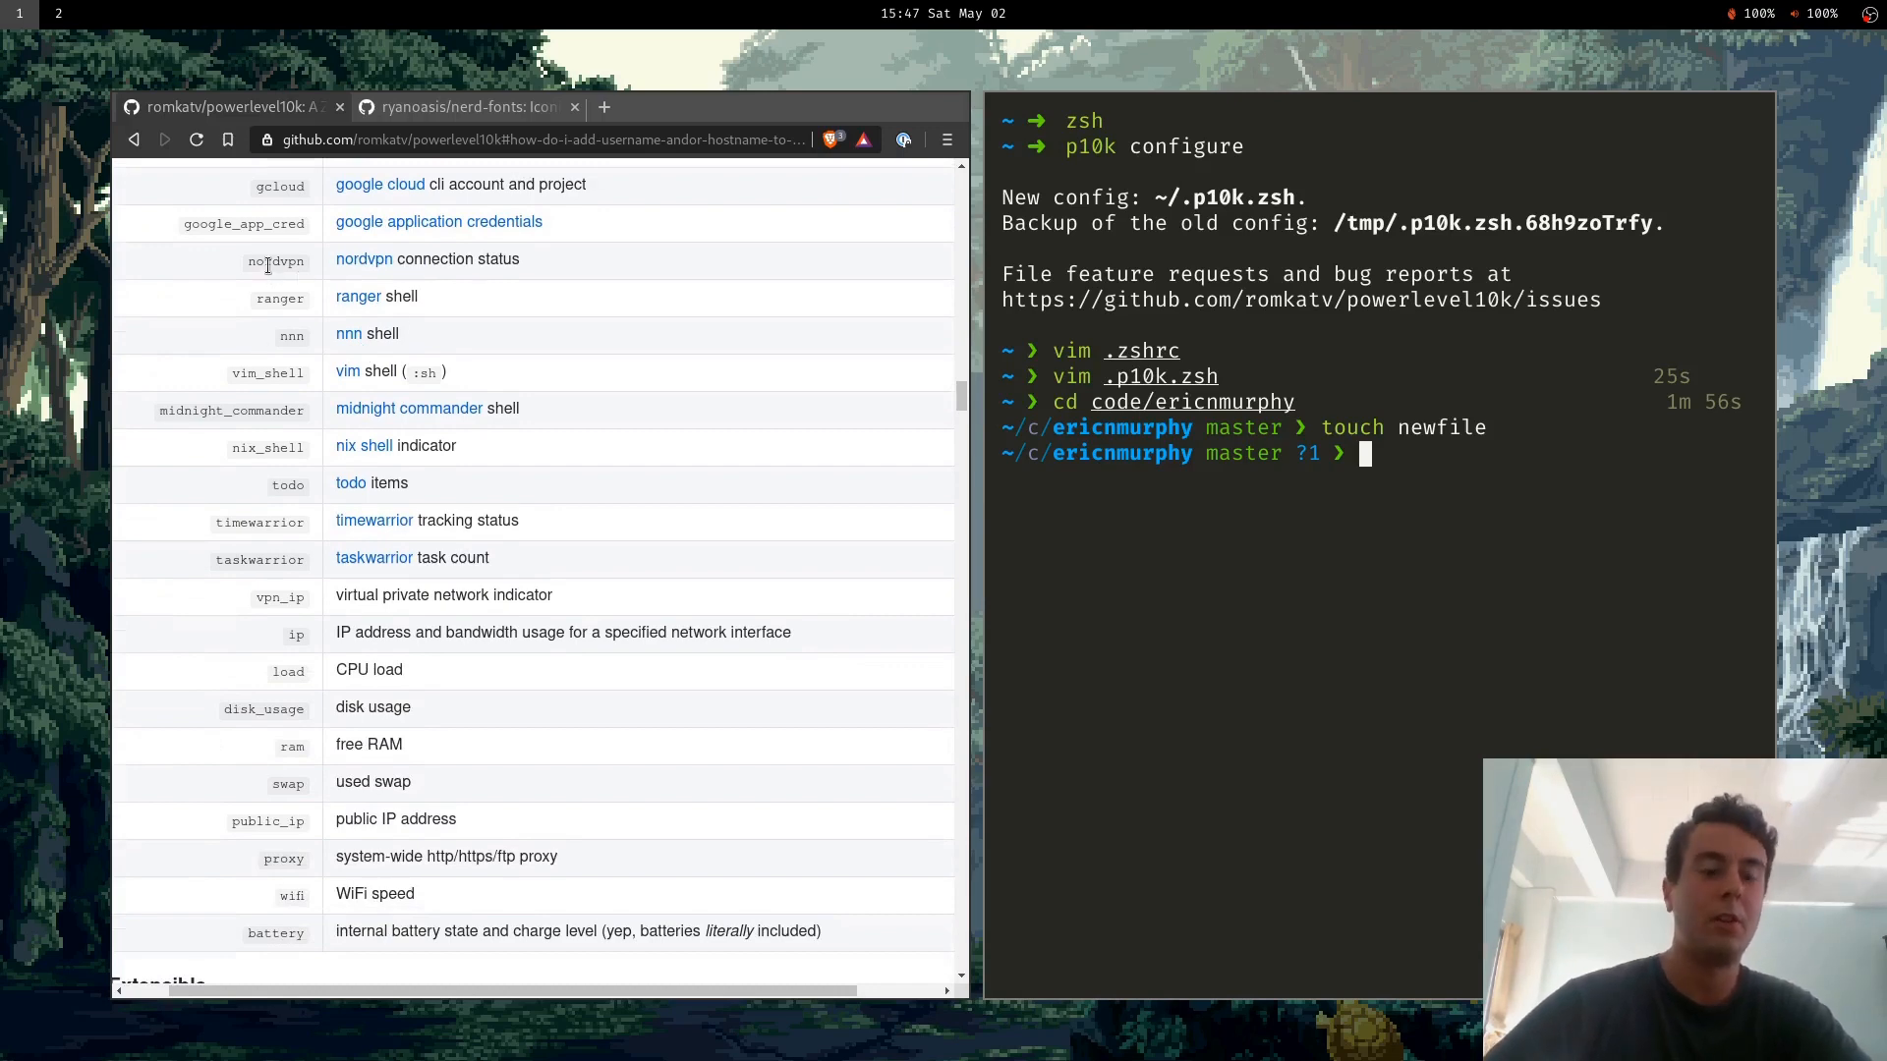
scroll(down, 3)
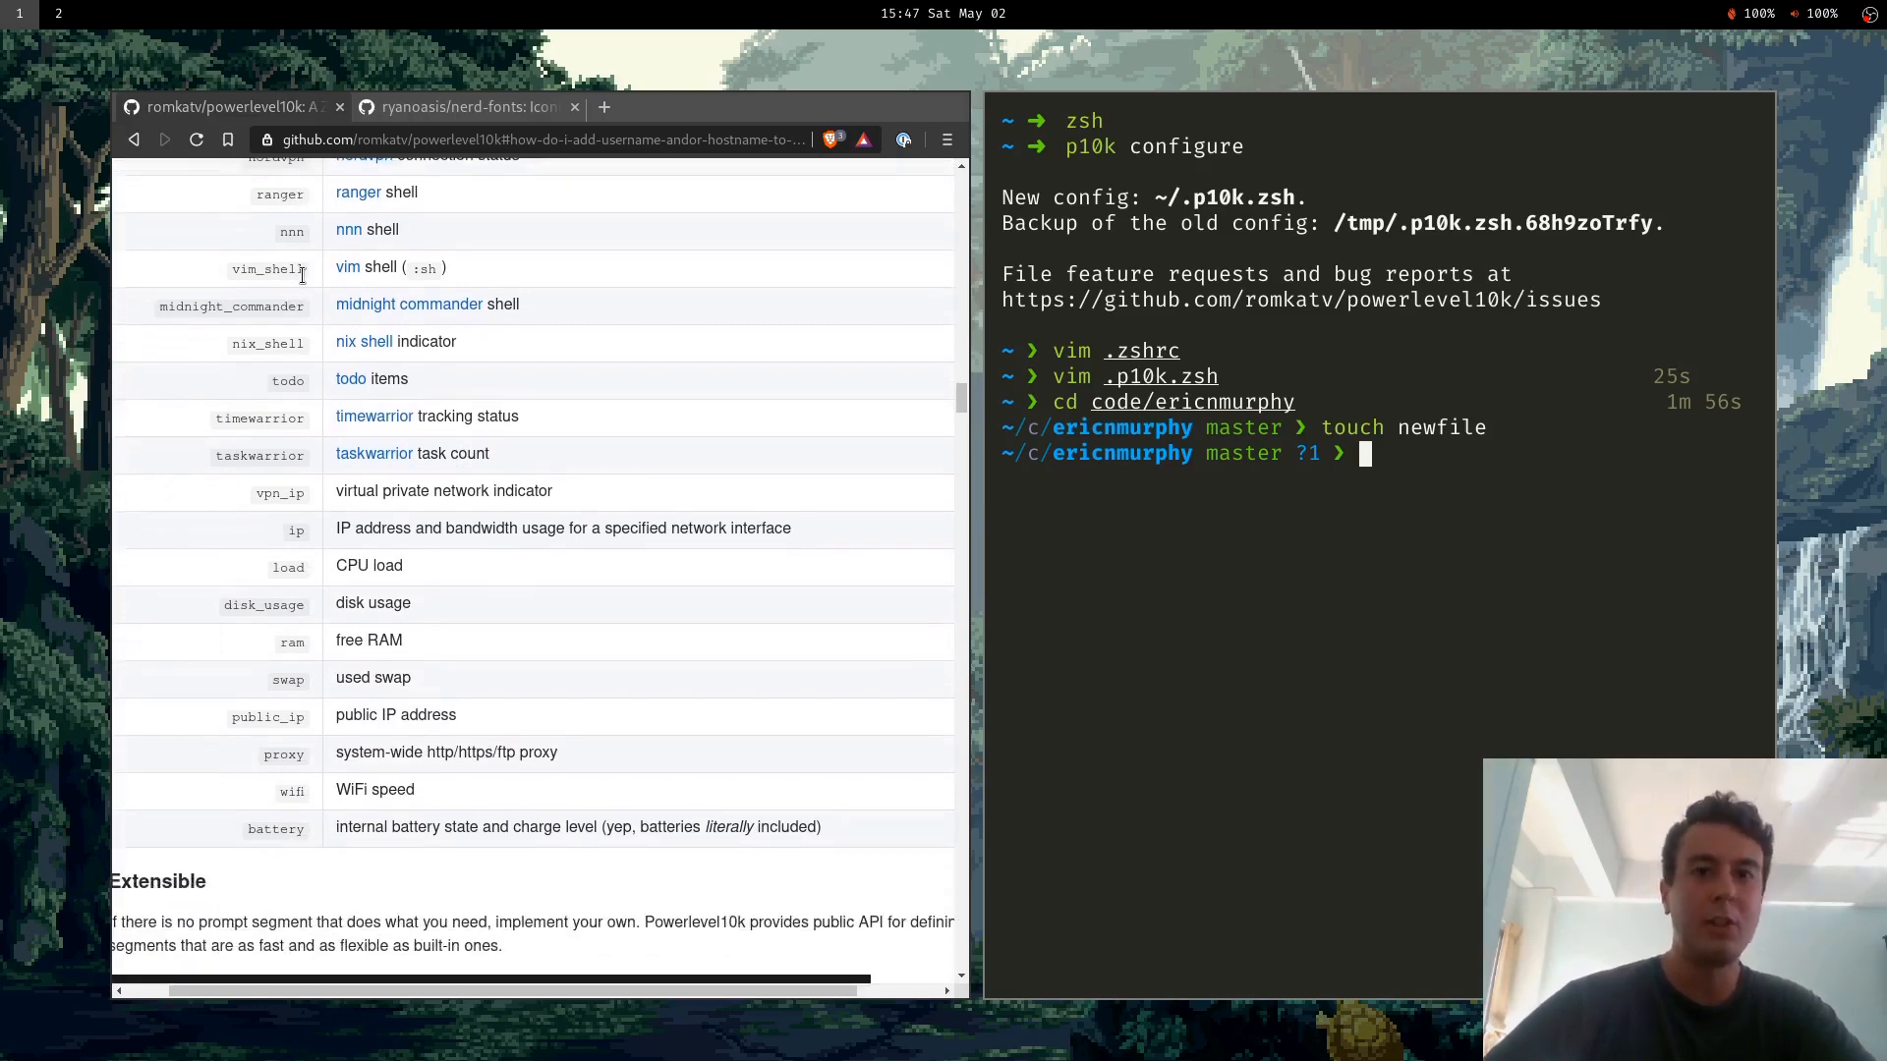
scroll(down, 3)
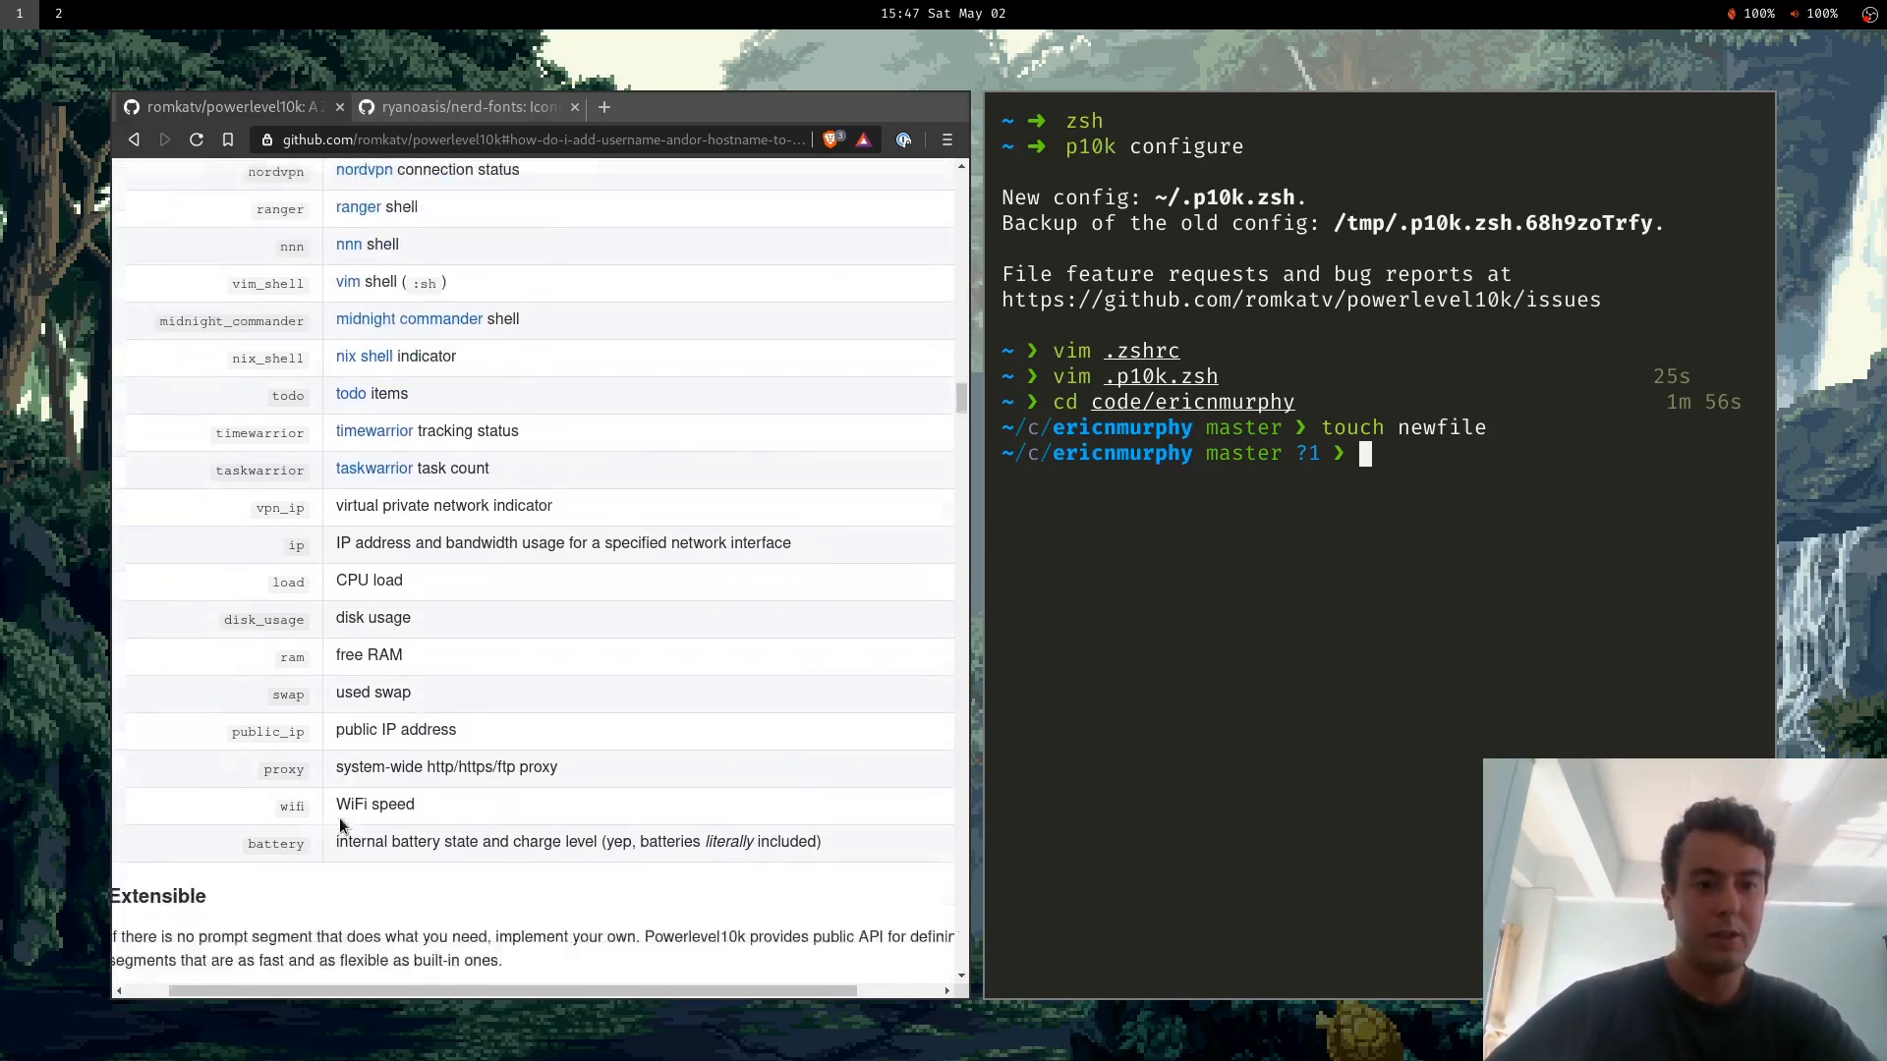
scroll(down, 3)
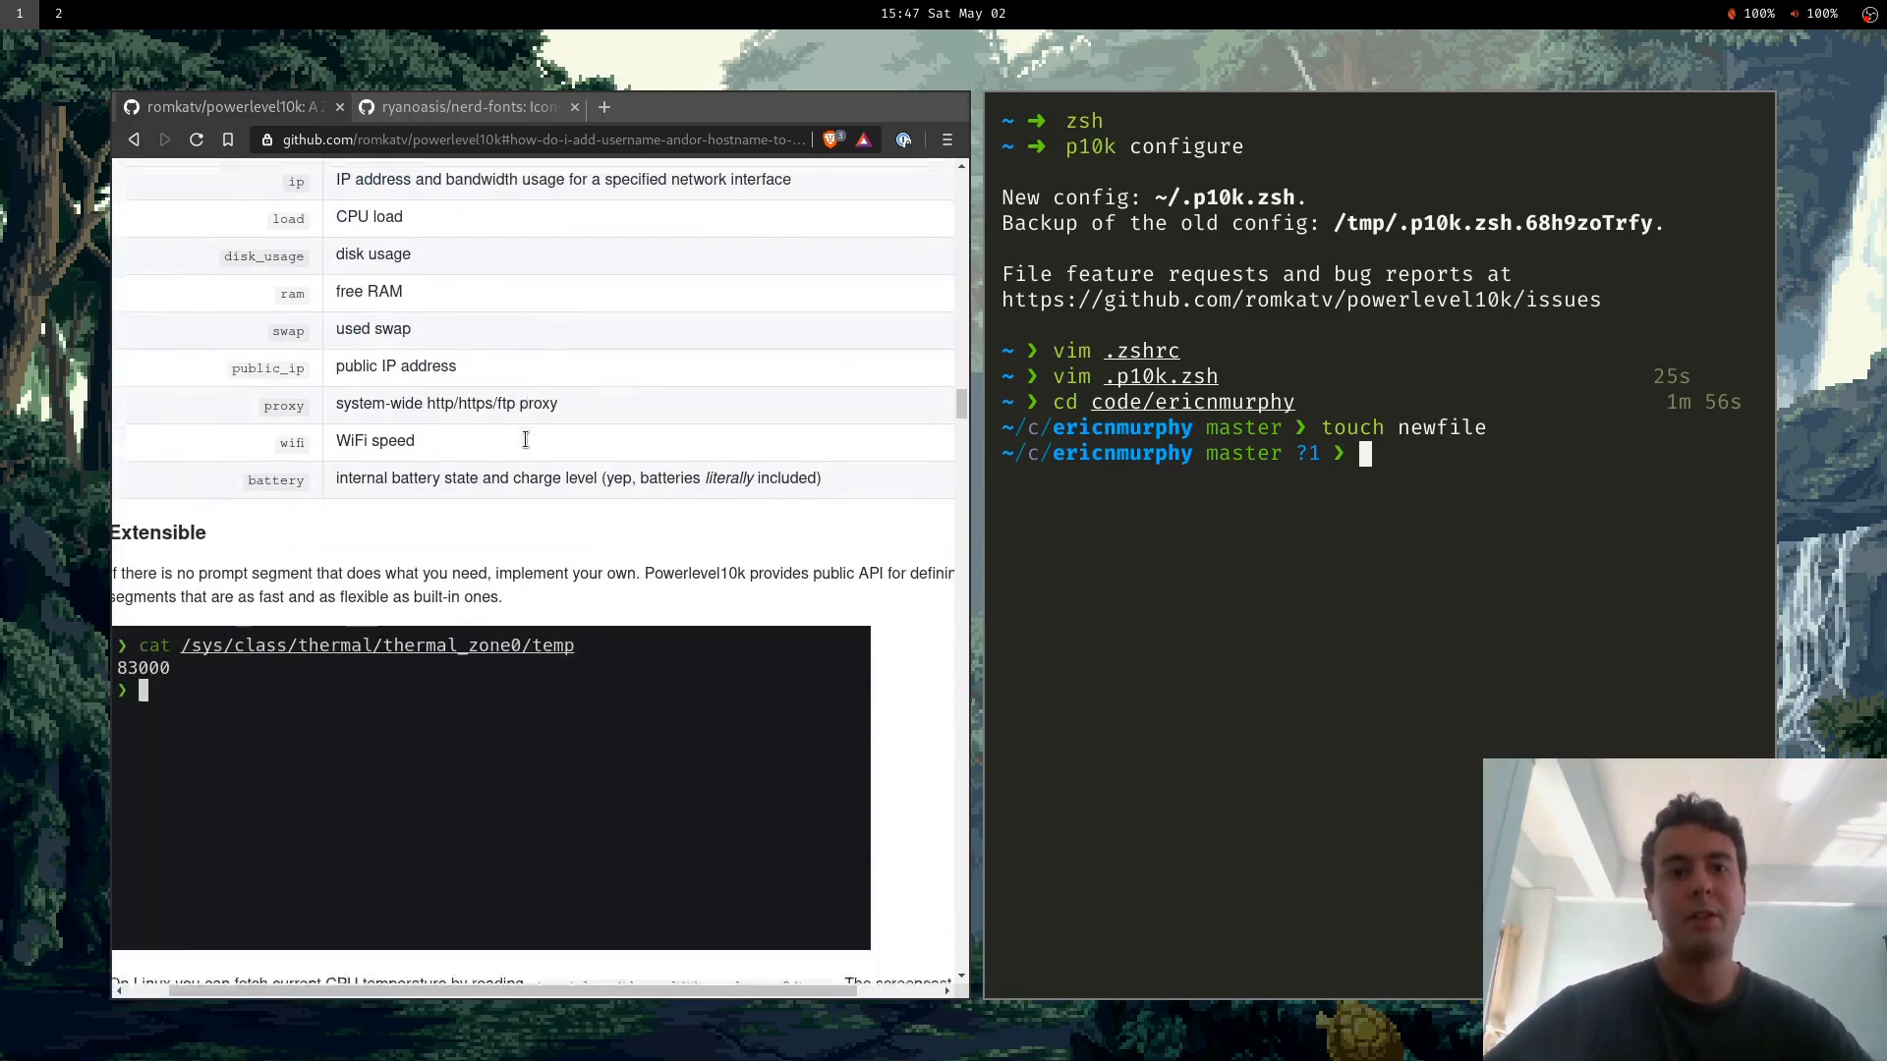
scroll(down, 3)
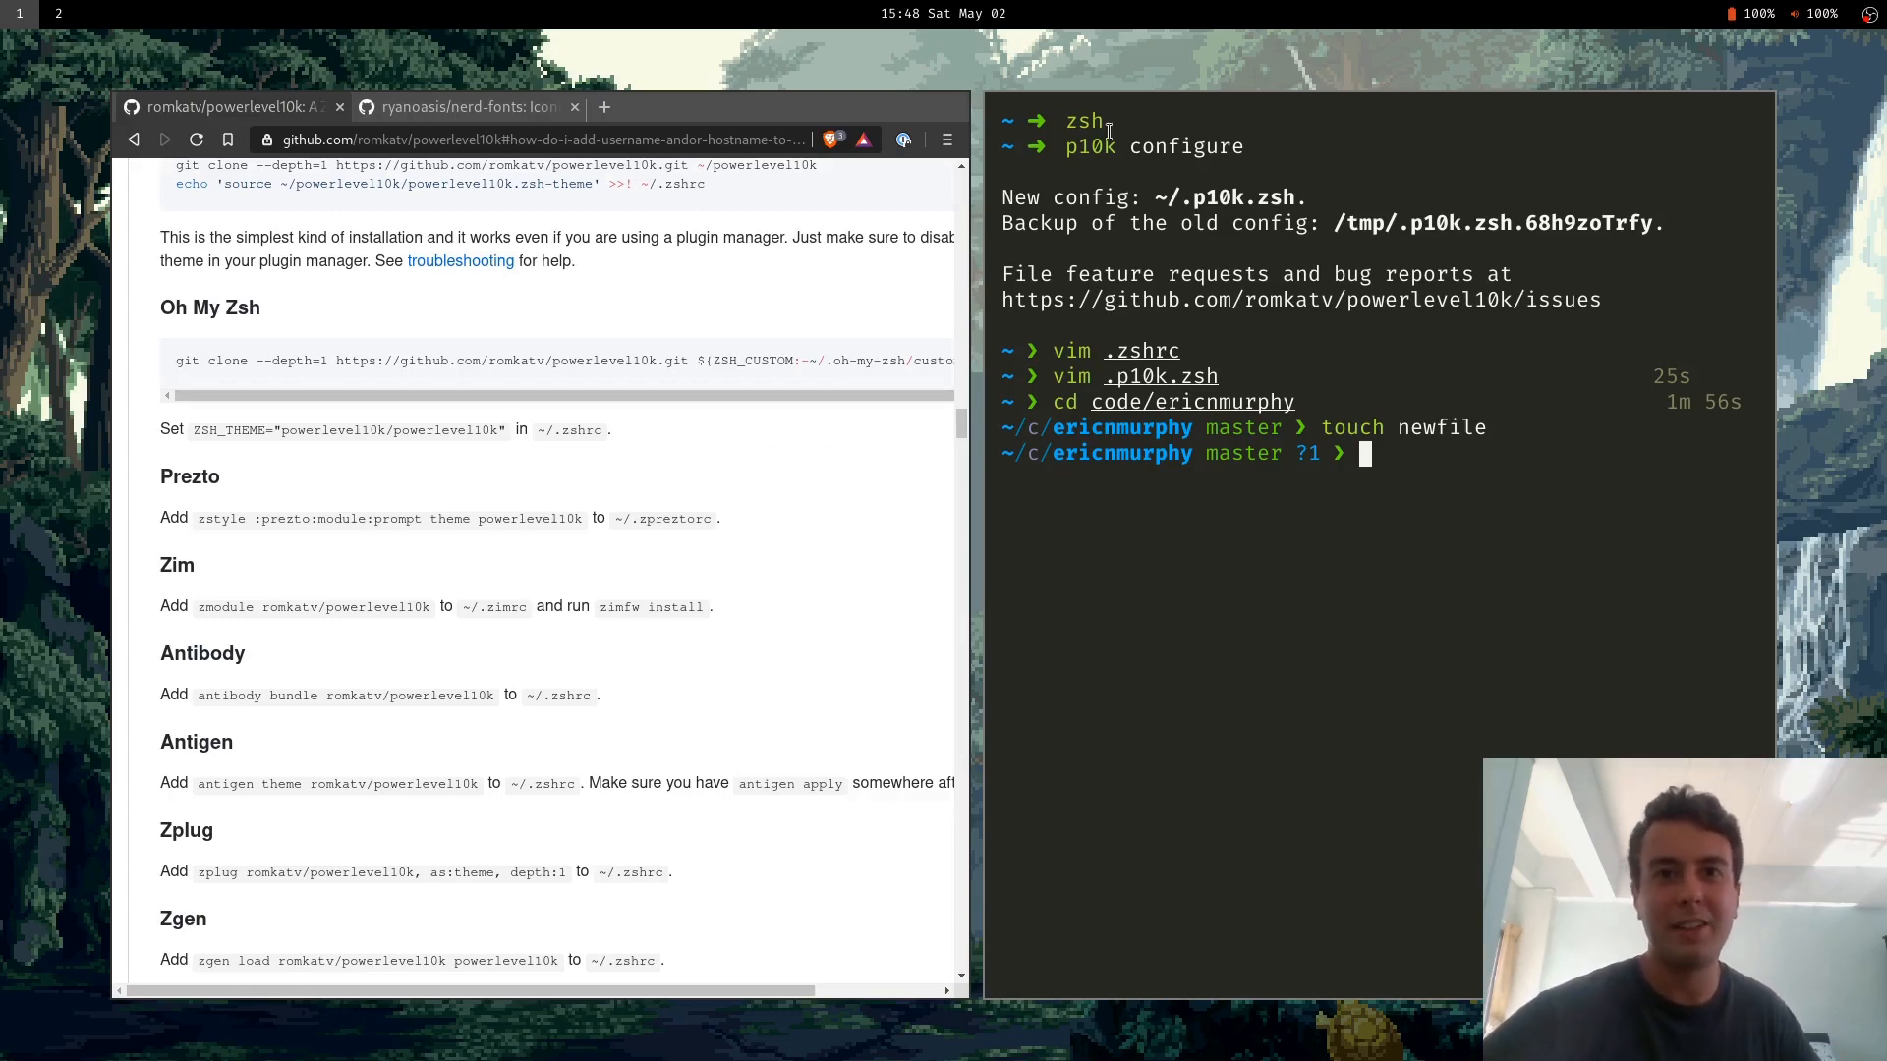
double_click(1082, 120)
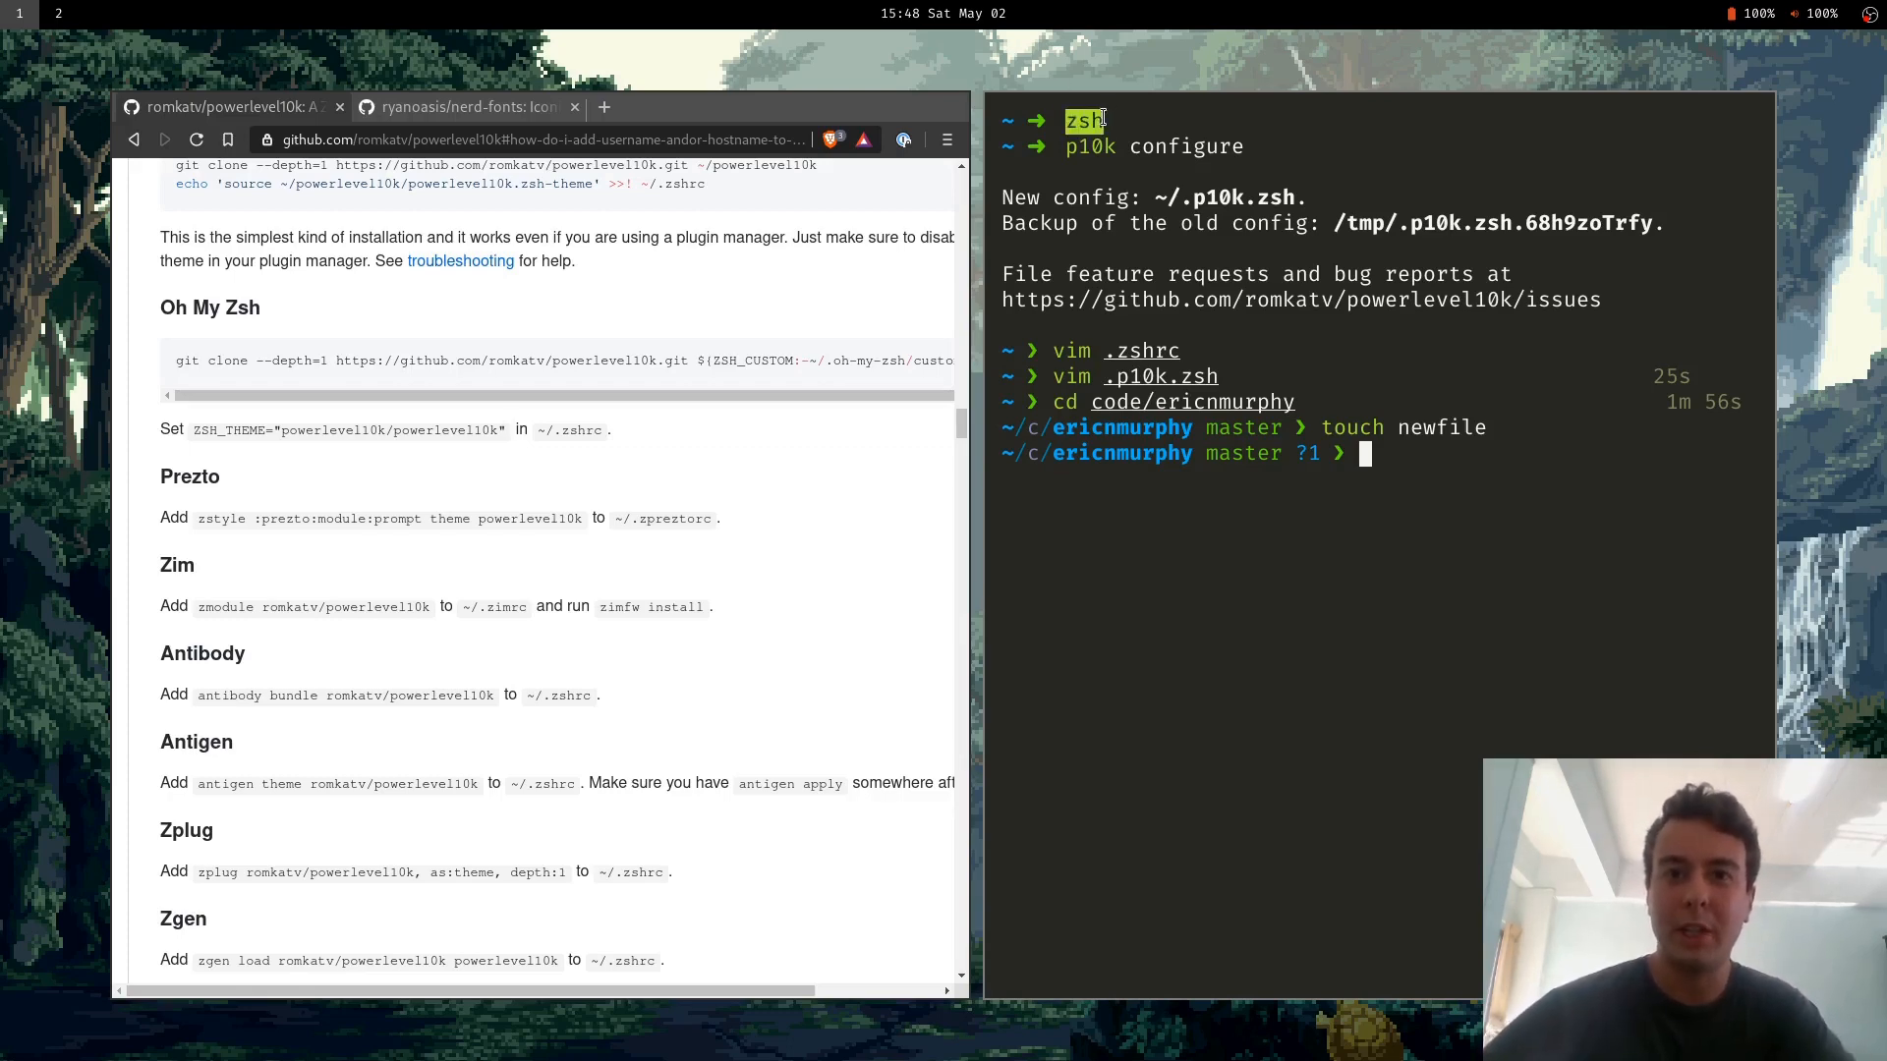